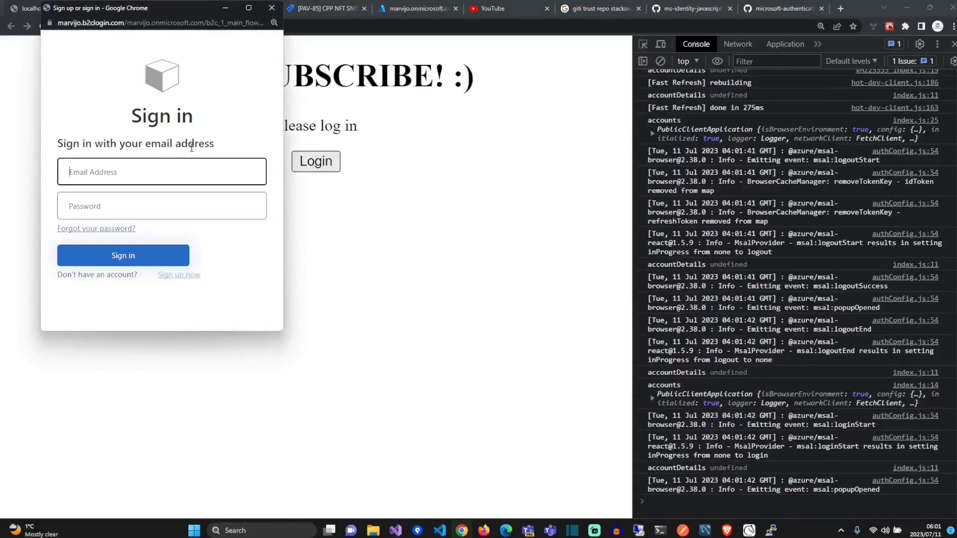
- Sign in to the Next.js app with the test account so it shows Name: John Doe
{"action": "left_click", "coordinate": [161, 206]}
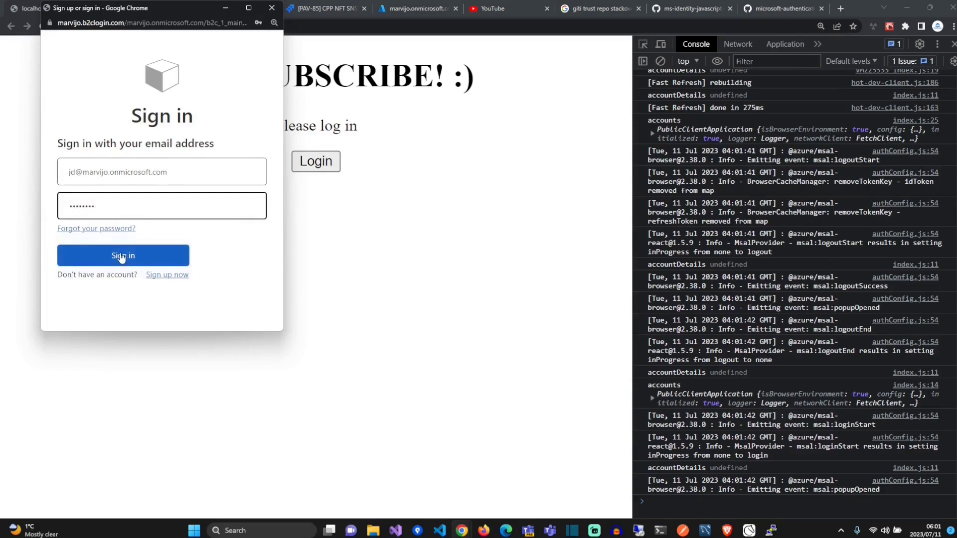
{"action": "left_click", "coordinate": [123, 256]}
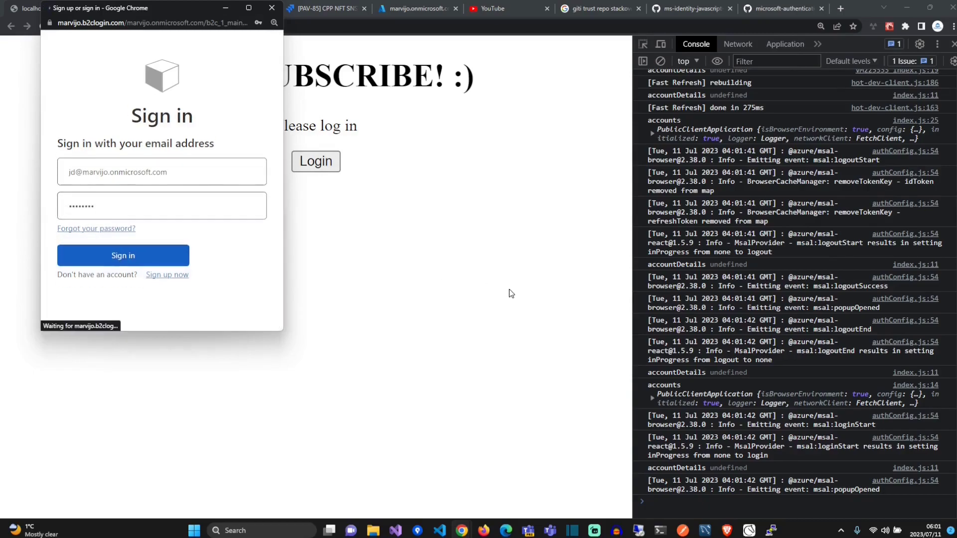
{"action": "left_click", "coordinate": [123, 256]}
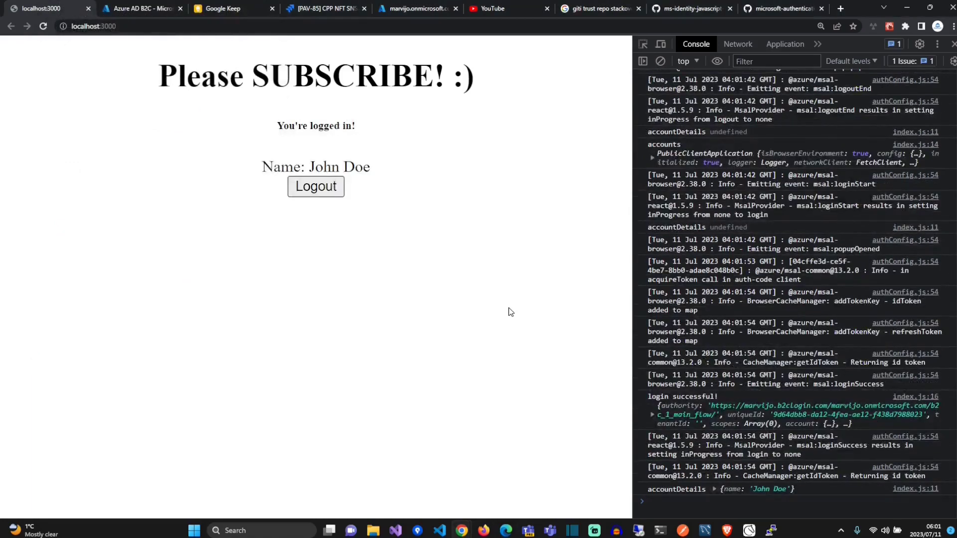
{"action": "mouse_move", "coordinate": [510, 318]}
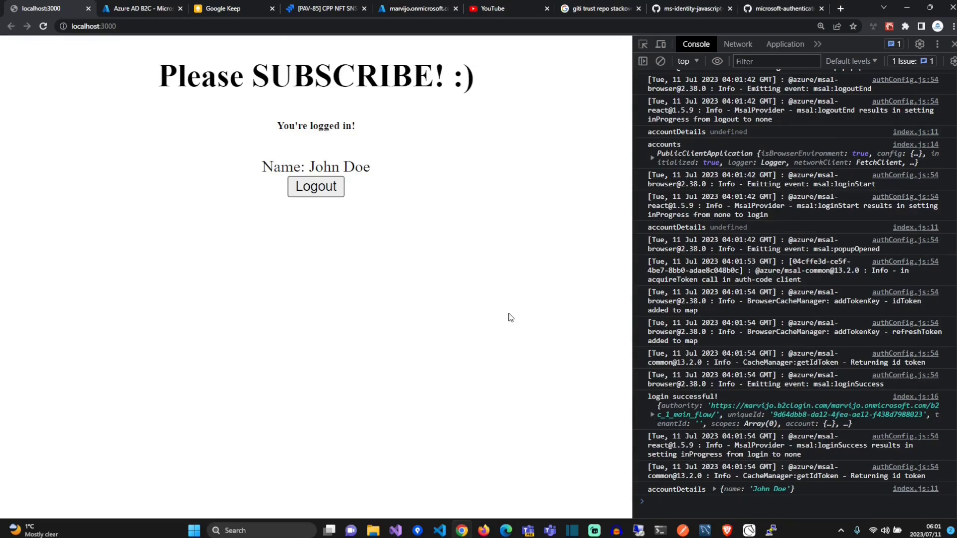
{"action": "left_click", "coordinate": [508, 8]}
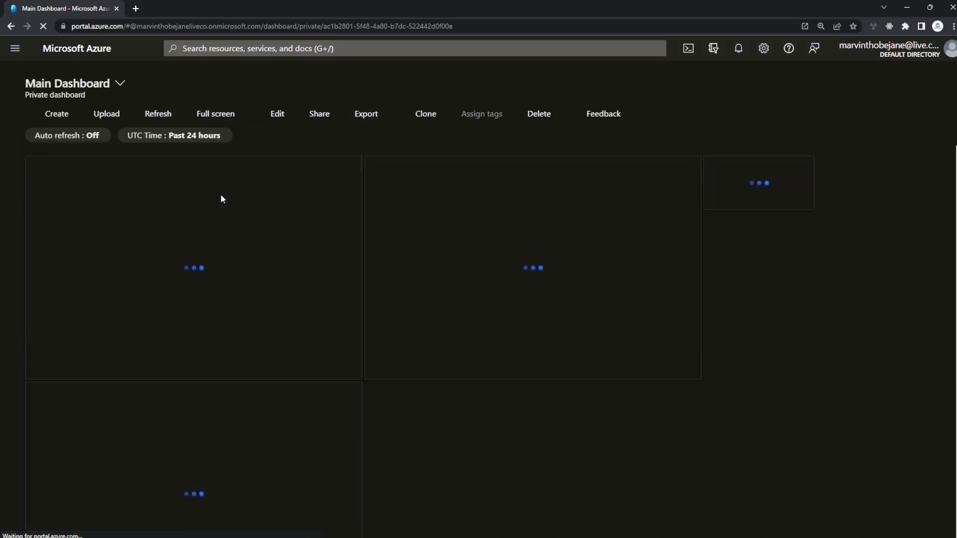
- Find Azure Active Directory B2C in the Marketplace via Create a resource and start creating it
{"action": "type", "text": "create res"}
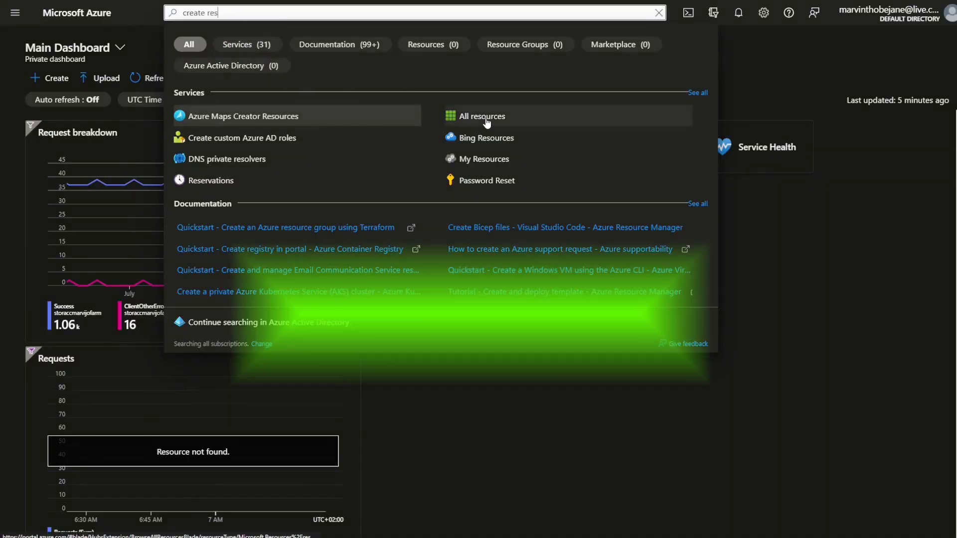
{"action": "left_click", "coordinate": [482, 116]}
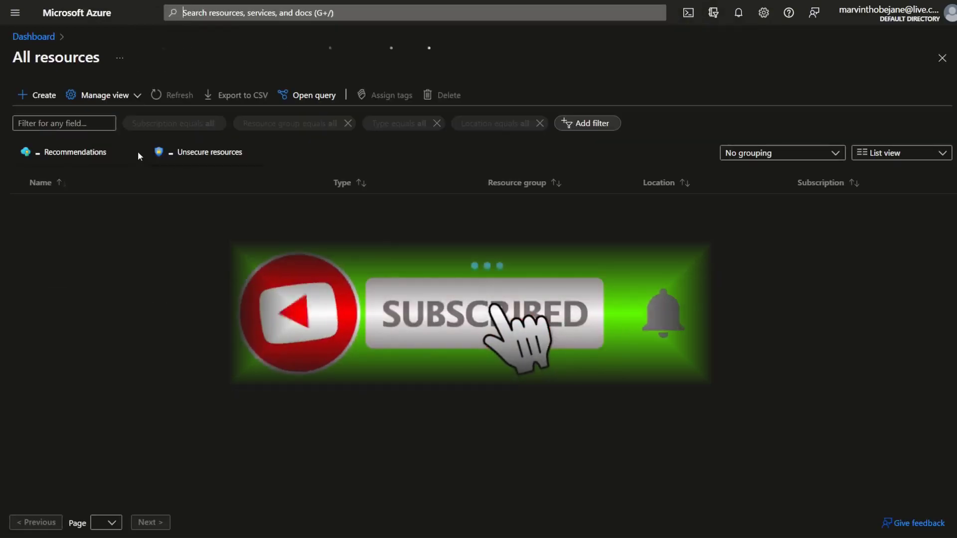
{"action": "left_click", "coordinate": [36, 94]}
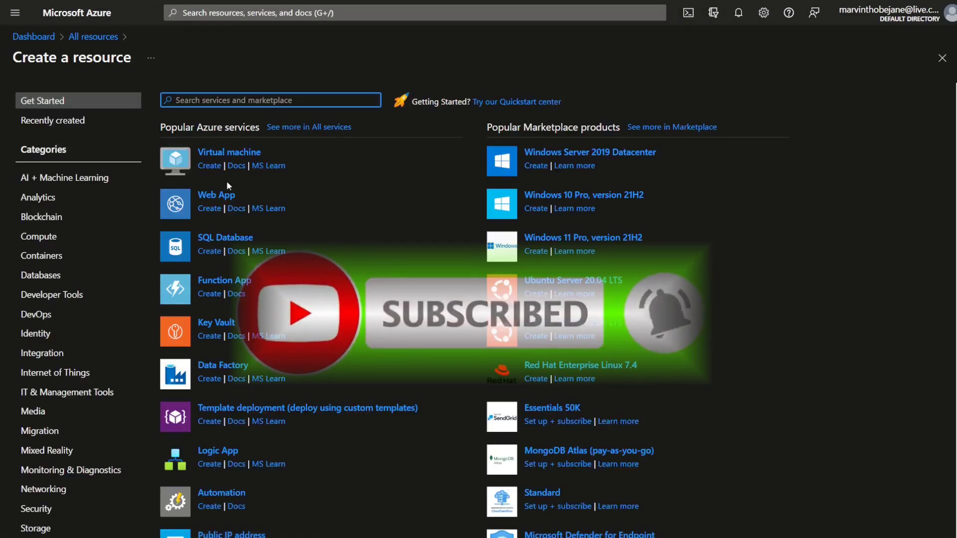
{"action": "type", "text": "b2"}
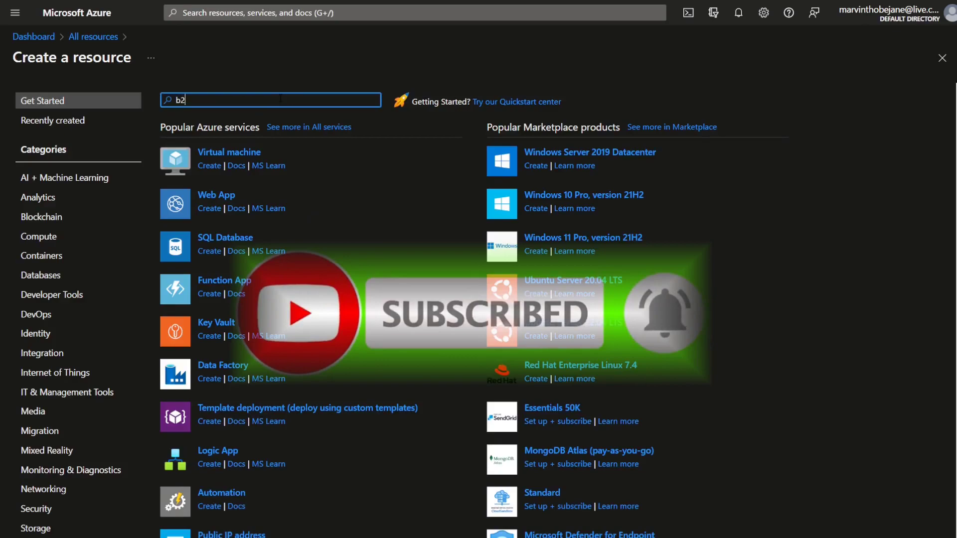
{"action": "type", "text": "c"}
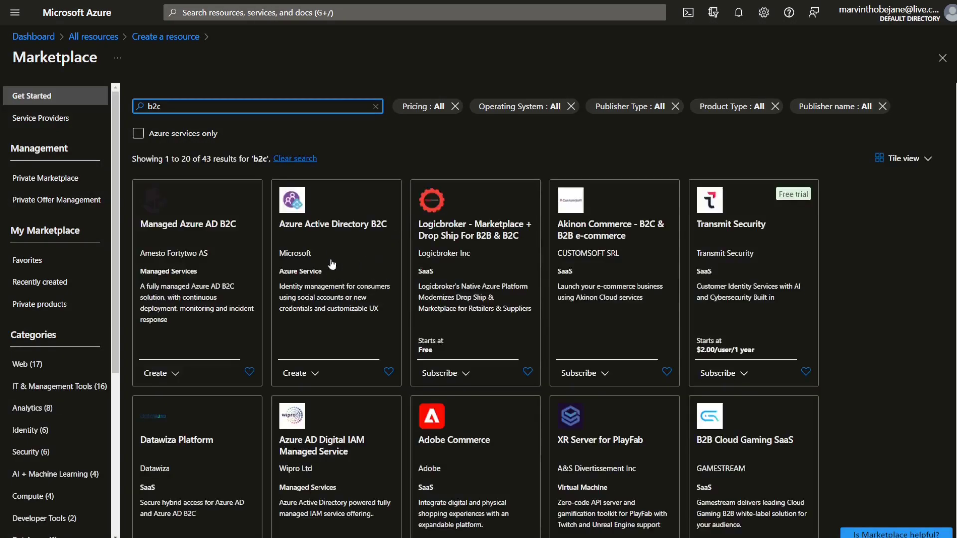
{"action": "mouse_move", "coordinate": [345, 254]}
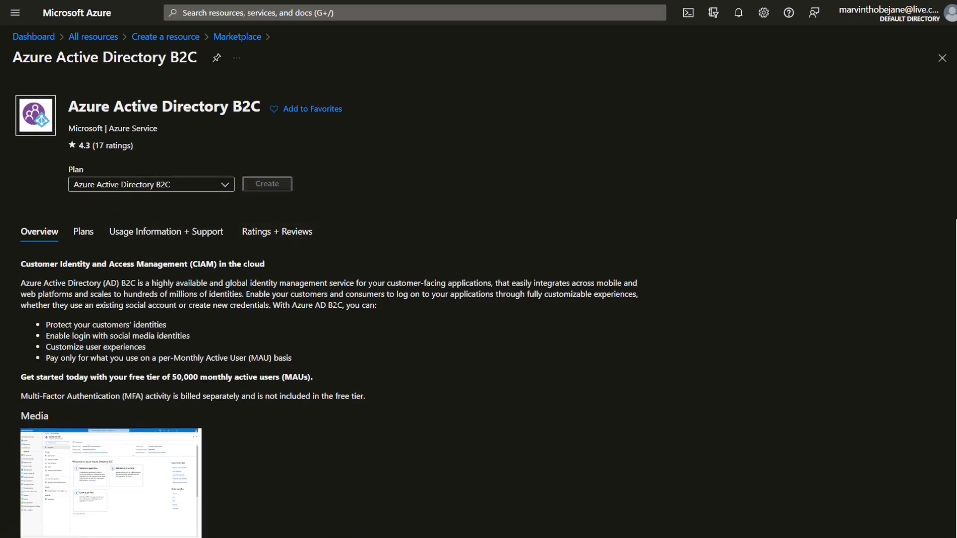
{"action": "left_click", "coordinate": [266, 183]}
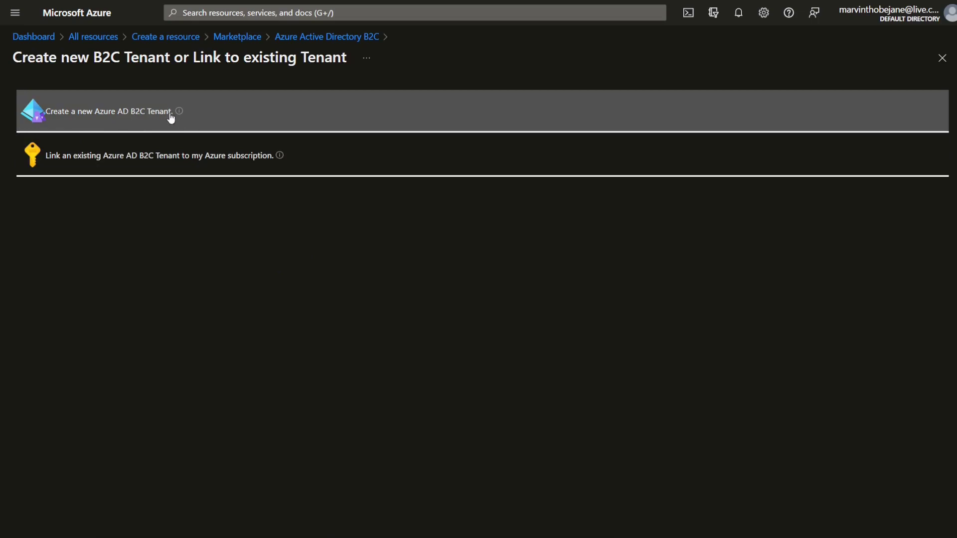
- Switch the portal to the Marvijo directory from the account's directories list
{"action": "left_click", "coordinate": [109, 112]}
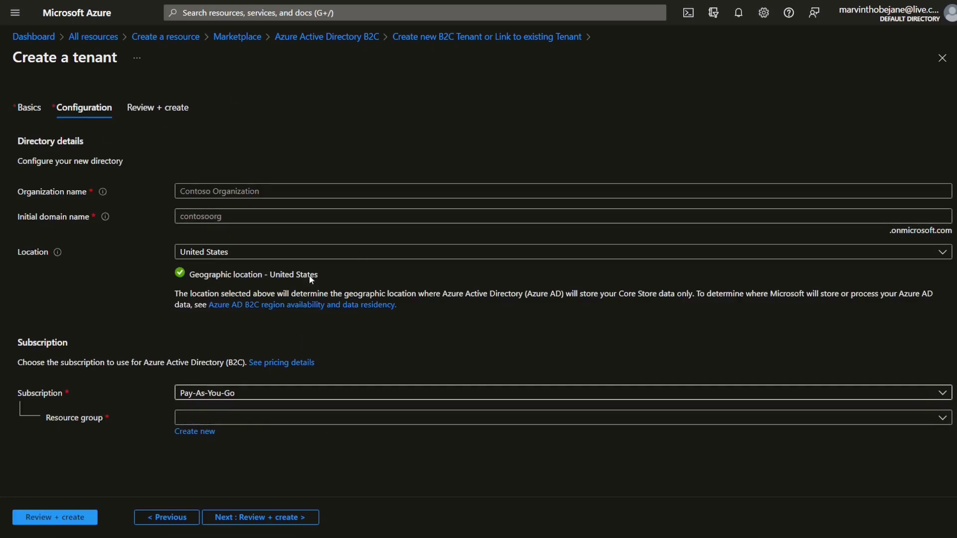
{"action": "mouse_move", "coordinate": [294, 120]}
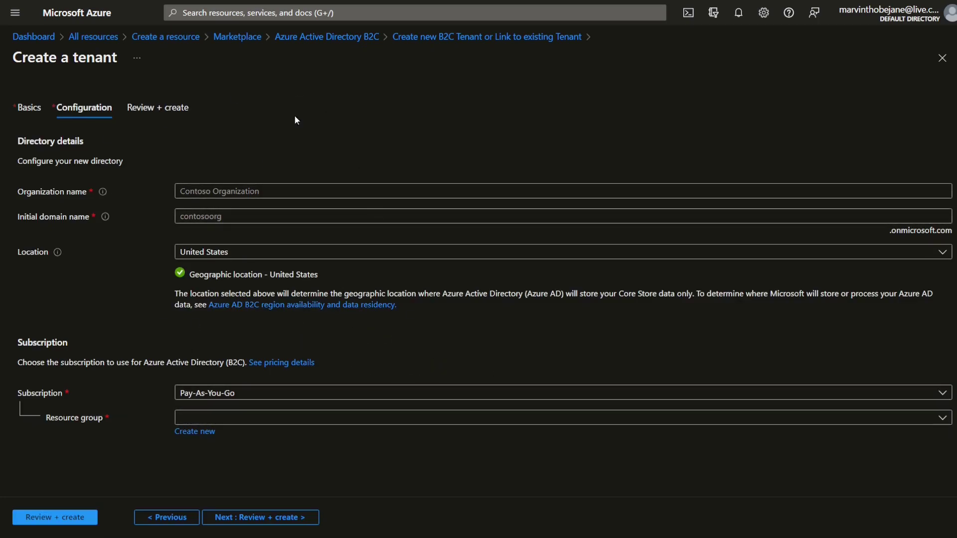
{"action": "mouse_move", "coordinate": [864, 87]}
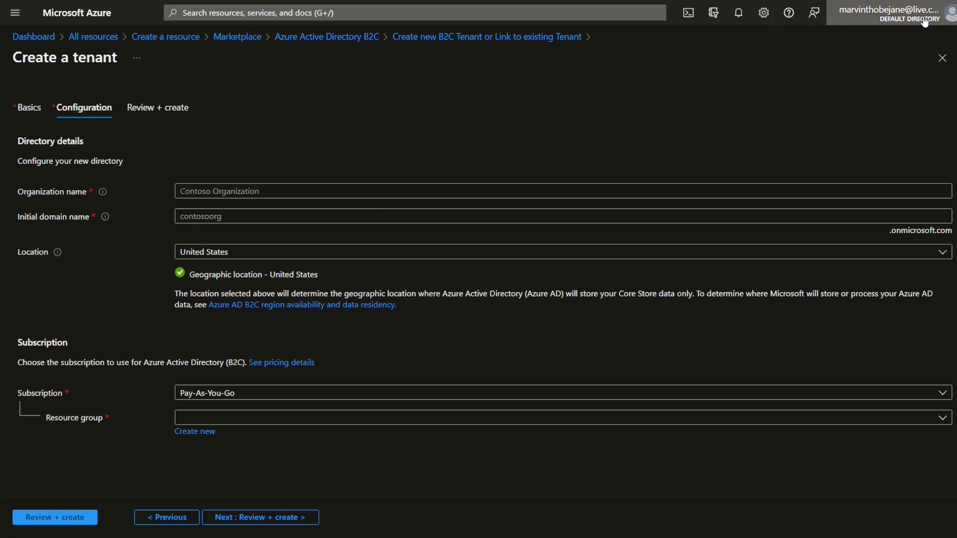
{"action": "left_click", "coordinate": [946, 12]}
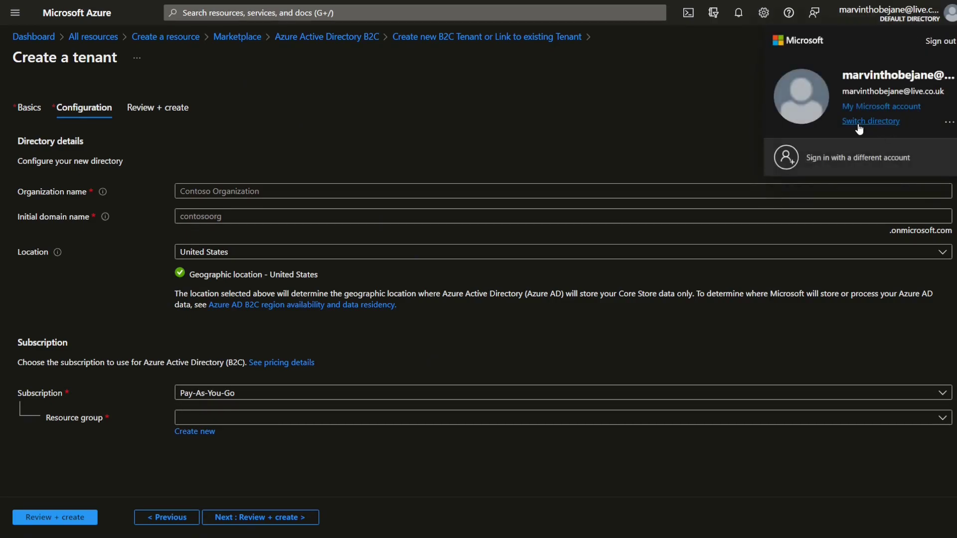
{"action": "left_click", "coordinate": [870, 121]}
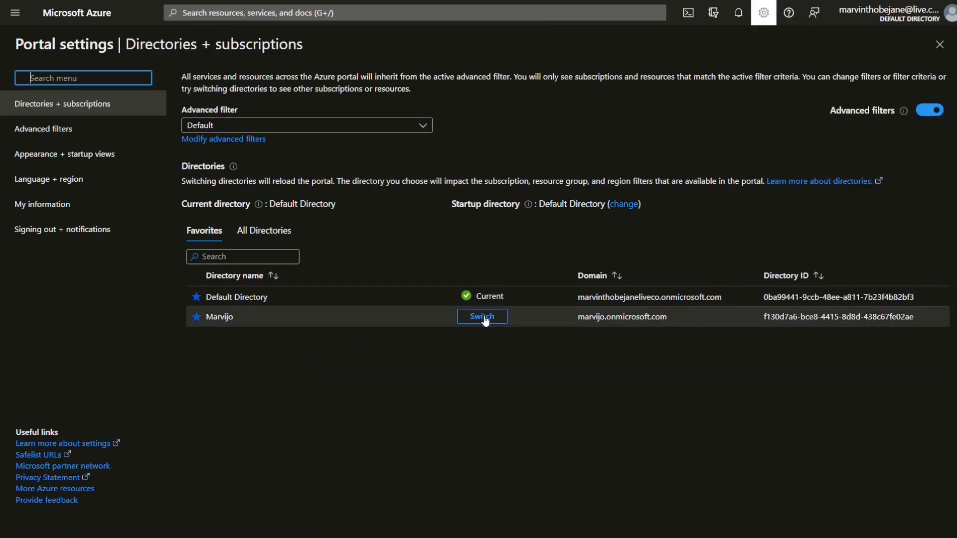
{"action": "left_click", "coordinate": [481, 316]}
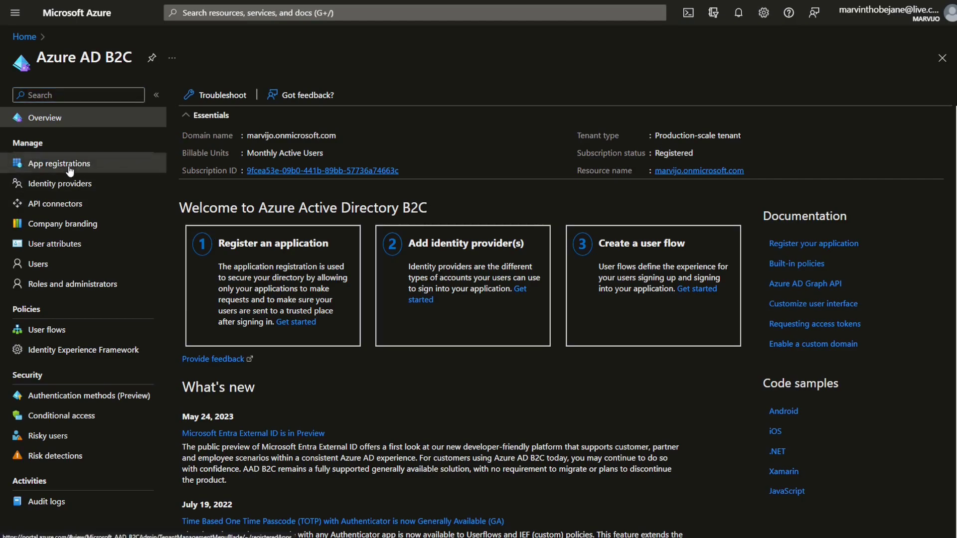
- Start a new app registration named 'Marvijo Auth Test'
{"action": "left_click", "coordinate": [59, 163]}
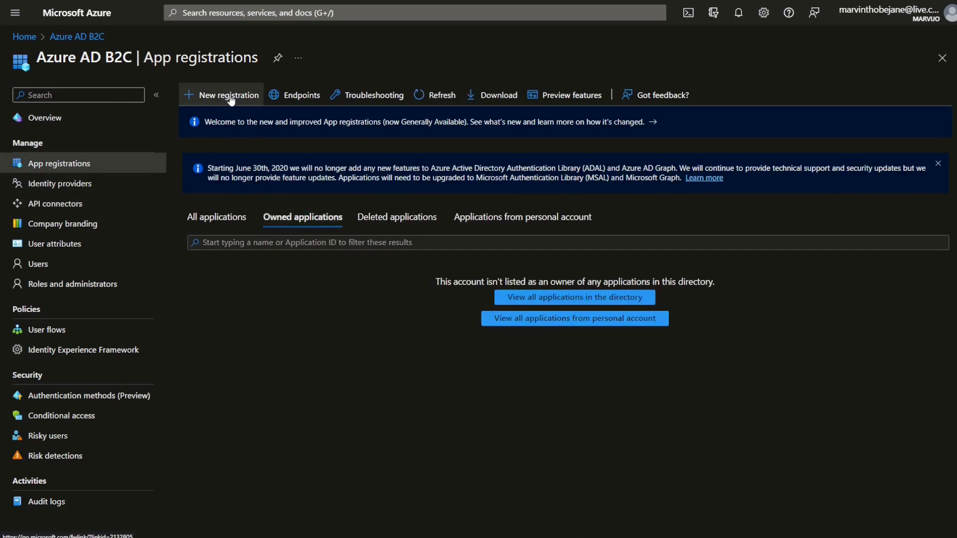
{"action": "left_click", "coordinate": [228, 95]}
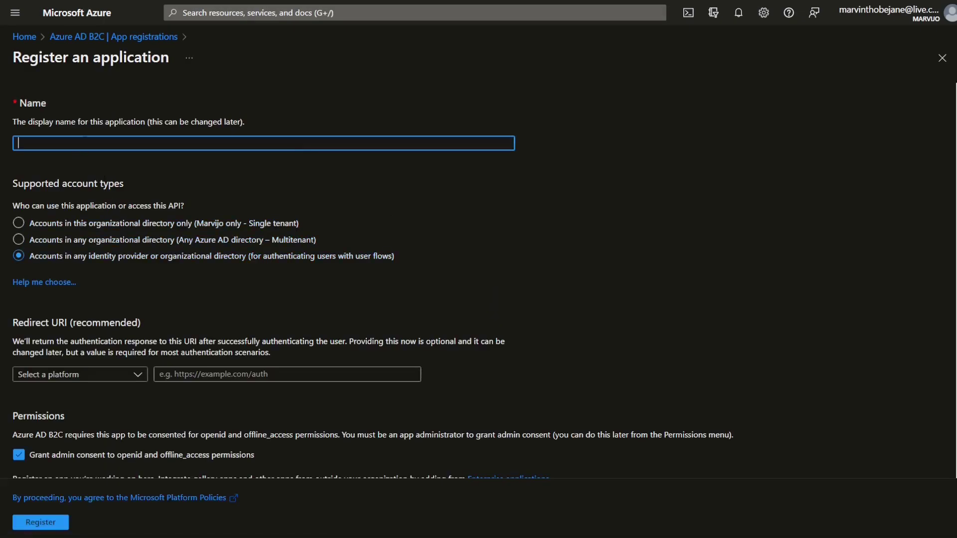
{"action": "type", "text": "Marvijo Aut"}
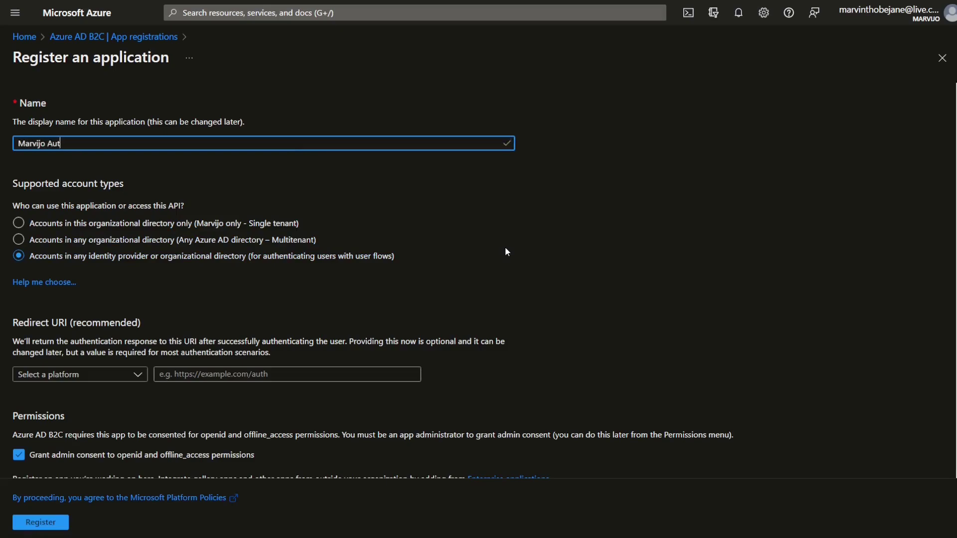
{"action": "type", "text": "h Test"}
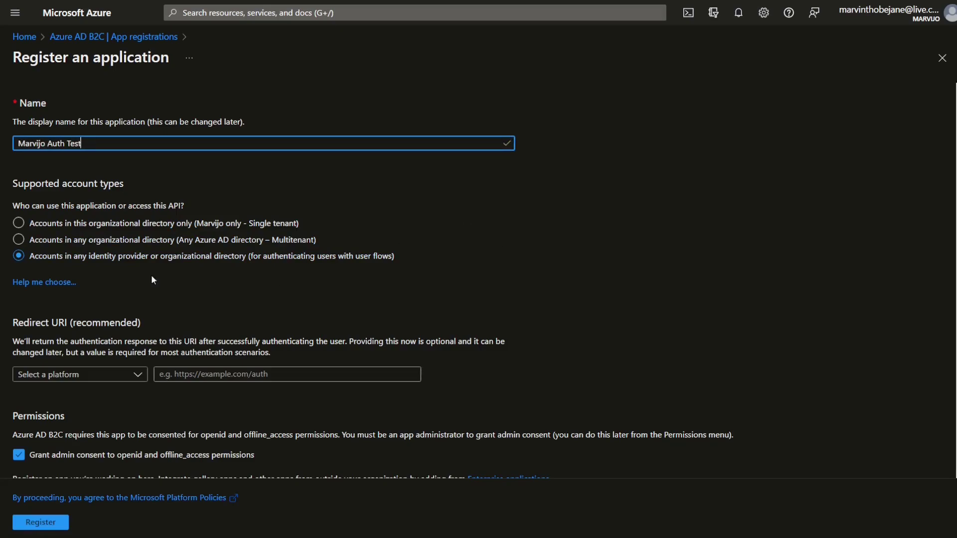
{"action": "mouse_move", "coordinate": [169, 267]}
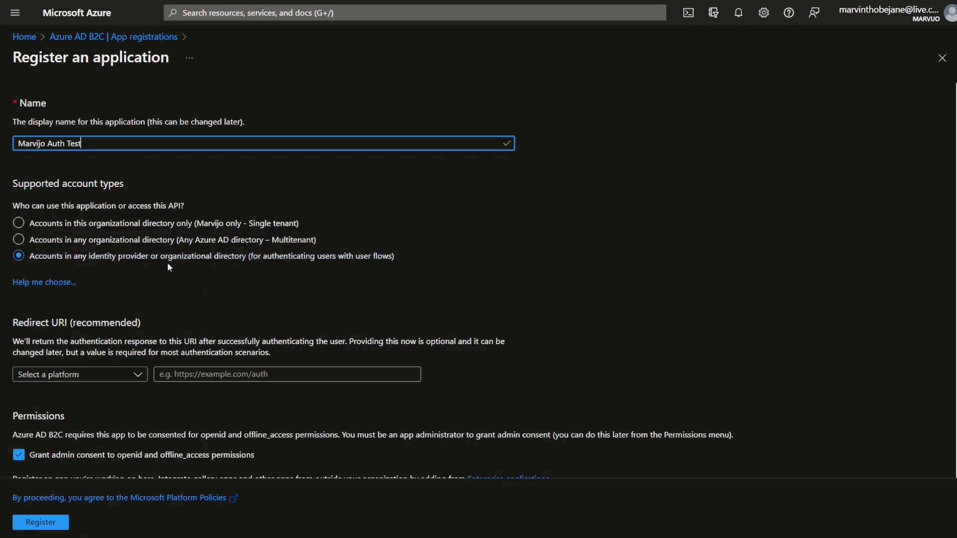
{"action": "mouse_move", "coordinate": [295, 263]}
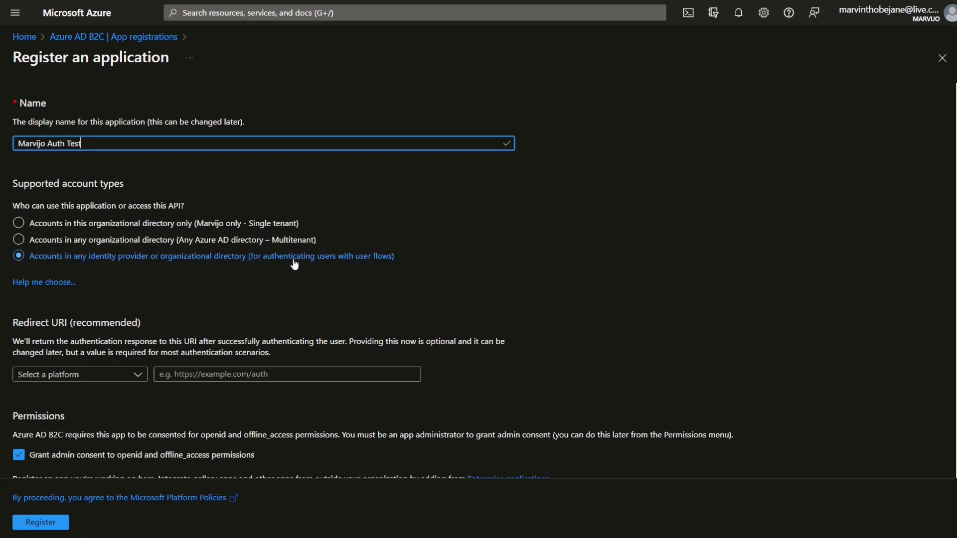
{"action": "mouse_move", "coordinate": [183, 311]}
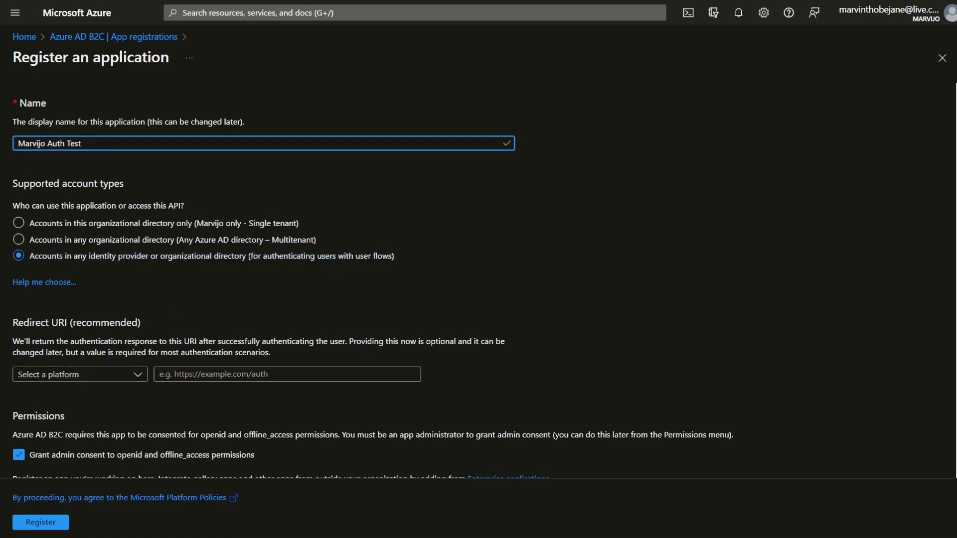
{"action": "scroll", "scroll_direction": "down", "scroll_amount": 3}
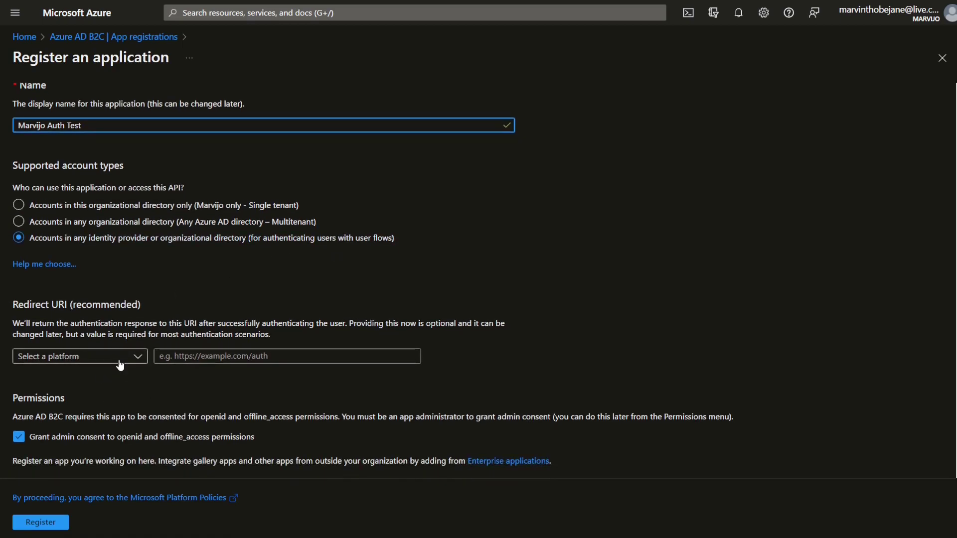
{"action": "left_click", "coordinate": [79, 356]}
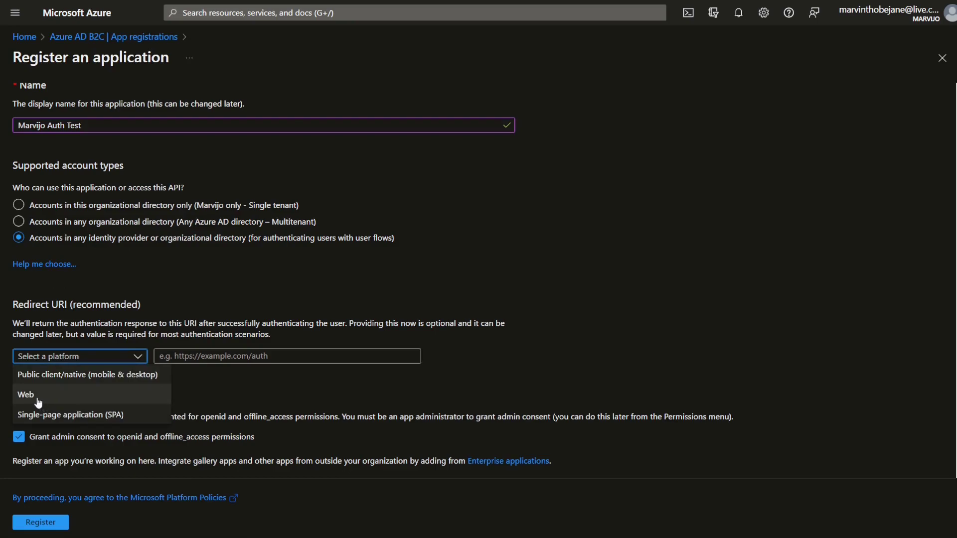
{"action": "left_click", "coordinate": [26, 394]}
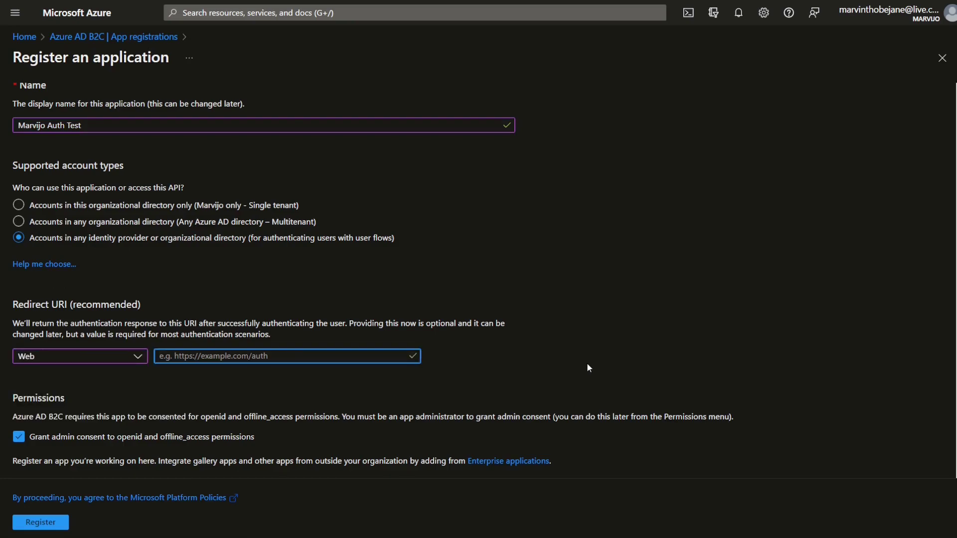
{"action": "type", "text": "https:"}
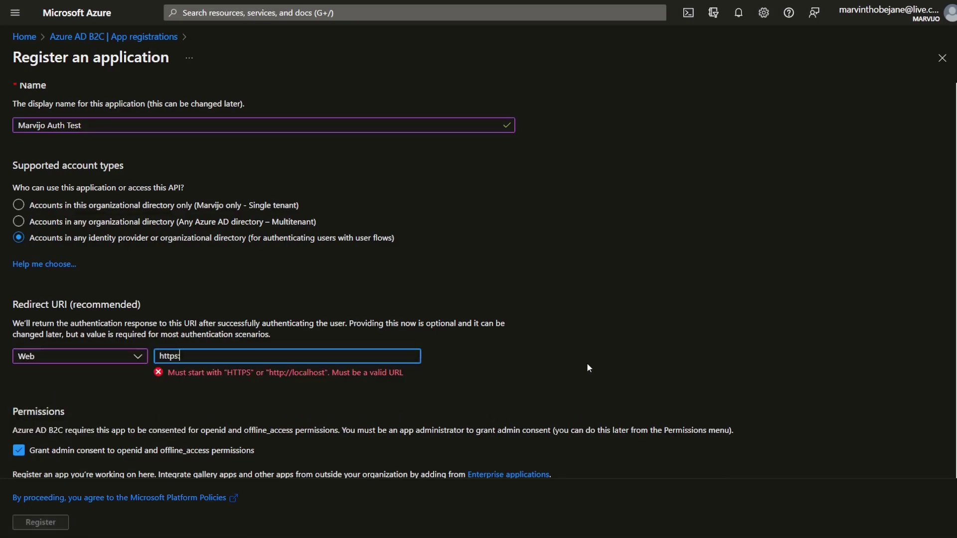
{"action": "type", "text": "//localhost"}
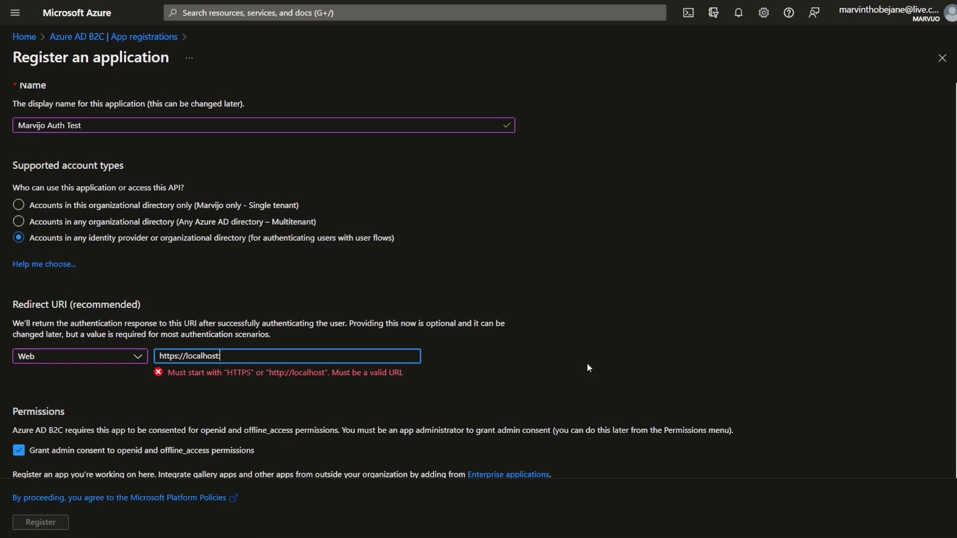
{"action": "type", "text": ":3"}
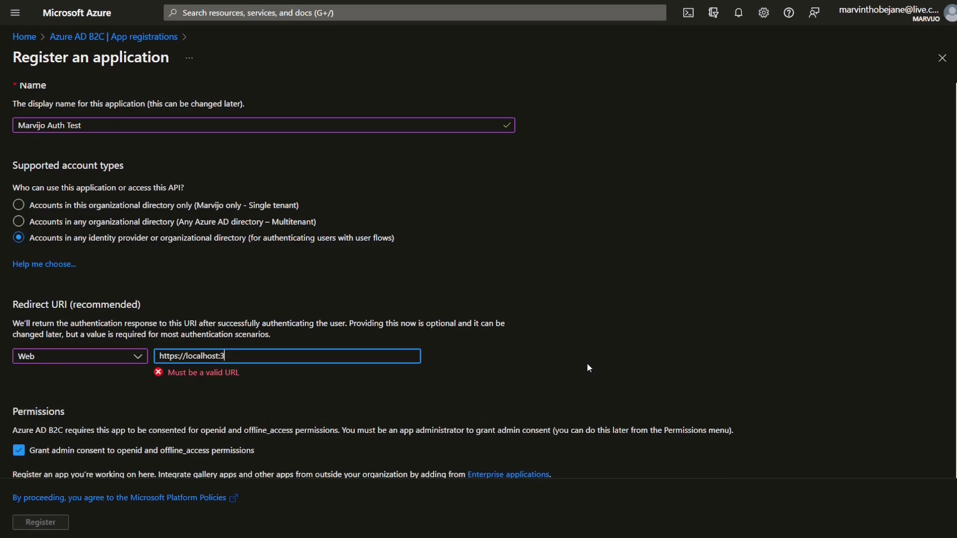
{"action": "type", "text": "000"}
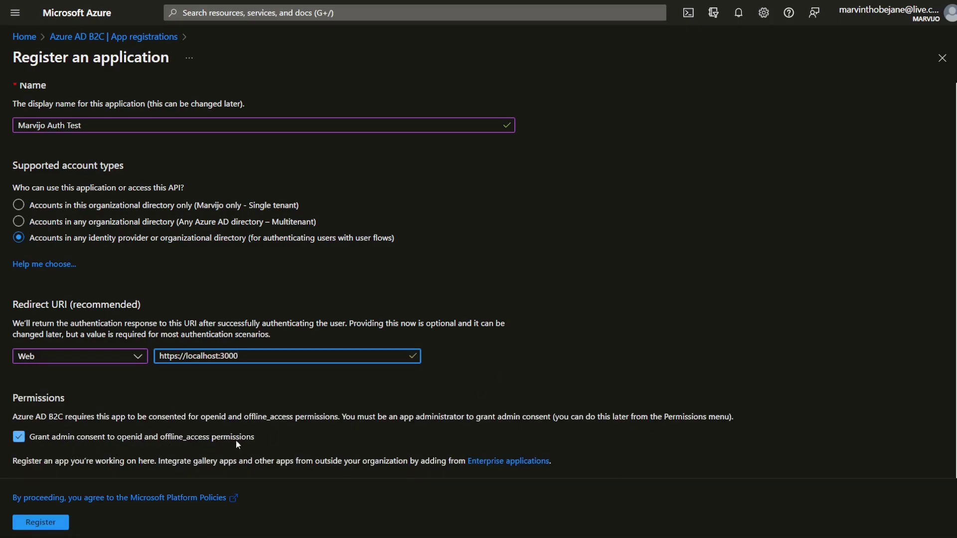
{"action": "mouse_move", "coordinate": [98, 523]}
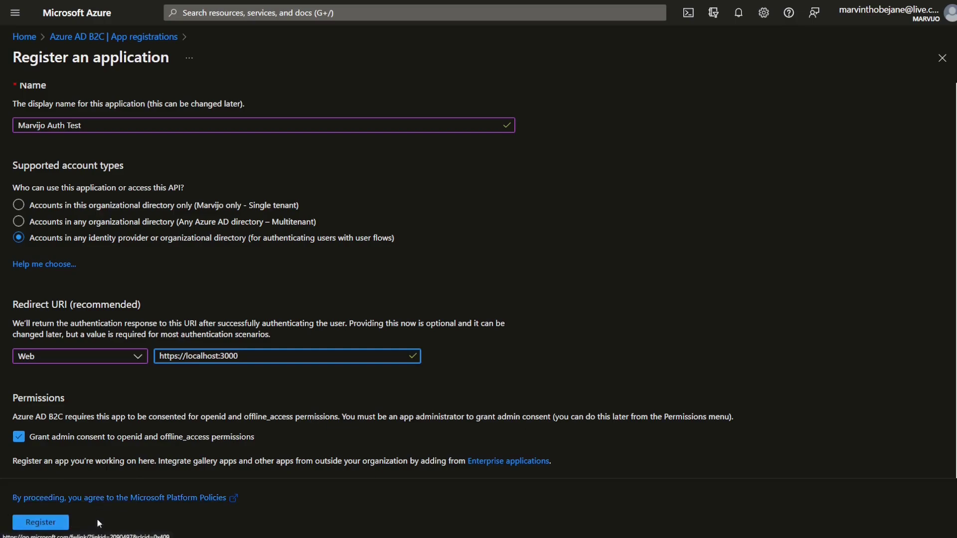
{"action": "left_click", "coordinate": [41, 522]}
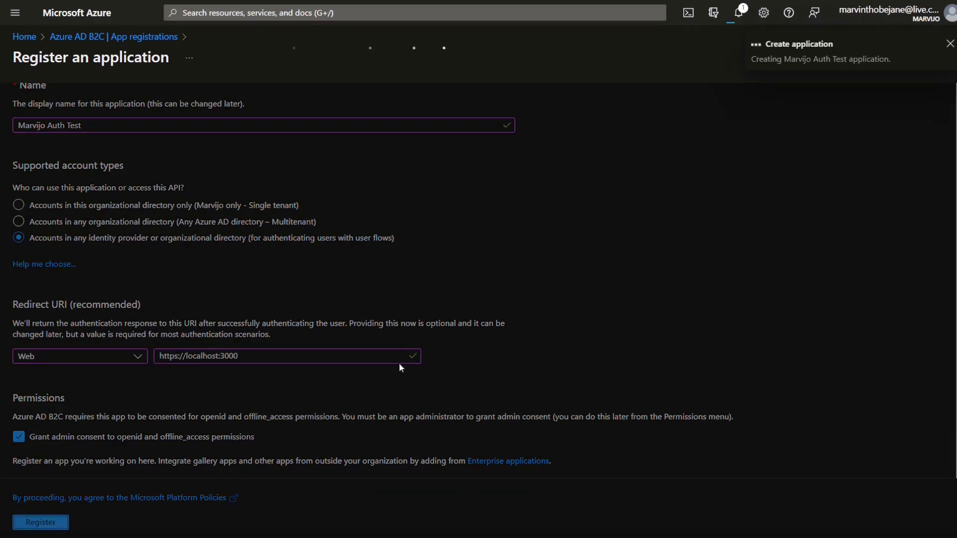
{"action": "left_click", "coordinate": [40, 522]}
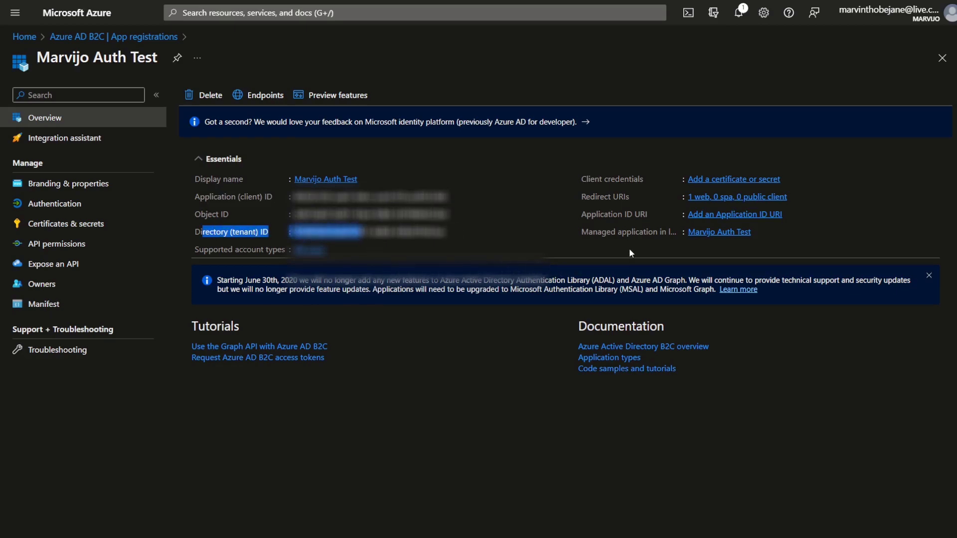
{"action": "mouse_move", "coordinate": [620, 251]}
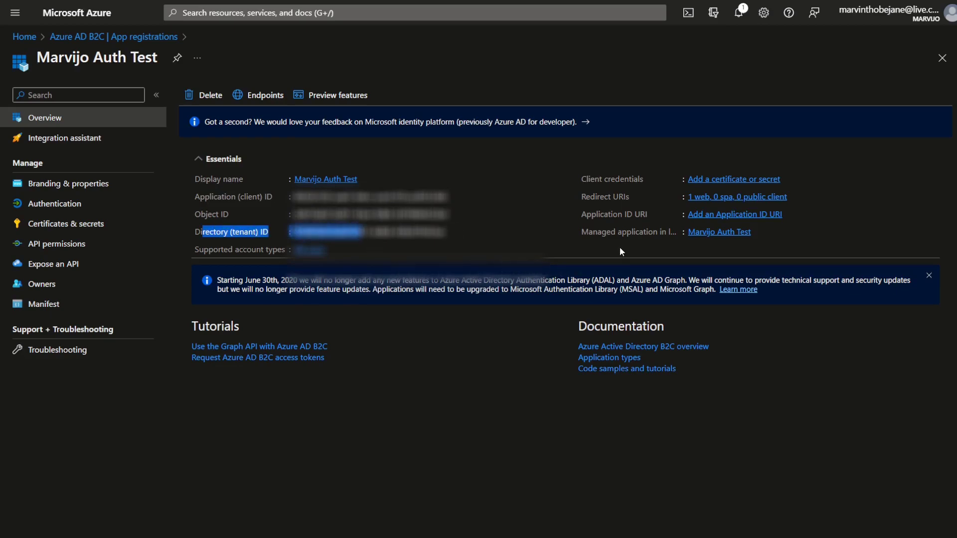
- Use signin-oidc redirect and signout-oidc logout URLs, enable access and ID tokens, and save
{"action": "left_click", "coordinate": [55, 203]}
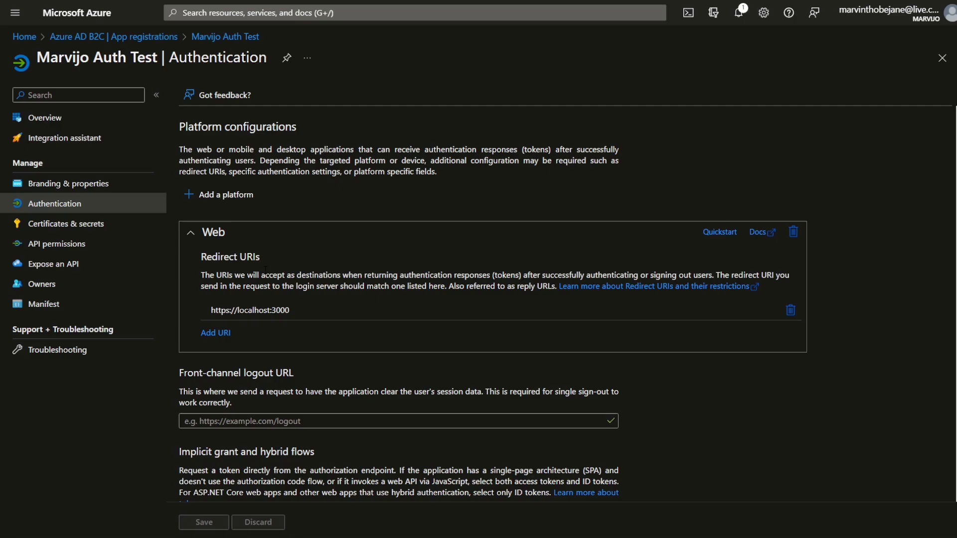
{"action": "scroll", "scroll_direction": "down", "scroll_amount": 3}
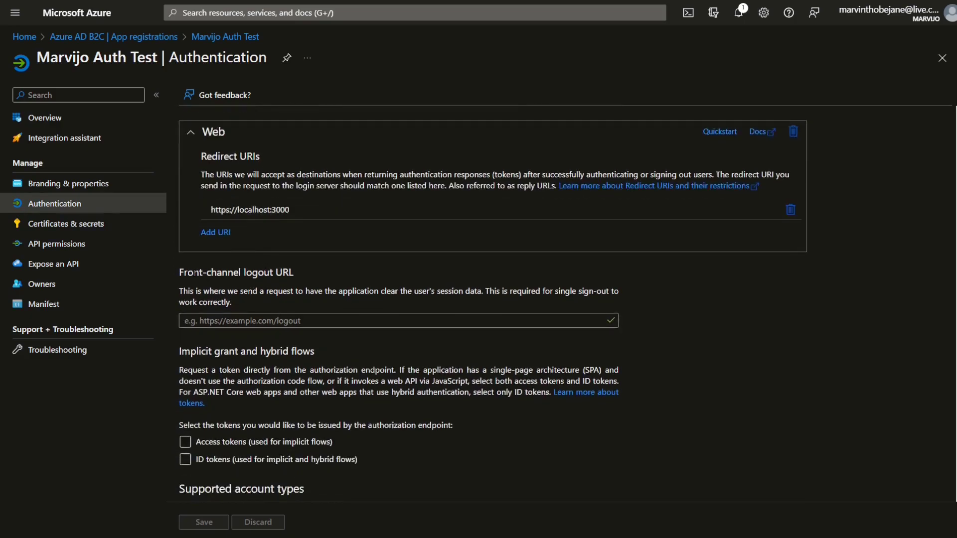
{"action": "mouse_move", "coordinate": [311, 282]}
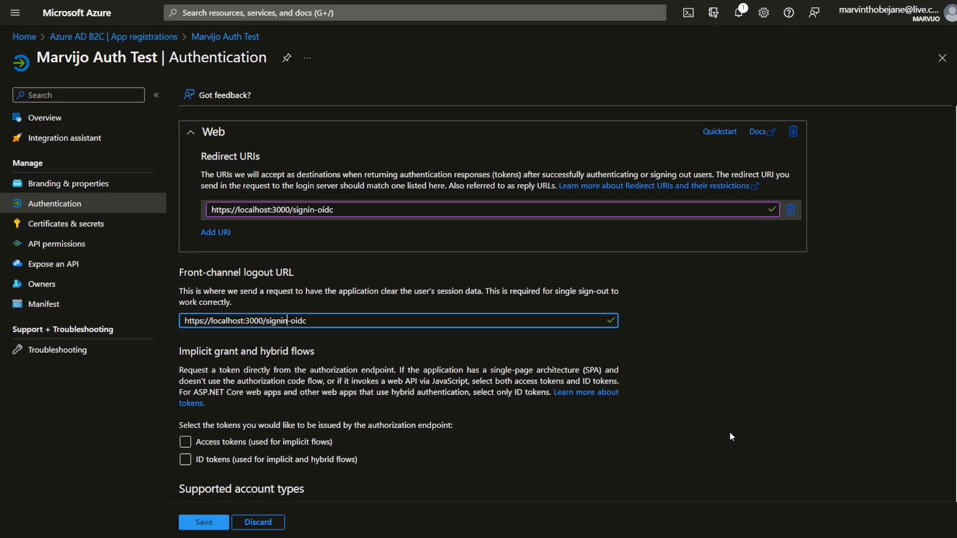
{"action": "type", "text": "signout-oidc"}
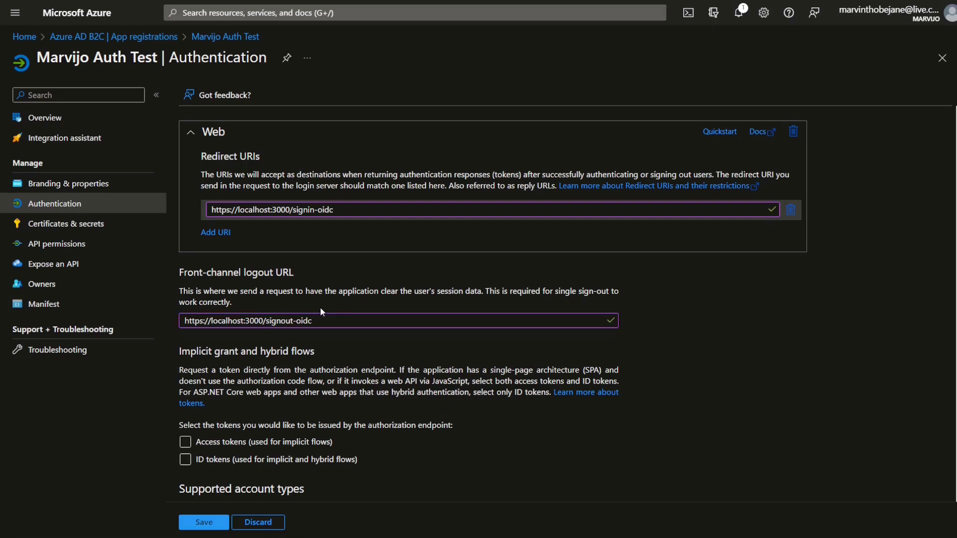
{"action": "left_click", "coordinate": [185, 442]}
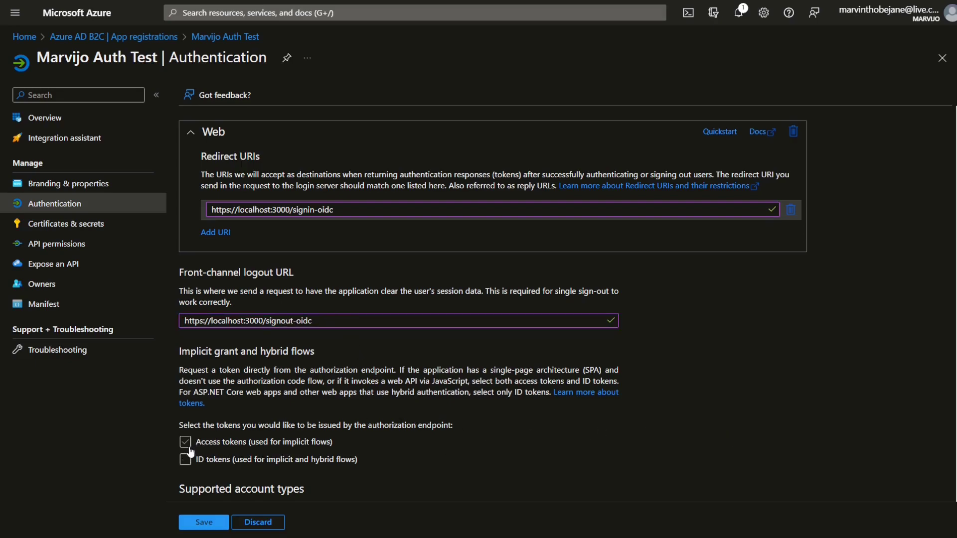
{"action": "left_click", "coordinate": [185, 442]}
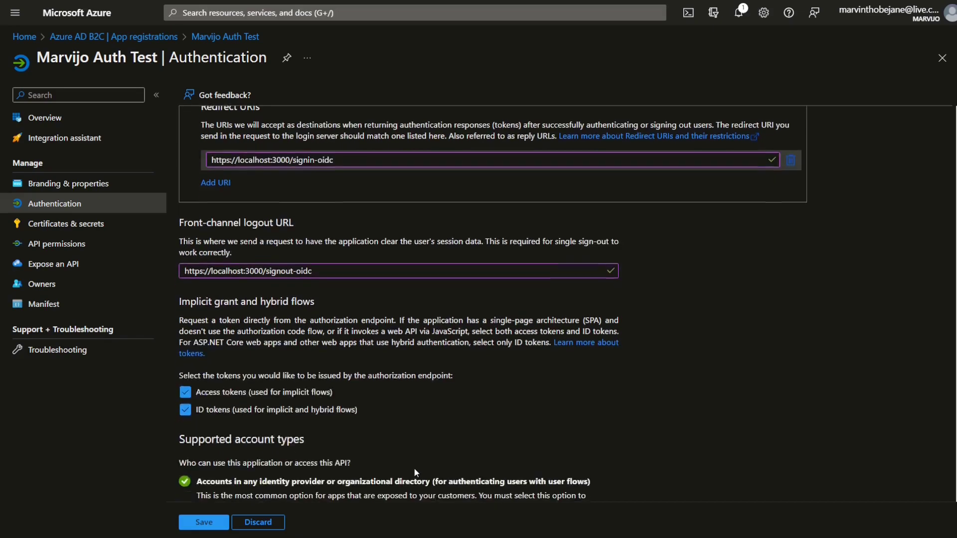
{"action": "scroll", "scroll_direction": "down", "scroll_amount": 3}
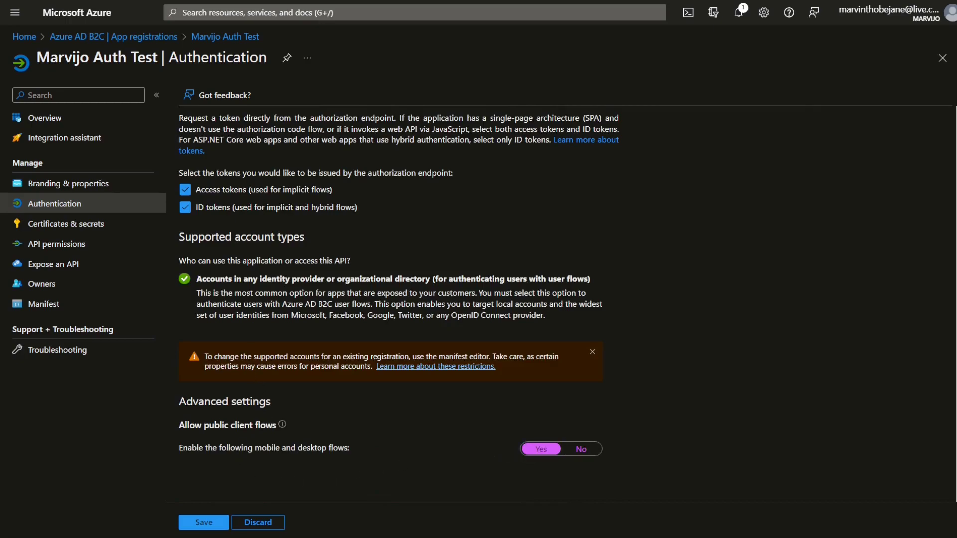
{"action": "left_click", "coordinate": [203, 522]}
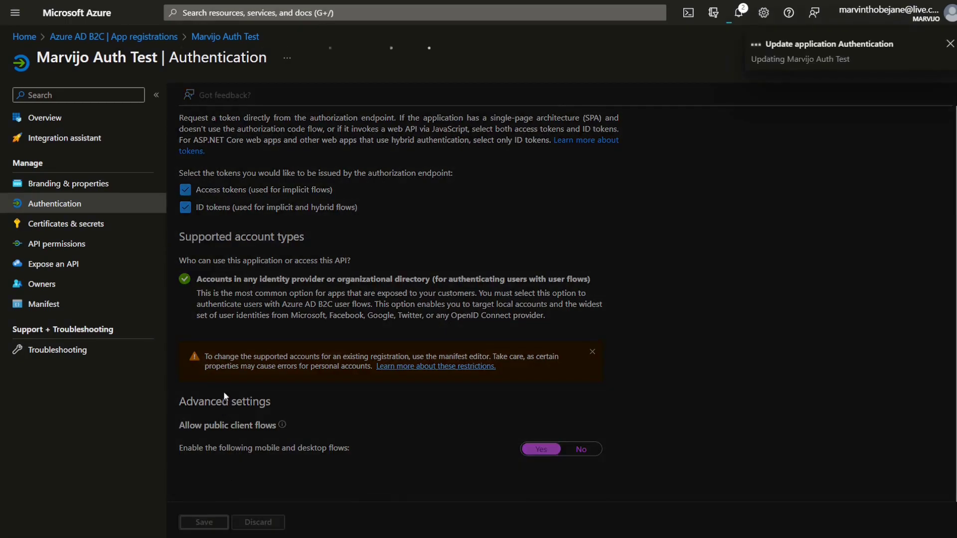
- Add a client secret described 'main-secret' with the default 180-day expiry
{"action": "left_click", "coordinate": [203, 522]}
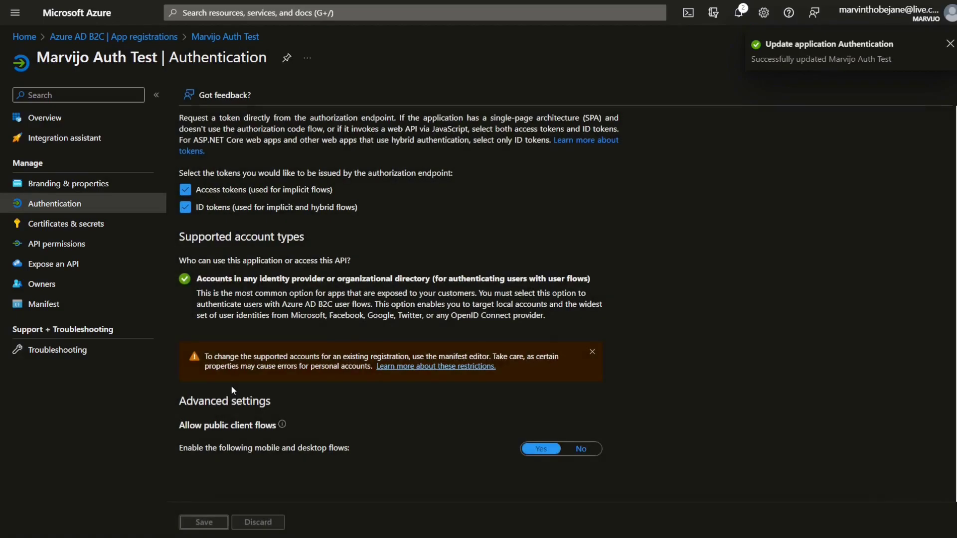
{"action": "left_click", "coordinate": [66, 223]}
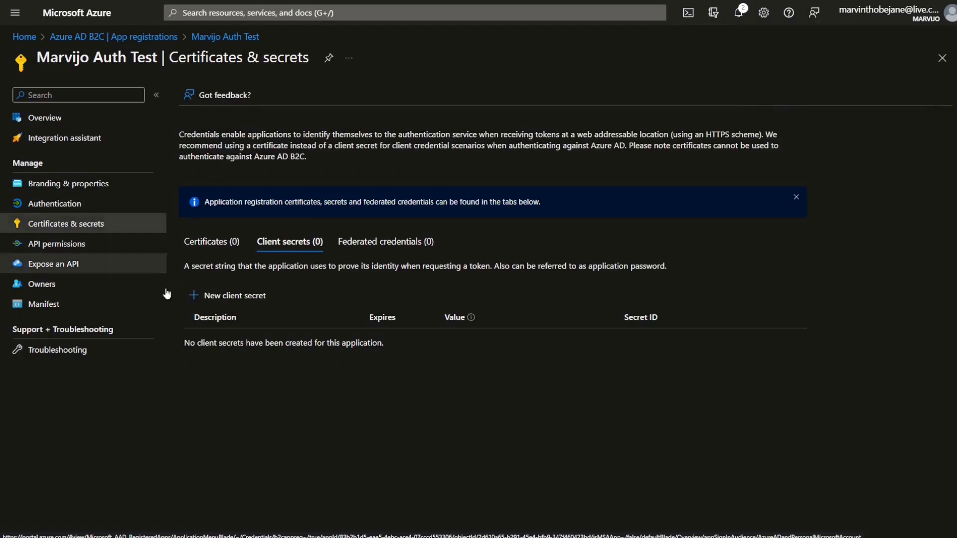
{"action": "left_click", "coordinate": [232, 296]}
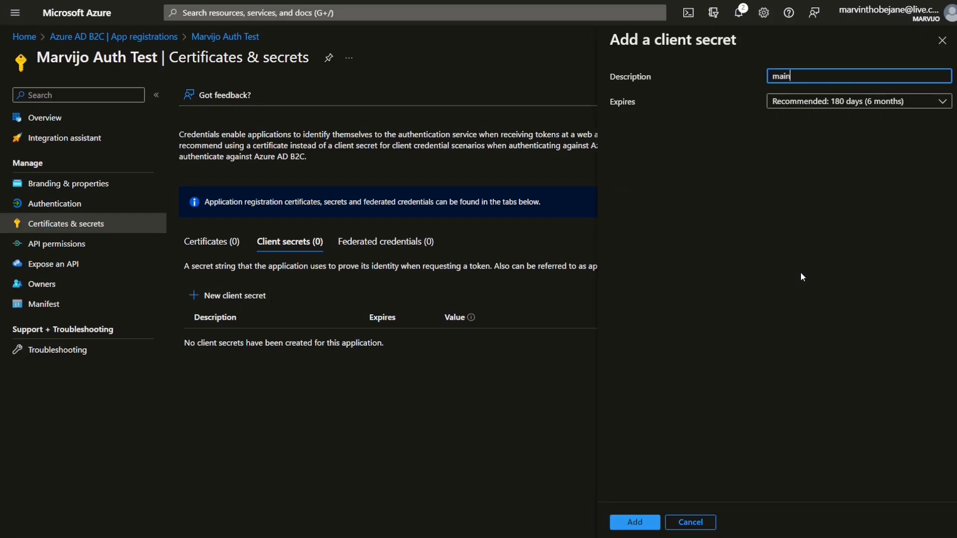
{"action": "type", "text": "-secret"}
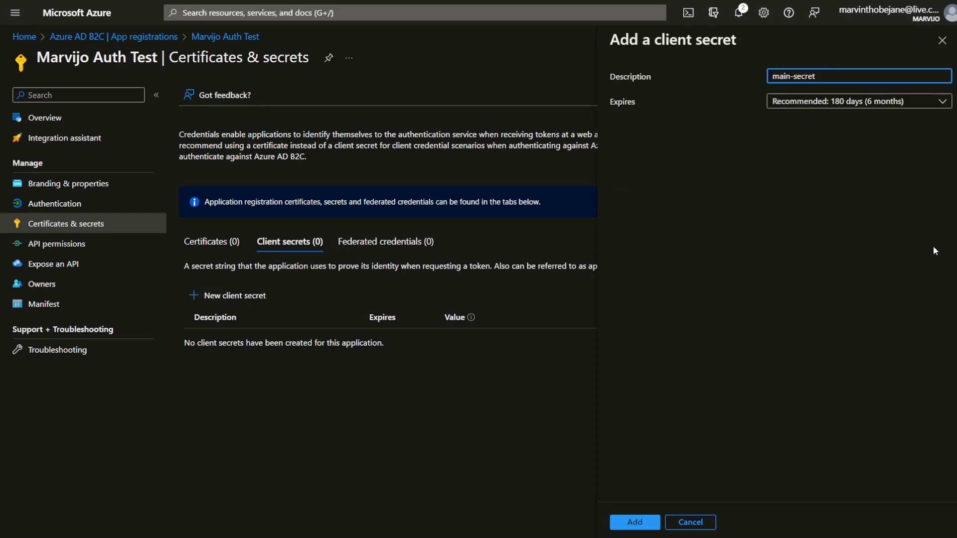
{"action": "left_click", "coordinate": [633, 522]}
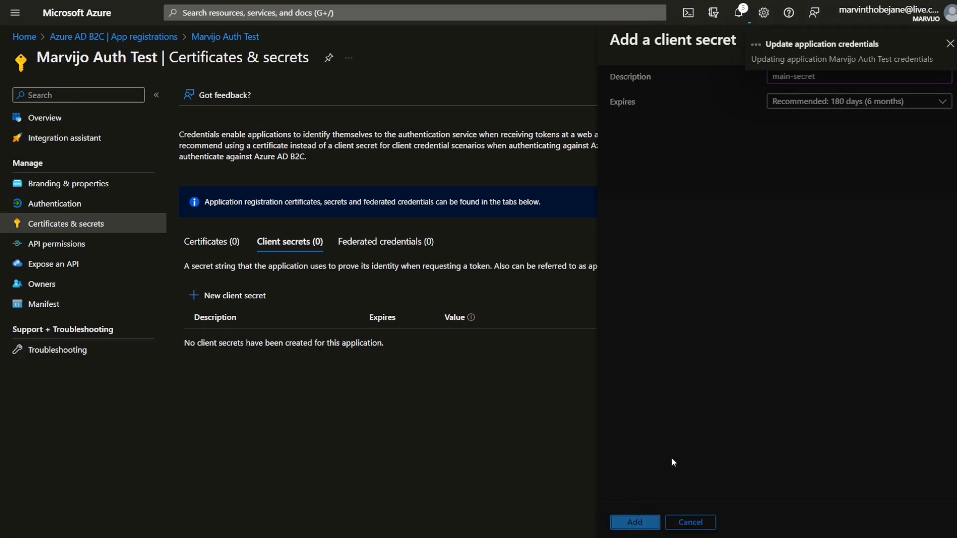
{"action": "left_click", "coordinate": [634, 522]}
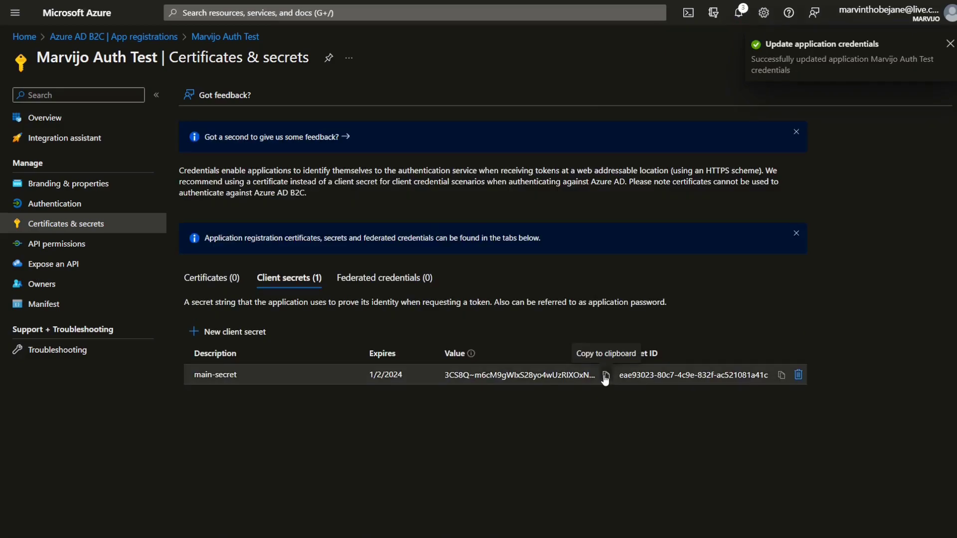
- Save the suggested Application ID URI for the Marvijo Auth Test API
{"action": "left_click", "coordinate": [54, 263]}
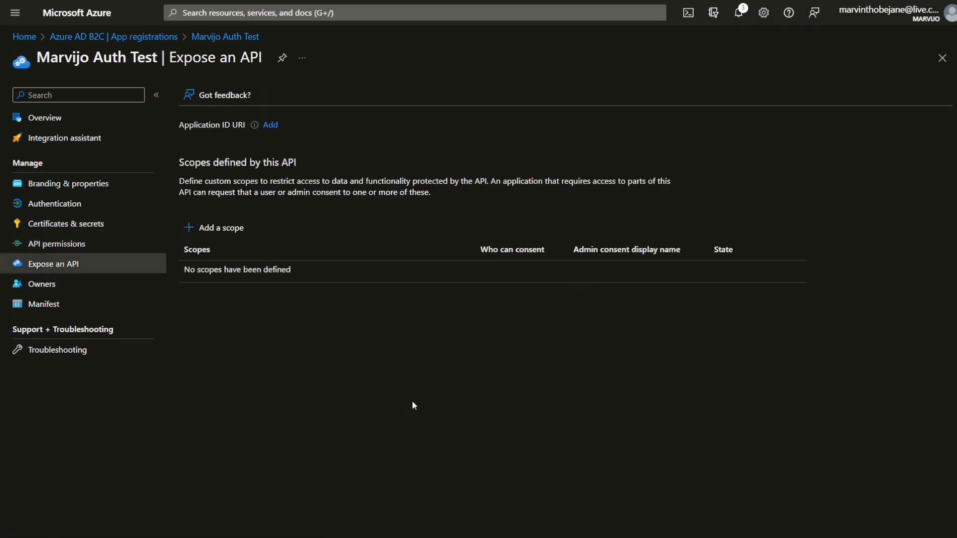
{"action": "left_click", "coordinate": [220, 228]}
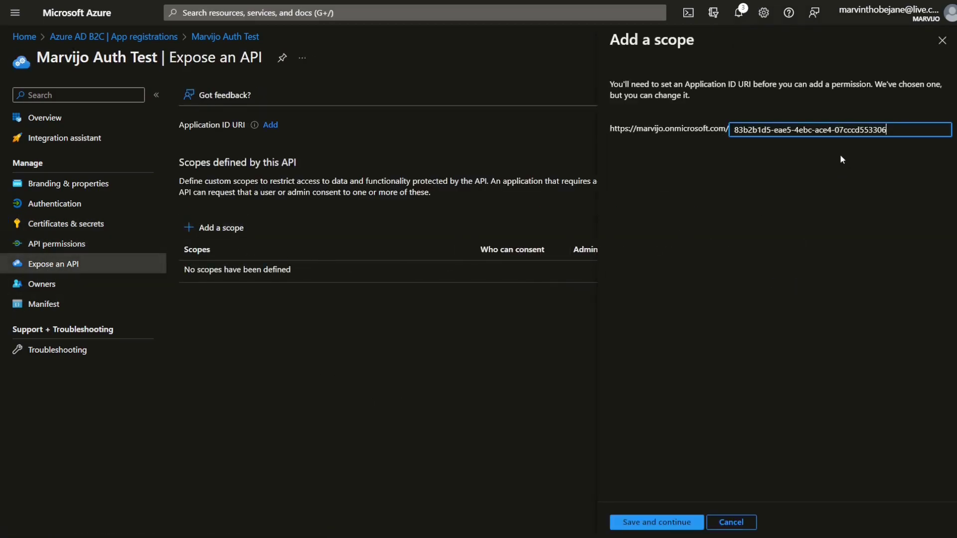
{"action": "mouse_move", "coordinate": [758, 263]}
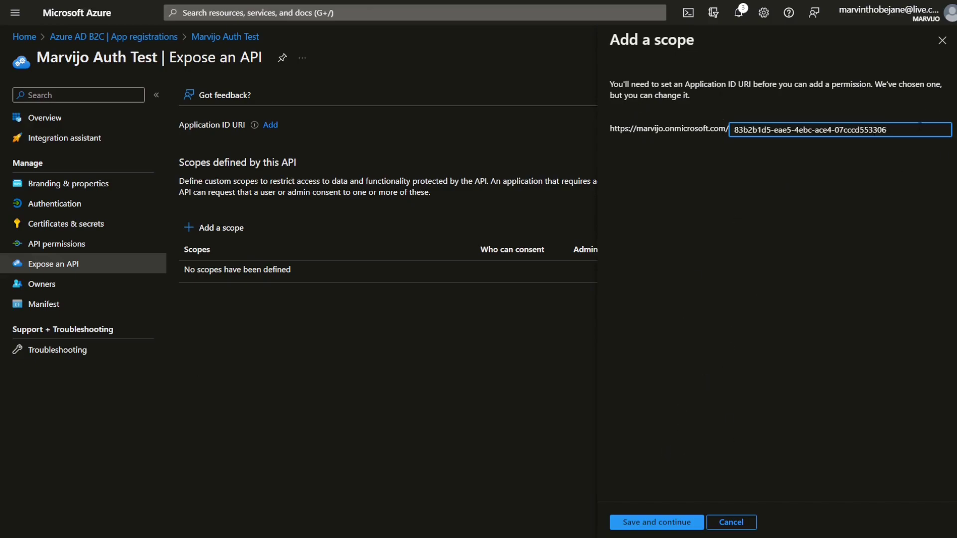
{"action": "mouse_move", "coordinate": [656, 523]}
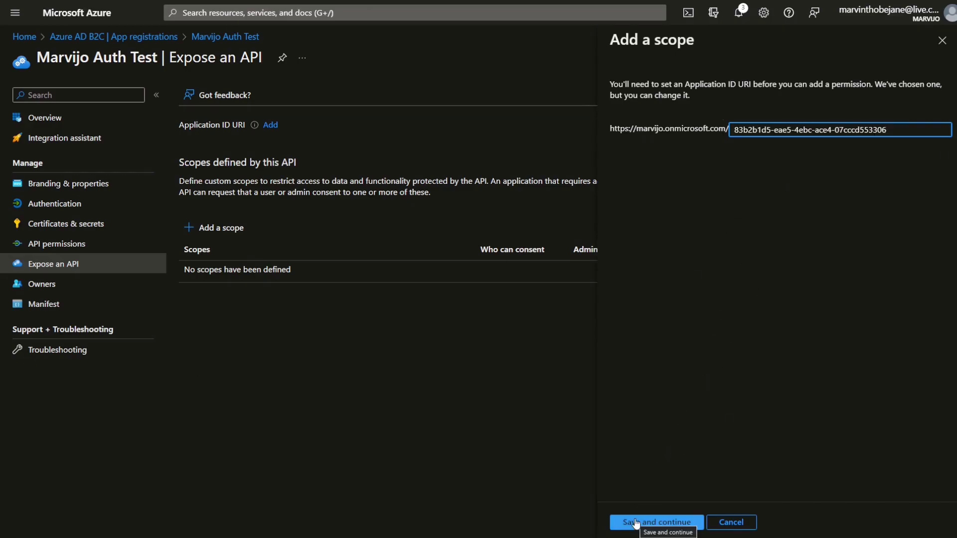
{"action": "left_click", "coordinate": [656, 522]}
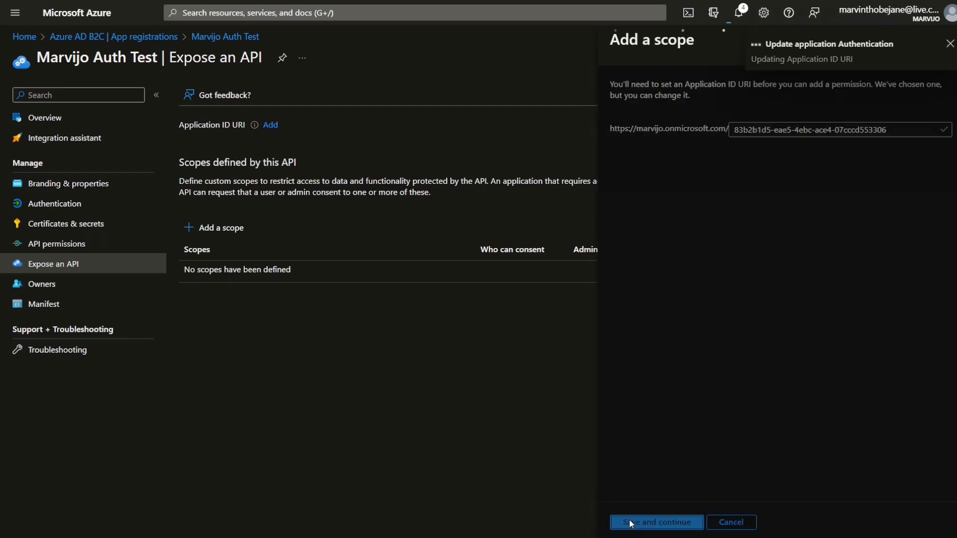
- Add the PublicInfo.Read scope with a 'Read public information' display name and description
{"action": "left_click", "coordinate": [657, 522]}
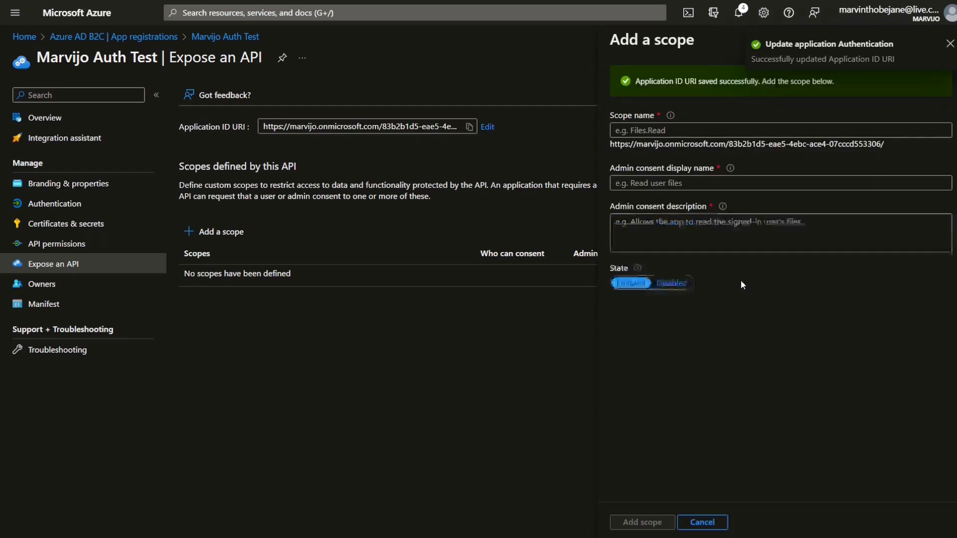
{"action": "type", "text": "Pub"}
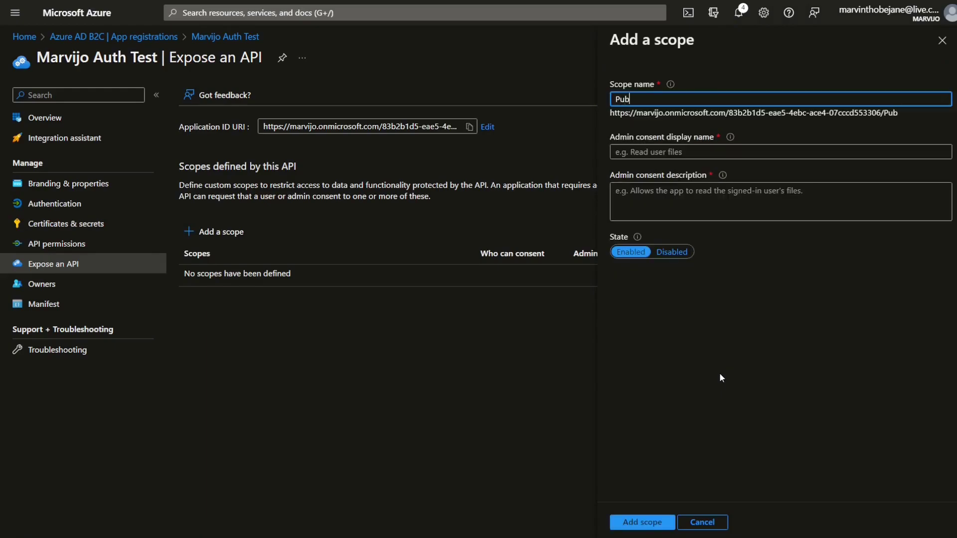
{"action": "type", "text": "licInfo"}
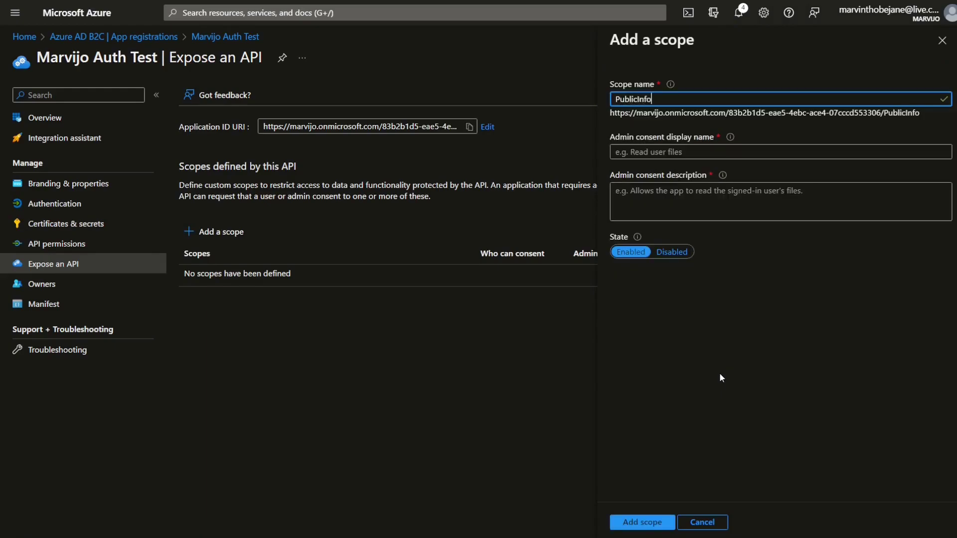
{"action": "type", "text": ".Read"}
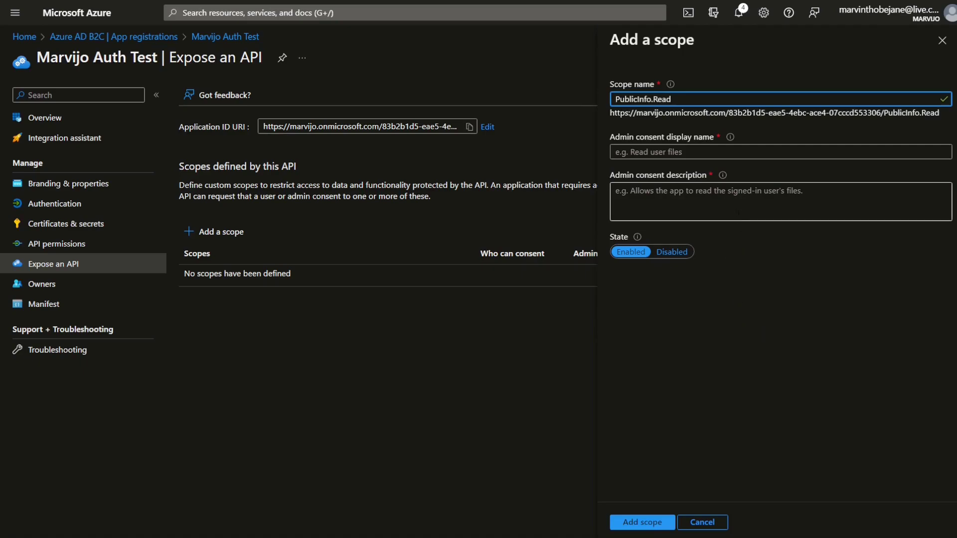
{"action": "type", "text": "Read public i"}
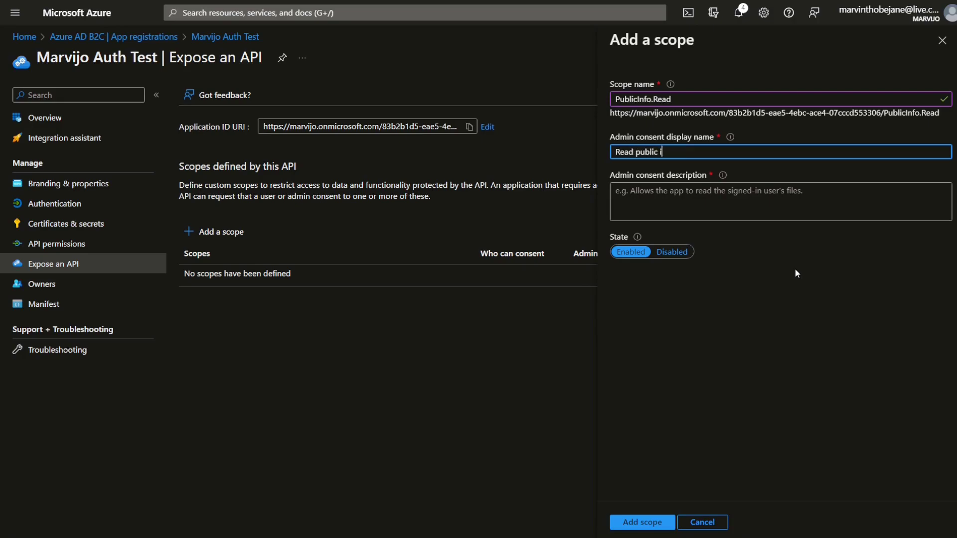
{"action": "type", "text": "nformantion"}
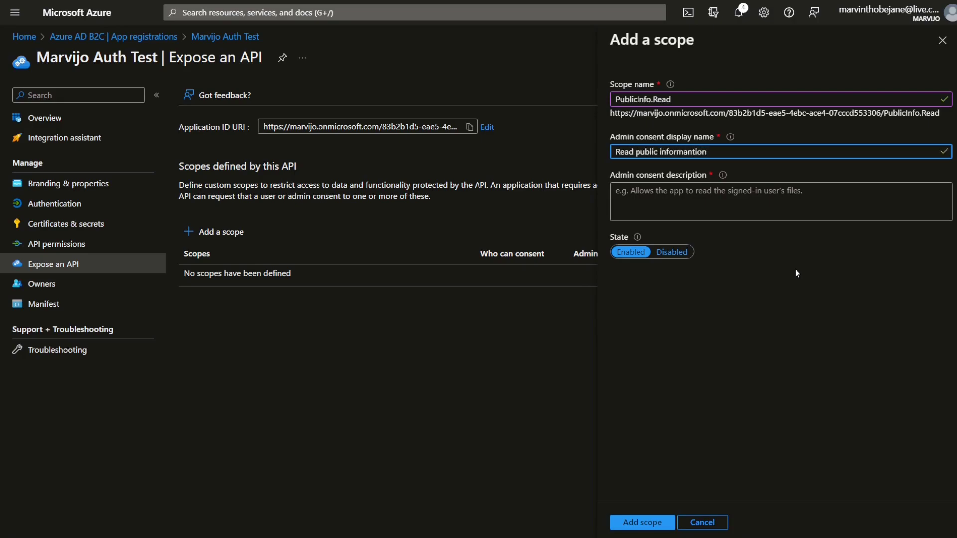
{"action": "type", "text": "Read public informantion"}
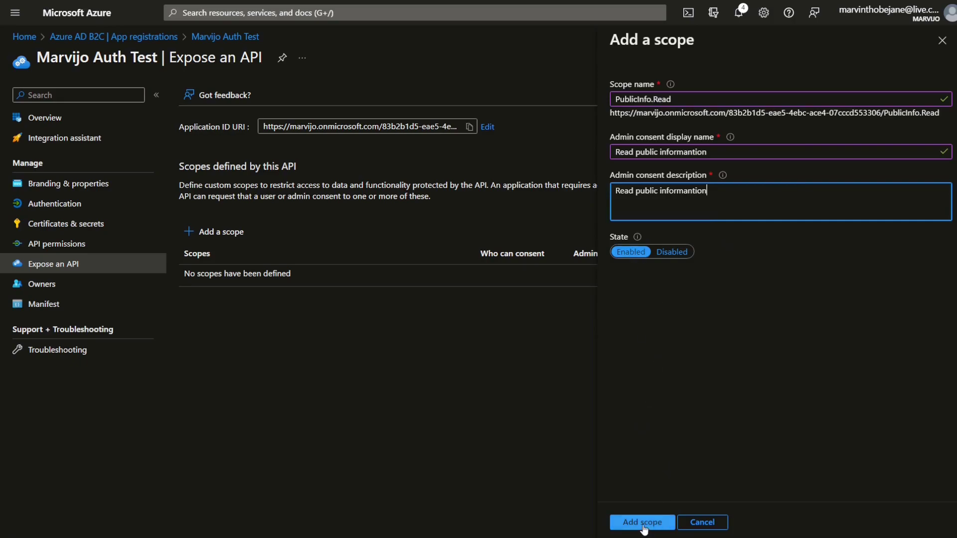
{"action": "left_click", "coordinate": [642, 522]}
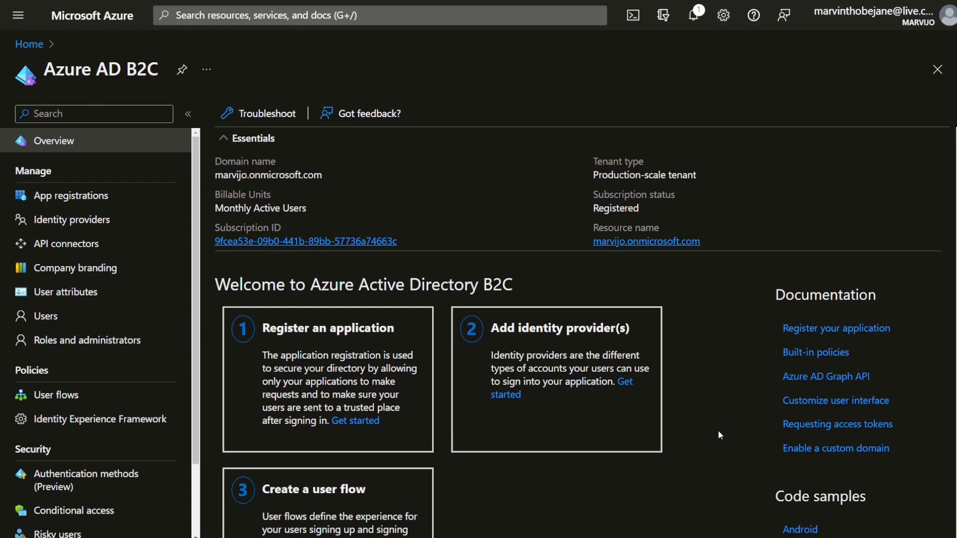
{"action": "mouse_move", "coordinate": [405, 185]}
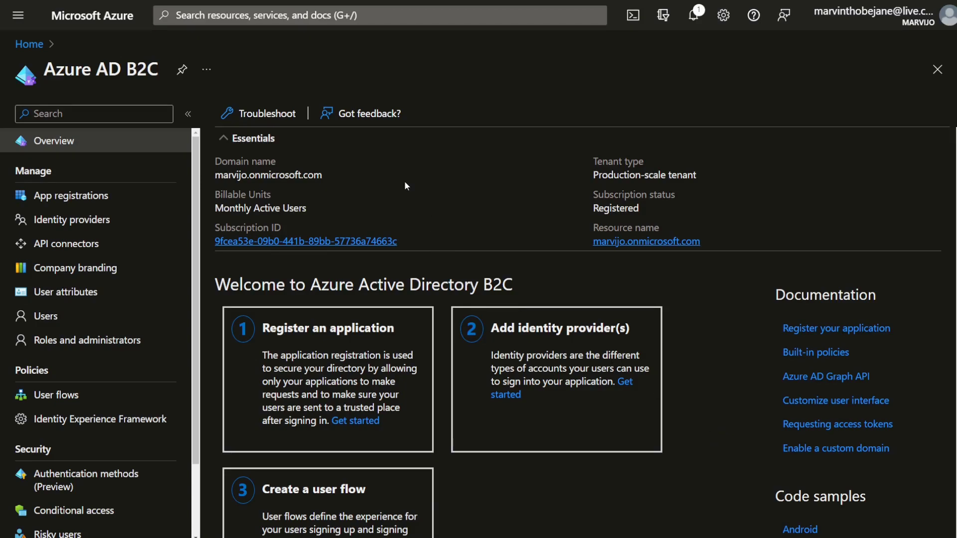
{"action": "mouse_move", "coordinate": [234, 96]}
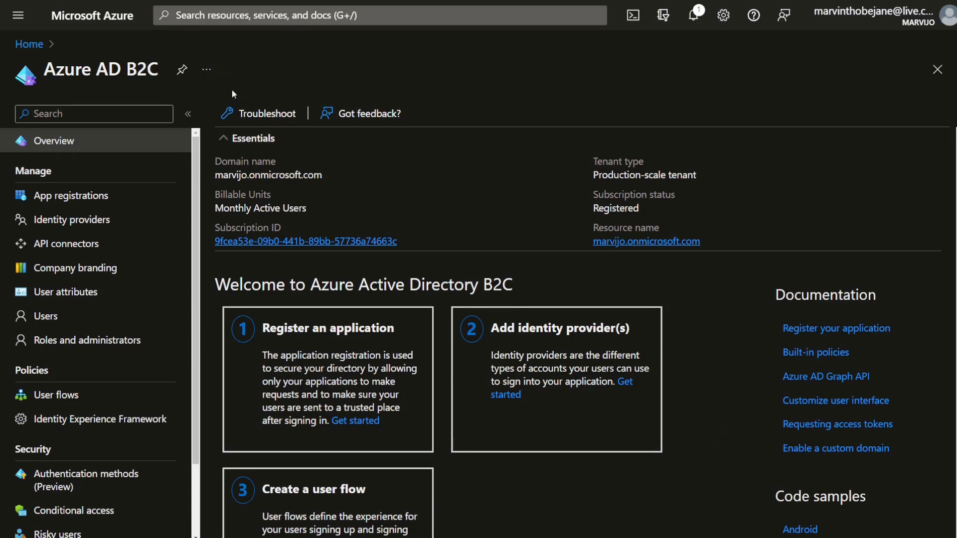
{"action": "mouse_move", "coordinate": [95, 92]}
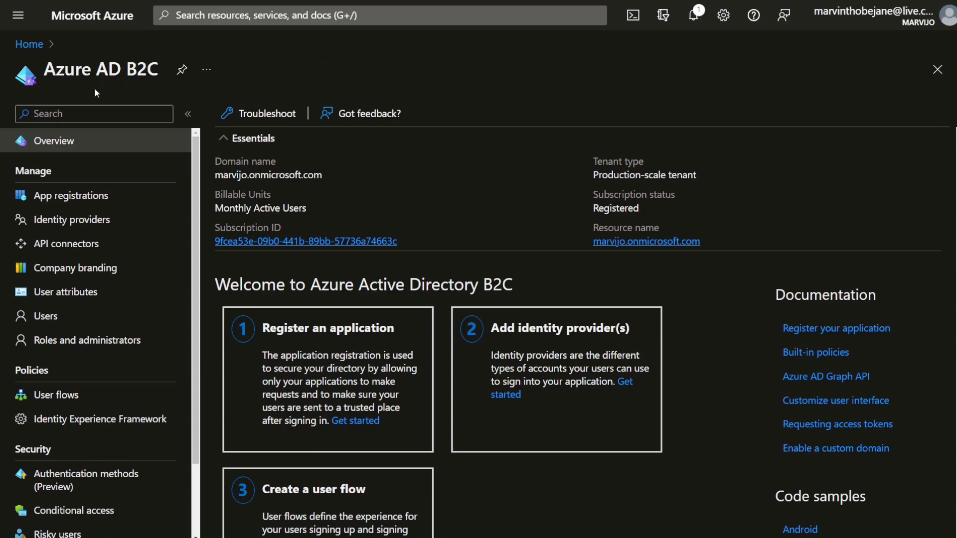
{"action": "mouse_move", "coordinate": [446, 90]}
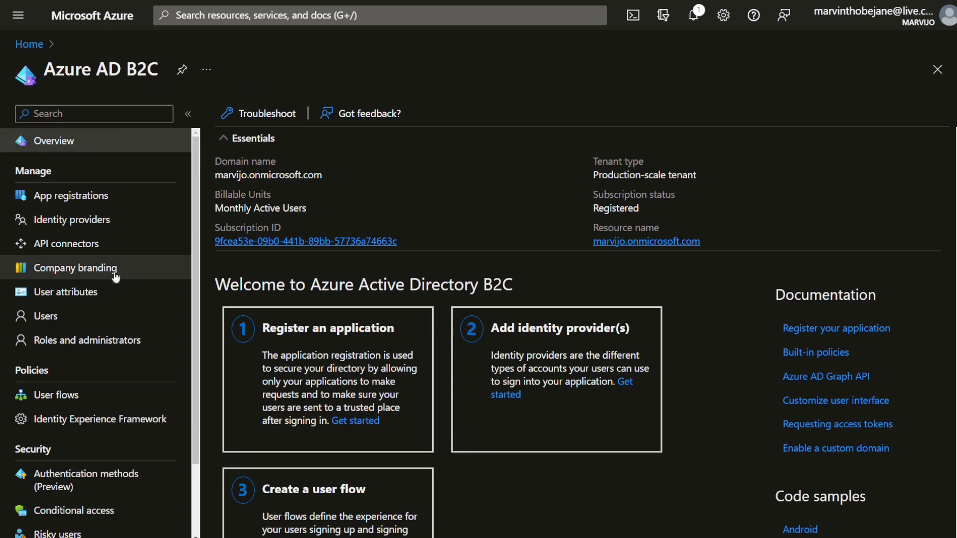
{"action": "mouse_move", "coordinate": [59, 395]}
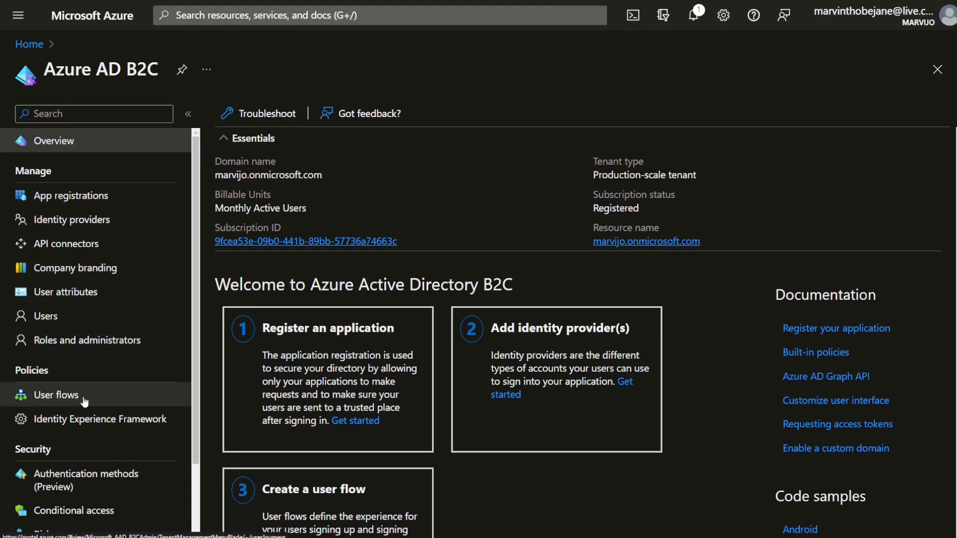
- Open User flows under Policies in the Azure AD B2C tenant
{"action": "left_click", "coordinate": [55, 395]}
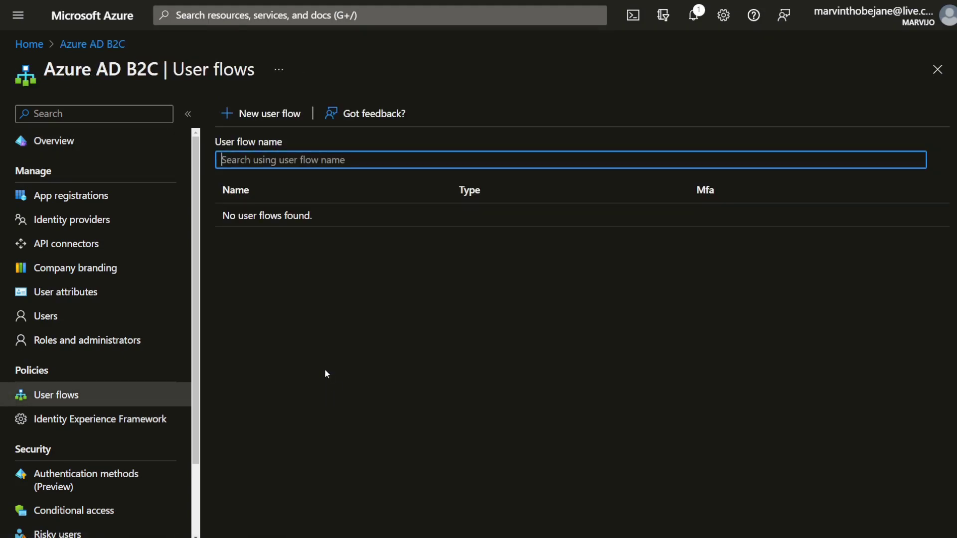
{"action": "mouse_move", "coordinate": [269, 113]}
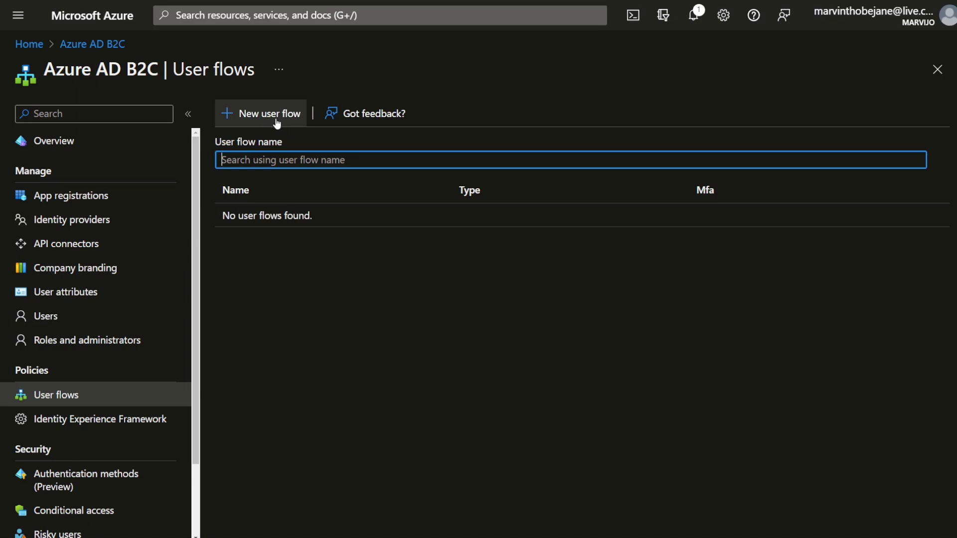
- Choose a new Sign up and sign in user flow on the Recommended version
{"action": "left_click", "coordinate": [267, 114]}
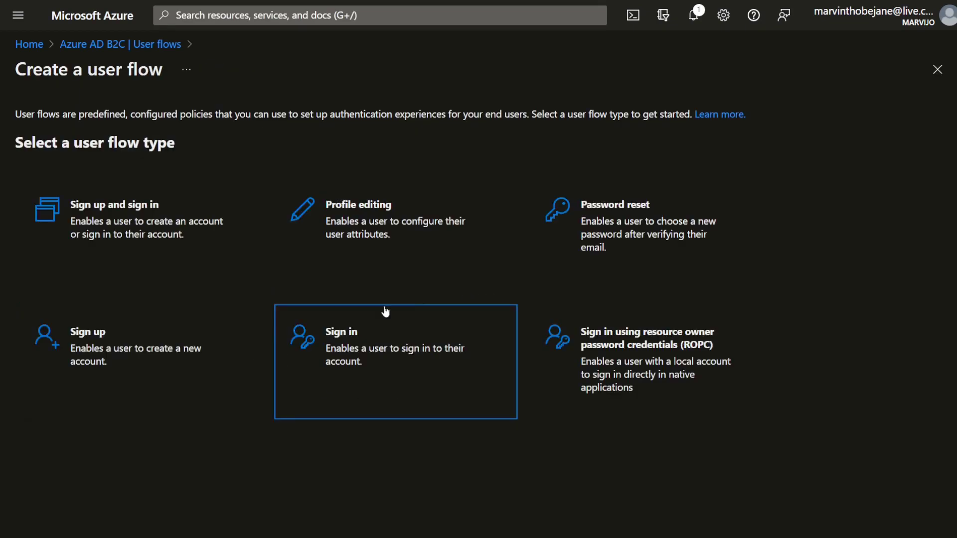
{"action": "left_click", "coordinate": [140, 234]}
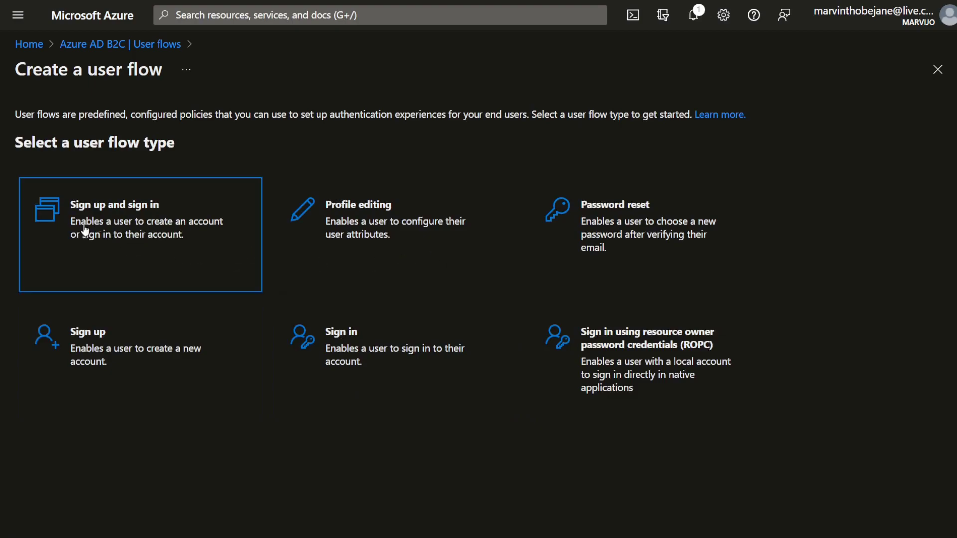
{"action": "mouse_move", "coordinate": [145, 240]}
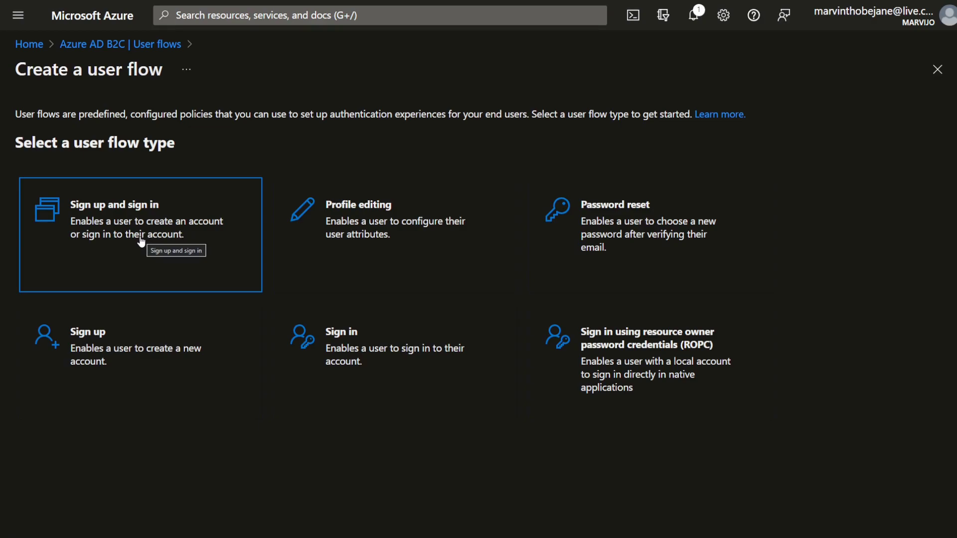
{"action": "left_click", "coordinate": [140, 235]}
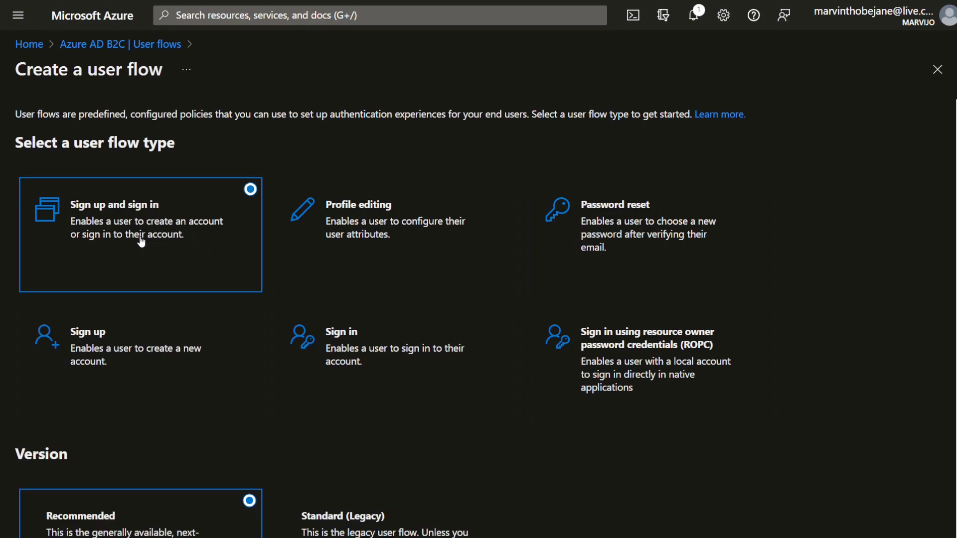
{"action": "scroll", "scroll_direction": "down", "scroll_amount": 3}
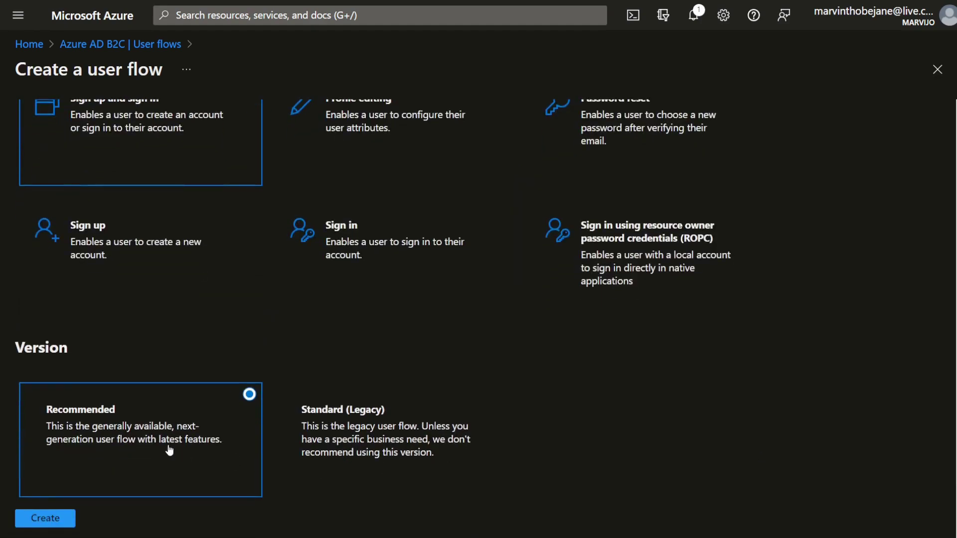
{"action": "mouse_move", "coordinate": [95, 445]}
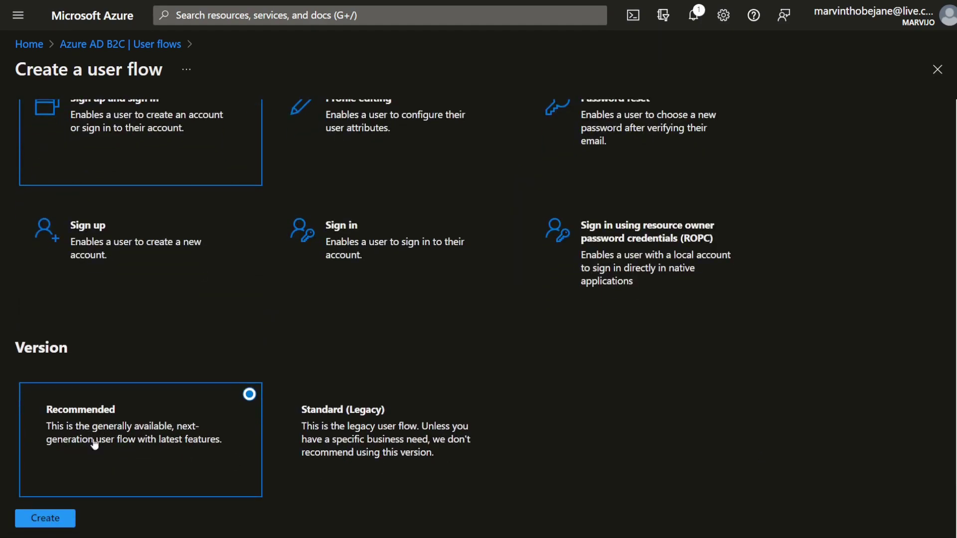
{"action": "mouse_move", "coordinate": [210, 457]}
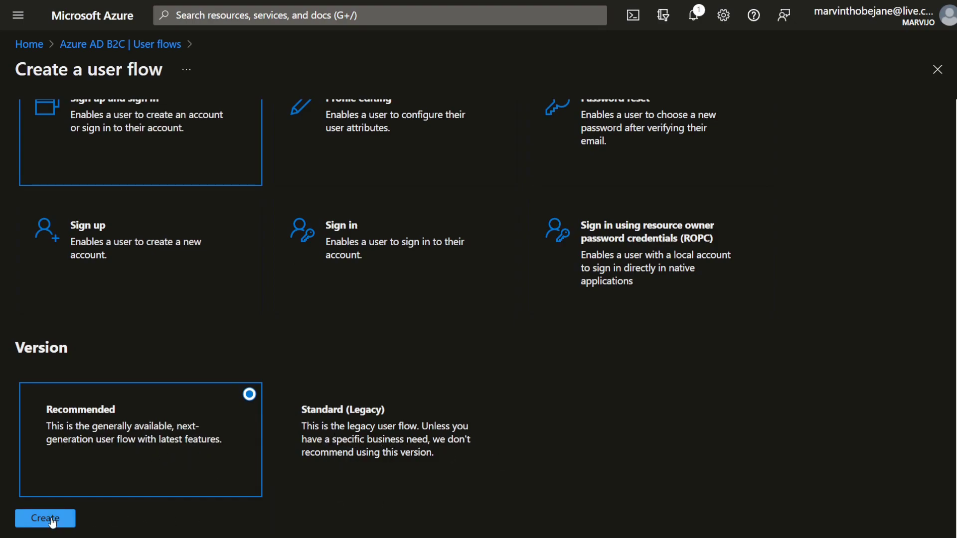
{"action": "left_click", "coordinate": [44, 518]}
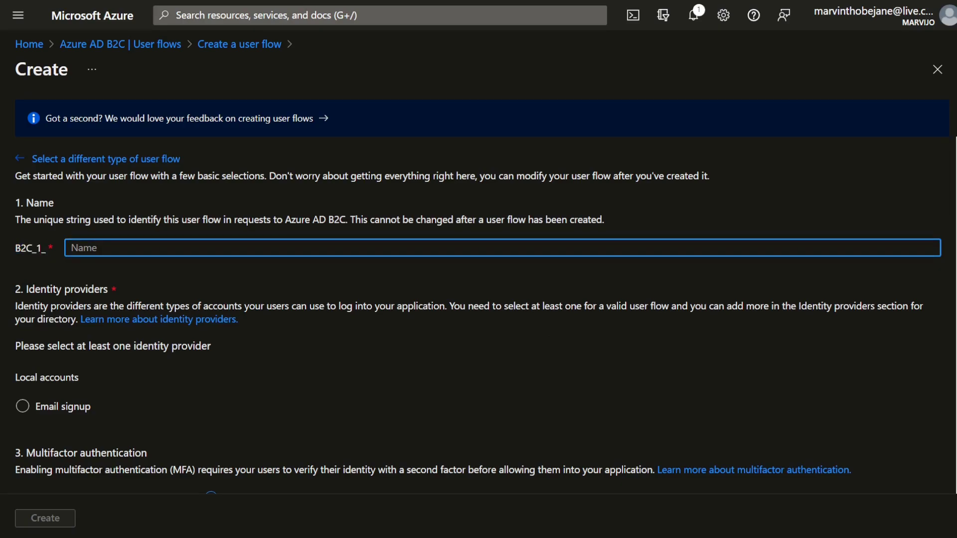
- Name the user flow Main_Flow, allow Email signup, and keep Email as the MFA method
{"action": "type", "text": "1"}
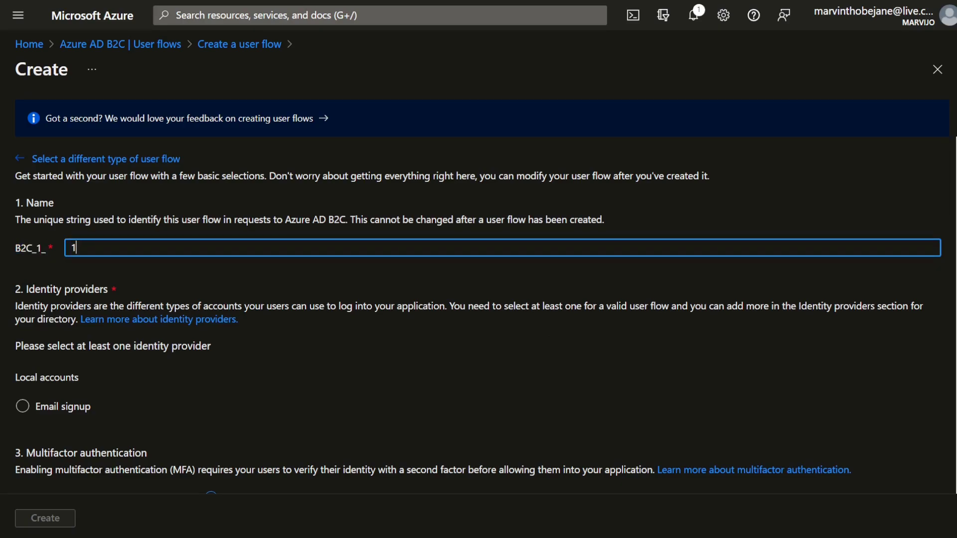
{"action": "type", "text": "Main"}
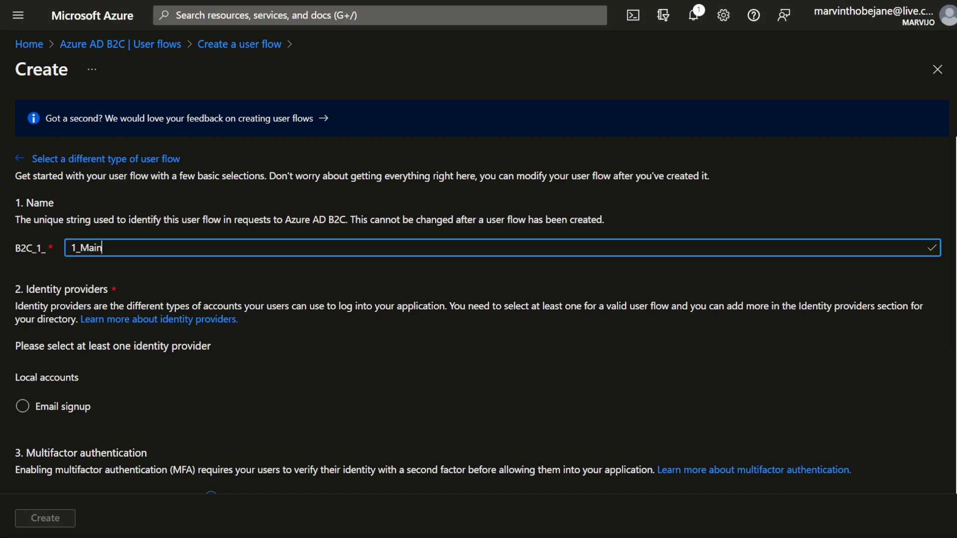
{"action": "type", "text": "_Flow"}
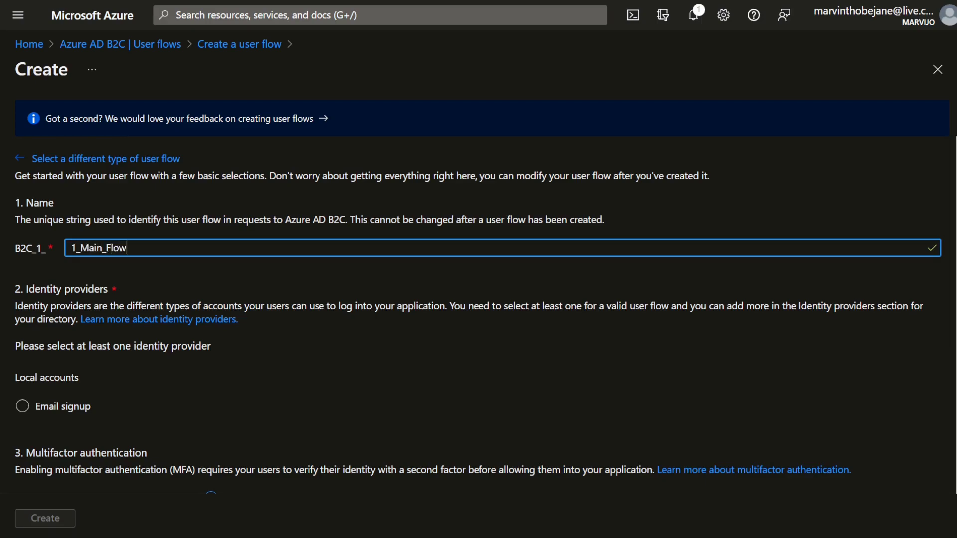
{"action": "scroll", "scroll_direction": "down", "scroll_amount": 3}
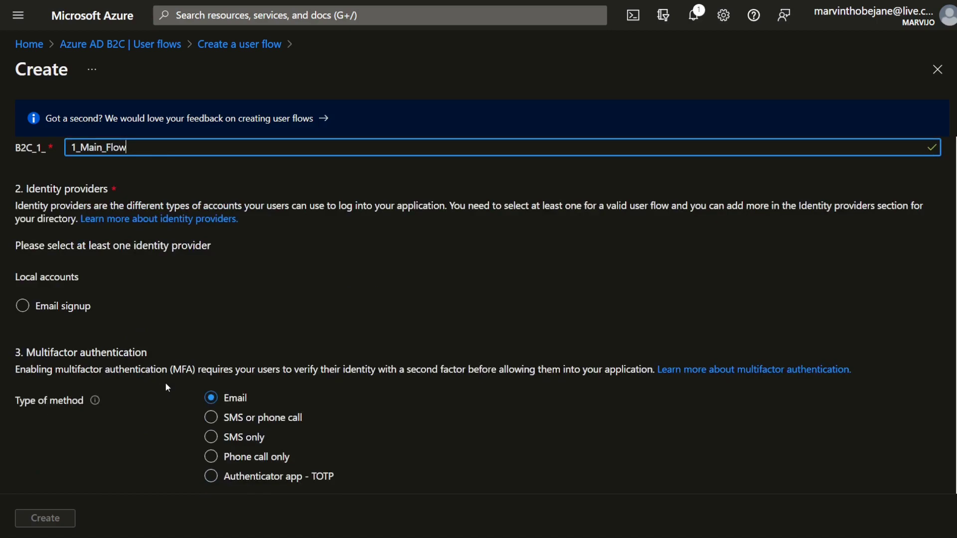
{"action": "left_click", "coordinate": [23, 306]}
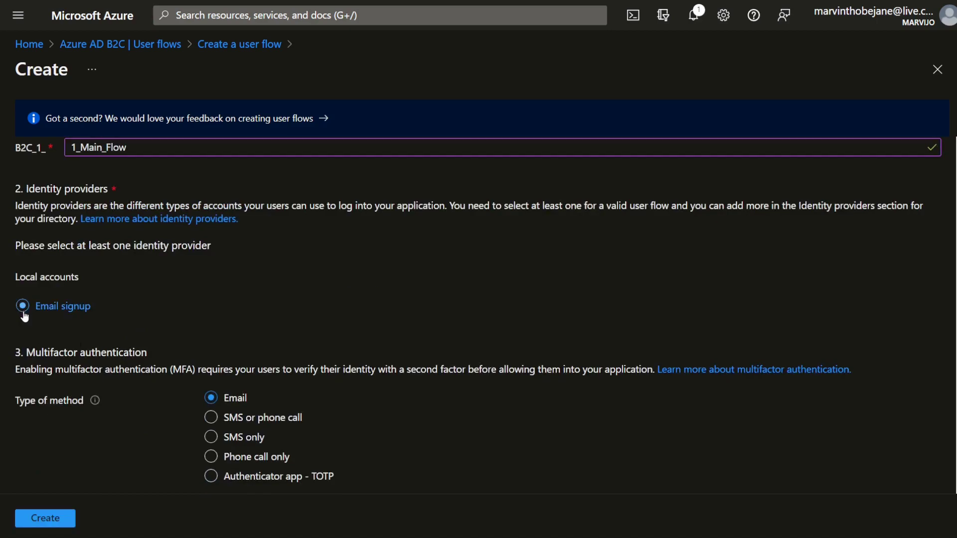
{"action": "scroll", "scroll_direction": "down", "scroll_amount": 3}
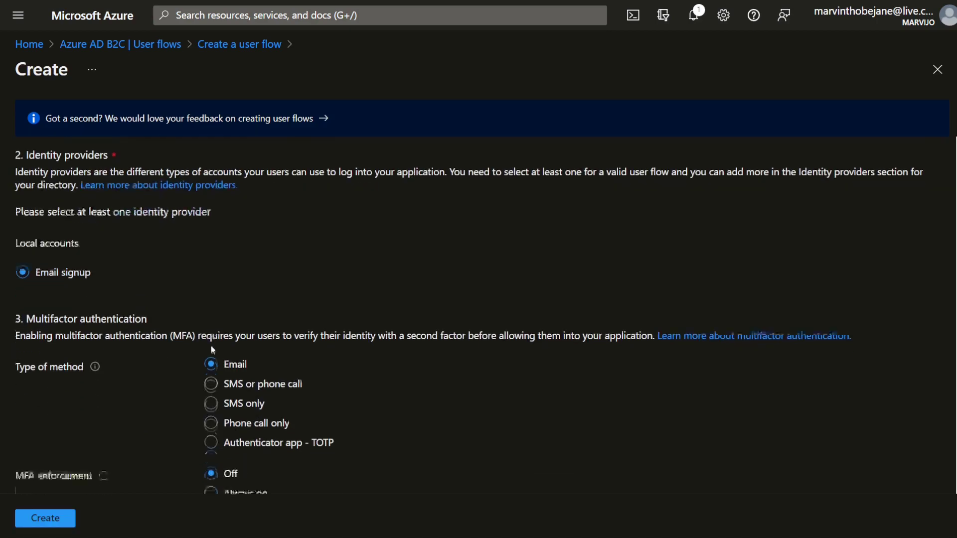
{"action": "scroll", "scroll_direction": "down", "scroll_amount": 3}
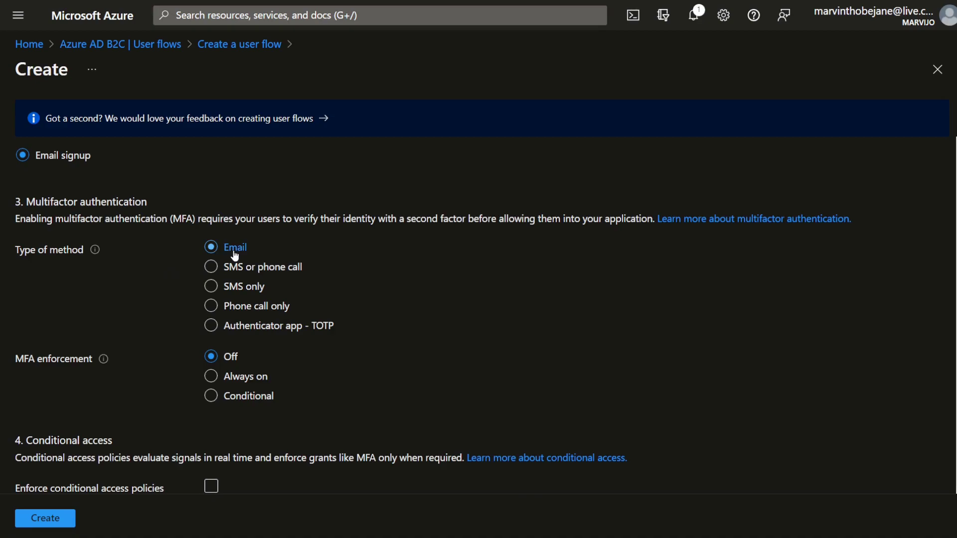
{"action": "left_click", "coordinate": [211, 267]}
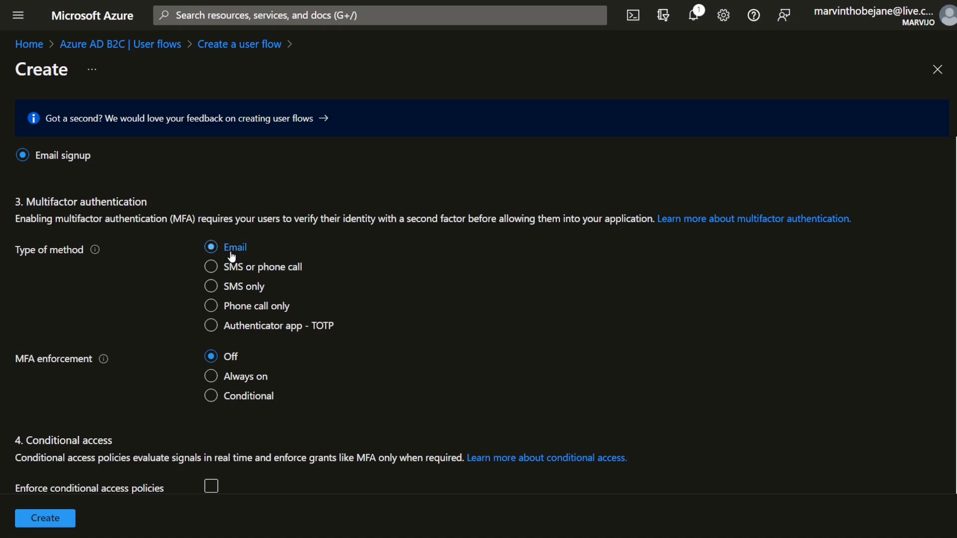
{"action": "mouse_move", "coordinate": [111, 333]}
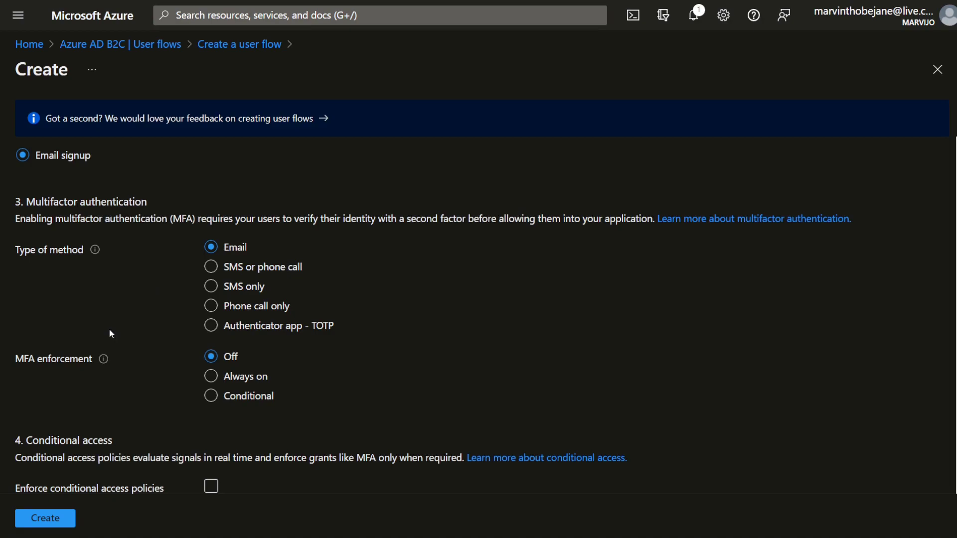
{"action": "mouse_move", "coordinate": [62, 373]}
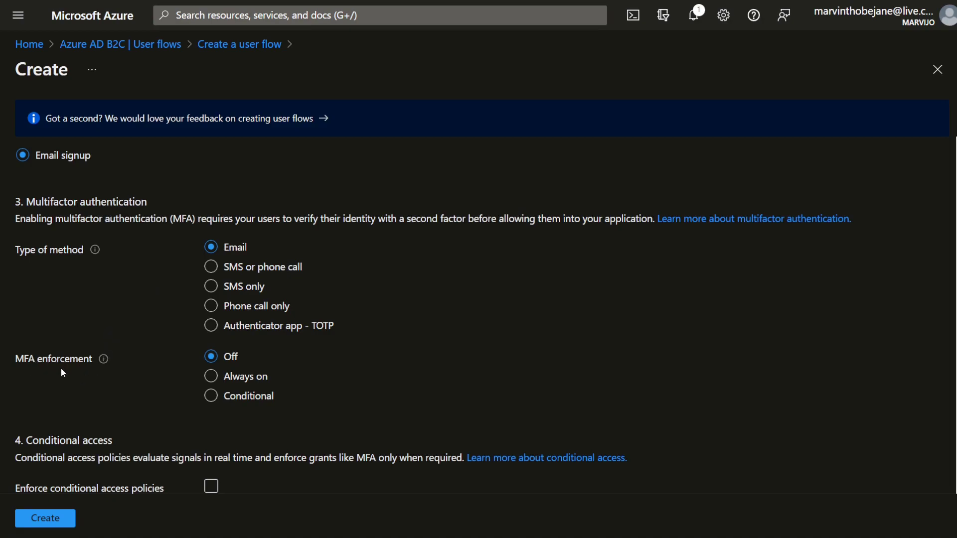
{"action": "mouse_move", "coordinate": [190, 400]}
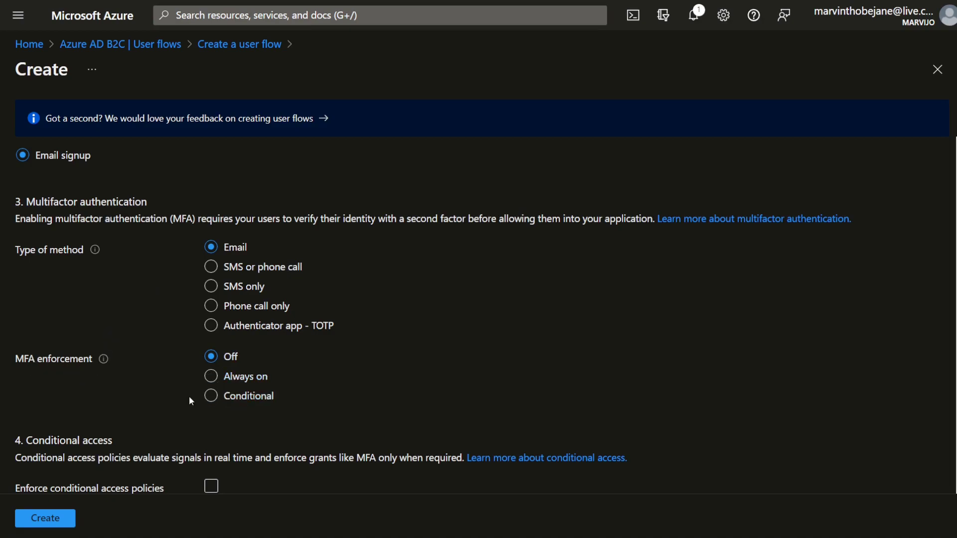
- Review the full list of user attributes and token claims, confirm, and create the flow
{"action": "scroll", "scroll_direction": "down", "scroll_amount": 3}
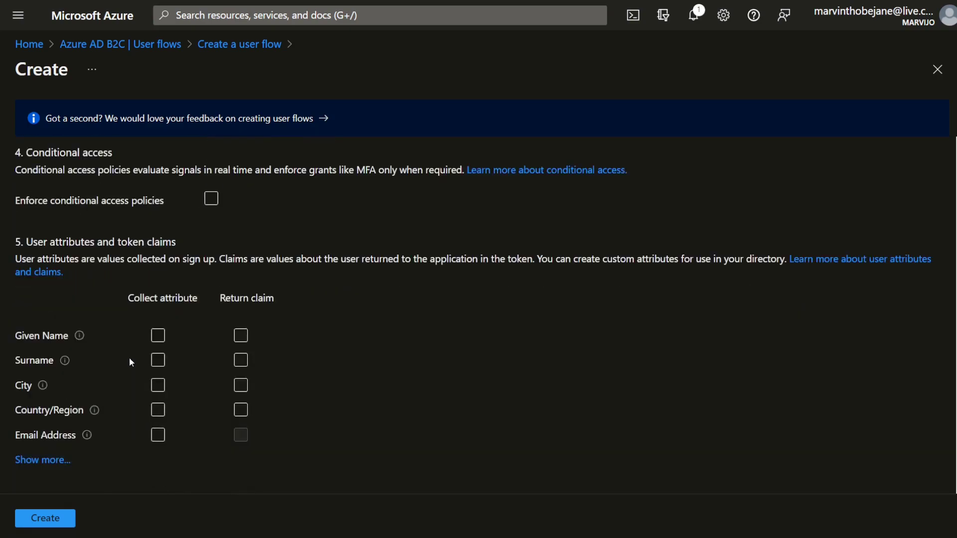
{"action": "mouse_move", "coordinate": [222, 403]}
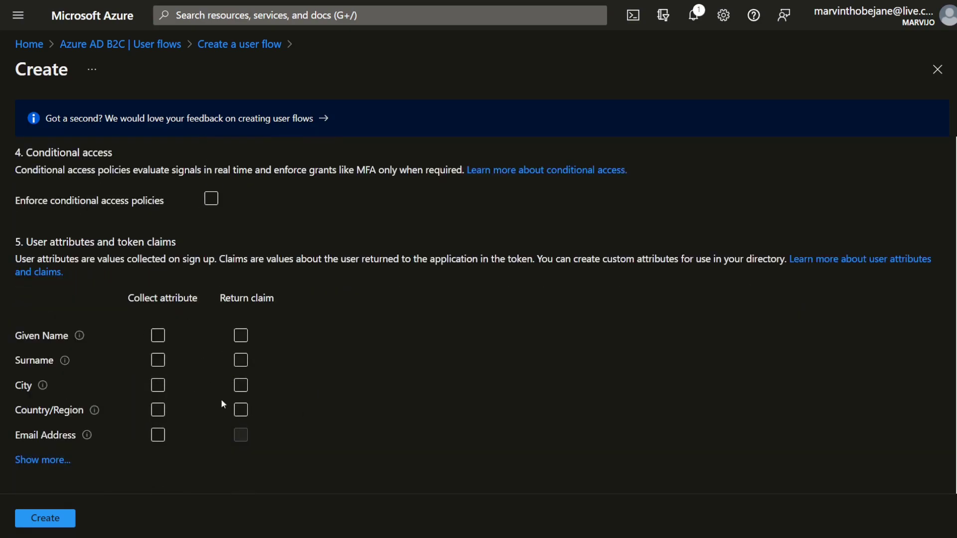
{"action": "mouse_move", "coordinate": [141, 381]}
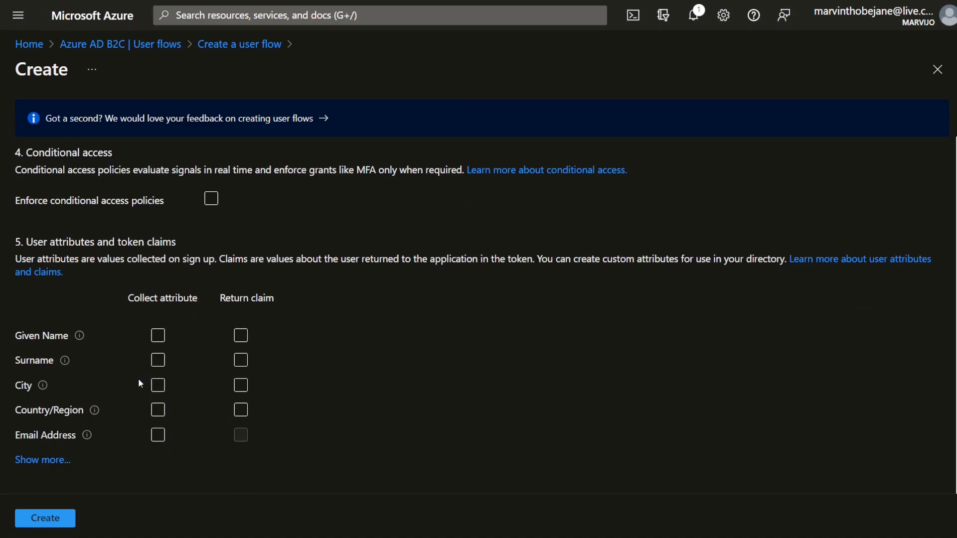
{"action": "mouse_move", "coordinate": [175, 361]}
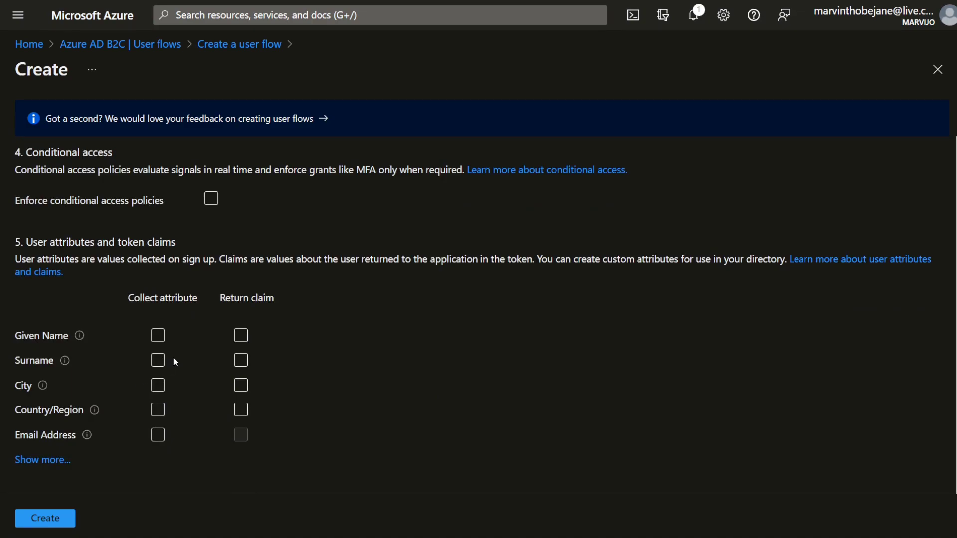
{"action": "mouse_move", "coordinate": [113, 401]}
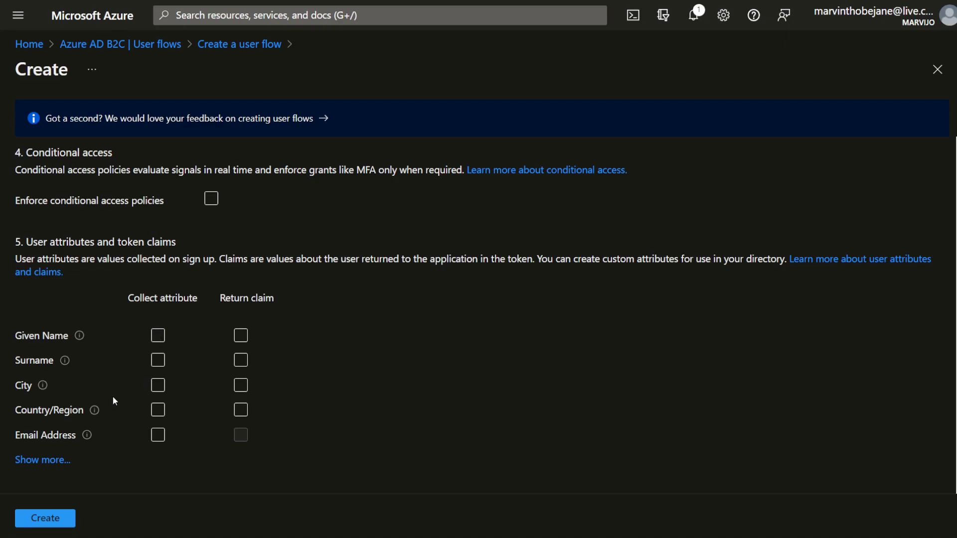
{"action": "mouse_move", "coordinate": [108, 400]}
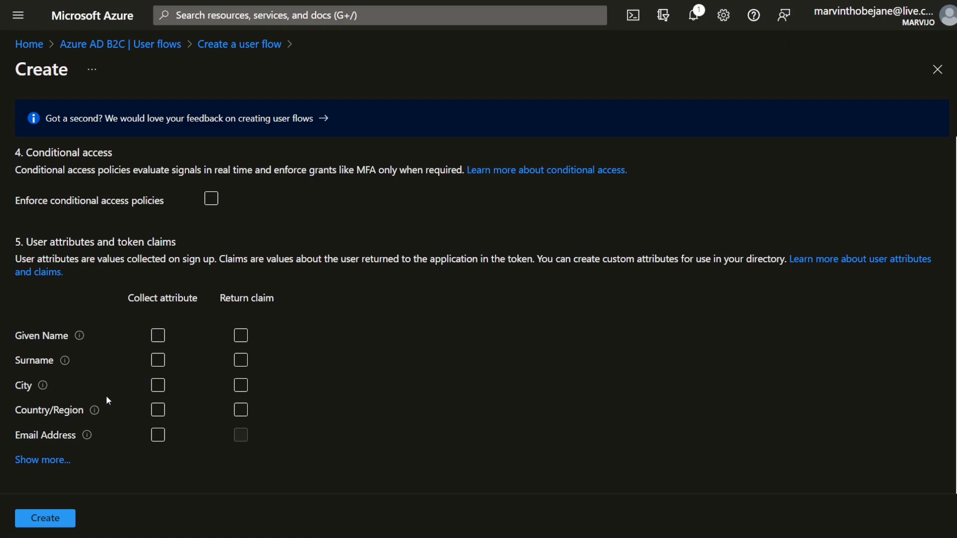
{"action": "mouse_move", "coordinate": [69, 499]}
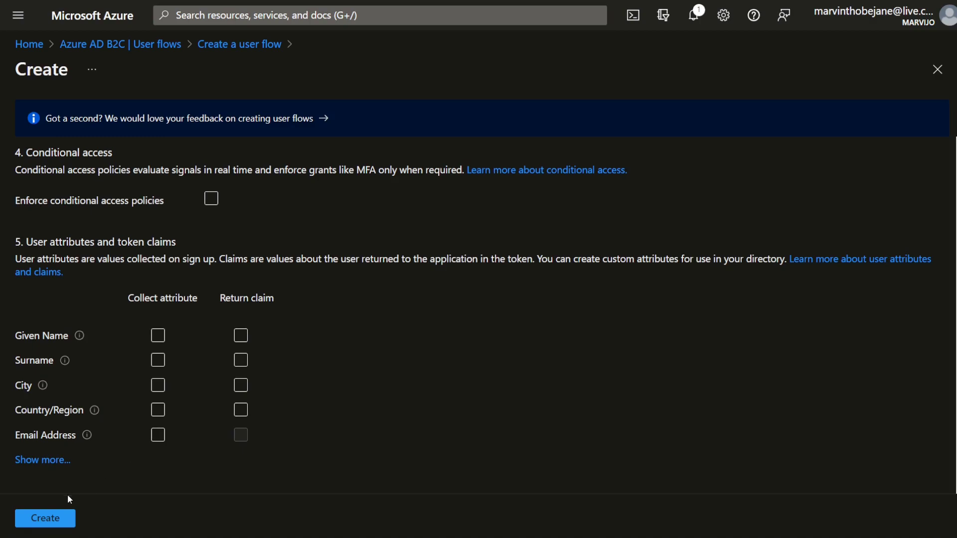
{"action": "left_click", "coordinate": [44, 519]}
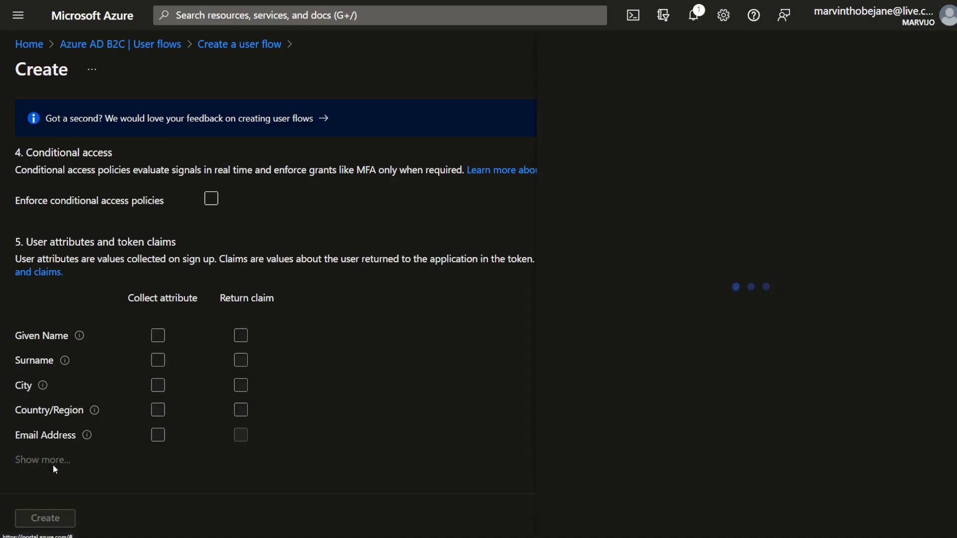
{"action": "left_click", "coordinate": [42, 460]}
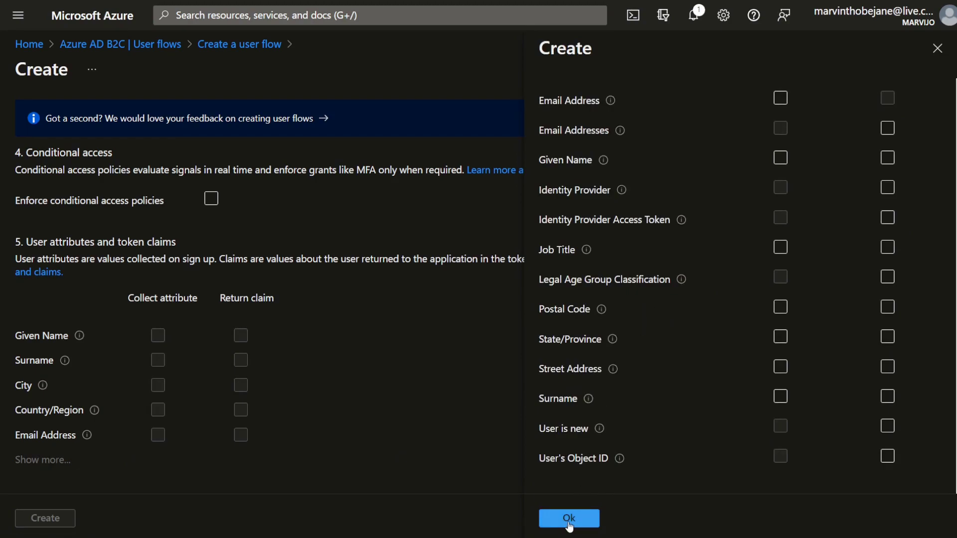
{"action": "left_click", "coordinate": [568, 519]}
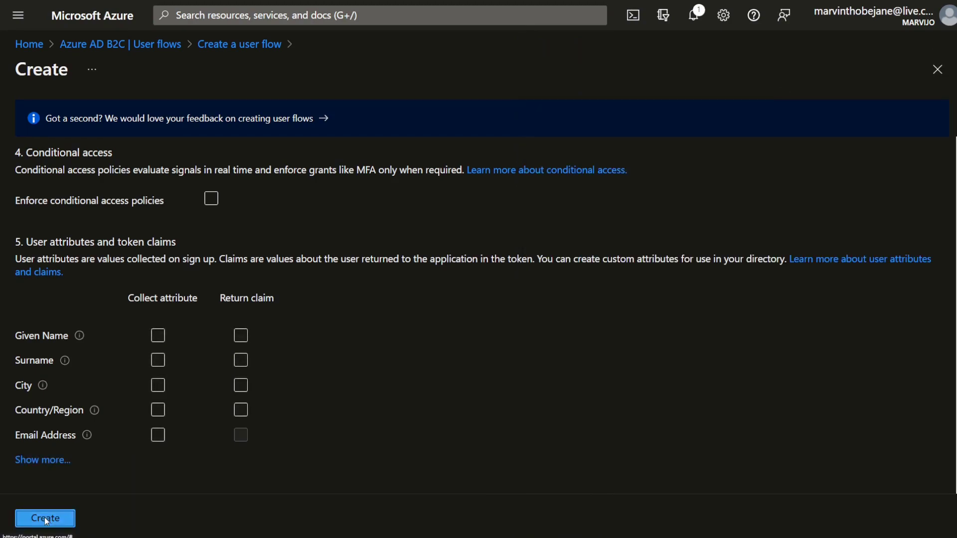
{"action": "left_click", "coordinate": [44, 518]}
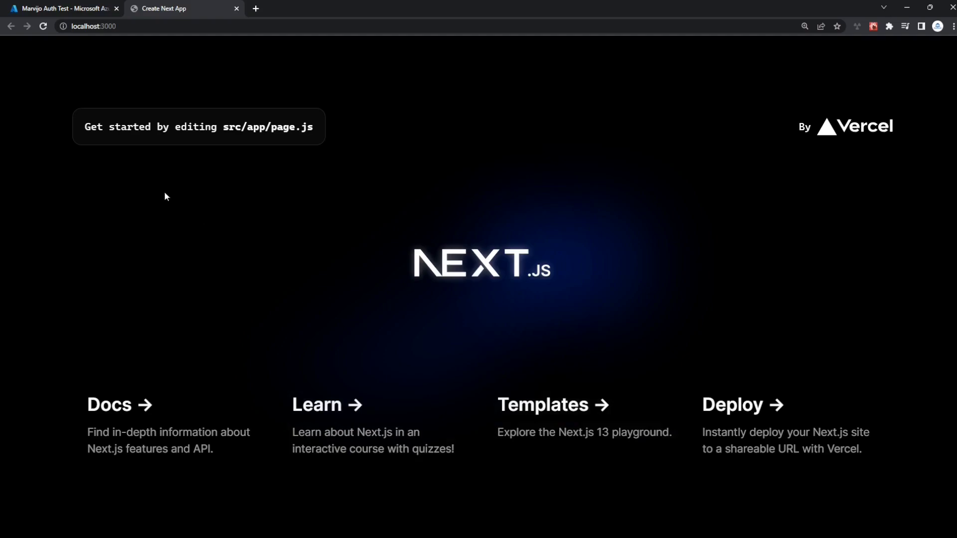
{"action": "mouse_move", "coordinate": [193, 175]}
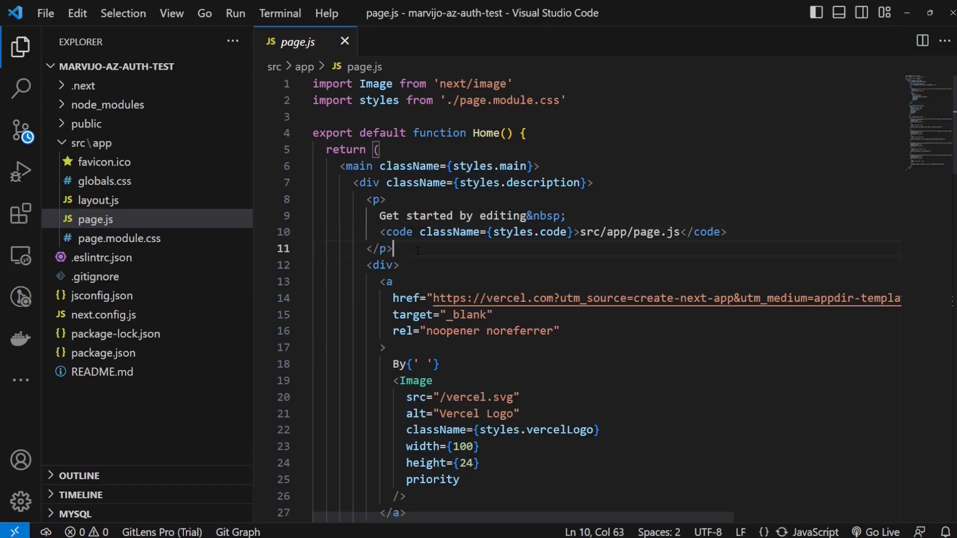
- Add an <h1>PLEASE SUBSCRIBE!</h1> heading after the description paragraph in page.js
{"action": "type", "text": "<h1>"}
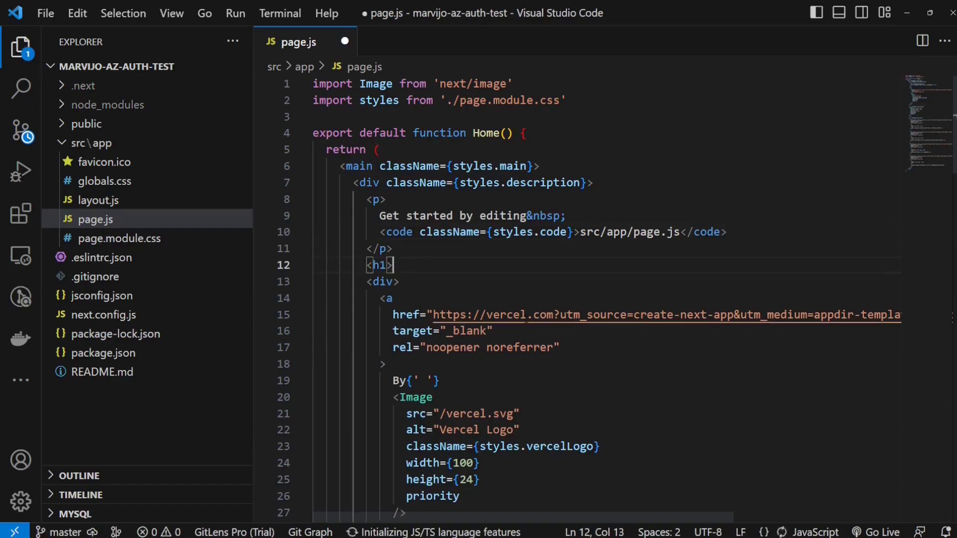
{"action": "type", "text": "PLEASE SUBSC"}
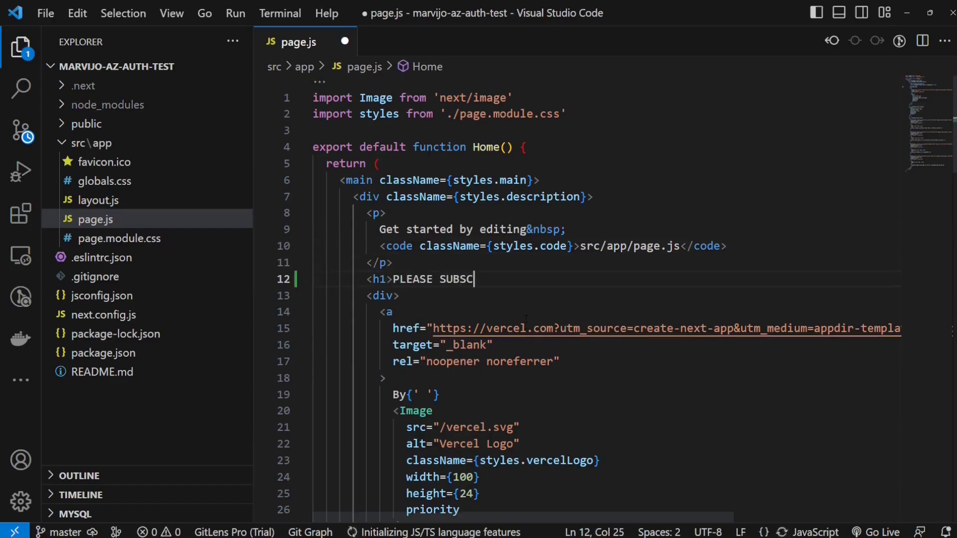
{"action": "type", "text": "RIBE!</h1>"}
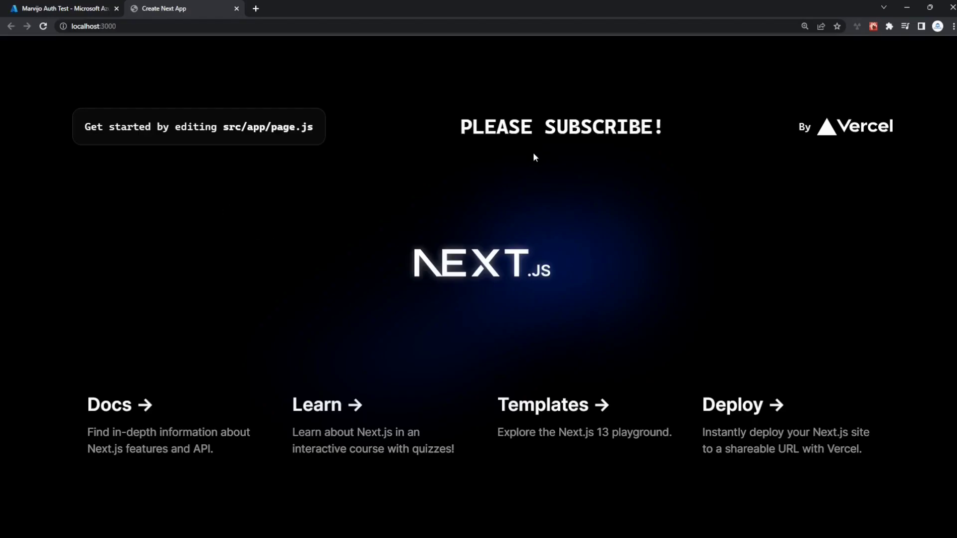
{"action": "mouse_move", "coordinate": [639, 175]}
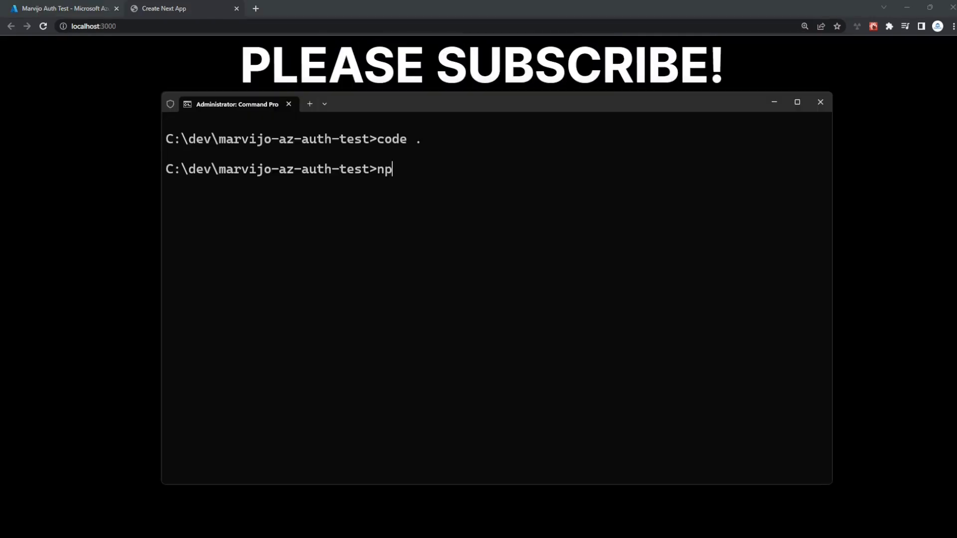
{"action": "type", "text": "m intall @azure"}
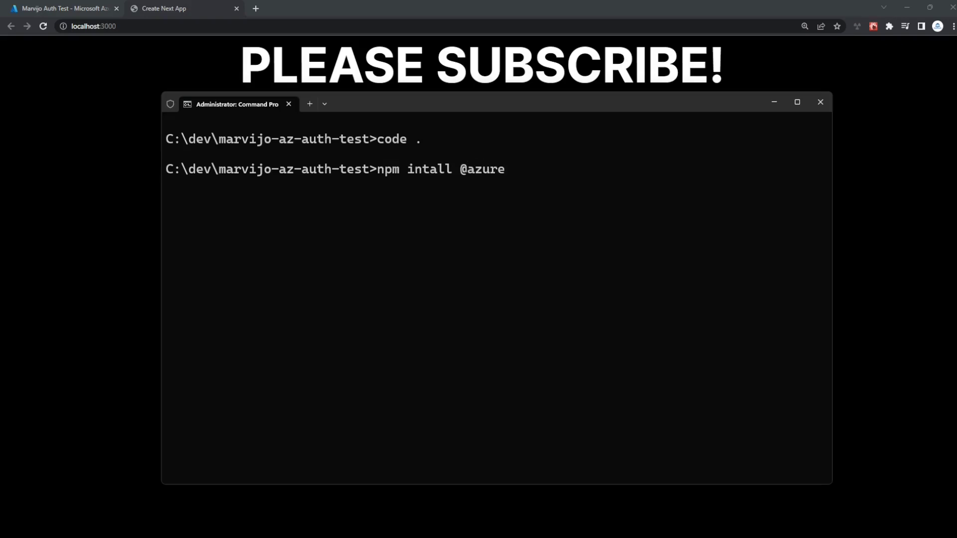
{"action": "type", "text": "/msal-browser"}
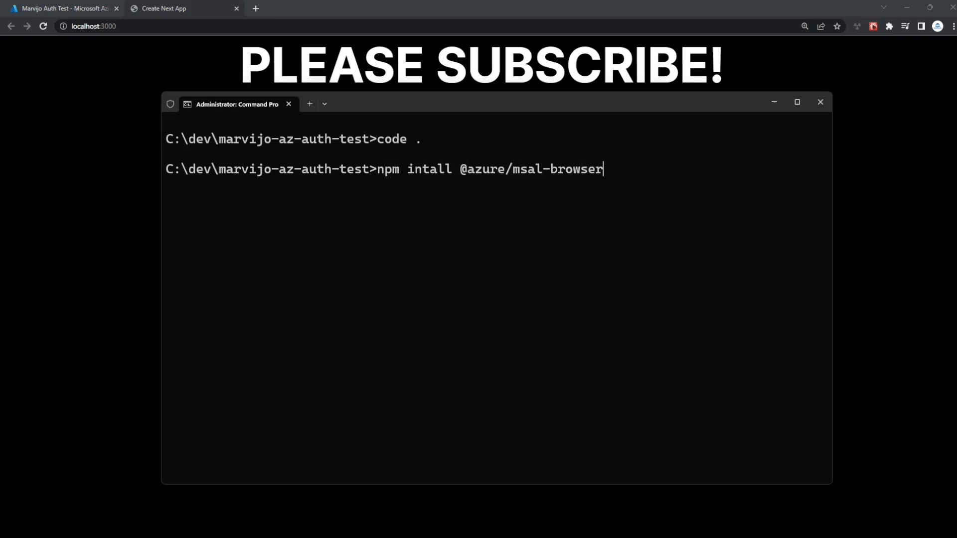
{"action": "type", "text": "@azure/msal-react"}
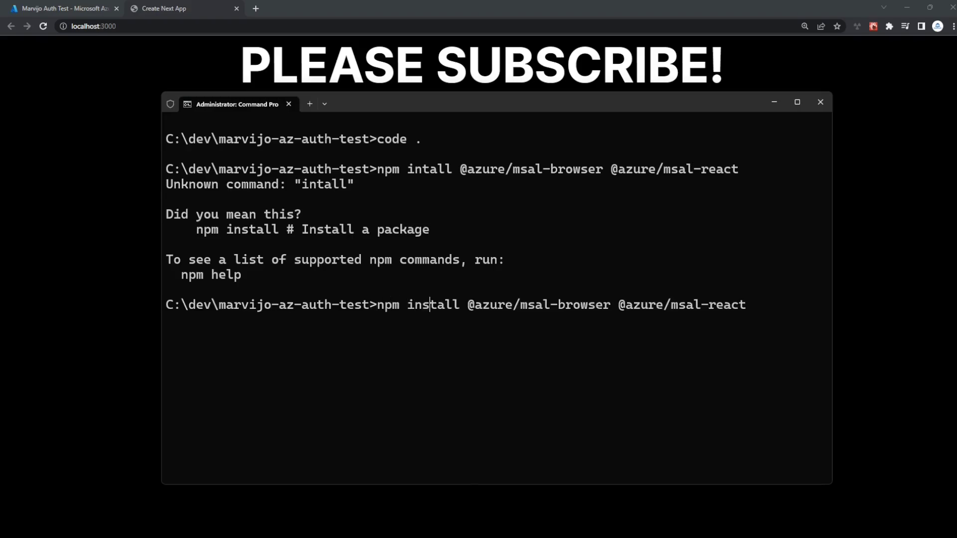
{"action": "key", "text": "Return"}
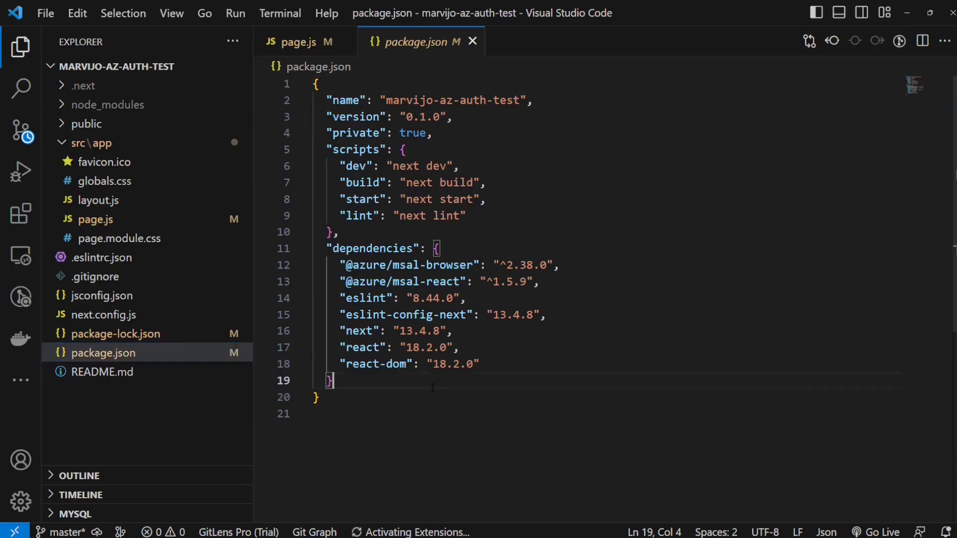
{"action": "double_click", "coordinate": [406, 292]}
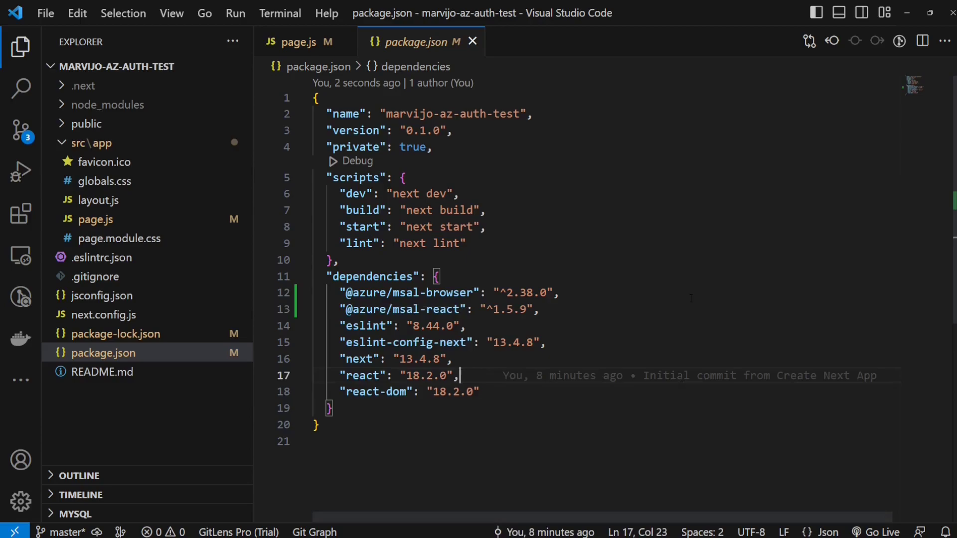
{"action": "left_click", "coordinate": [560, 292]}
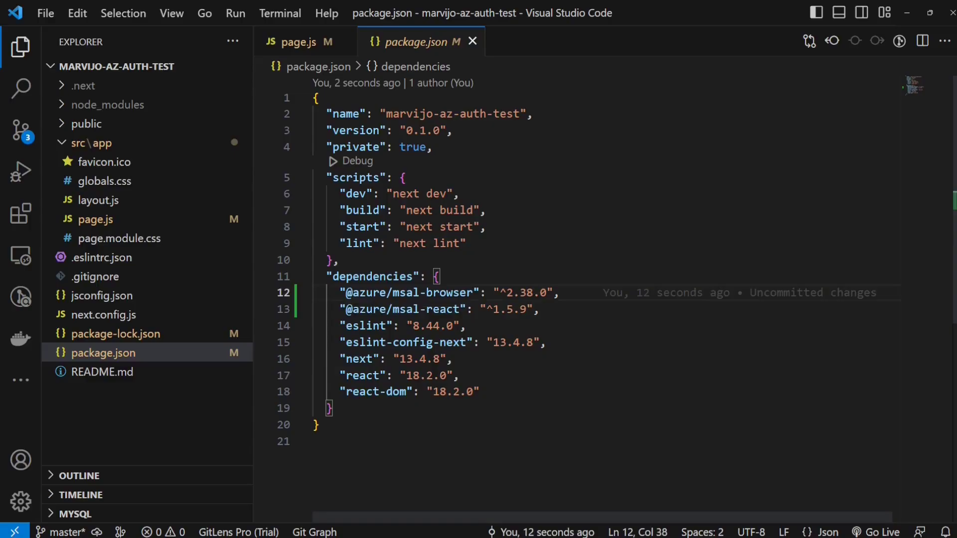
- Create src/pages with a new _app.js, and move the home page there as index.js
{"action": "right_click", "coordinate": [91, 143]}
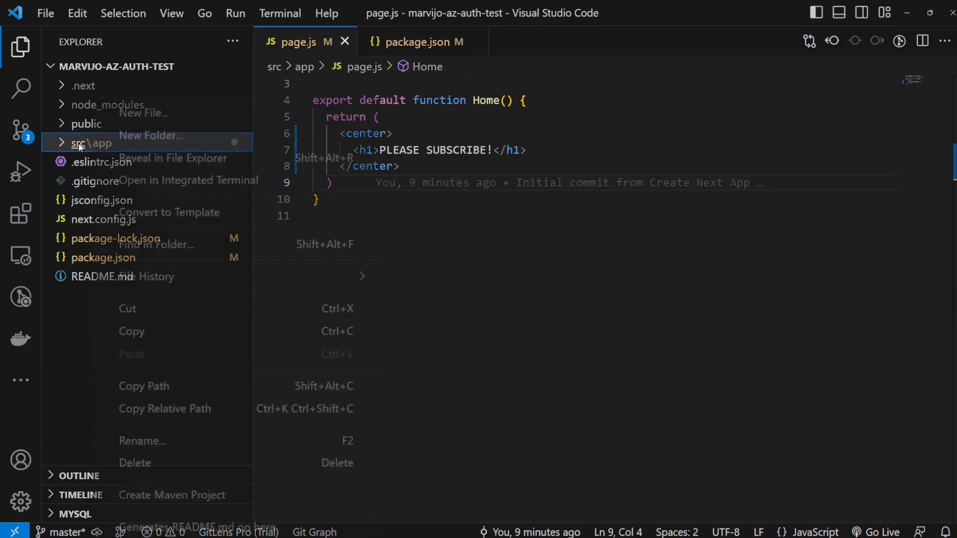
{"action": "left_click", "coordinate": [150, 135]}
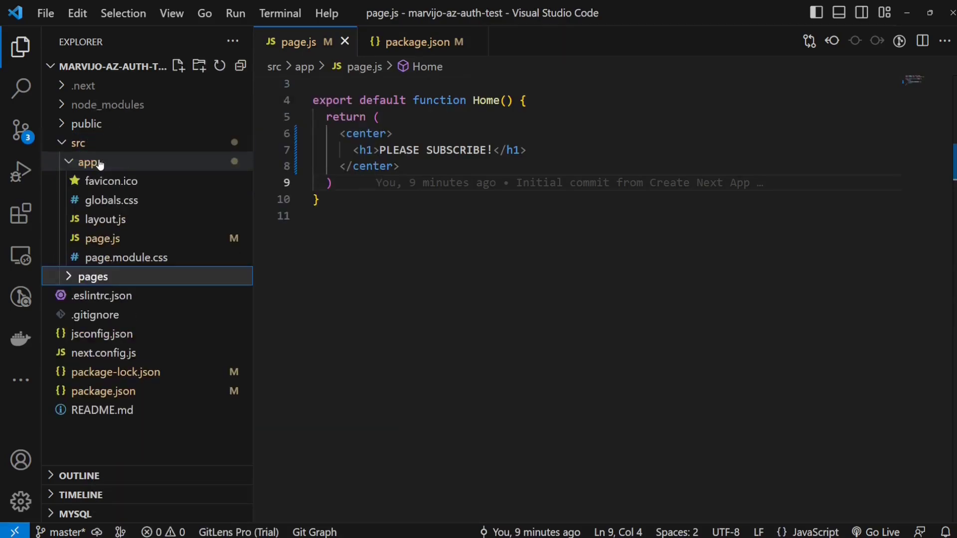
{"action": "right_click", "coordinate": [94, 277]}
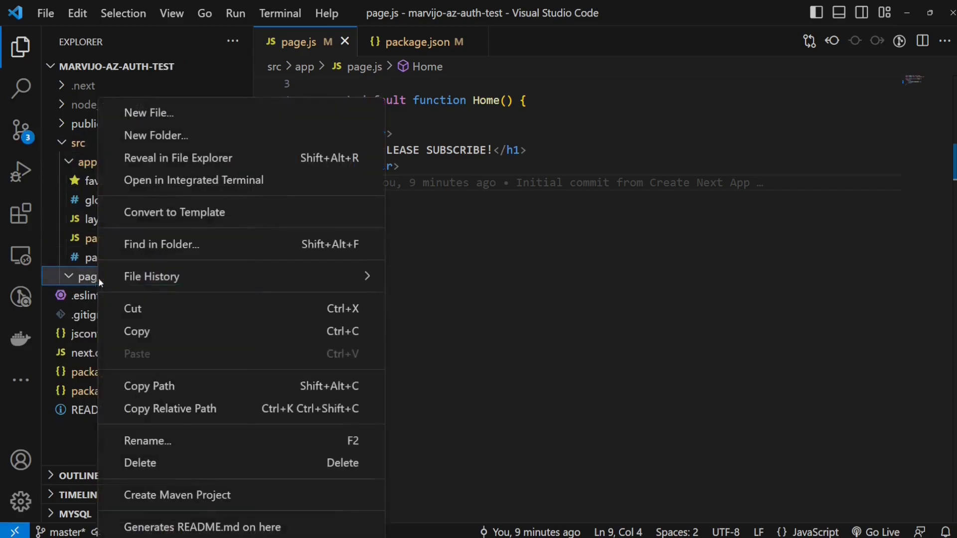
{"action": "left_click", "coordinate": [149, 113]}
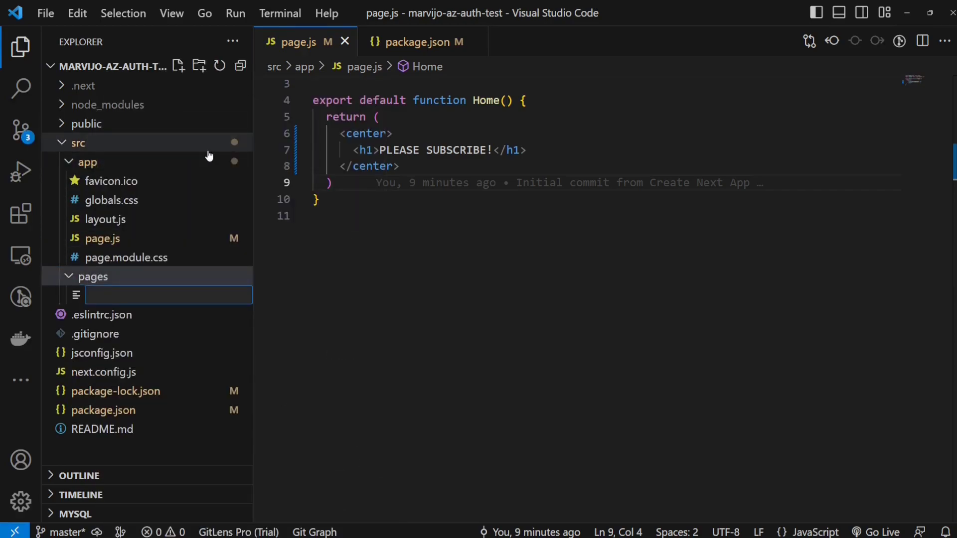
{"action": "type", "text": "_app.js"}
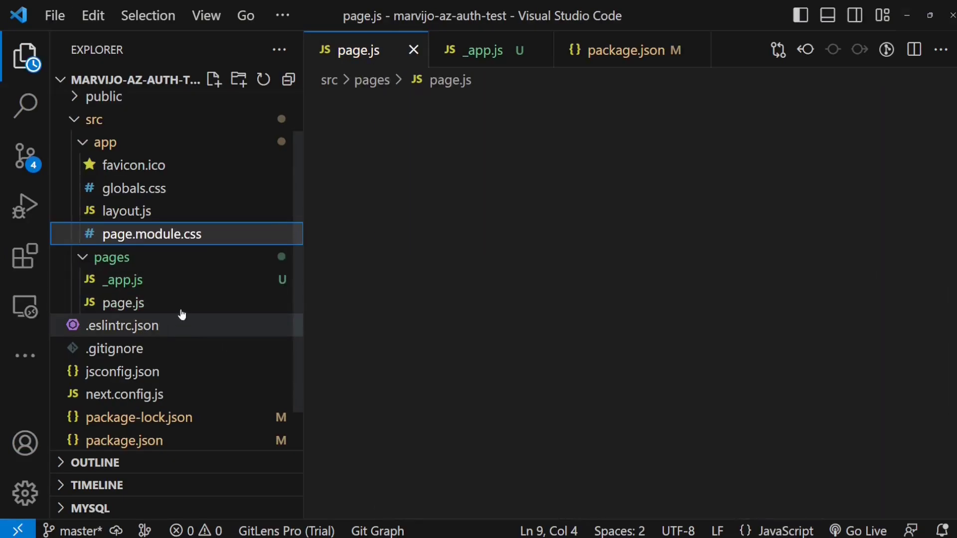
{"action": "left_click", "coordinate": [124, 303]}
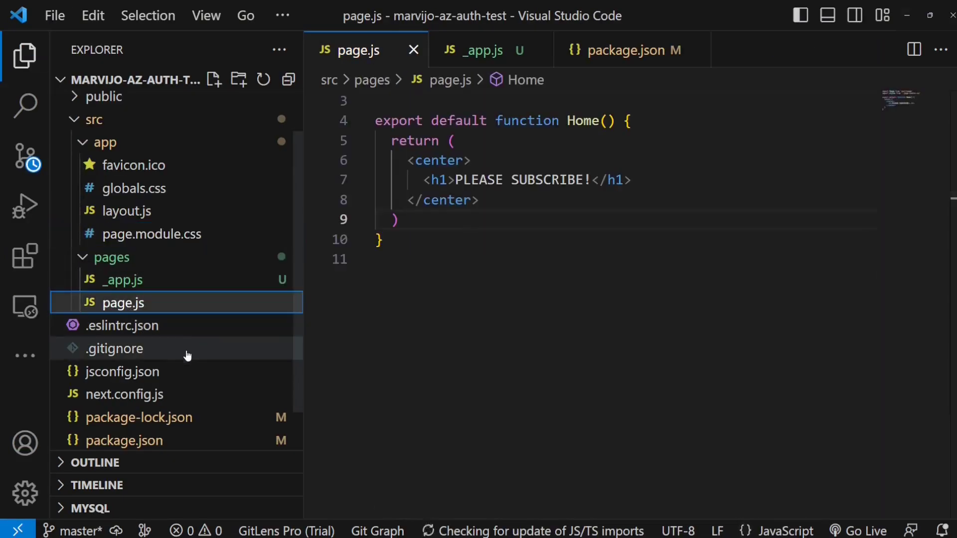
{"action": "mouse_move", "coordinate": [144, 325]}
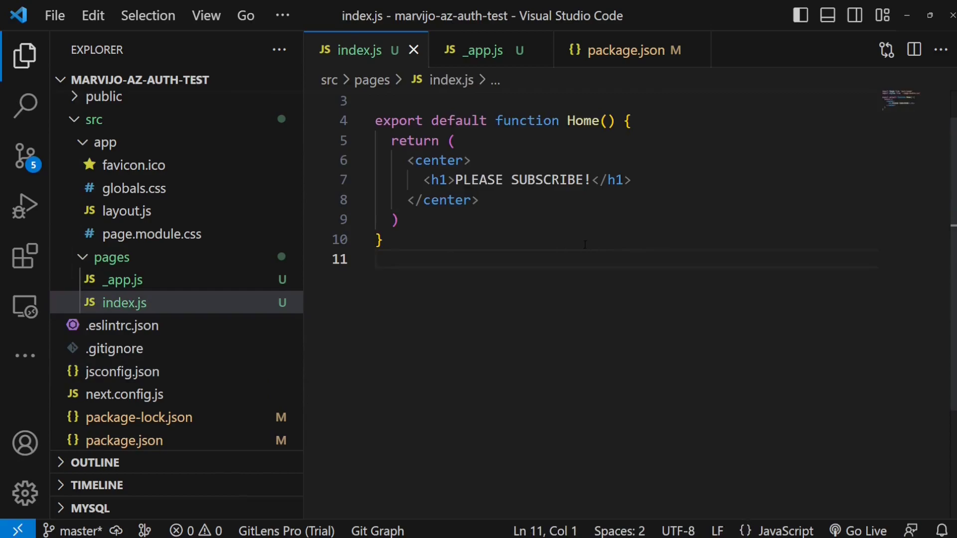
{"action": "left_click", "coordinate": [481, 50]}
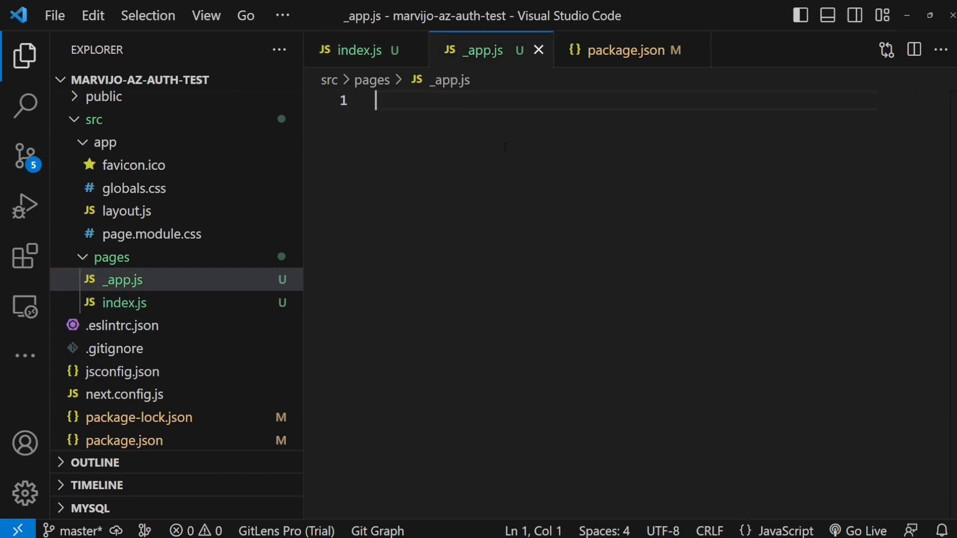
- In _app.js, write export default MainFunctionX({ Component, pageProps }) with a return statement
{"action": "type", "text": "ex"}
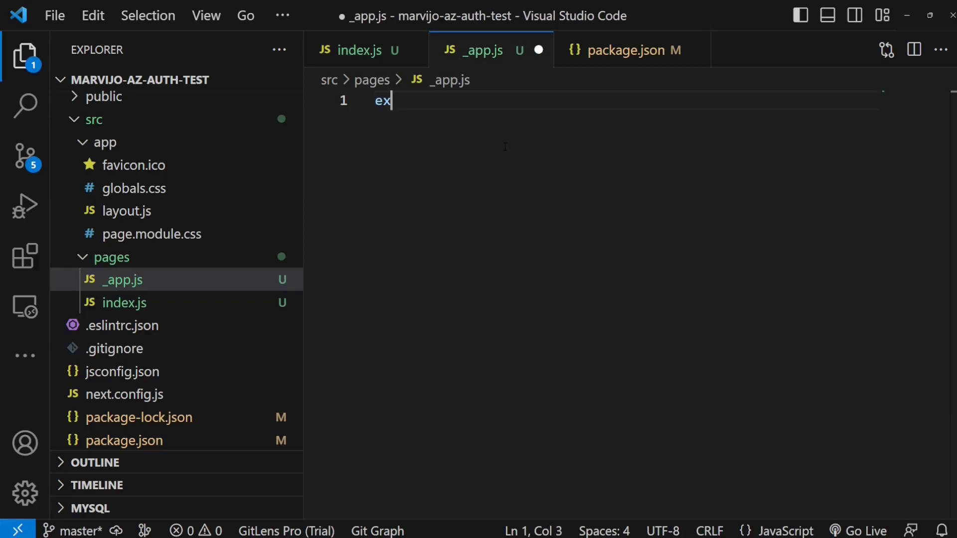
{"action": "type", "text": "port default"}
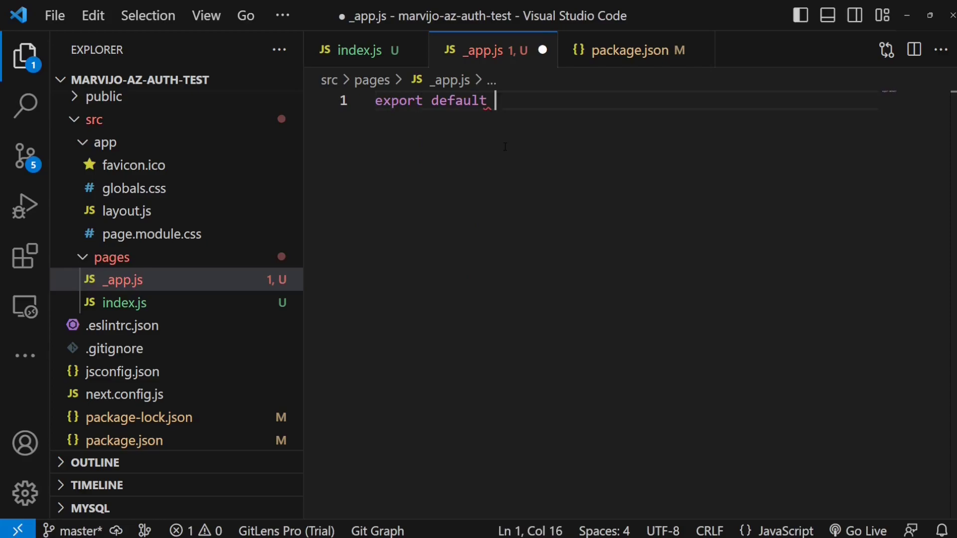
{"action": "type", "text": "Main"}
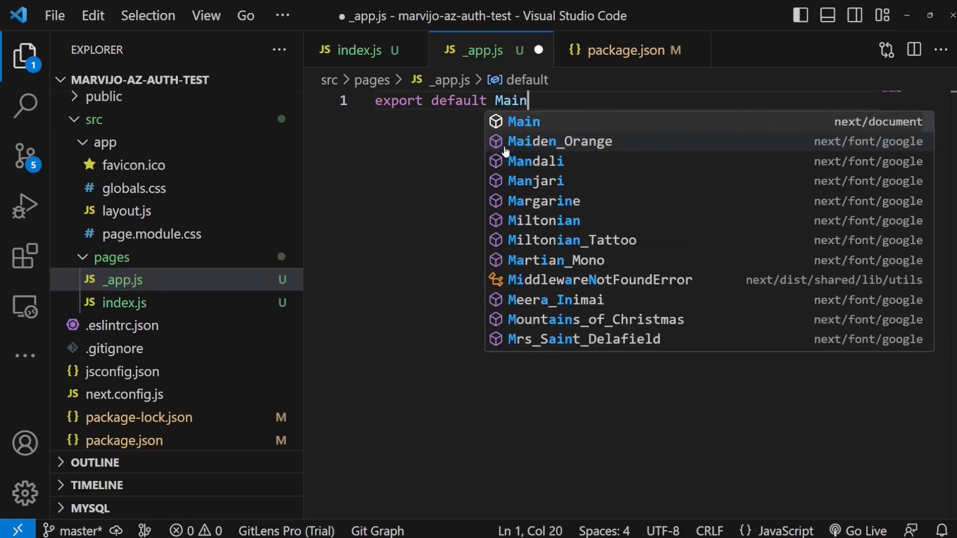
{"action": "type", "text": "Function"}
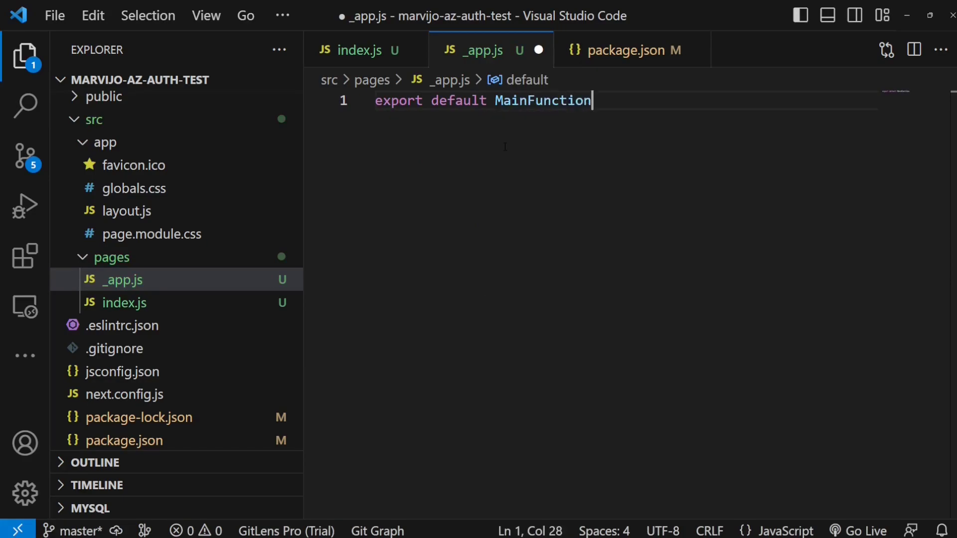
{"action": "type", "text": "X"}
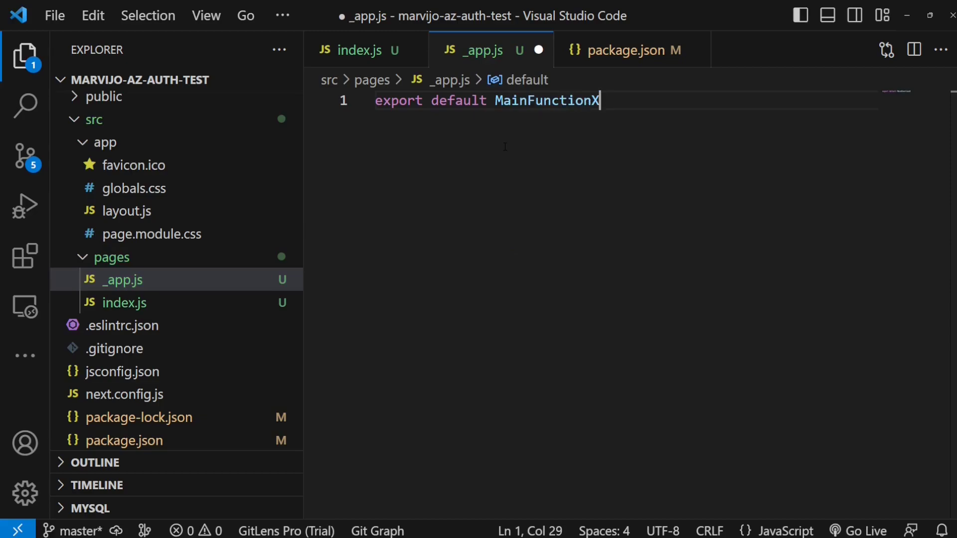
{"action": "type", "text": "({ })"}
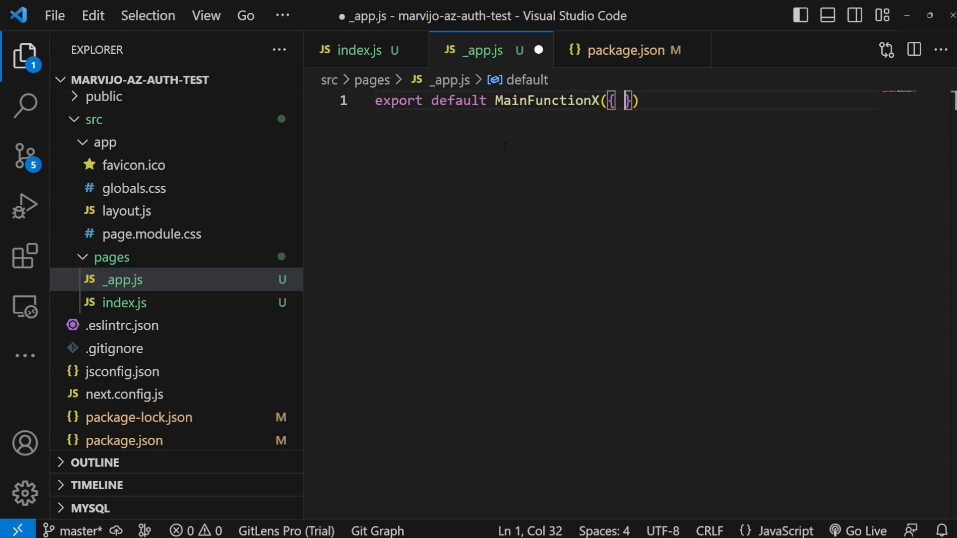
{"action": "type", "text": "Component"}
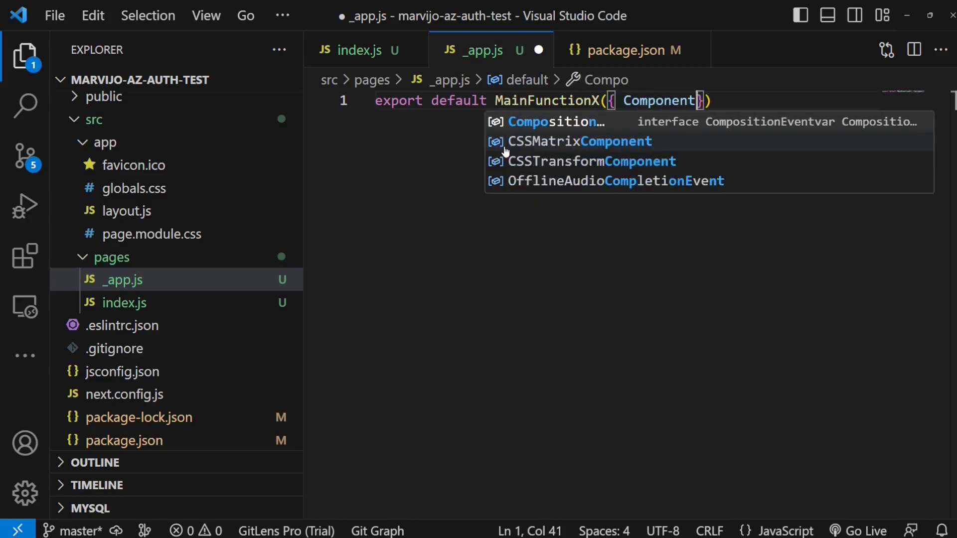
{"action": "type", "text": ", page"}
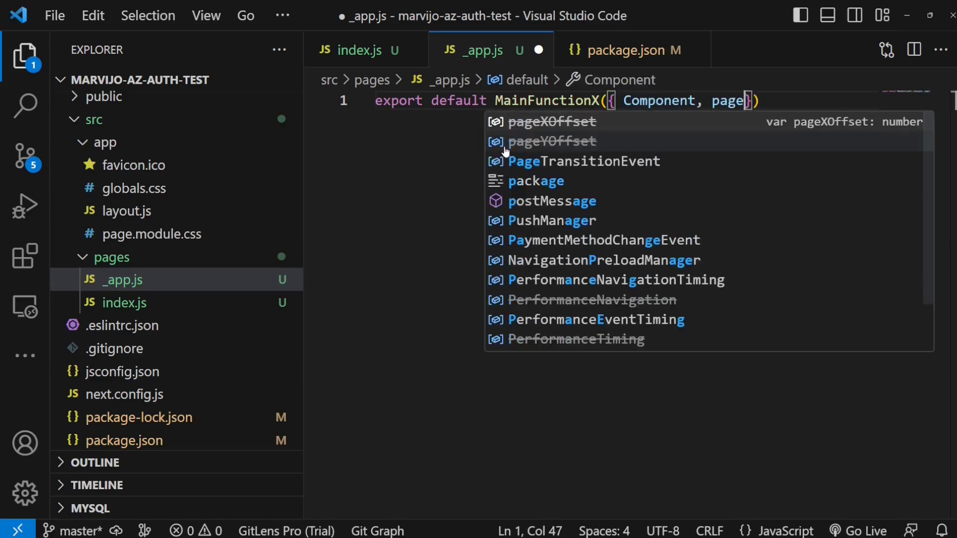
{"action": "type", "text": "Props"}
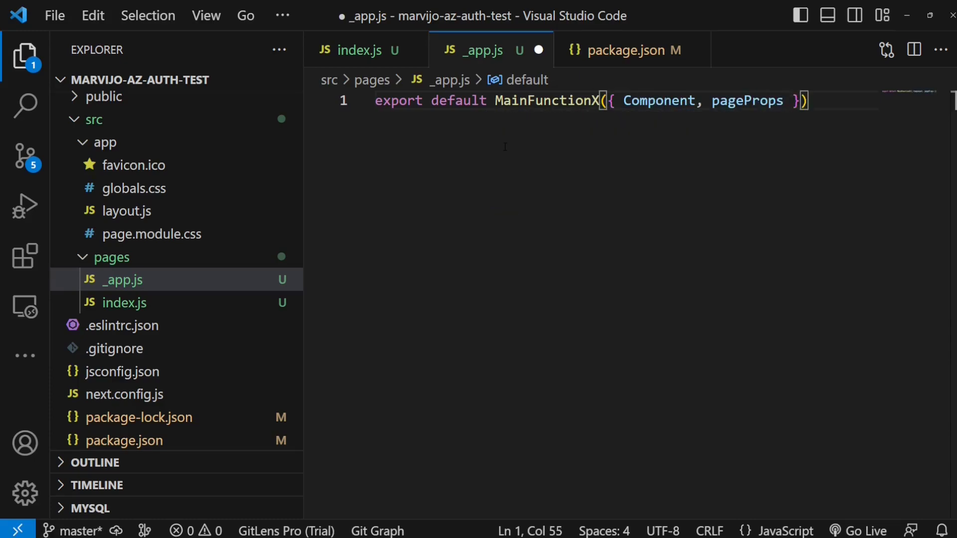
{"action": "type", "text": "{"}
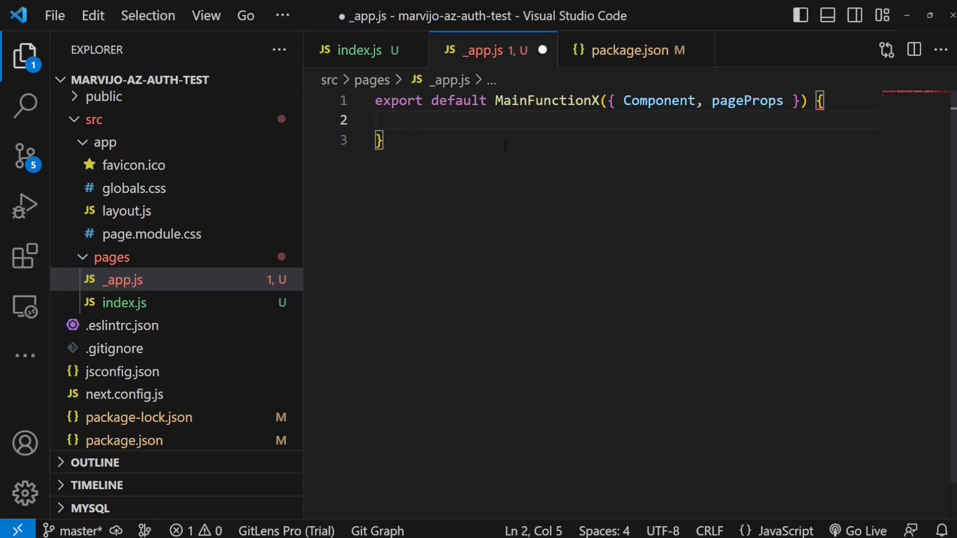
{"action": "type", "text": "return"}
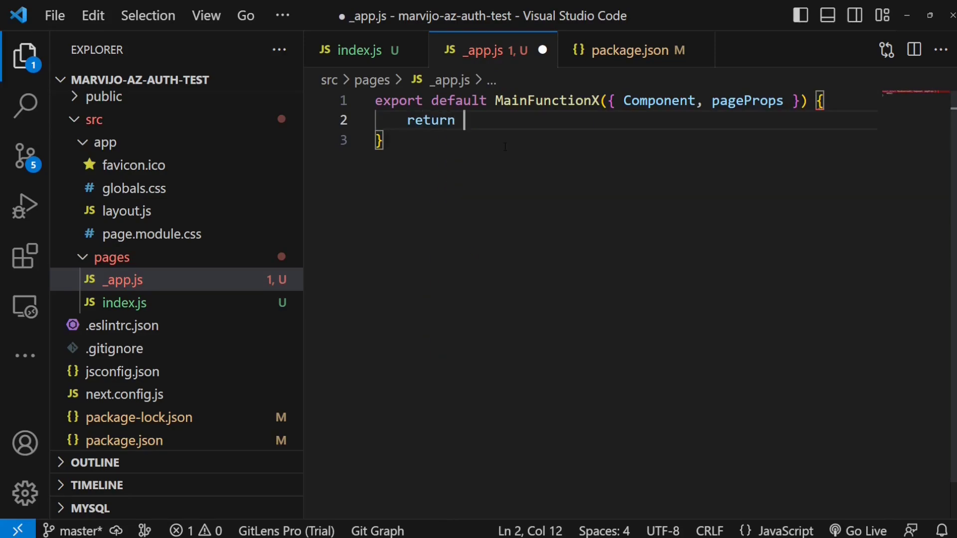
{"action": "type", "text": "()"}
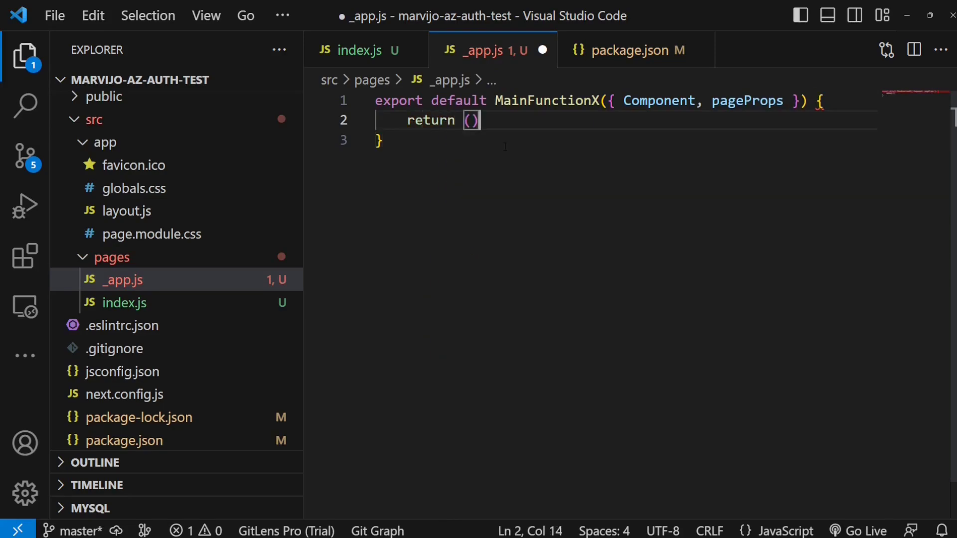
- Return <Component {...pageProps} /> and insert the missing function keyword
{"action": "key", "text": "Enter"}
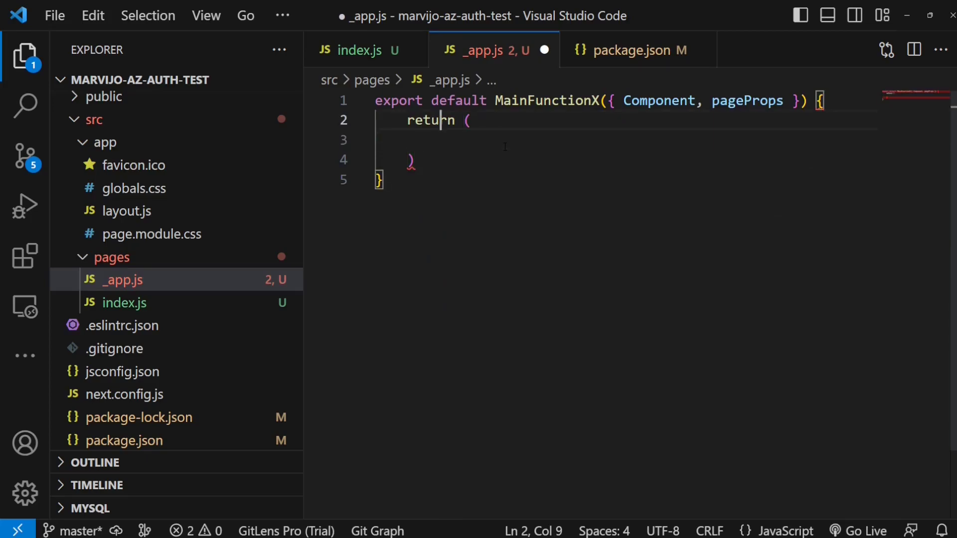
{"action": "type", "text": "<C"}
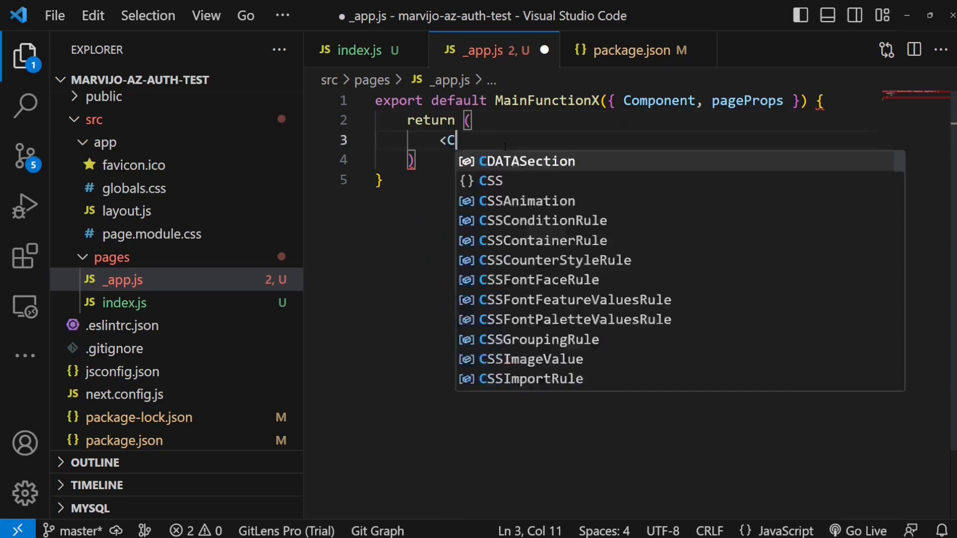
{"action": "type", "text": "omponent"}
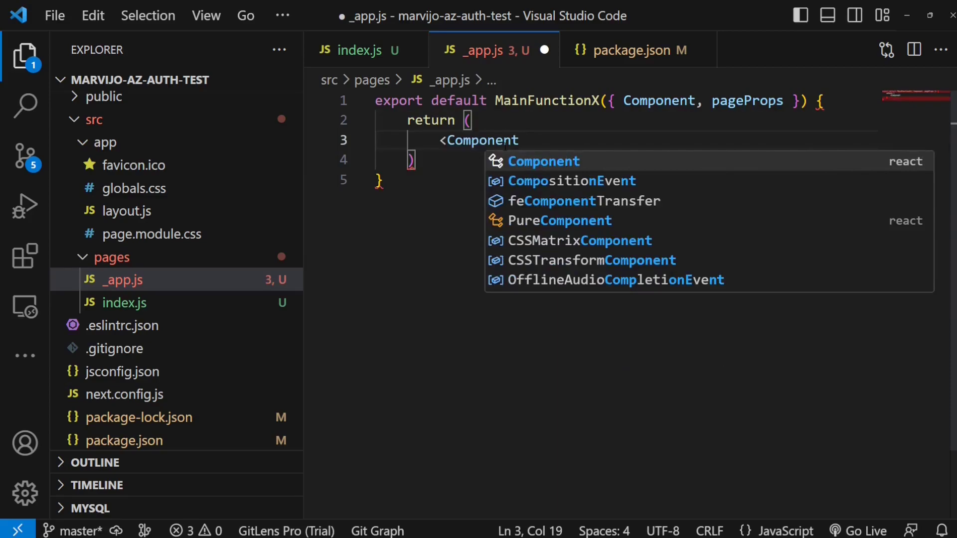
{"action": "type", "text": "{...}"}
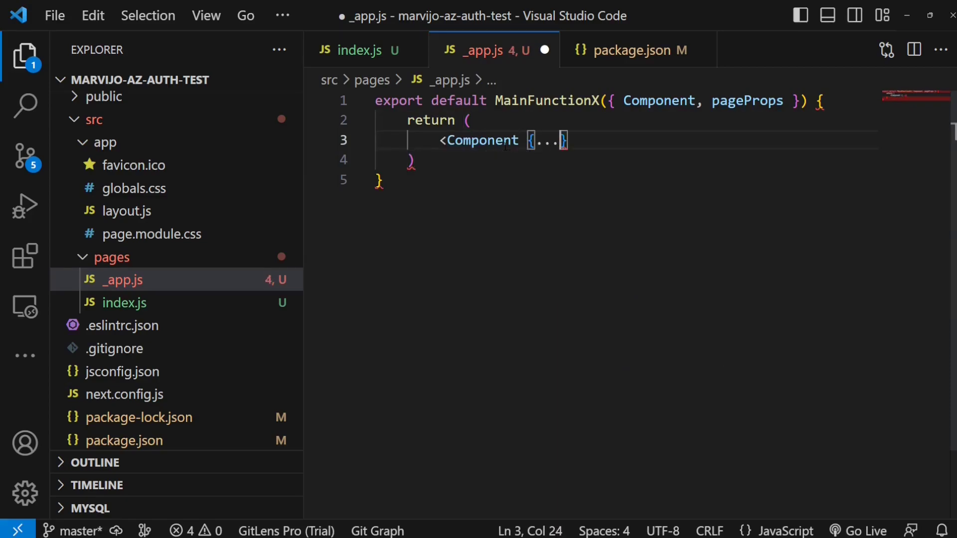
{"action": "type", "text": "pageProps"}
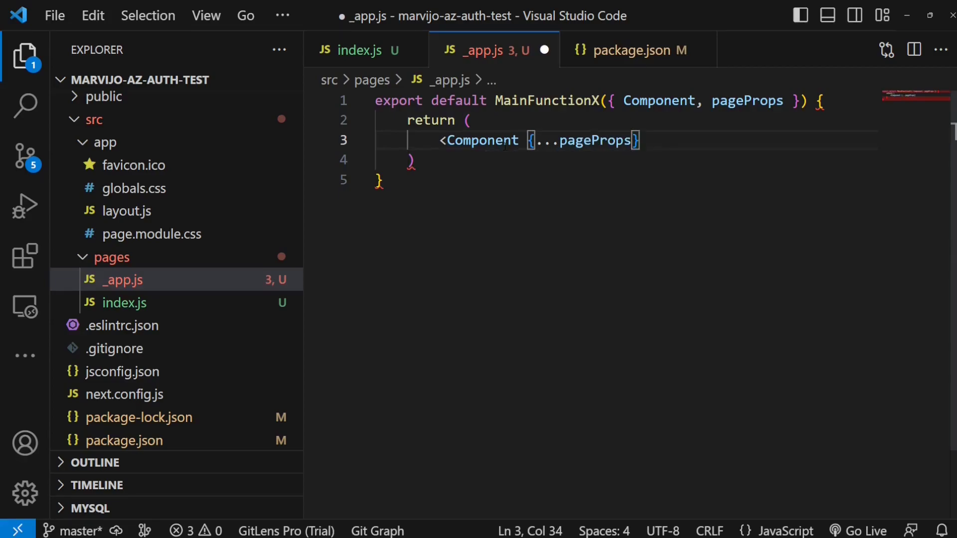
{"action": "type", "text": "/>"}
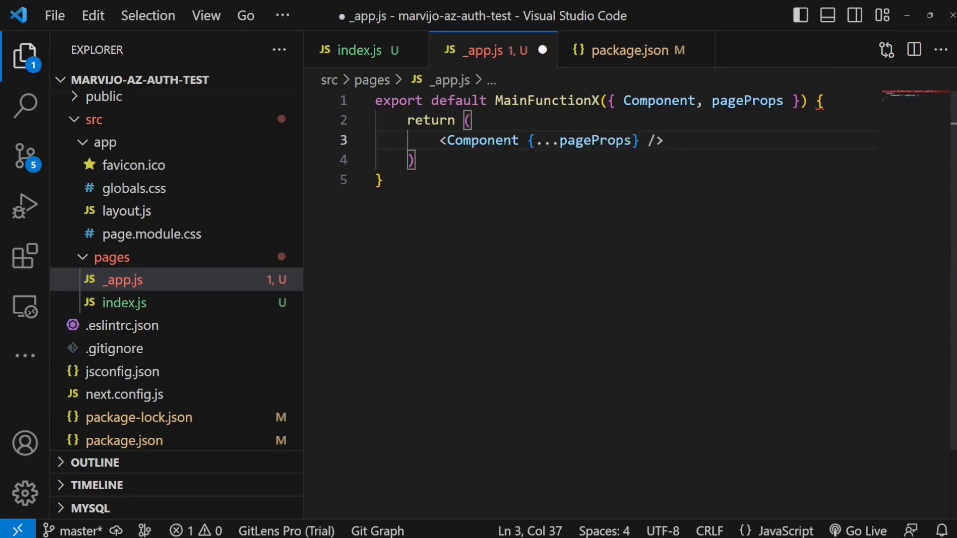
{"action": "left_click", "coordinate": [451, 140]}
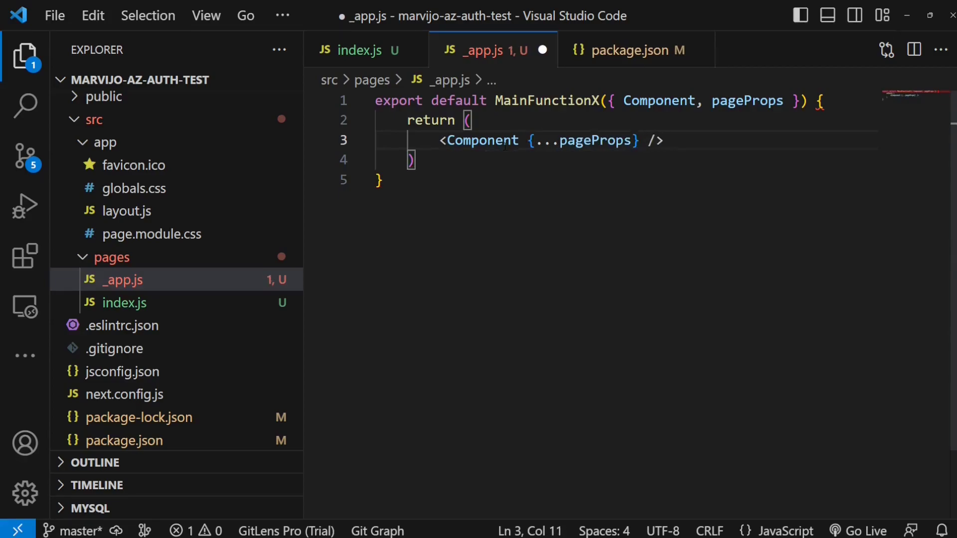
{"action": "type", "text": "function"}
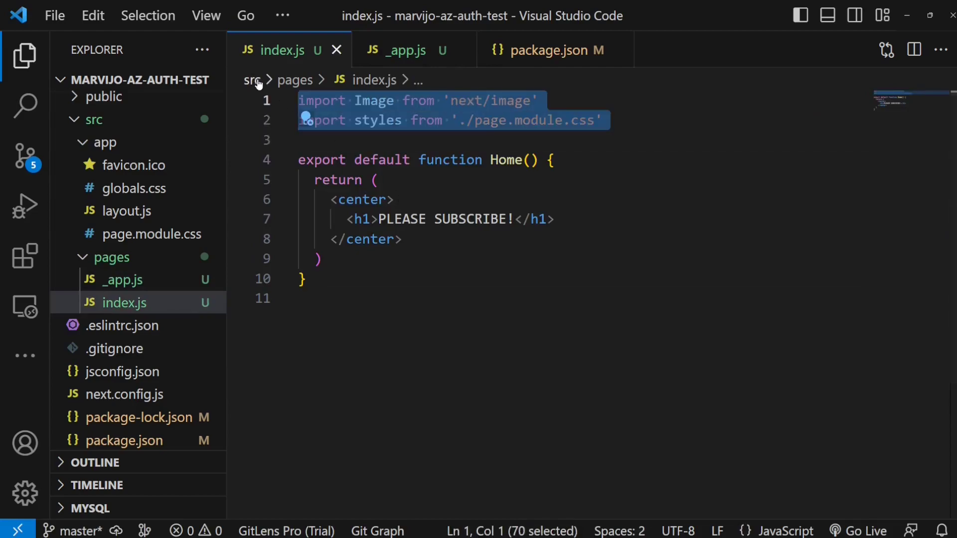
- Press Delete, then confirm localhost:3000 still shows the PLEASE SUBSCRIBE! heading
{"action": "key", "text": "Delete"}
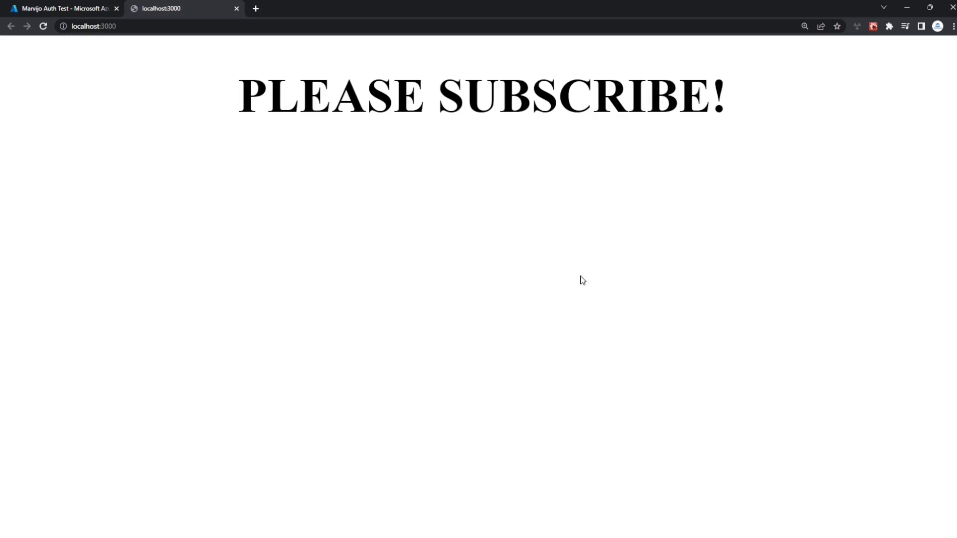
{"action": "mouse_move", "coordinate": [425, 182]}
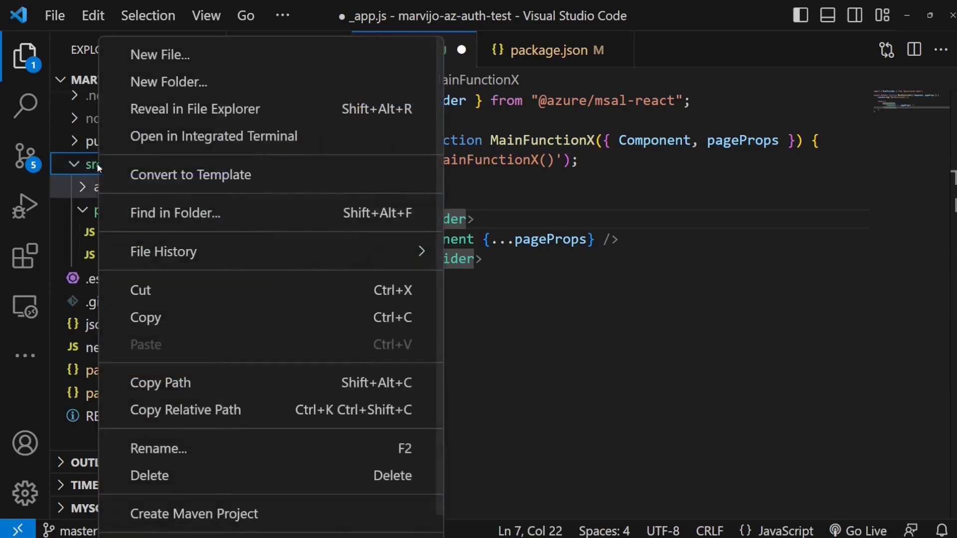
- Create src/authConfig.js with the pasted msalConfig template and select the clientId placeholder
{"action": "left_click", "coordinate": [161, 54]}
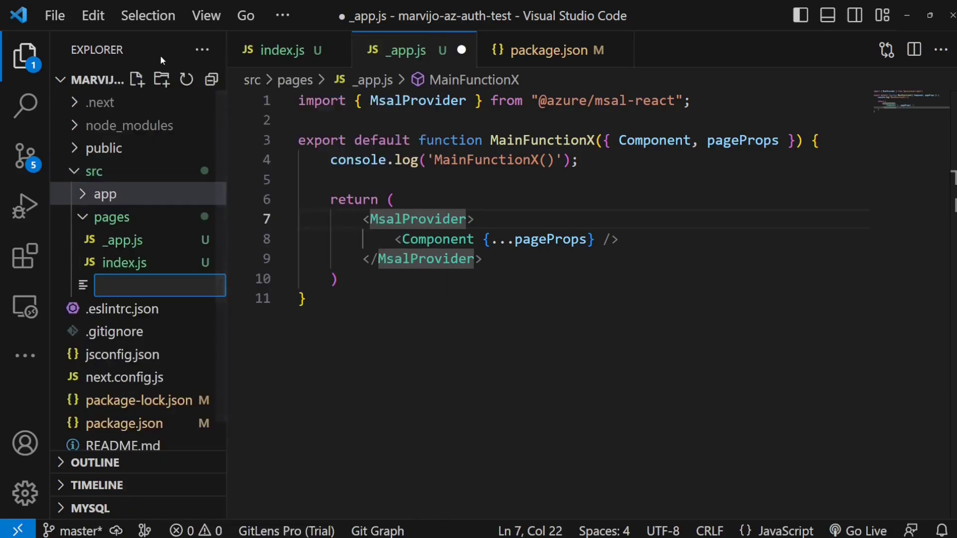
{"action": "type", "text": "authConfi"}
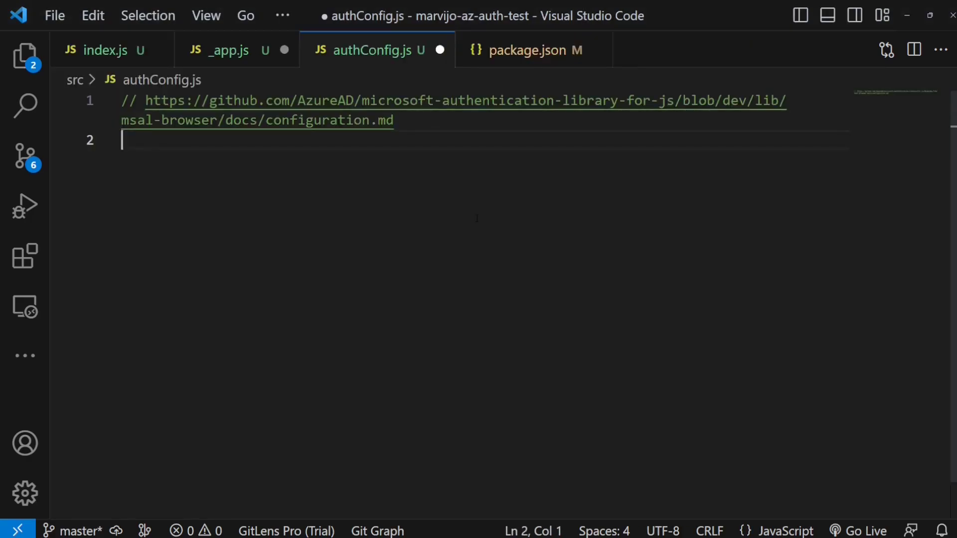
{"action": "key", "text": "Enter"}
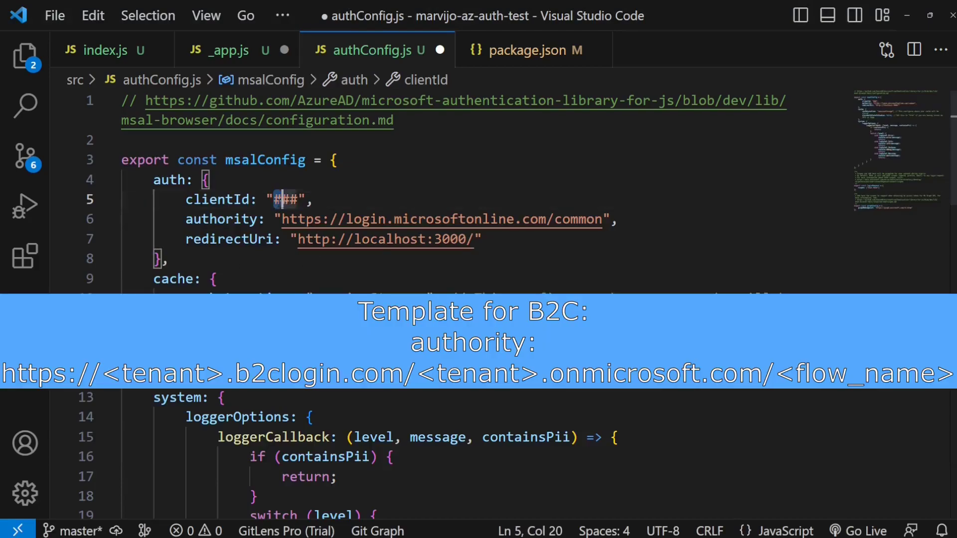
{"action": "double_click", "coordinate": [286, 200]}
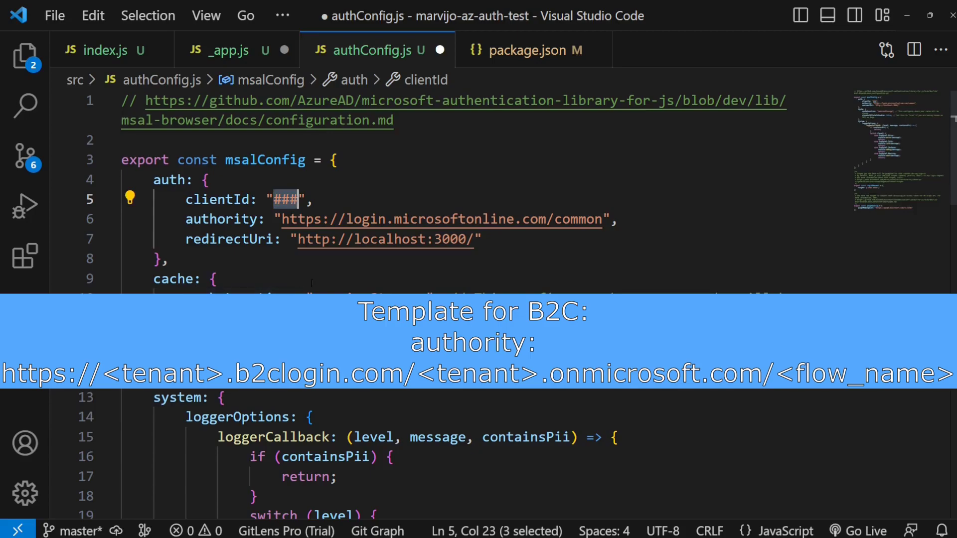
{"action": "left_click", "coordinate": [173, 259]}
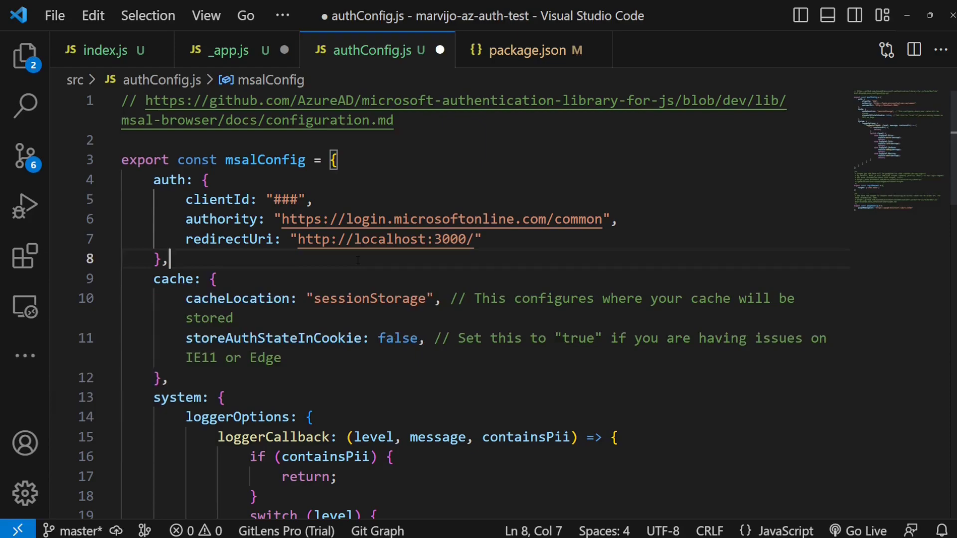
{"action": "left_click", "coordinate": [162, 258]}
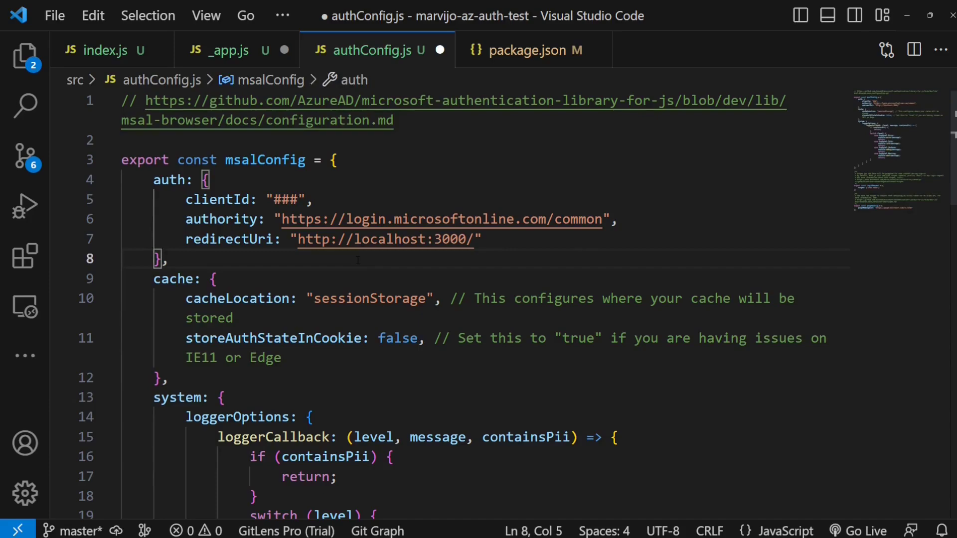
- In _app.js, add an import for PublicClientApplication below the msalInstance line
{"action": "left_click", "coordinate": [228, 50]}
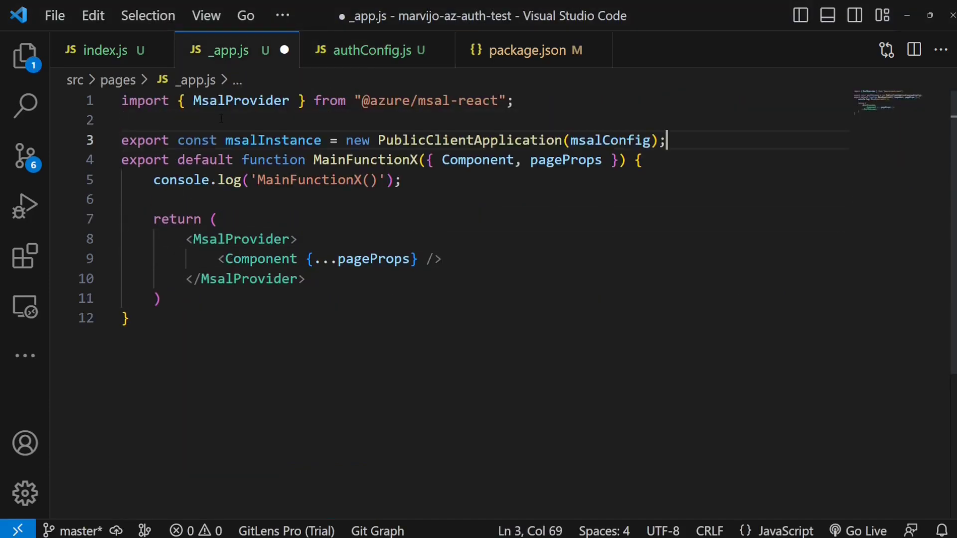
{"action": "key", "text": "Return"}
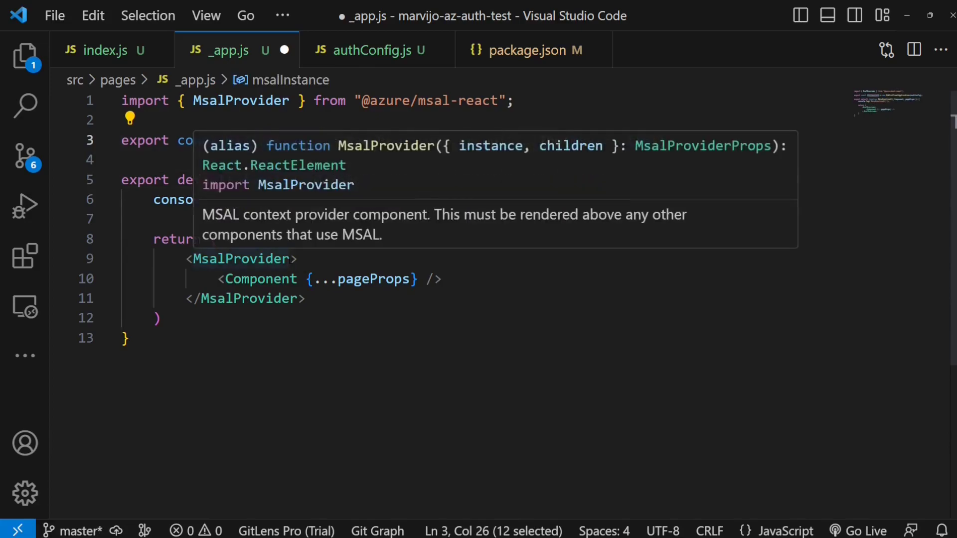
{"action": "type", "text": "instance={msalInstance"}
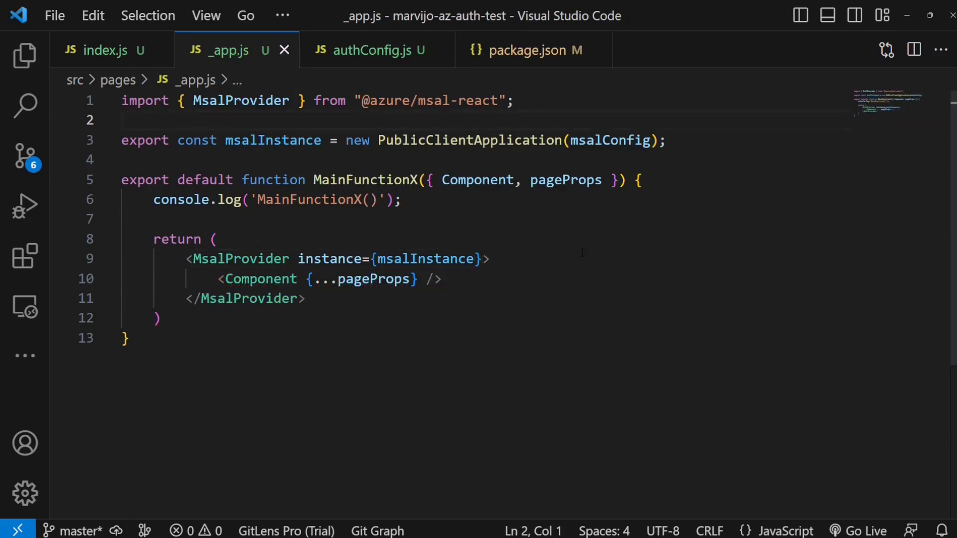
{"action": "type", "text": "import {}"}
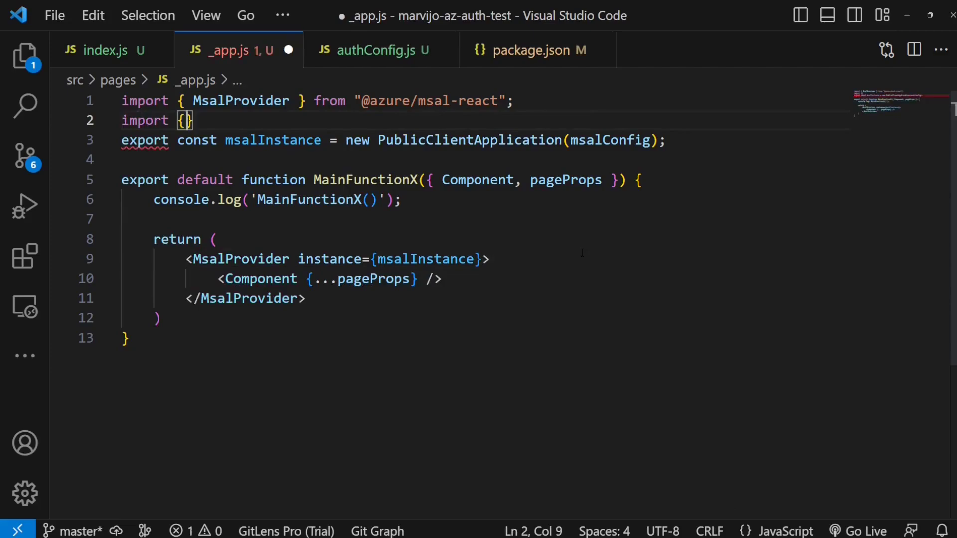
{"action": "type", "text": "PublicClientApplication, EventType"}
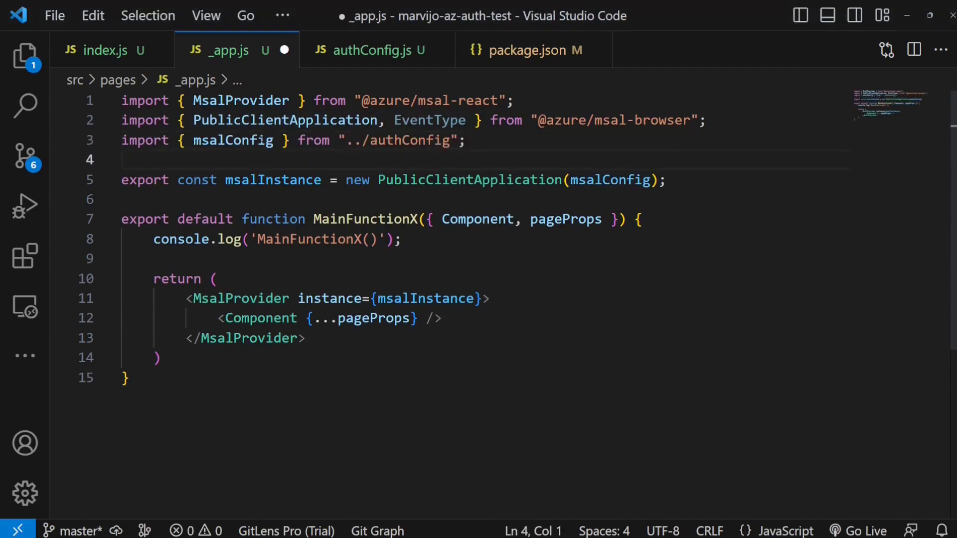
{"action": "left_click", "coordinate": [105, 50]}
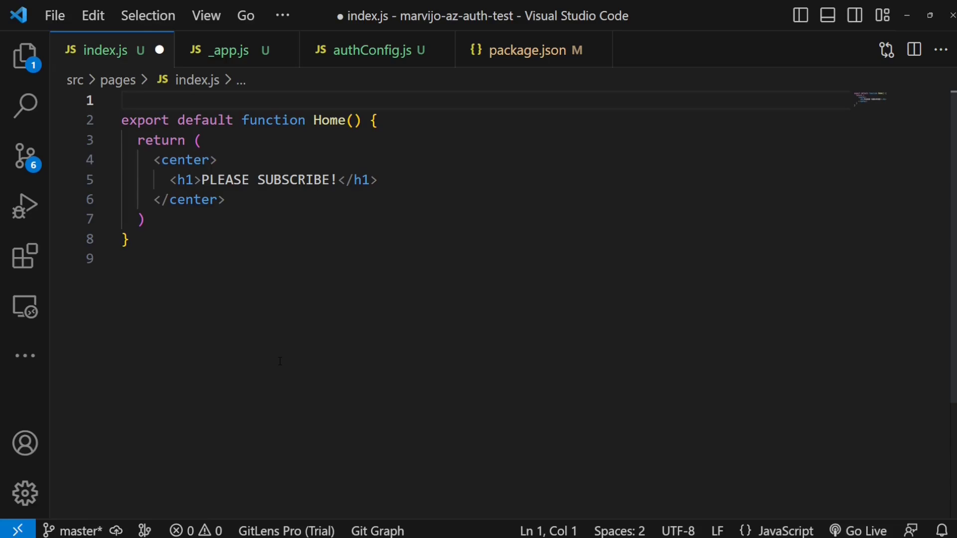
{"action": "left_click", "coordinate": [122, 101]}
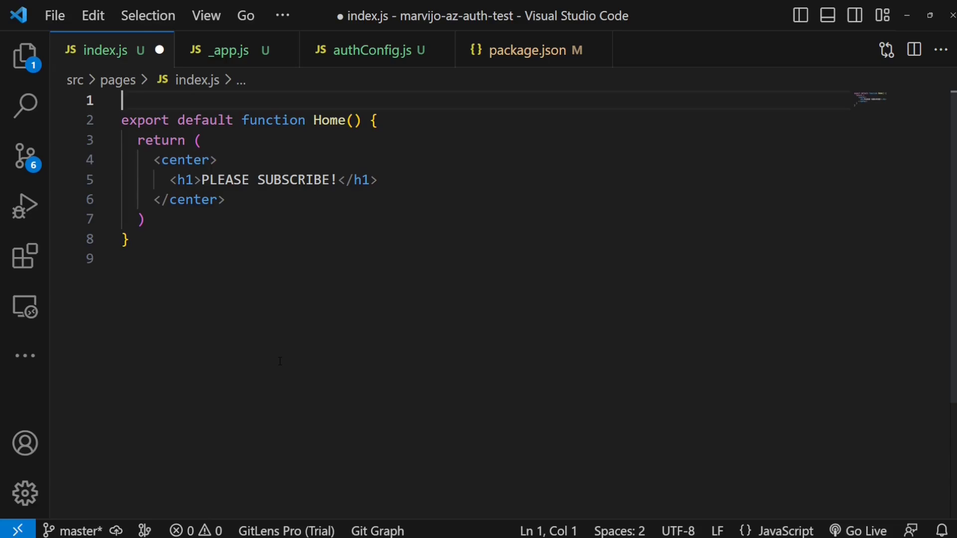
{"action": "type", "text": "imp"}
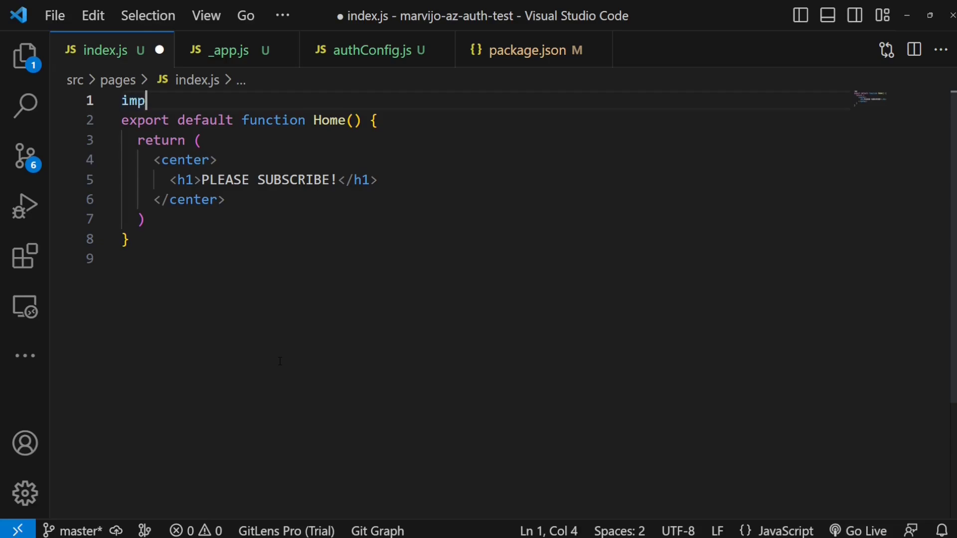
{"action": "type", "text": "ort { A"}
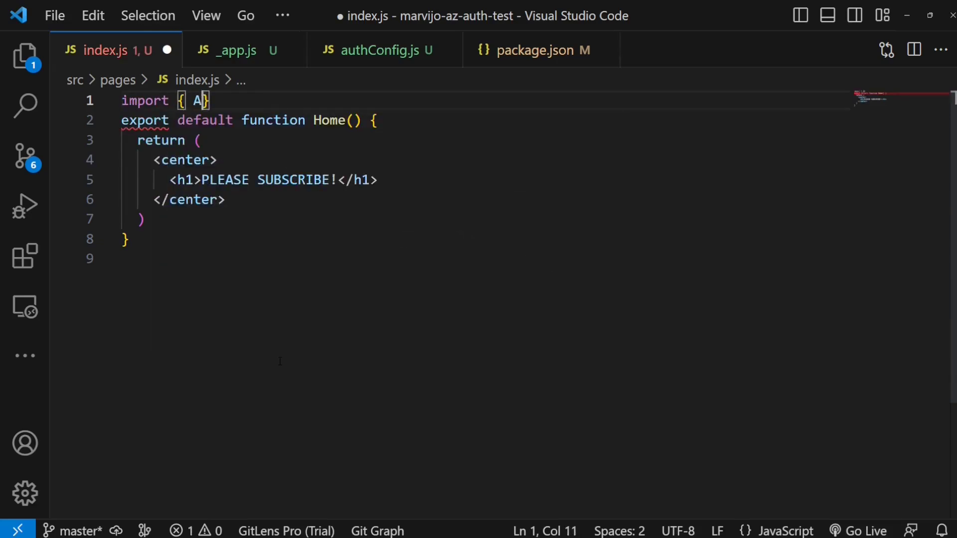
{"action": "type", "text": "uthenticatedTemplate } from \"@azure/msal-react\""}
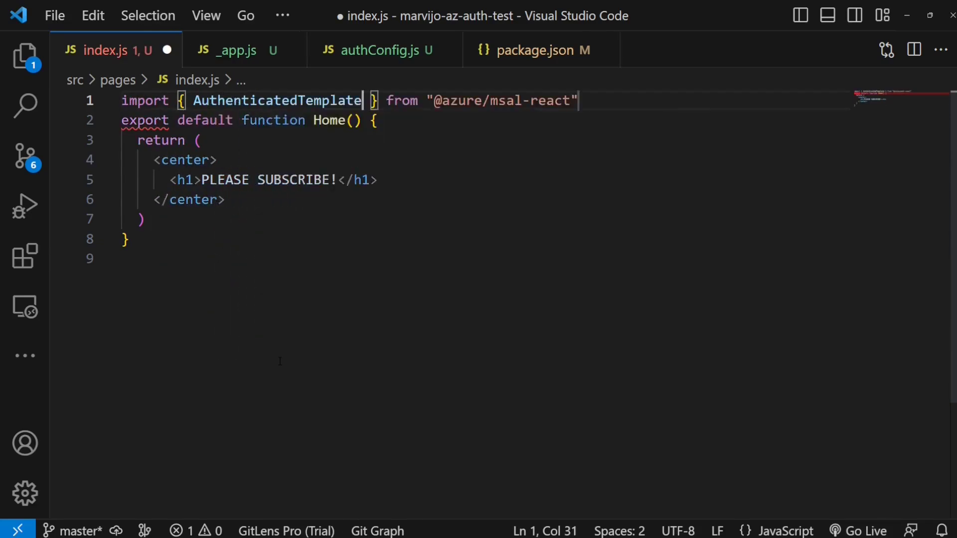
{"action": "type", "text": ", UnauthenticatedTemplate"}
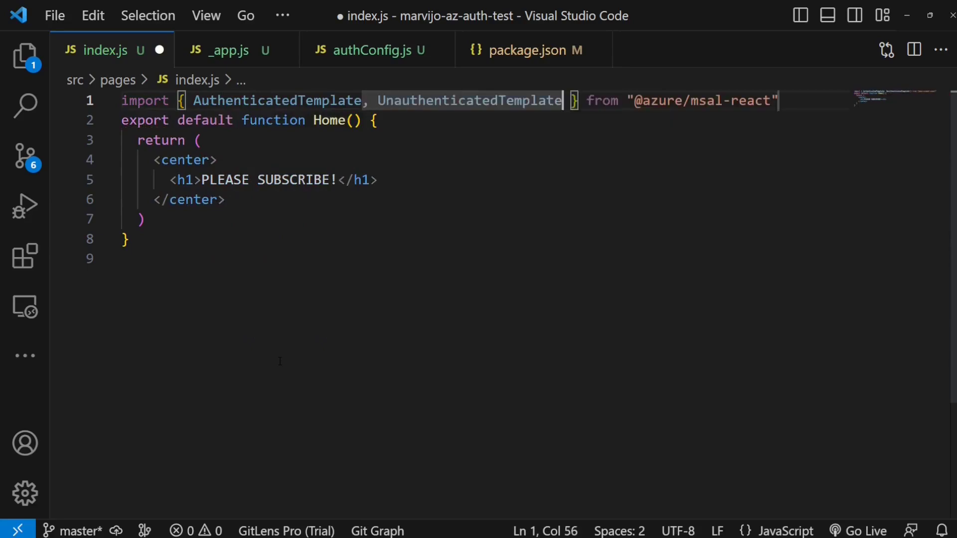
{"action": "key", "text": "Enter"}
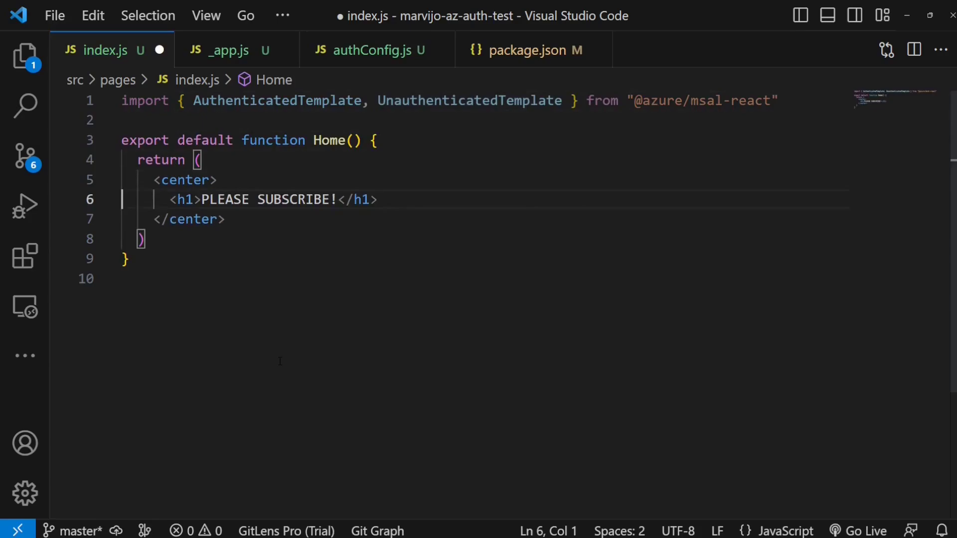
- Below the heading, add an AuthenticatedTemplate with "You're logged in!" and a Logout button calling handleLogout
{"action": "left_click", "coordinate": [221, 199]}
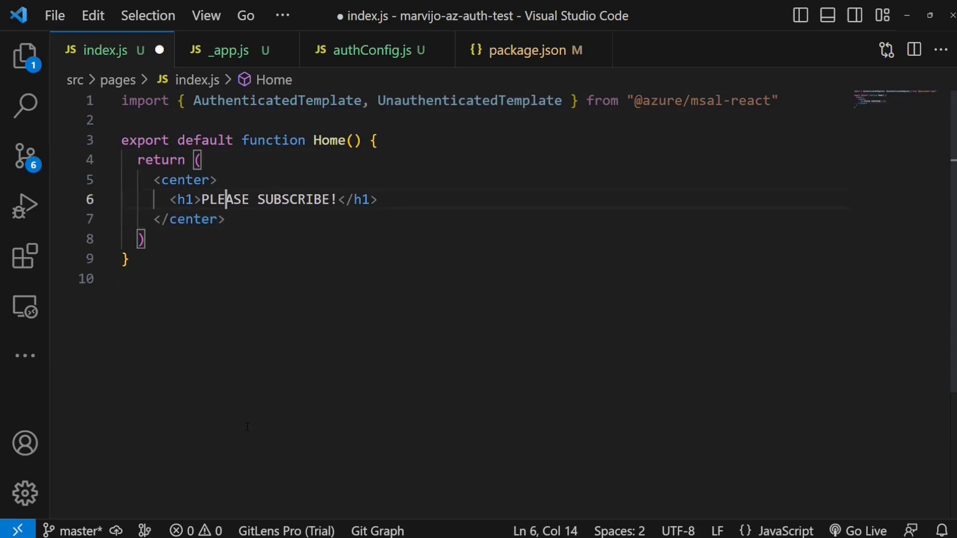
{"action": "type", "text": "<AuthenticatedTemplate"}
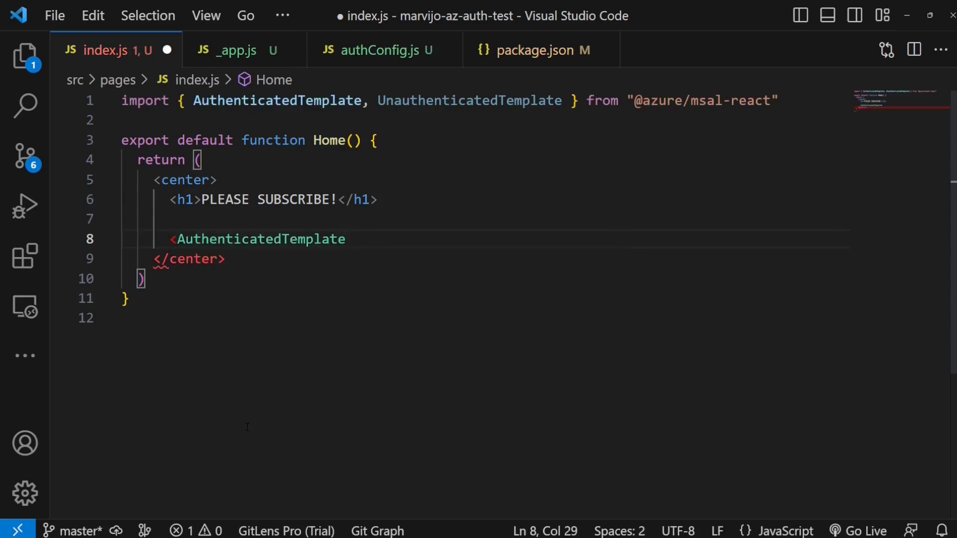
{"action": "type", "text": ">"}
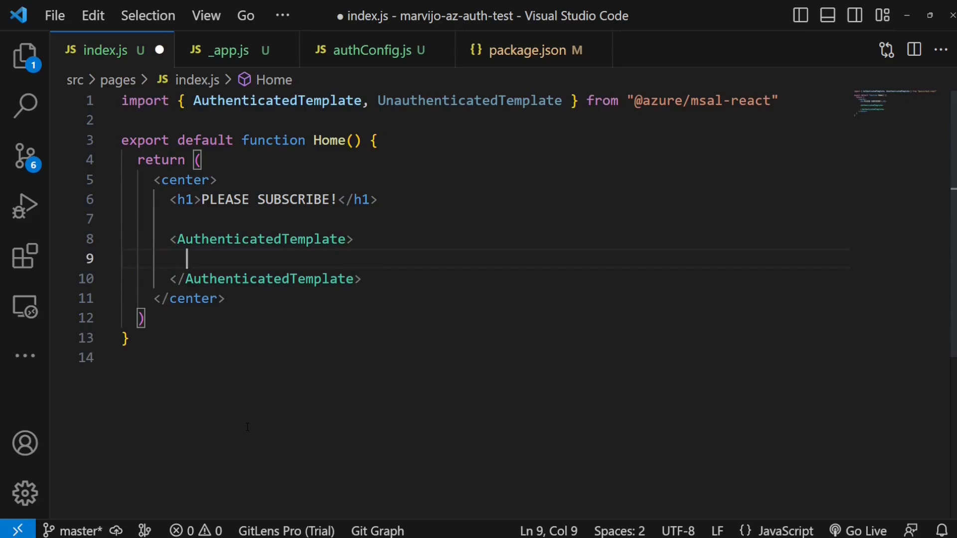
{"action": "type", "text": "<h6></h6>"}
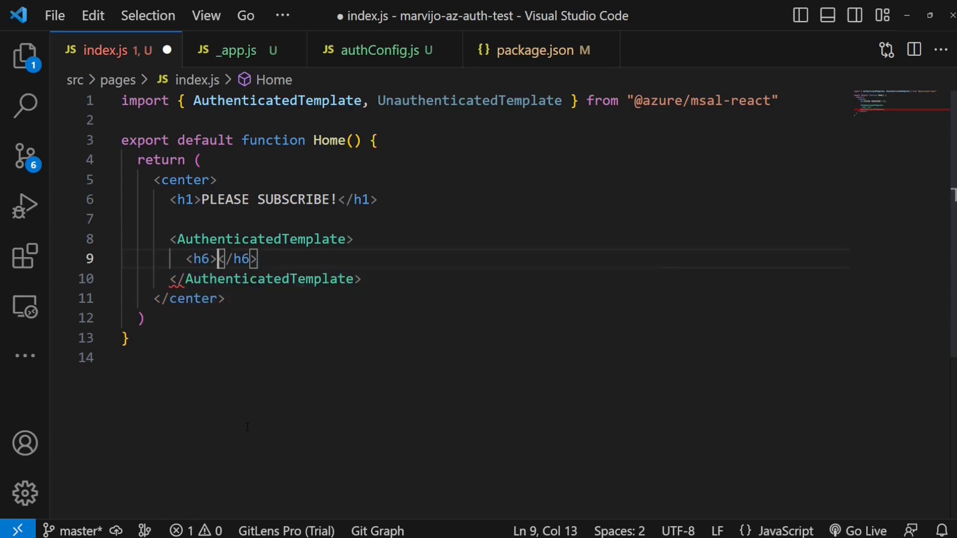
{"action": "type", "text": "You're logge"}
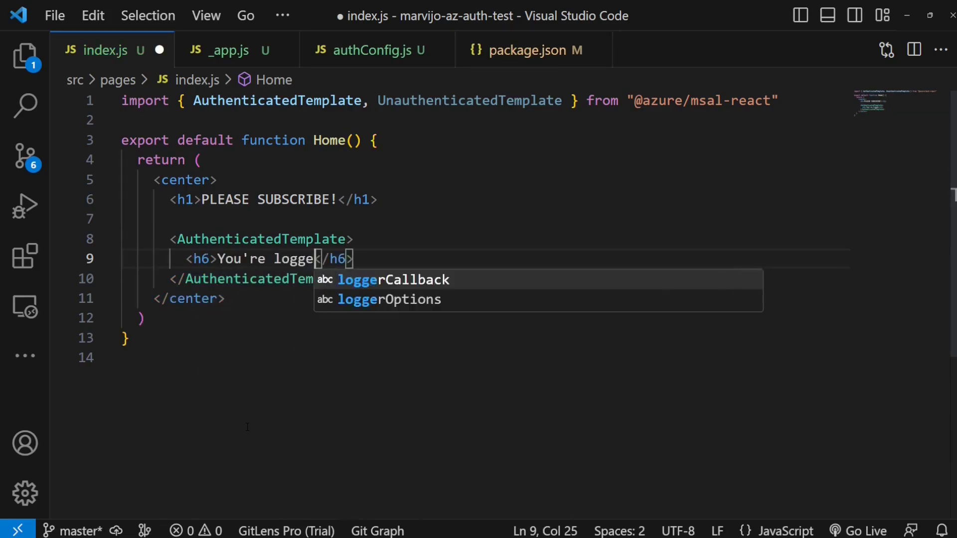
{"action": "type", "text": "d in!"}
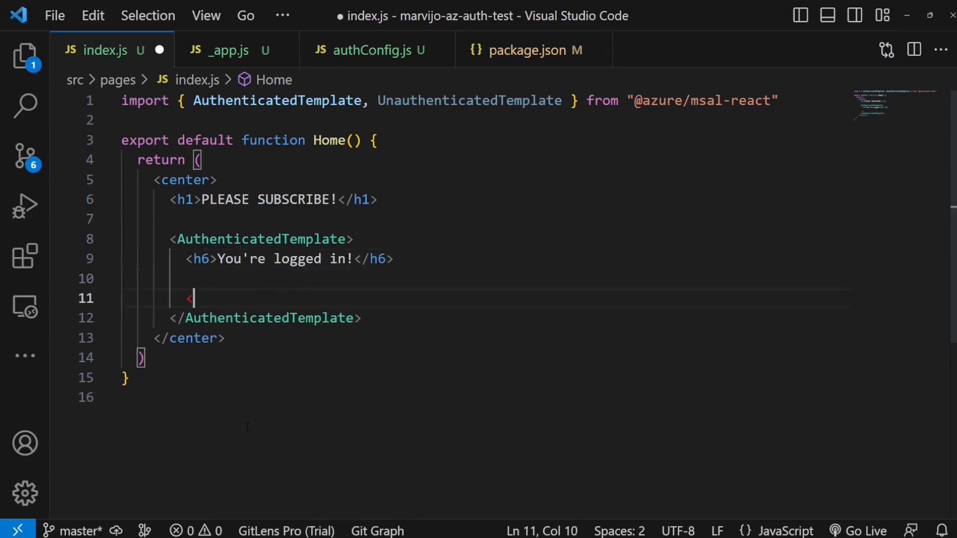
{"action": "type", "text": "button onClick={"}
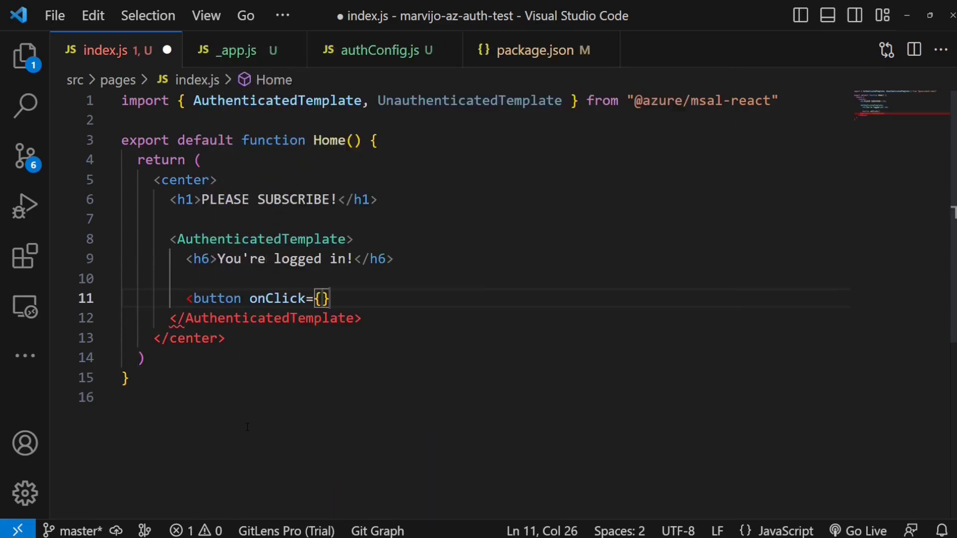
{"action": "type", "text": "() => handleLogout"}
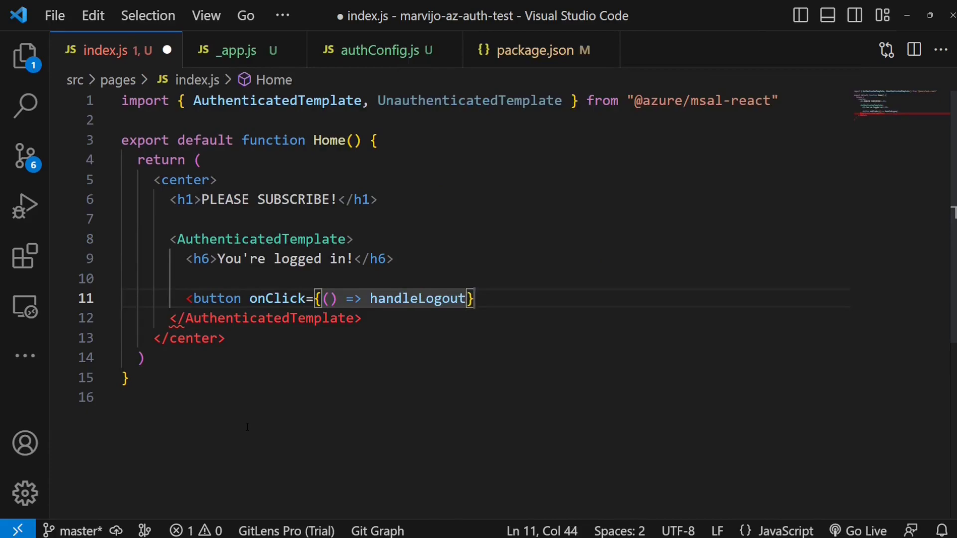
{"action": "type", "text": "()"}
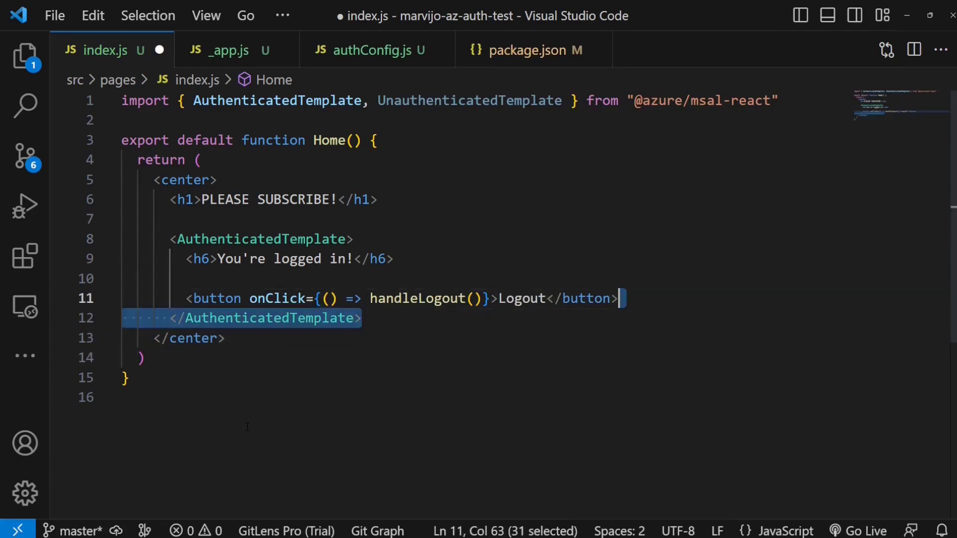
- Duplicate the block as UnauthenticatedTemplate saying "Please log in!" and start a handleLogin function
{"action": "left_click", "coordinate": [353, 239]}
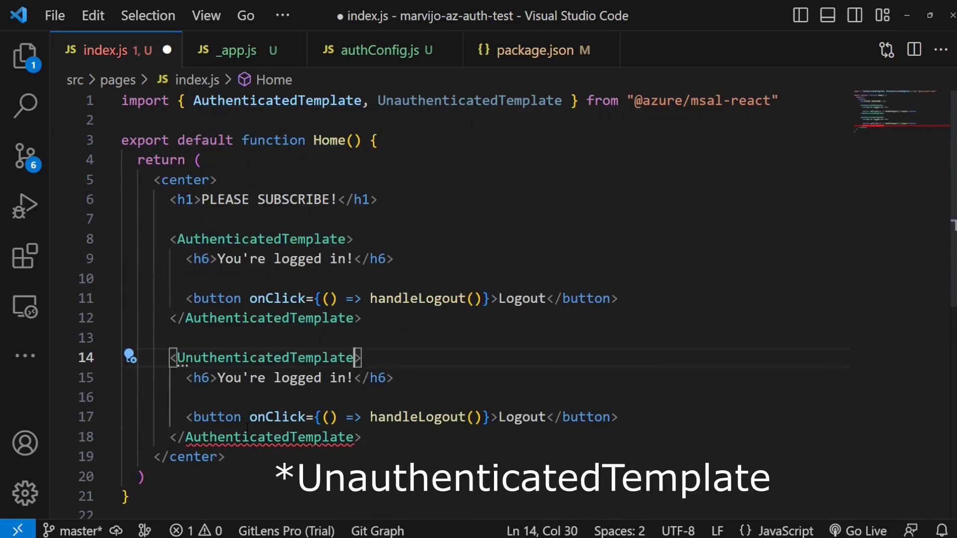
{"action": "left_click", "coordinate": [272, 437]}
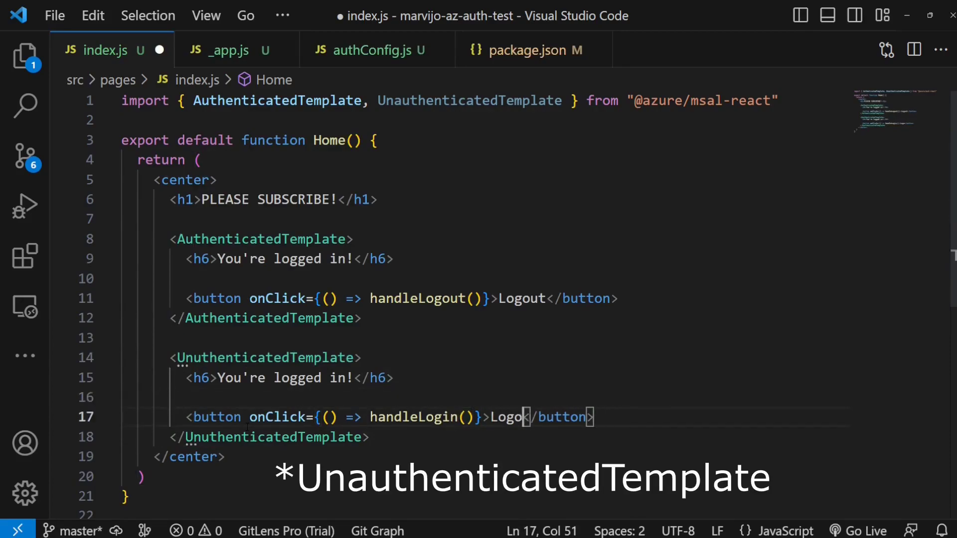
{"action": "type", "text": "n"}
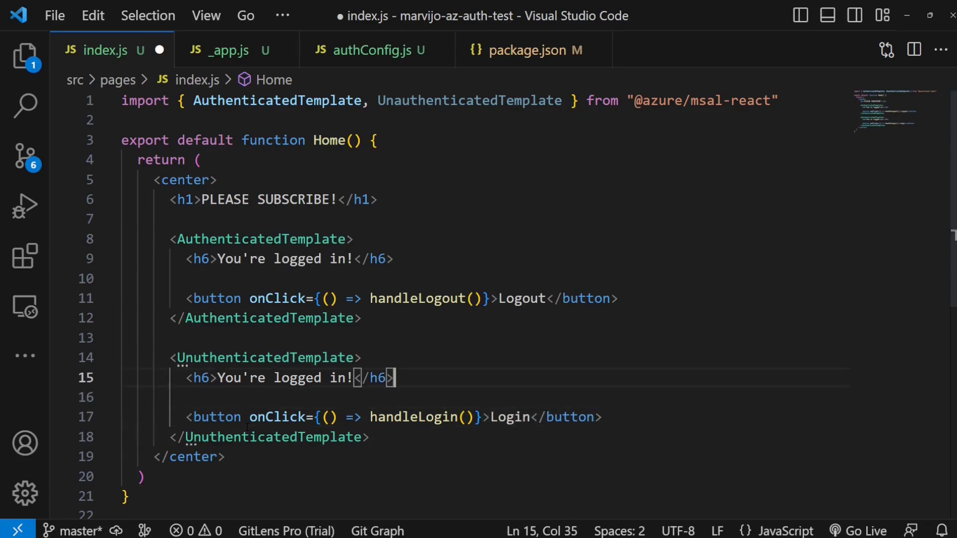
{"action": "double_click", "coordinate": [240, 378]}
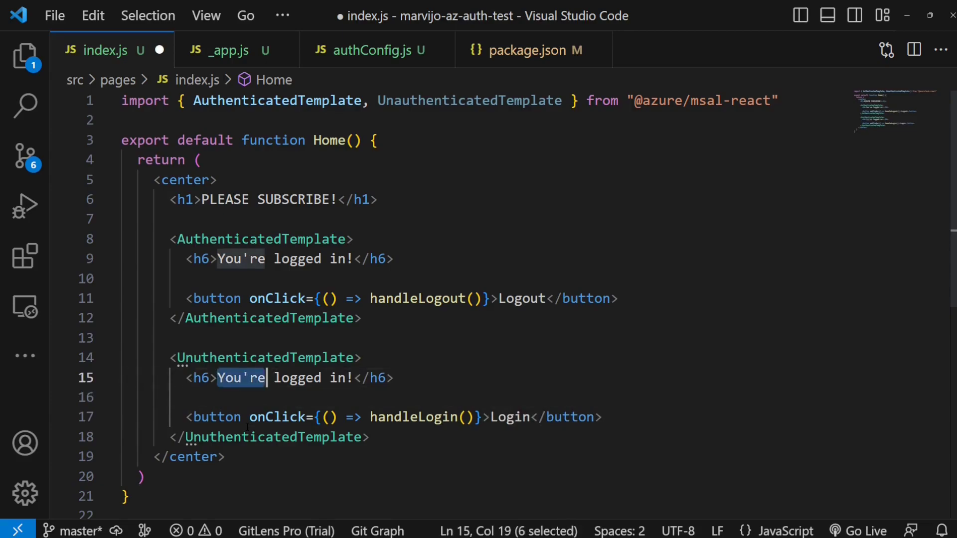
{"action": "type", "text": "Please!</h6>"}
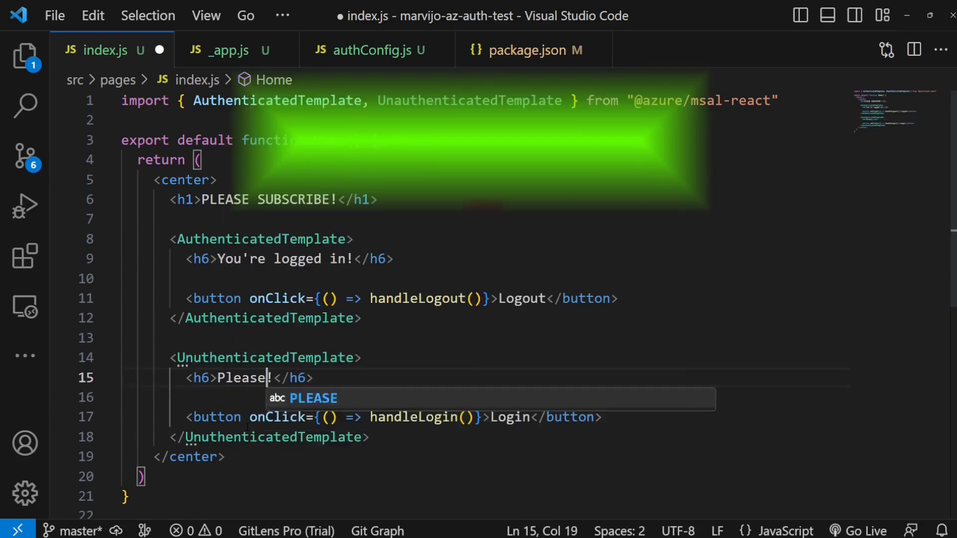
{"action": "type", "text": "log in"}
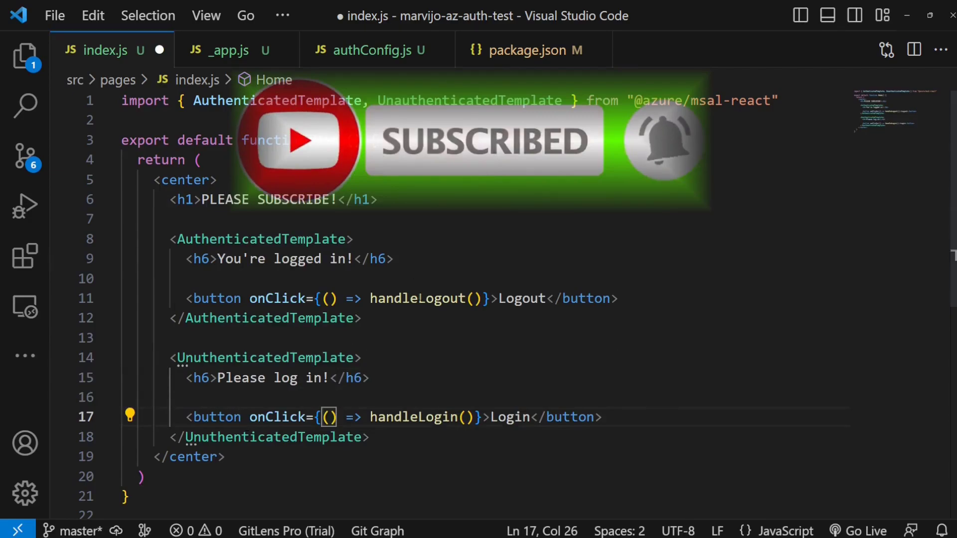
{"action": "double_click", "coordinate": [412, 417]}
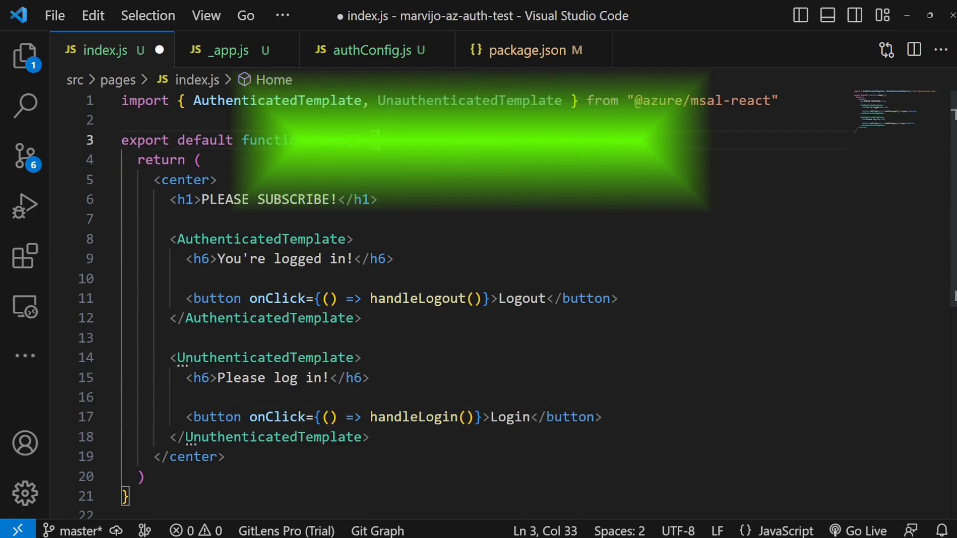
{"action": "type", "text": "function handleLogin() {"}
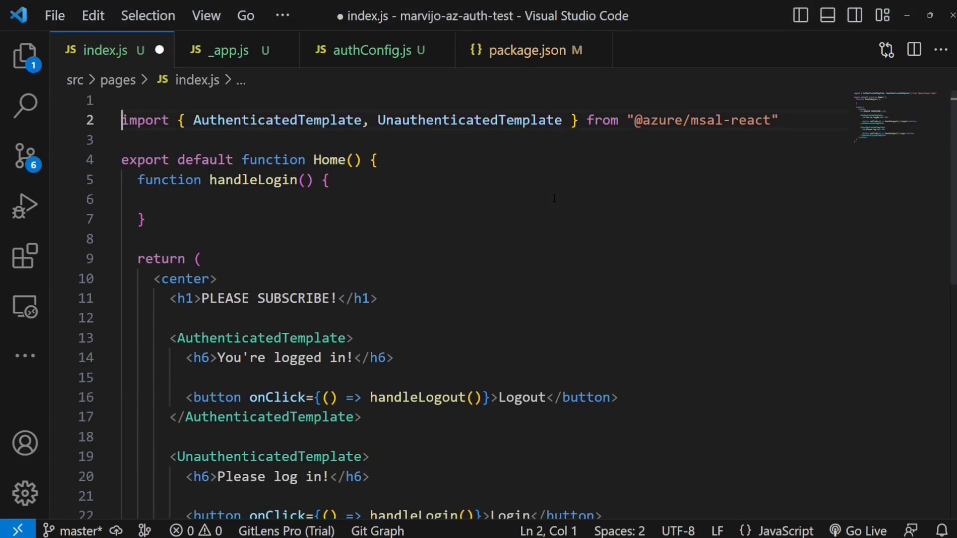
{"action": "type", "text": "import {}"}
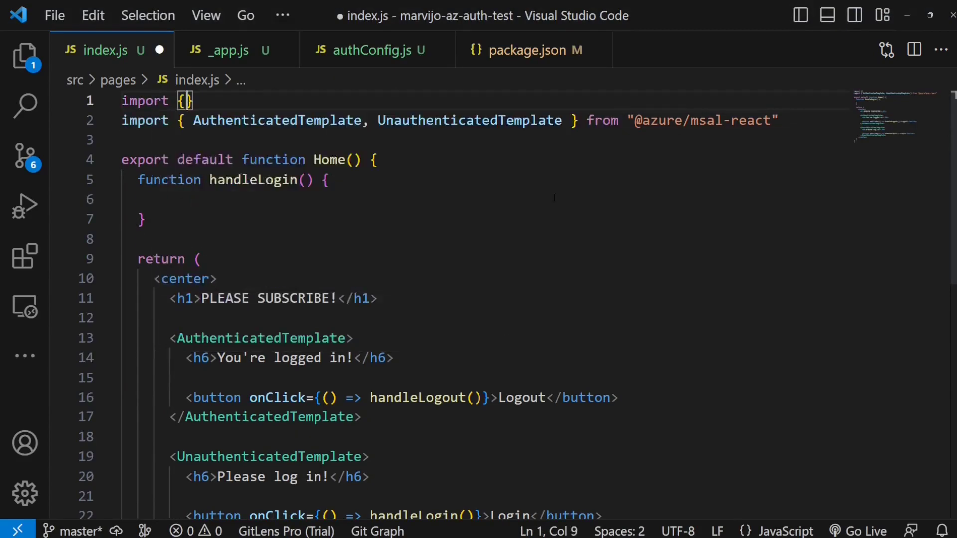
{"action": "type", "text": "useM"}
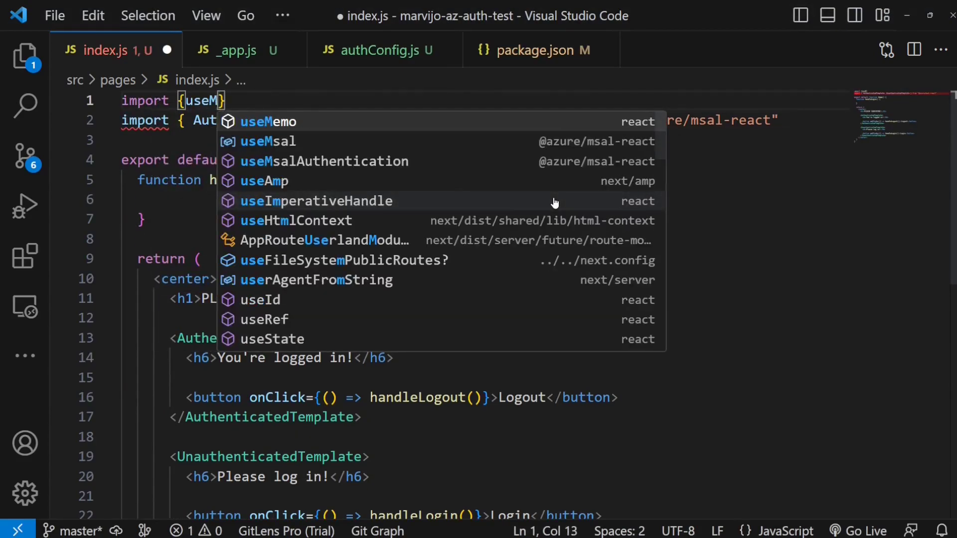
{"action": "type", "text": "sal"}
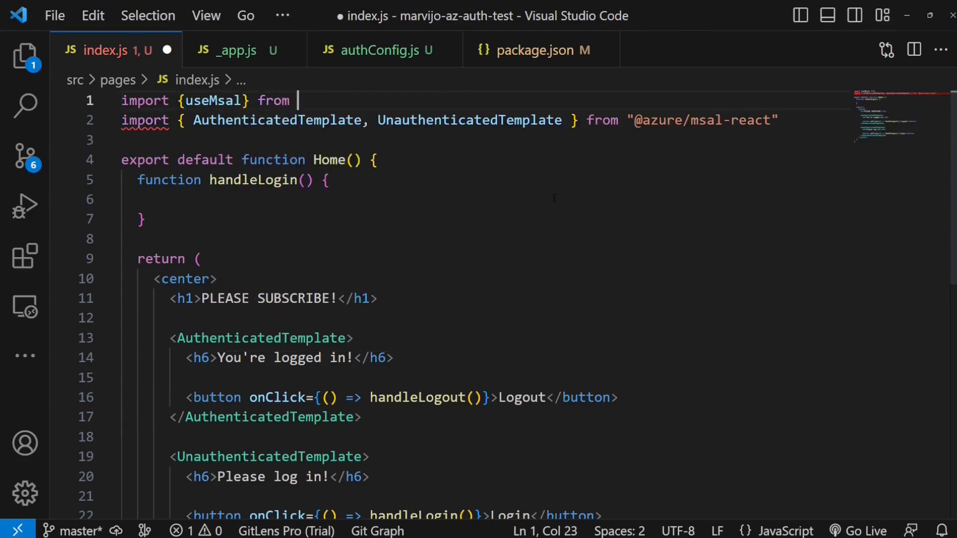
{"action": "type", "text": "'@"}
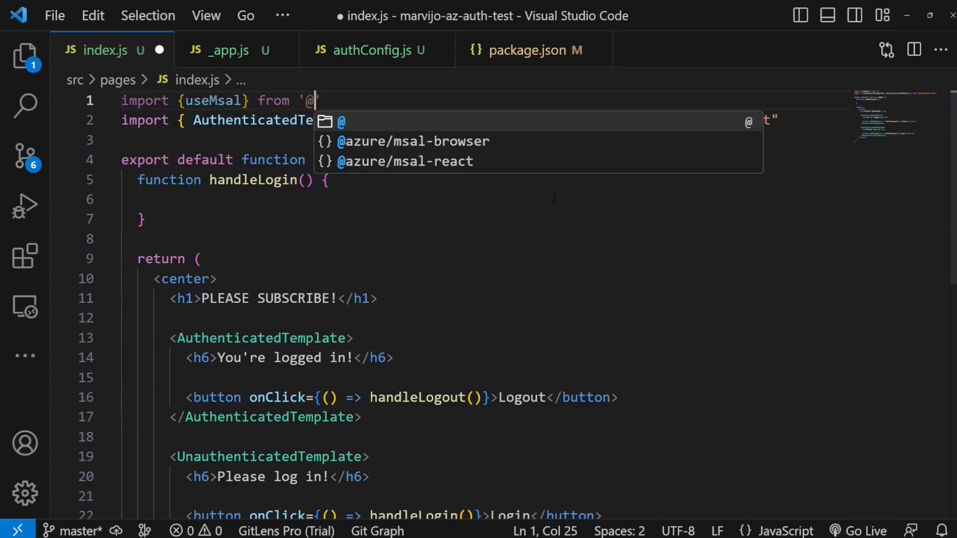
{"action": "left_click", "coordinate": [413, 160]}
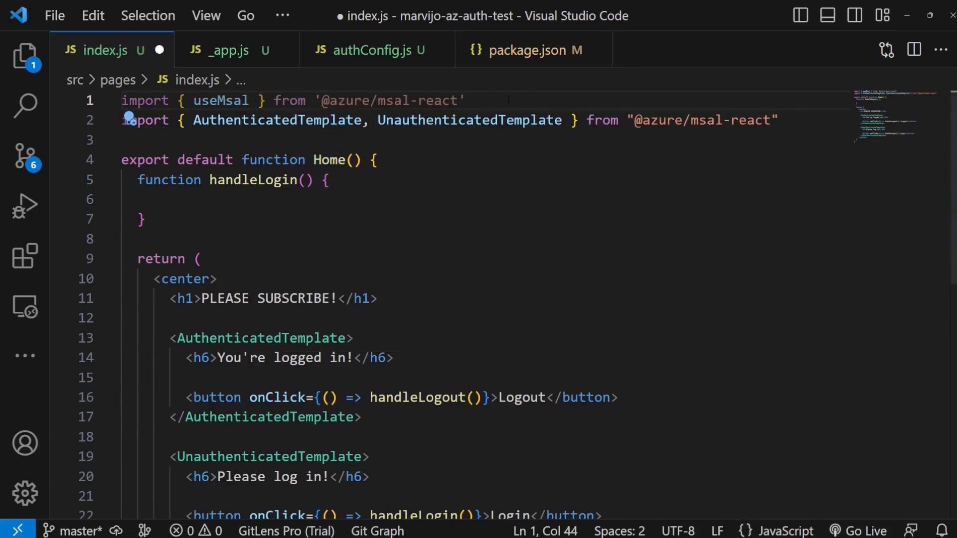
{"action": "type", "text": "import { loginRequest } from \"../authConfig\";"}
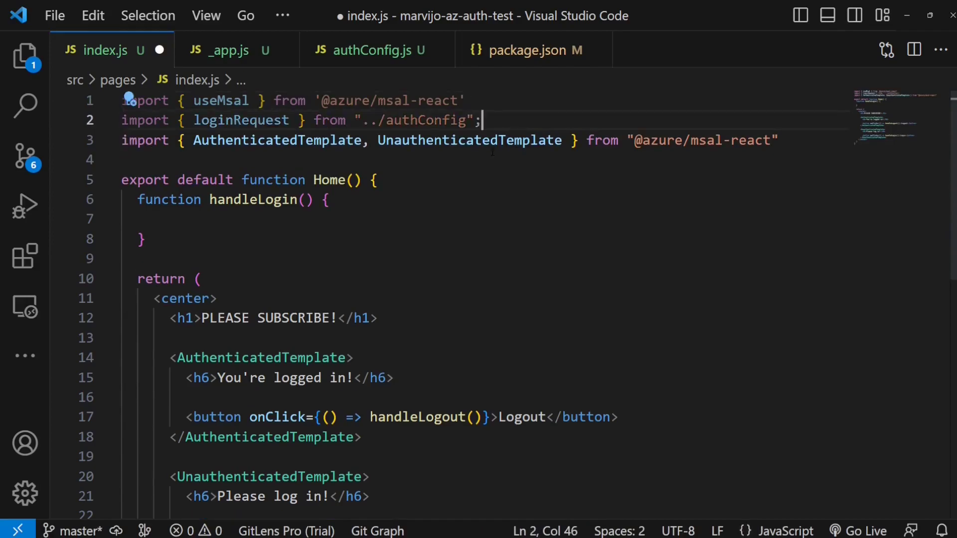
- Start declaring const {instance} from useMsal on a new line inside Home
{"action": "left_click", "coordinate": [374, 179]}
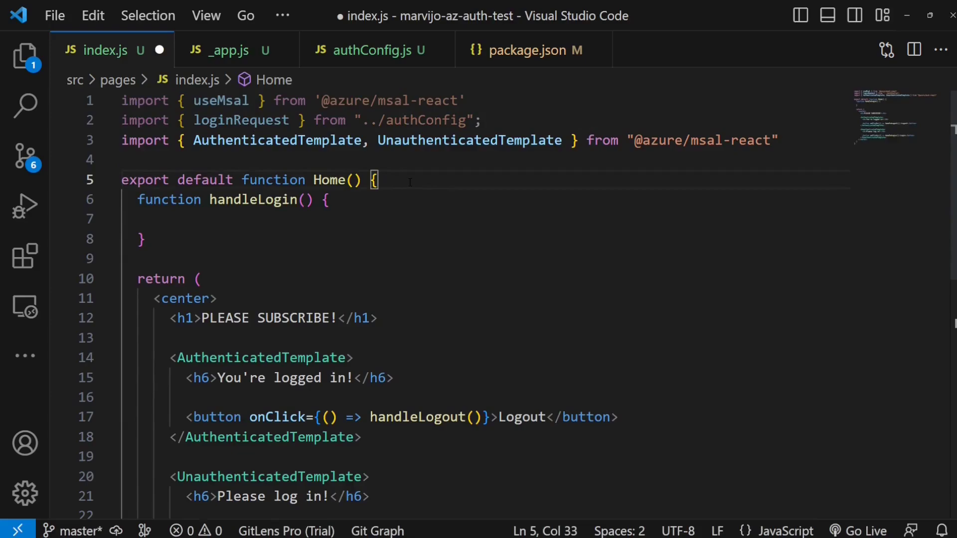
{"action": "key", "text": "Enter"}
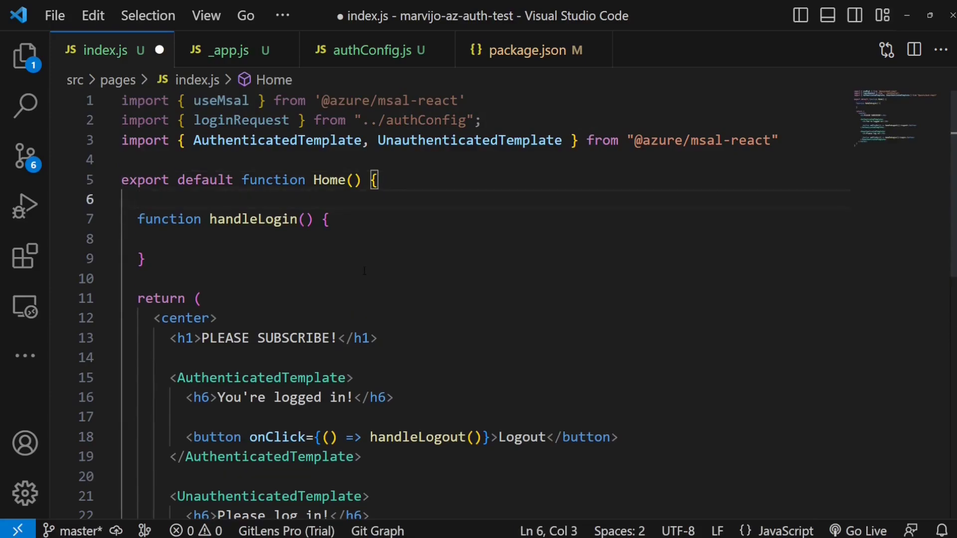
{"action": "type", "text": "const {instance} ="}
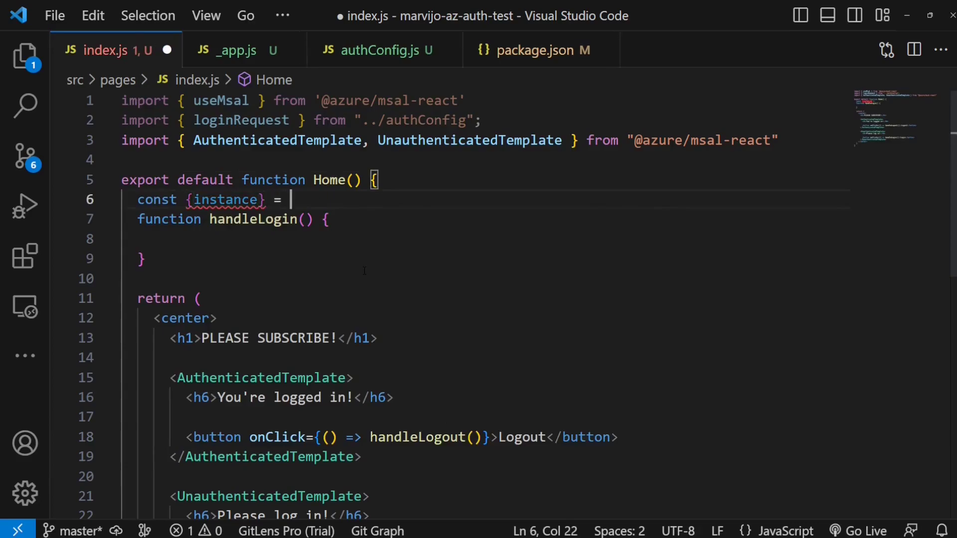
{"action": "type", "text": "useMsal();"}
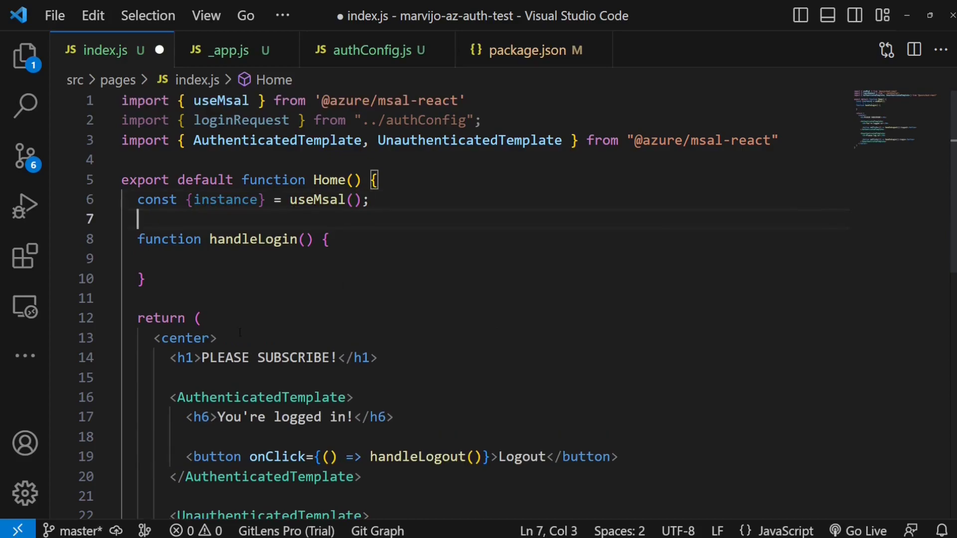
- Call instance.loginPopup(loginRequest) in handleLogin with a catch that console-logs errors
{"action": "left_click", "coordinate": [140, 258]}
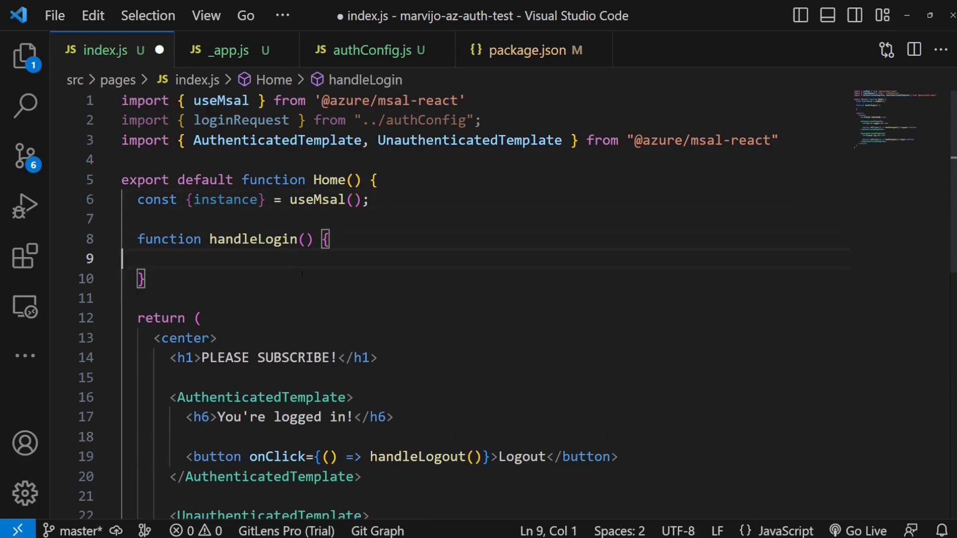
{"action": "type", "text": "instance"}
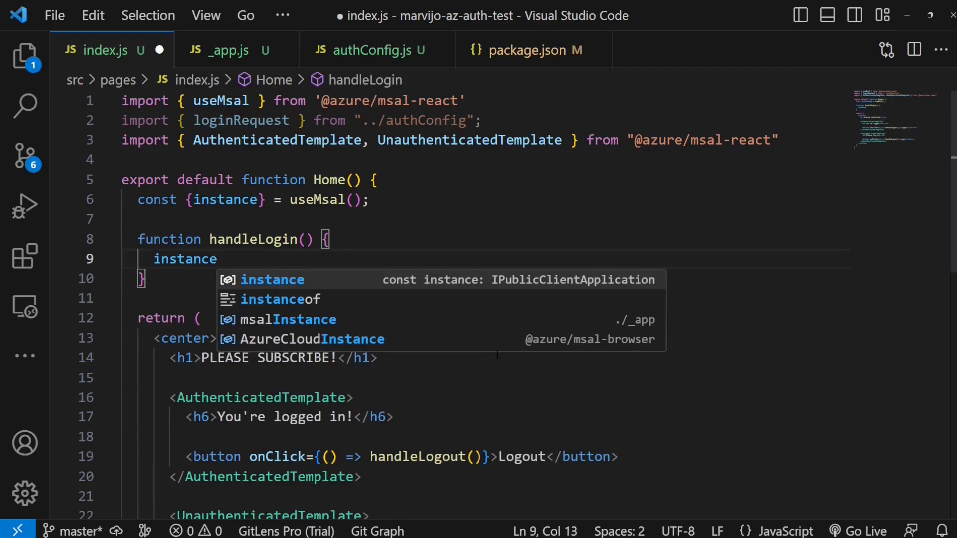
{"action": "type", "text": ".loginPopu"}
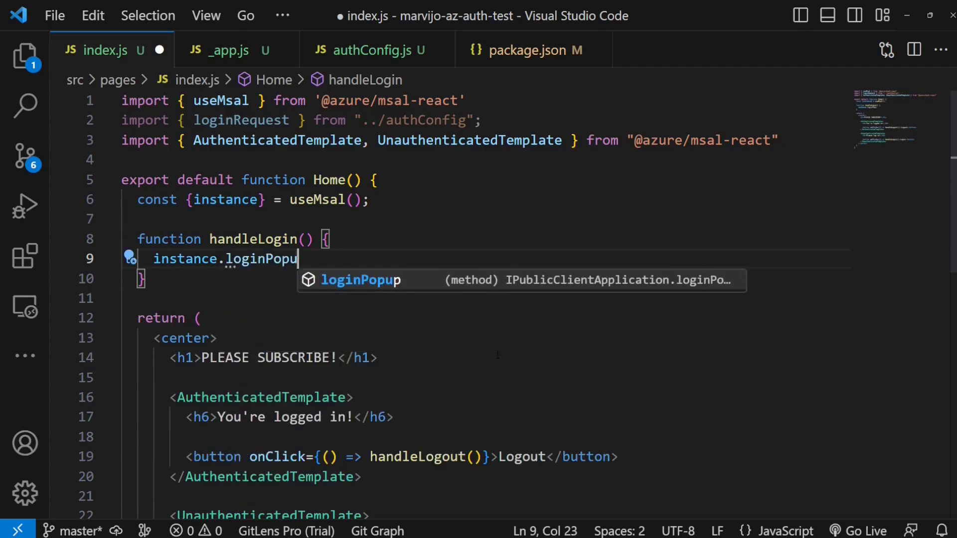
{"action": "type", "text": "(loginRequest"}
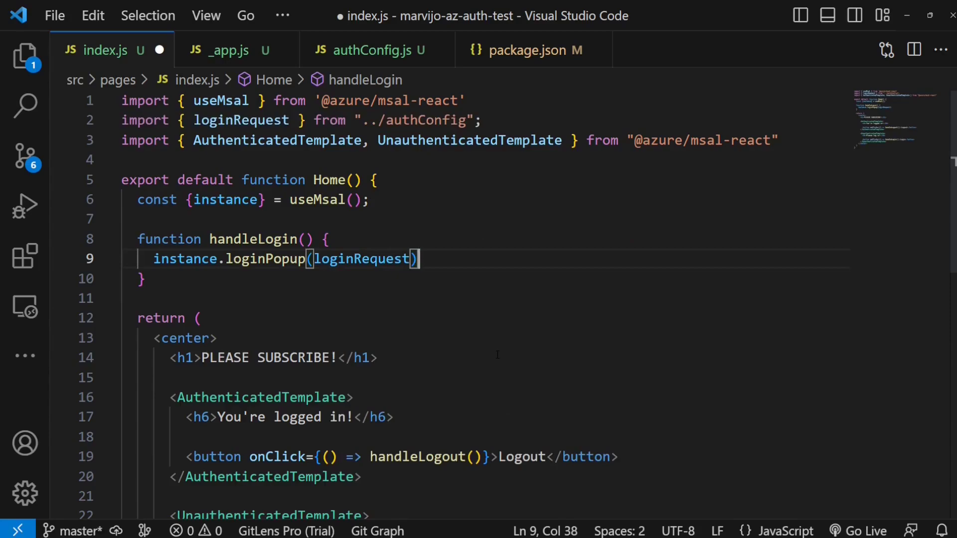
{"action": "type", "text": ".catch("}
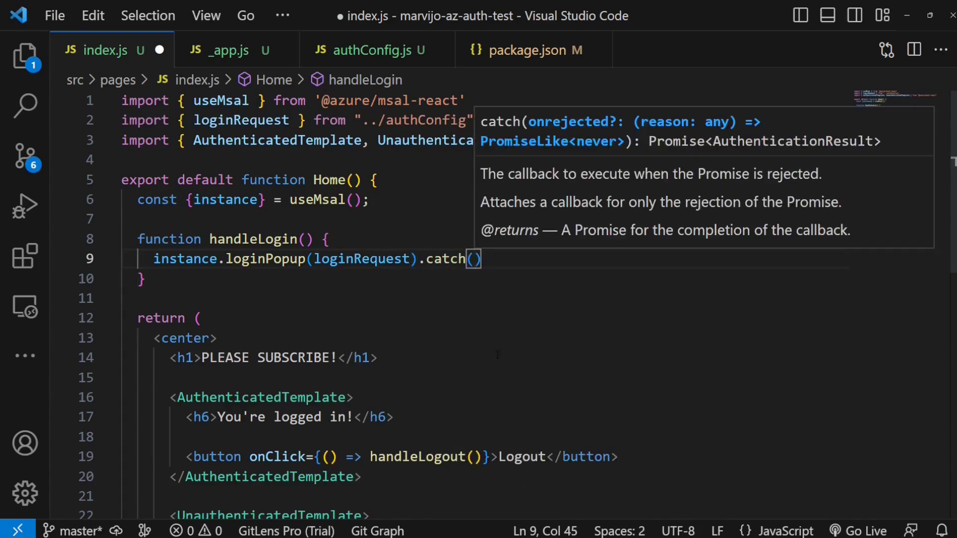
{"action": "type", "text": "e => {"}
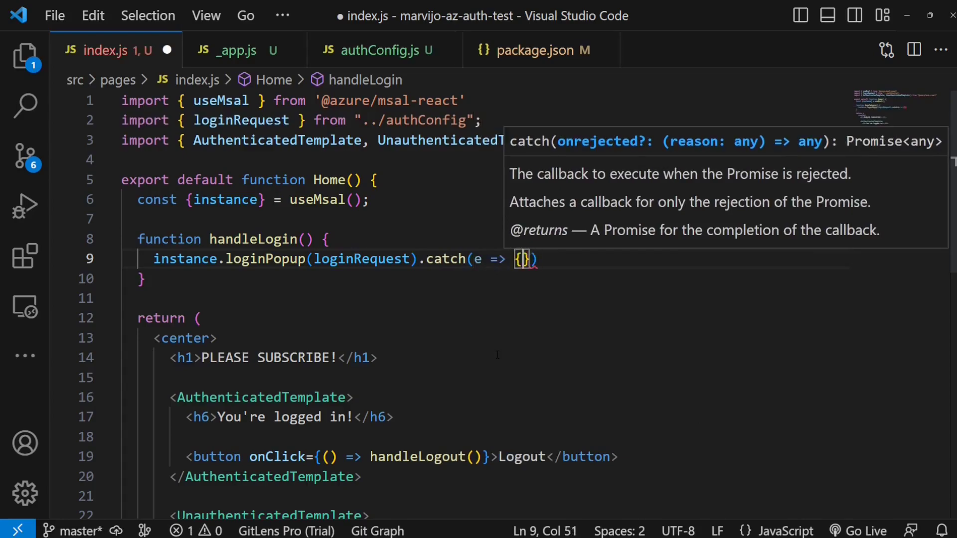
{"action": "type", "text": "consotl"}
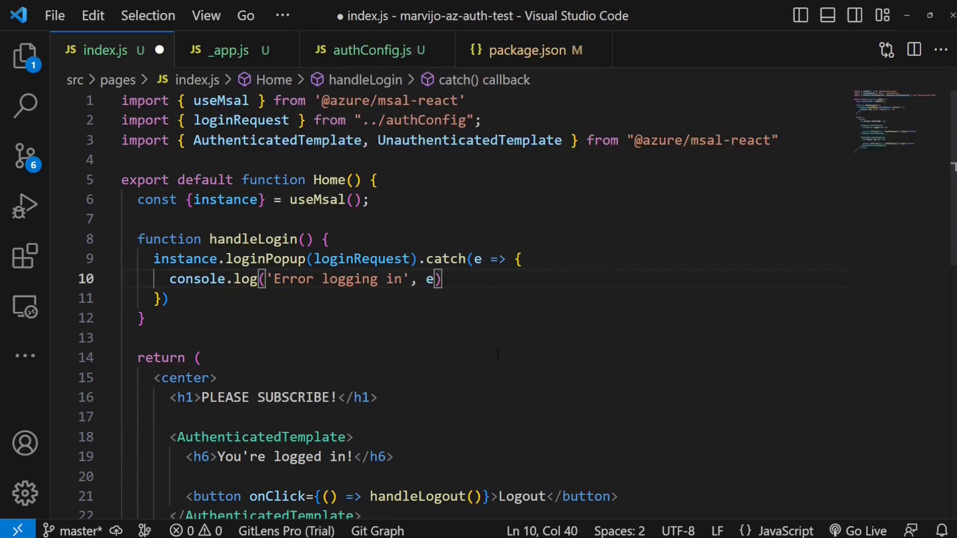
{"action": "type", "text": ");"}
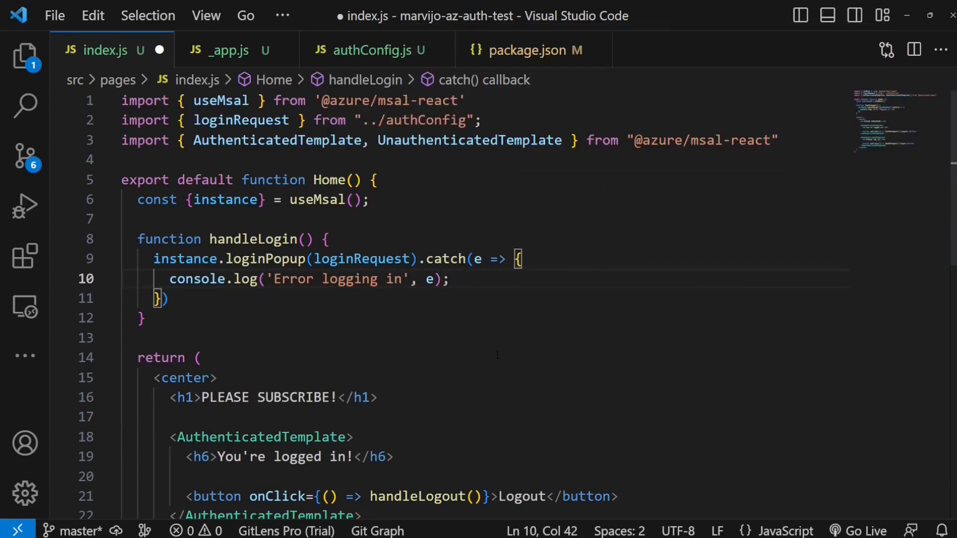
- Chain a then callback logging 'returned' with the response
{"action": "left_click", "coordinate": [165, 299]}
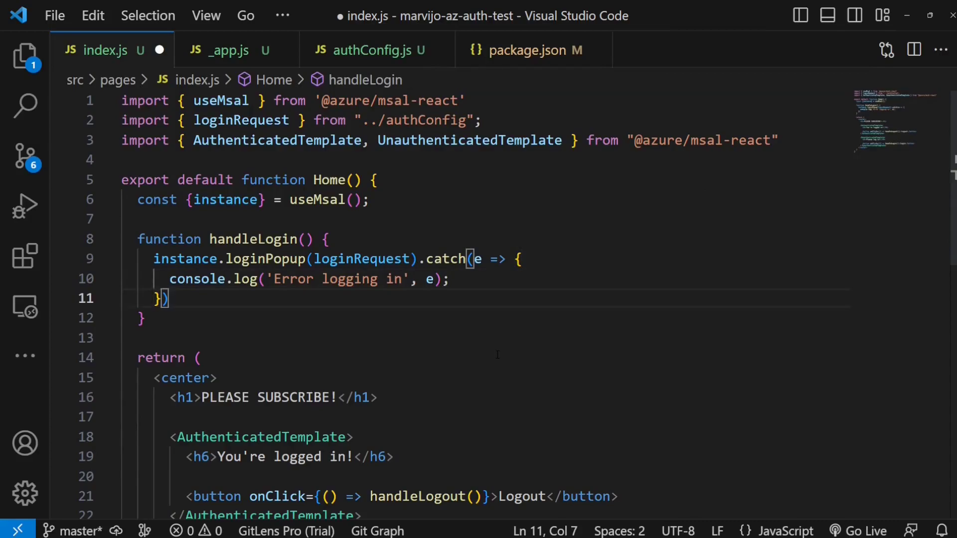
{"action": "type", "text": ".then(("}
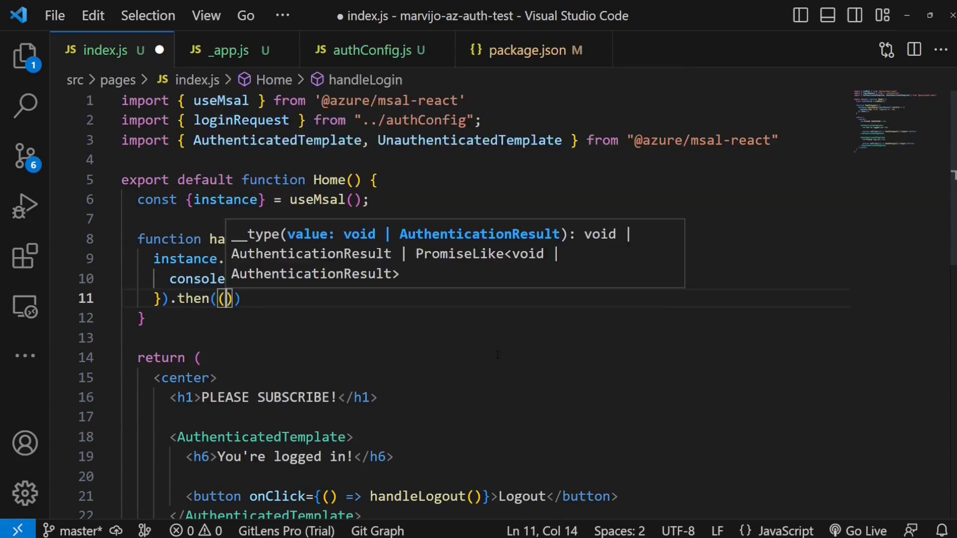
{"action": "type", "text": "response"}
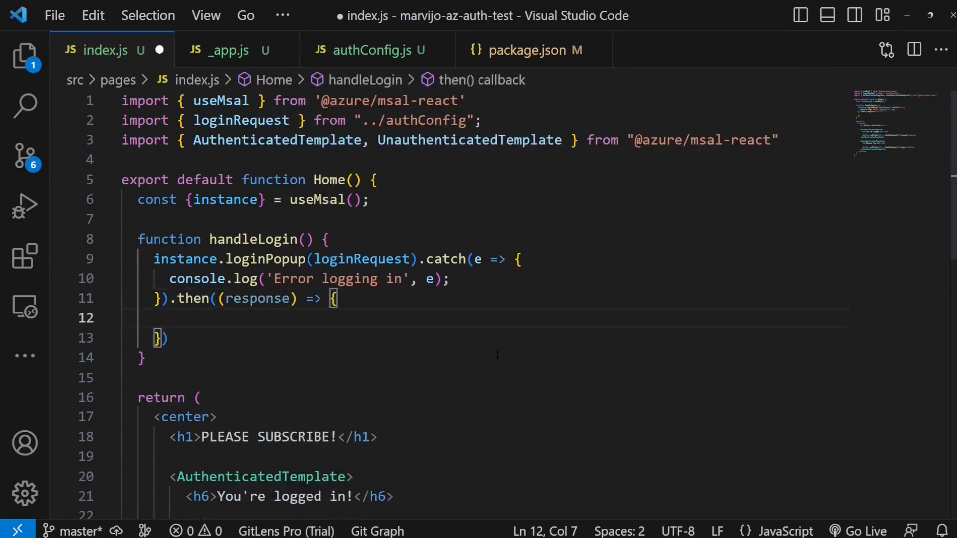
{"action": "type", "text": "console.log('Login"}
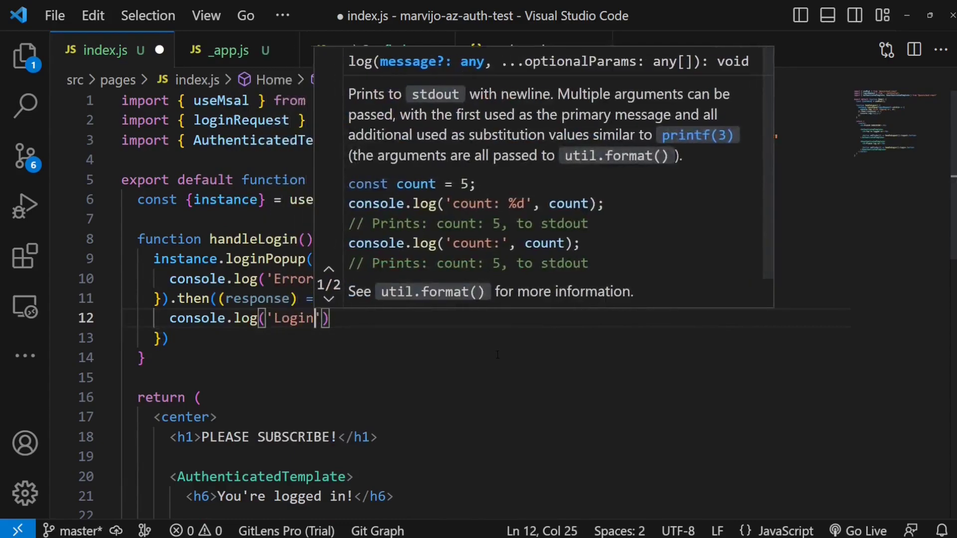
{"action": "type", "text": "returned"}
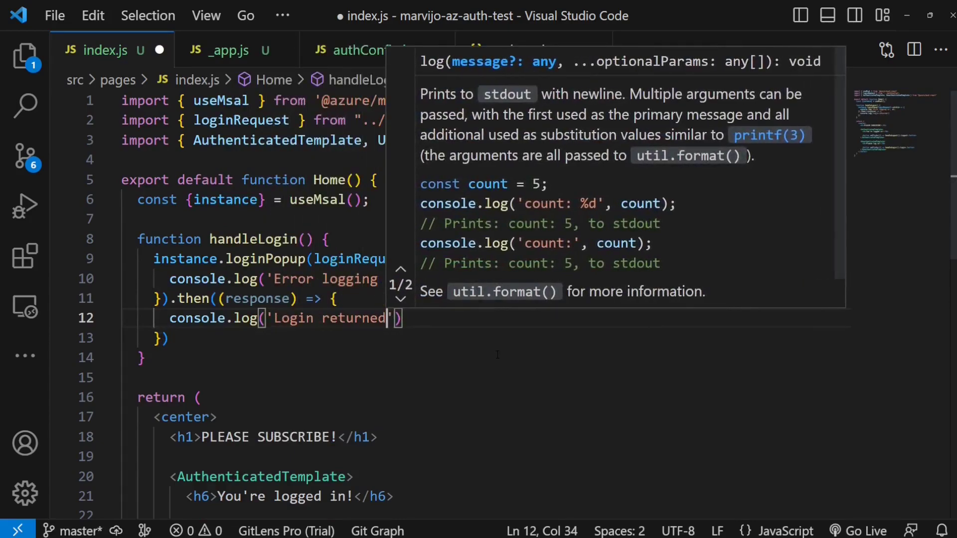
{"action": "type", "text": ", response"}
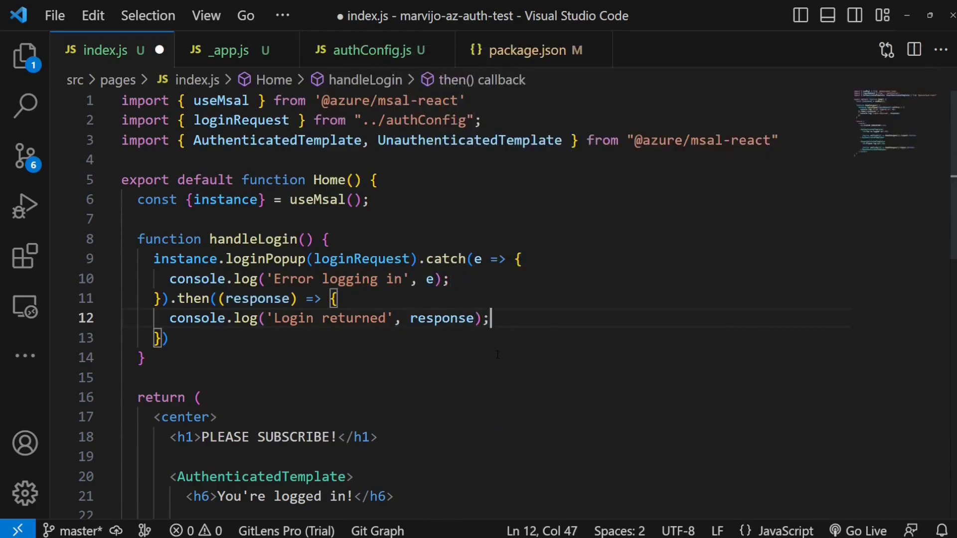
{"action": "key", "text": "Enter"}
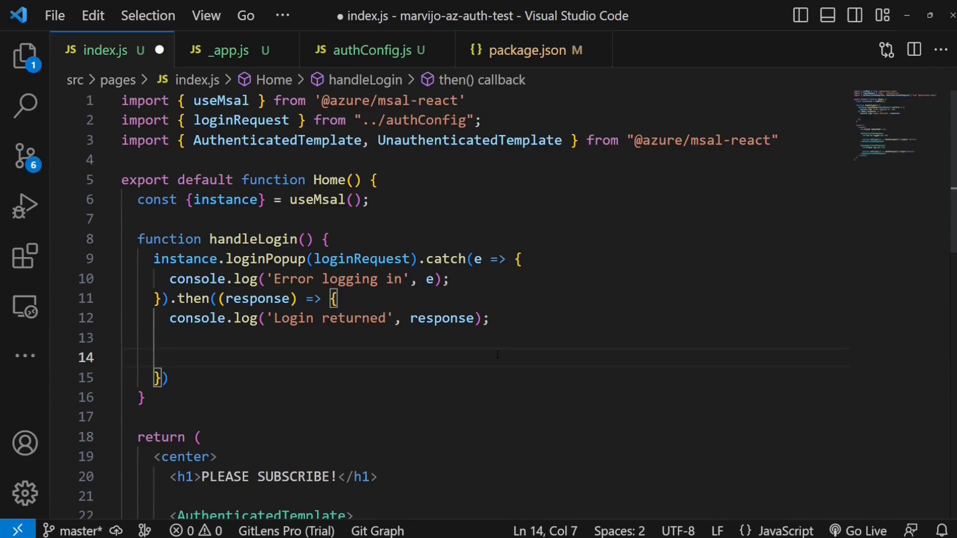
- Declare const [accountDetails, setAccountDetails] = useState(null) below the useMsal call
{"action": "left_click", "coordinate": [171, 318]}
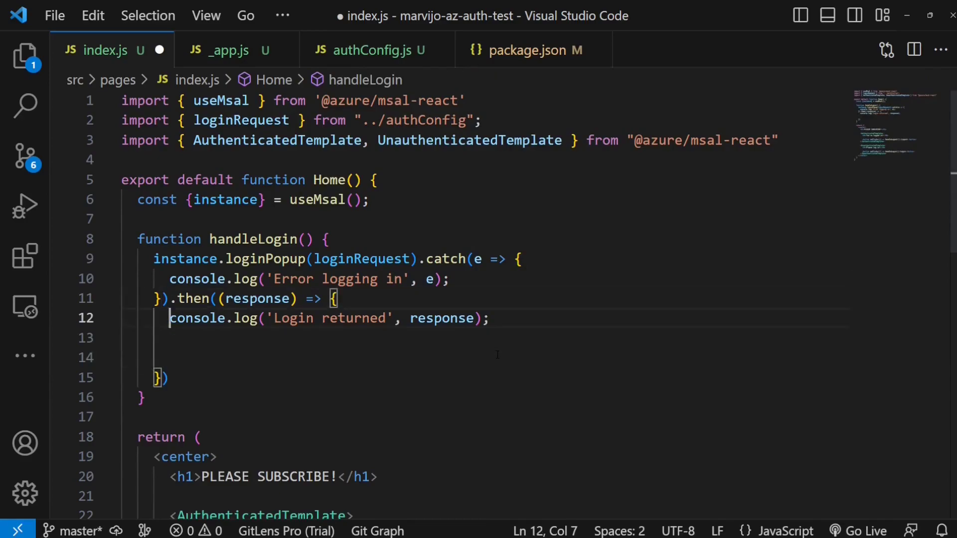
{"action": "double_click", "coordinate": [442, 318]}
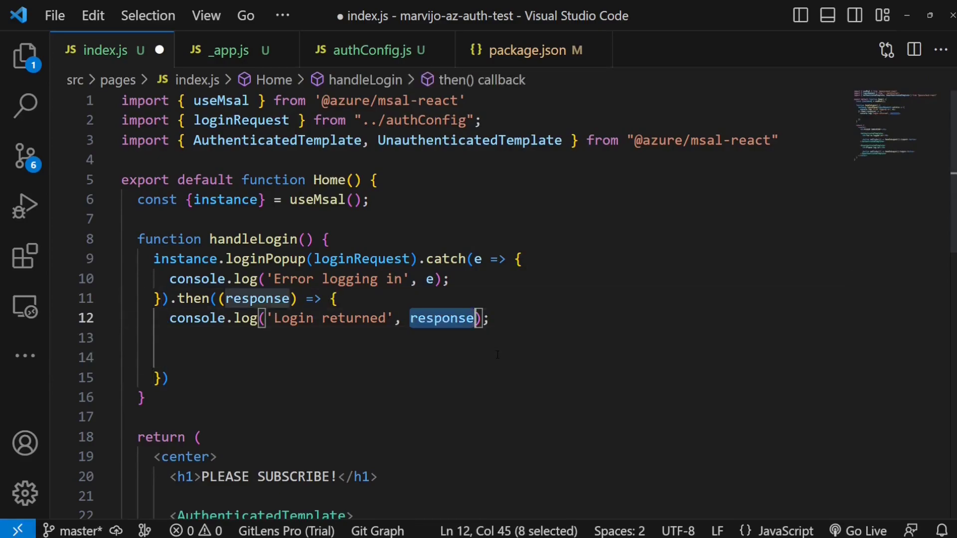
{"action": "left_click", "coordinate": [122, 101]}
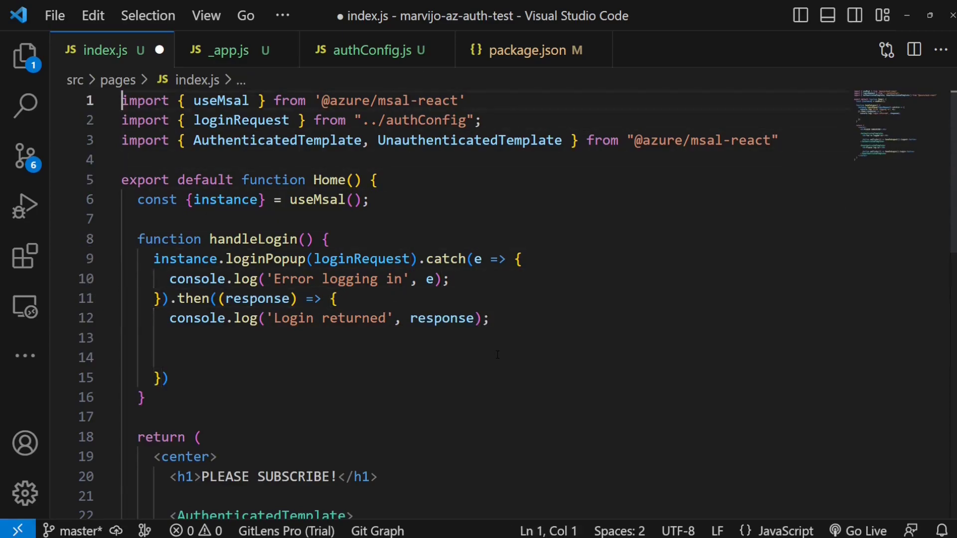
{"action": "left_click", "coordinate": [152, 218]}
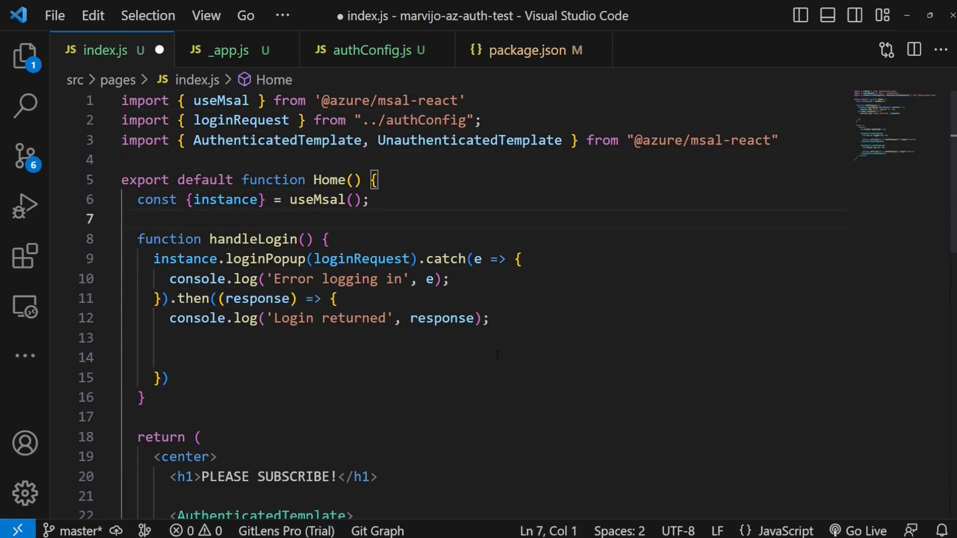
{"action": "left_click", "coordinate": [370, 199]}
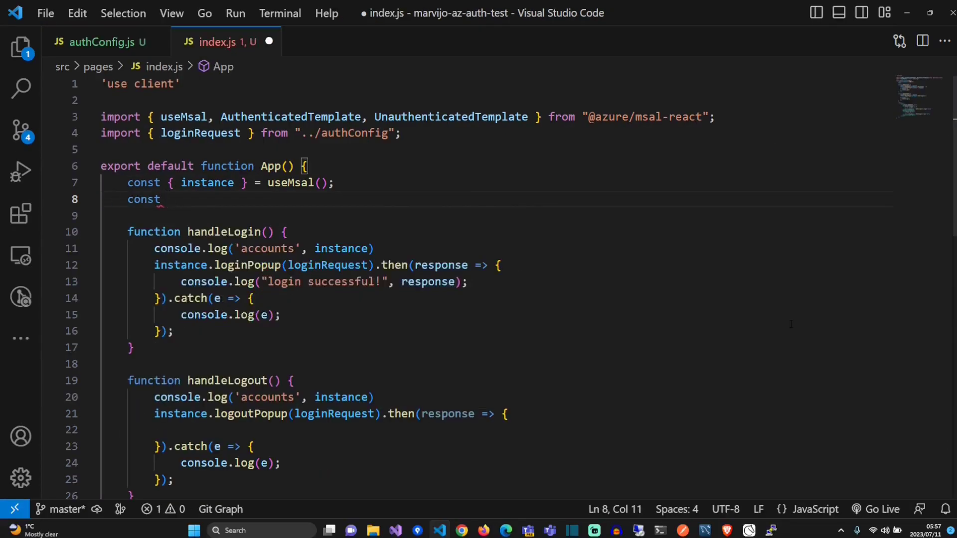
{"action": "type", "text": "[accountDetails] = useS"}
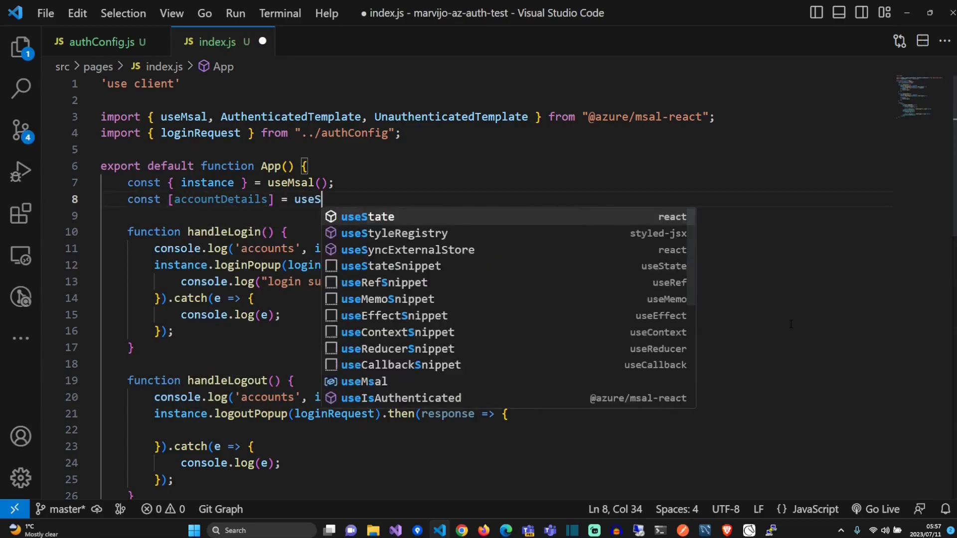
{"action": "left_click", "coordinate": [367, 217]}
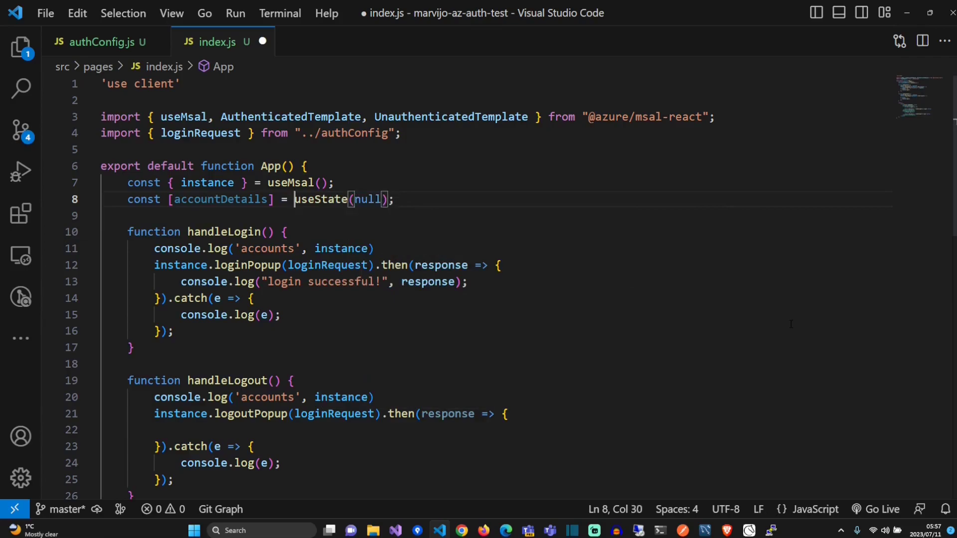
{"action": "type", "text": ", setA"}
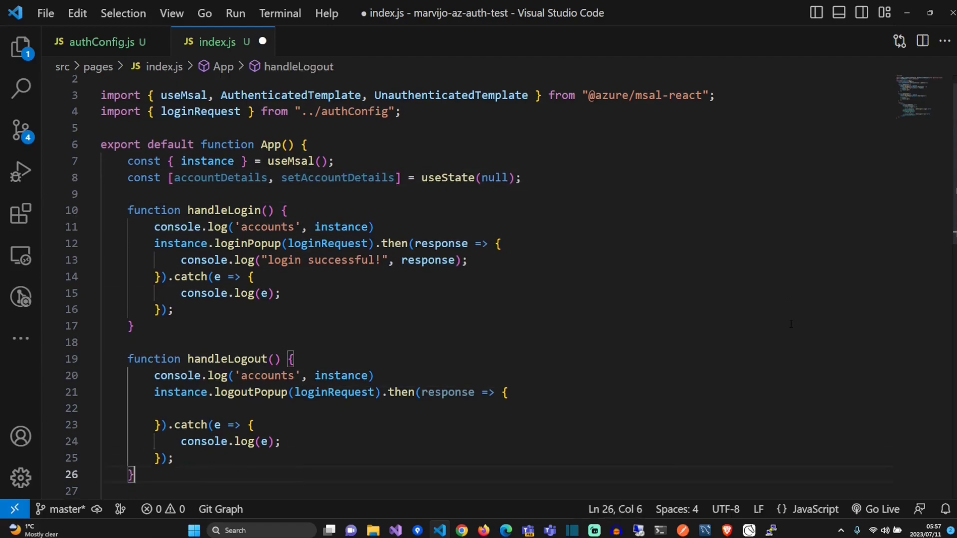
{"action": "left_click", "coordinate": [395, 243]}
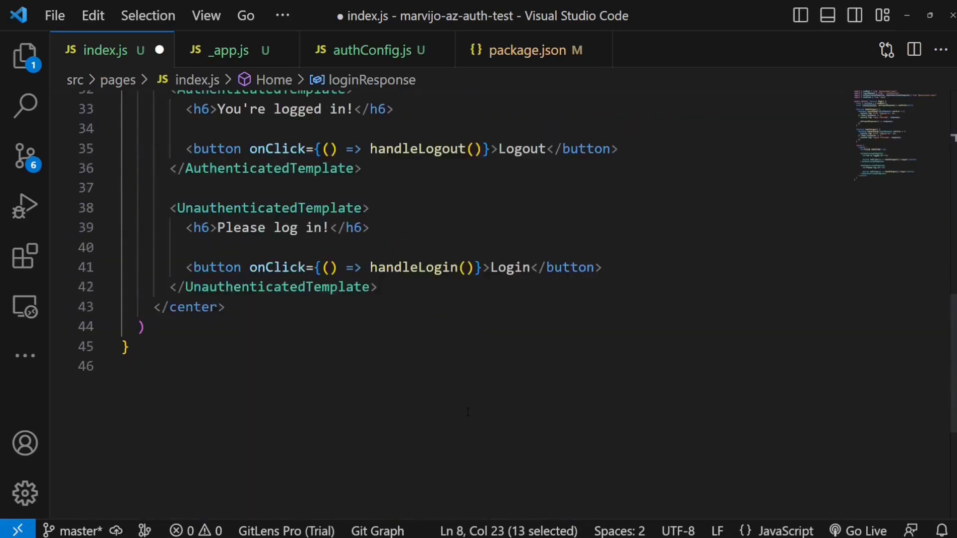
- Scroll up through index.js toward the 'You're logged in!' heading markup
{"action": "scroll", "scroll_direction": "up", "scroll_amount": 3}
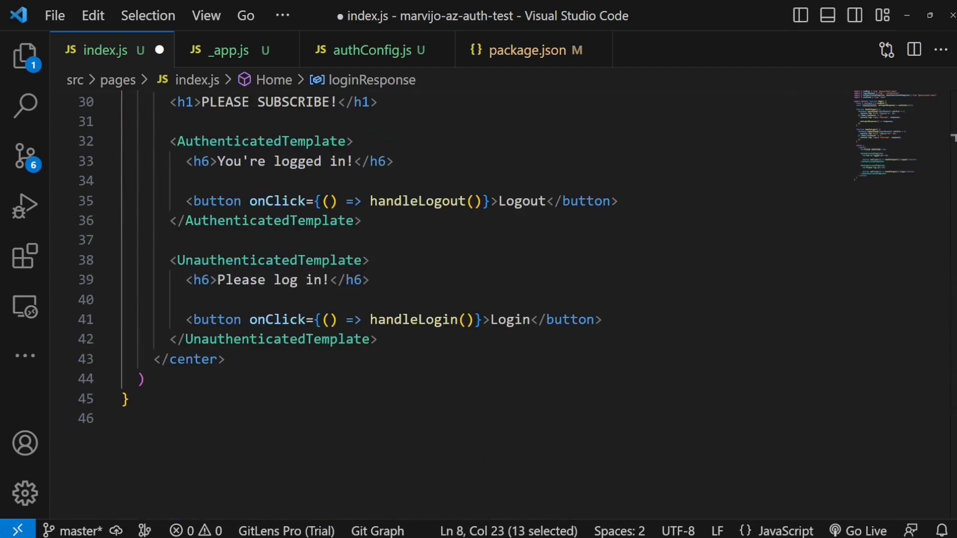
{"action": "scroll", "scroll_direction": "up", "scroll_amount": 3}
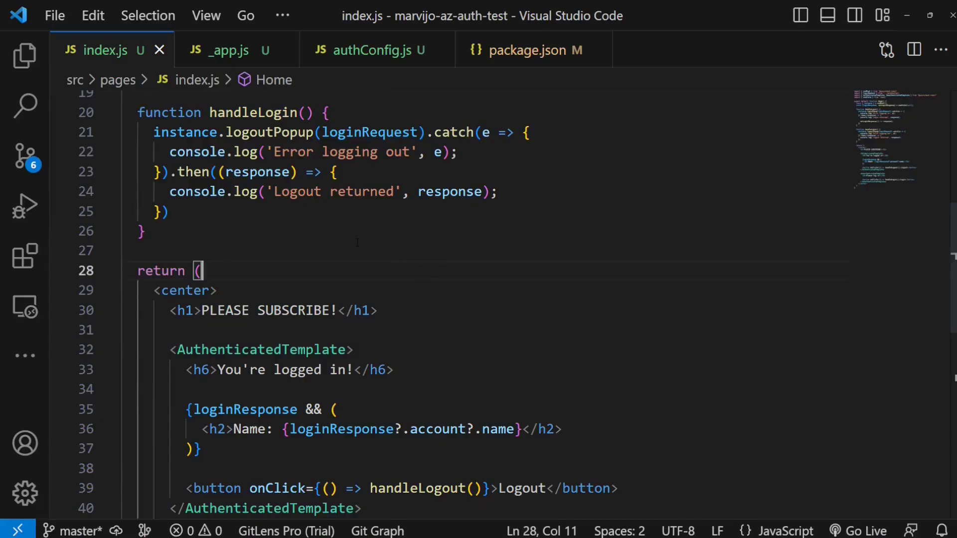
{"action": "scroll", "scroll_direction": "up", "scroll_amount": 3}
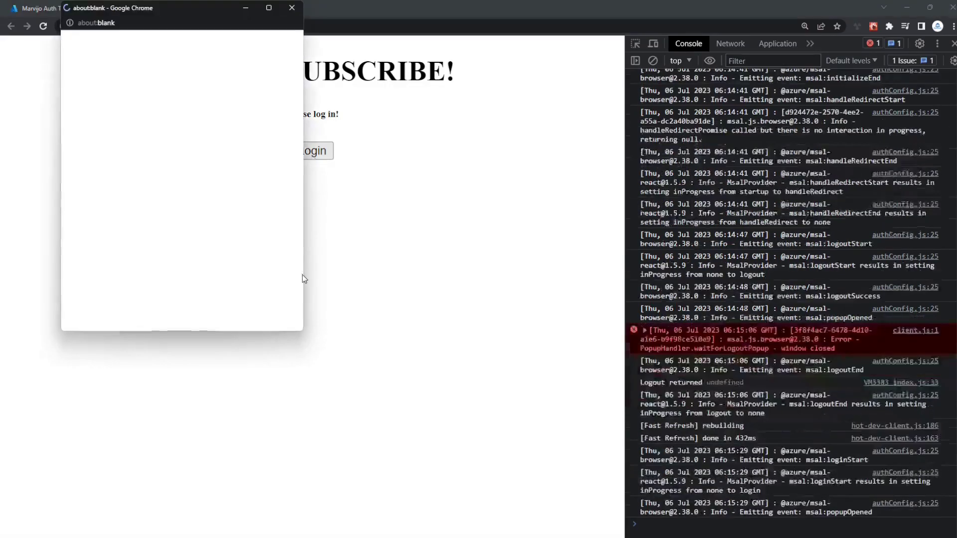
- Attempt login on localhost:3000 and see the invalid redirect_uri error
{"action": "left_click", "coordinate": [315, 150]}
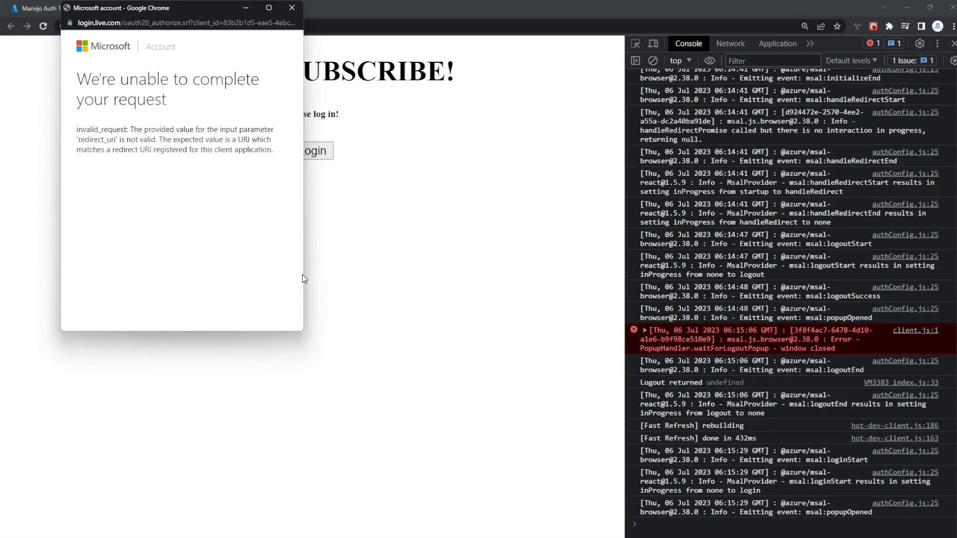
{"action": "mouse_move", "coordinate": [107, 145]}
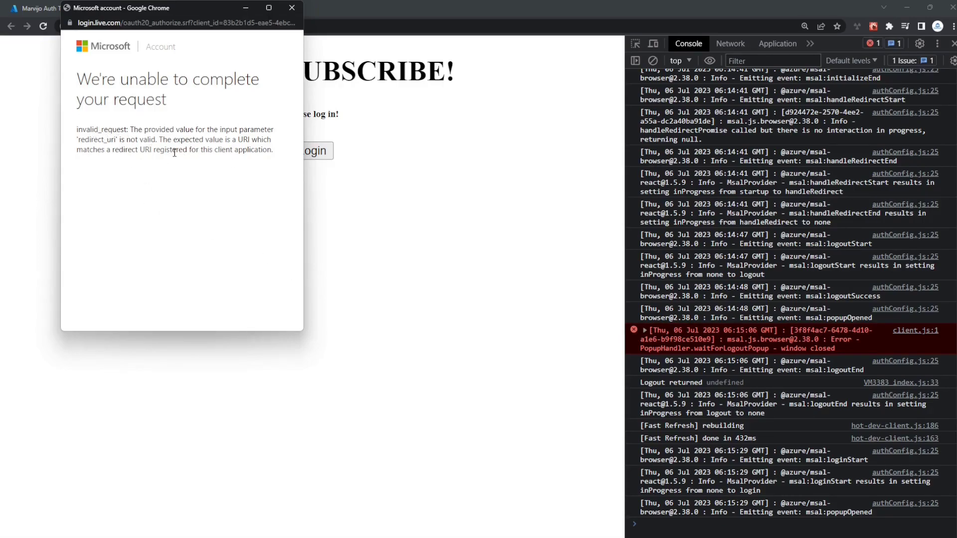
{"action": "left_click", "coordinate": [292, 8]}
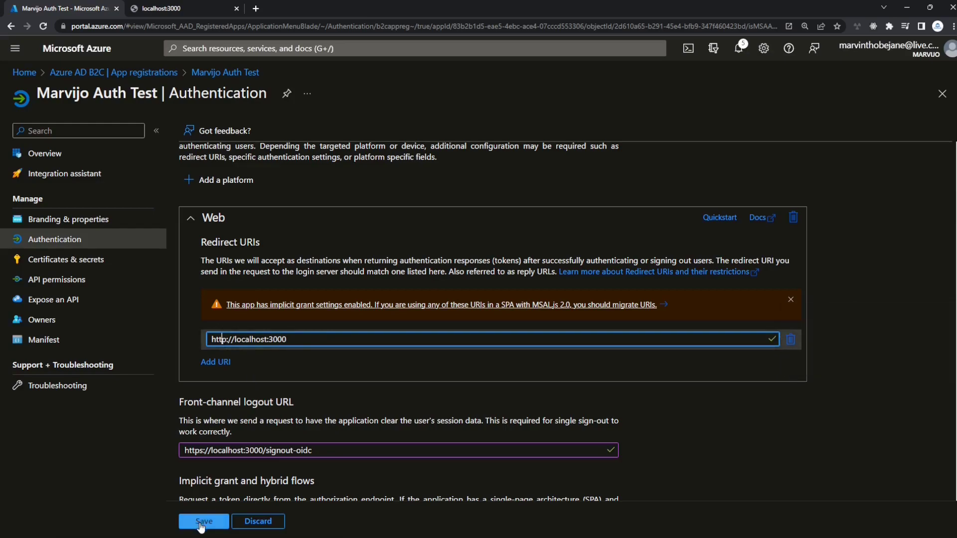
{"action": "left_click", "coordinate": [203, 522]}
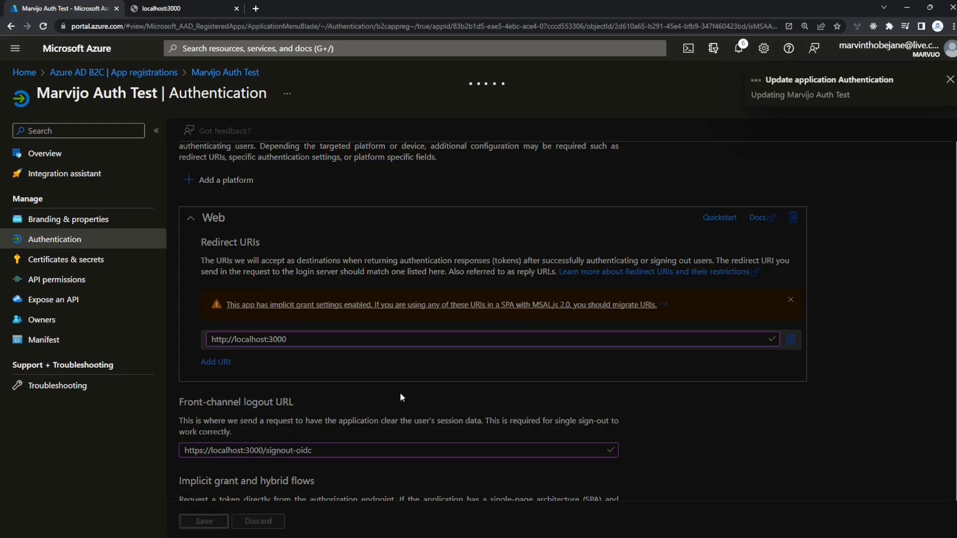
{"action": "left_click", "coordinate": [203, 521]}
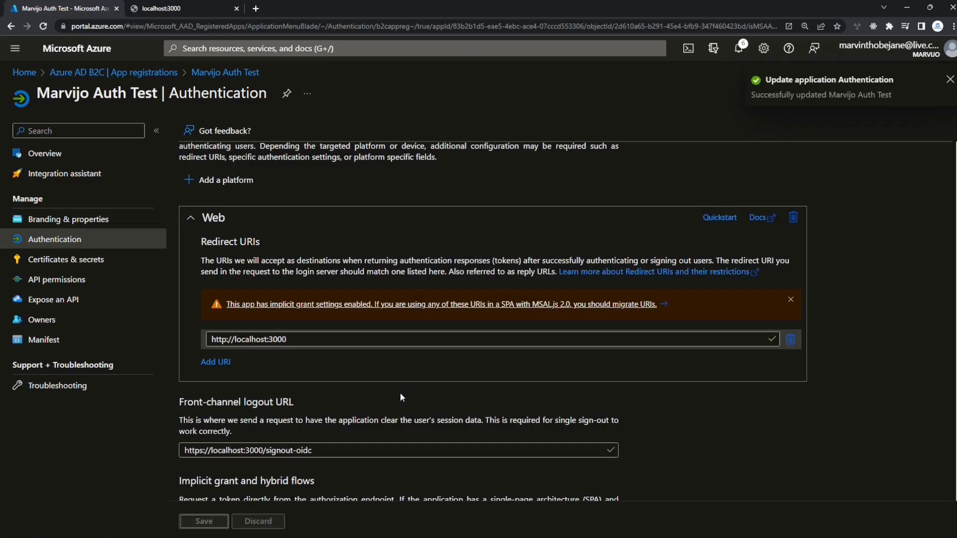
{"action": "mouse_move", "coordinate": [419, 386]}
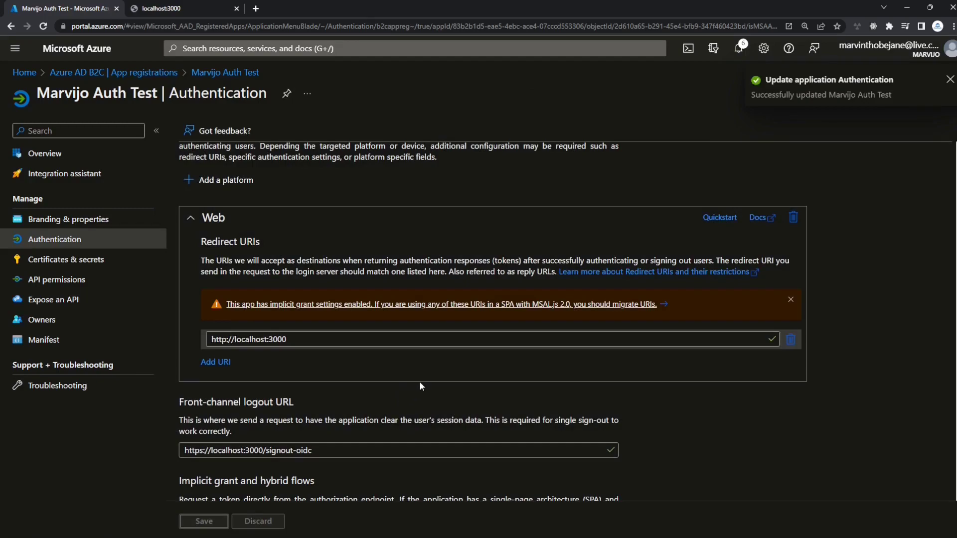
{"action": "left_click", "coordinate": [177, 8]}
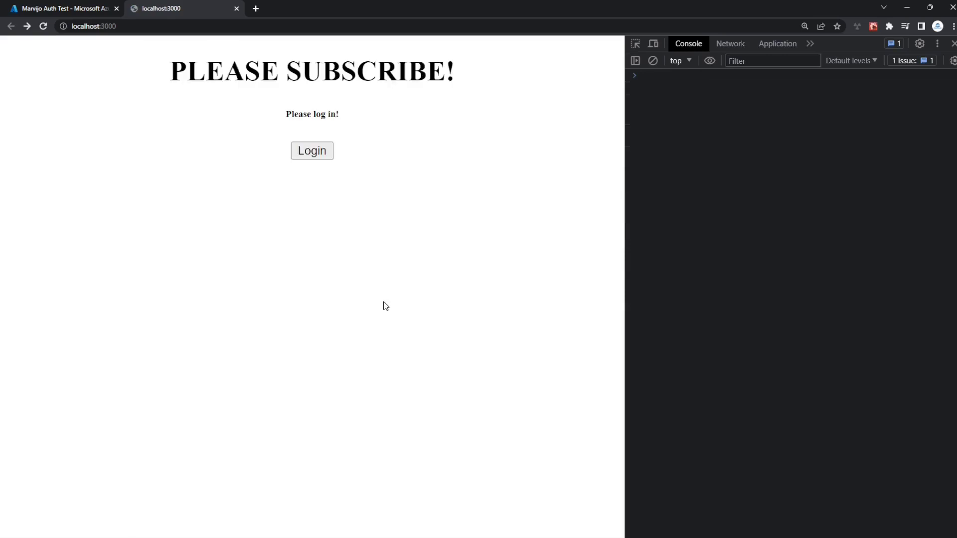
- Reload the localhost:3000 login page with a cleared DevTools console
{"action": "left_click", "coordinate": [311, 150]}
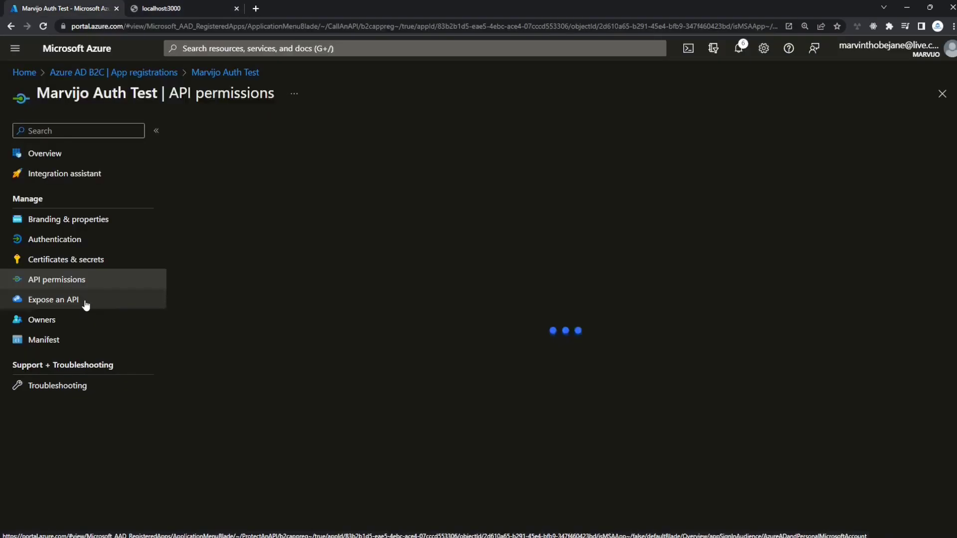
- Copy the PublicInfo.Read scope URI from the Expose an API page
{"action": "left_click", "coordinate": [53, 299]}
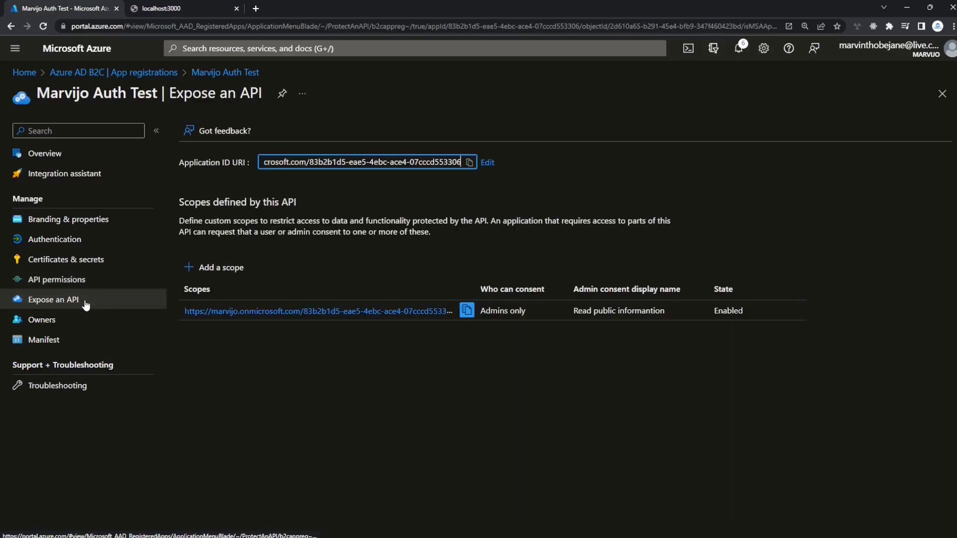
{"action": "mouse_move", "coordinate": [597, 389]}
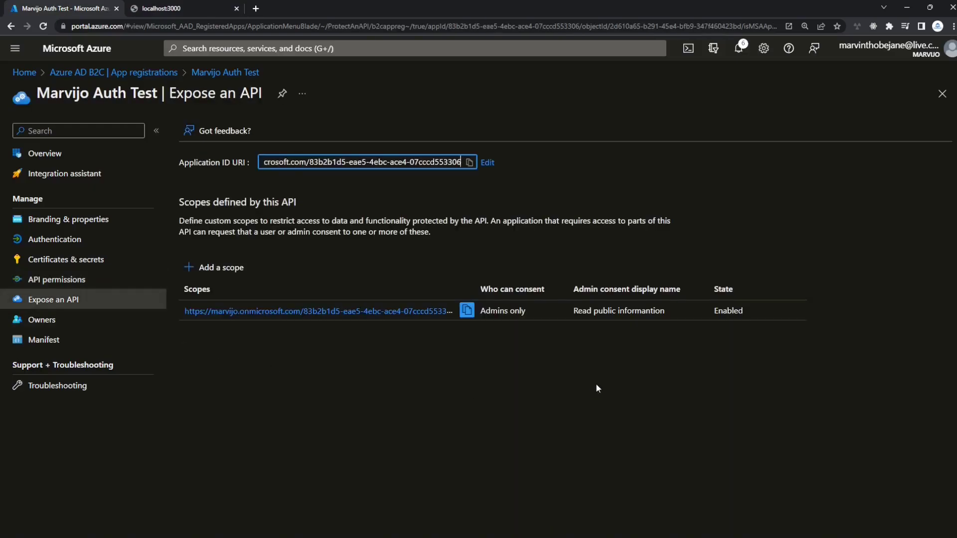
{"action": "mouse_move", "coordinate": [422, 180]}
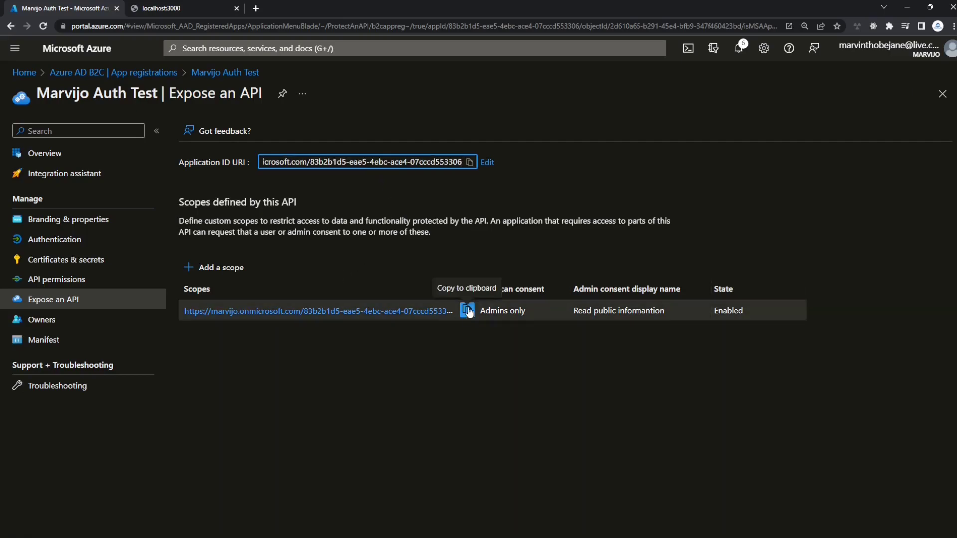
{"action": "left_click", "coordinate": [467, 310]}
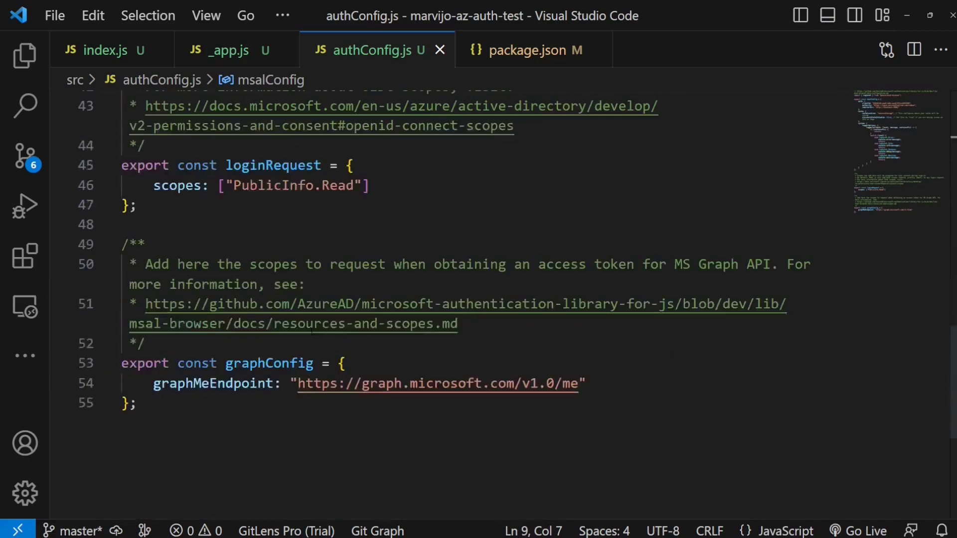
- Replace PublicInfo.Read in loginRequest scopes with the full marvijo.onmicrosoft.com scope URI
{"action": "double_click", "coordinate": [292, 186]}
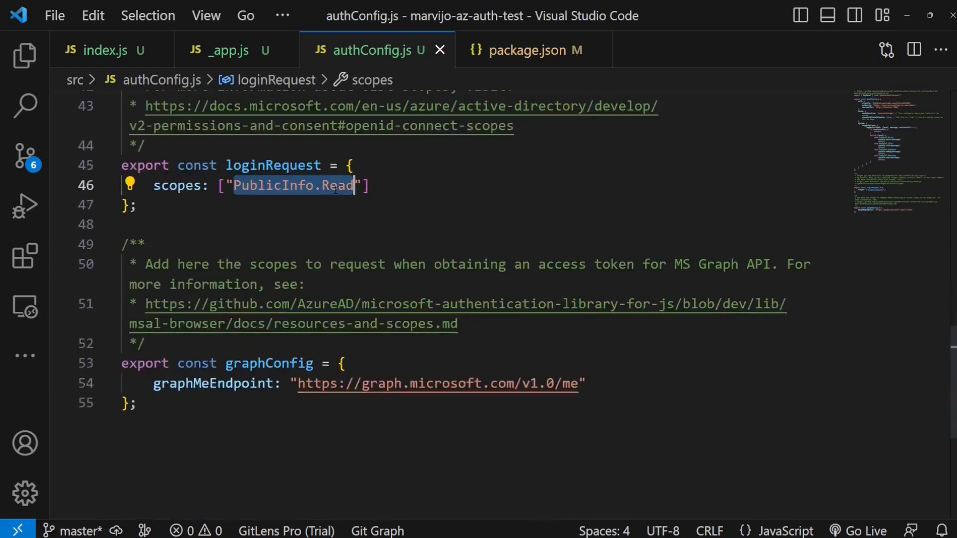
{"action": "type", "text": "https://marvijo.onmicrosoft.com/83b2b1d5-eae5-4ebc-ace4-07cccd553306/"}
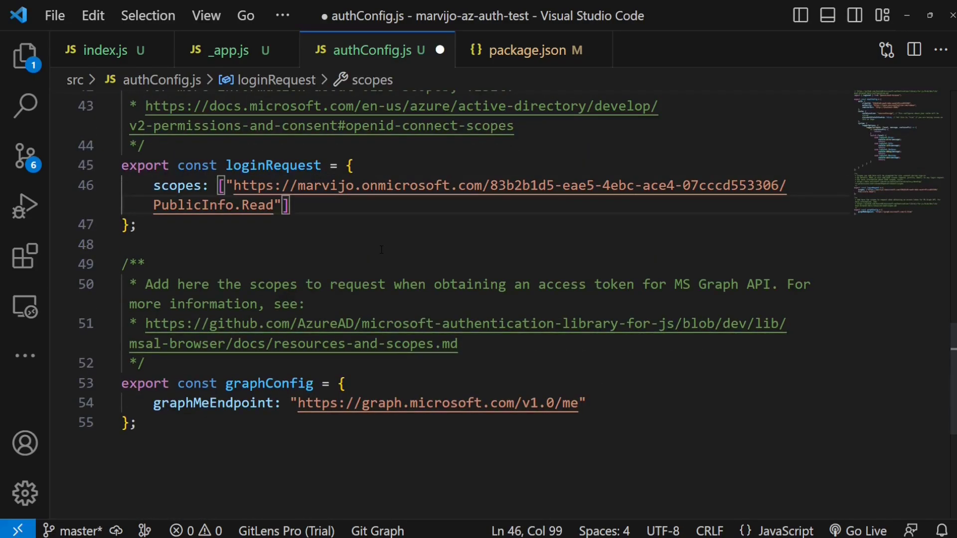
{"action": "left_click", "coordinate": [315, 151]}
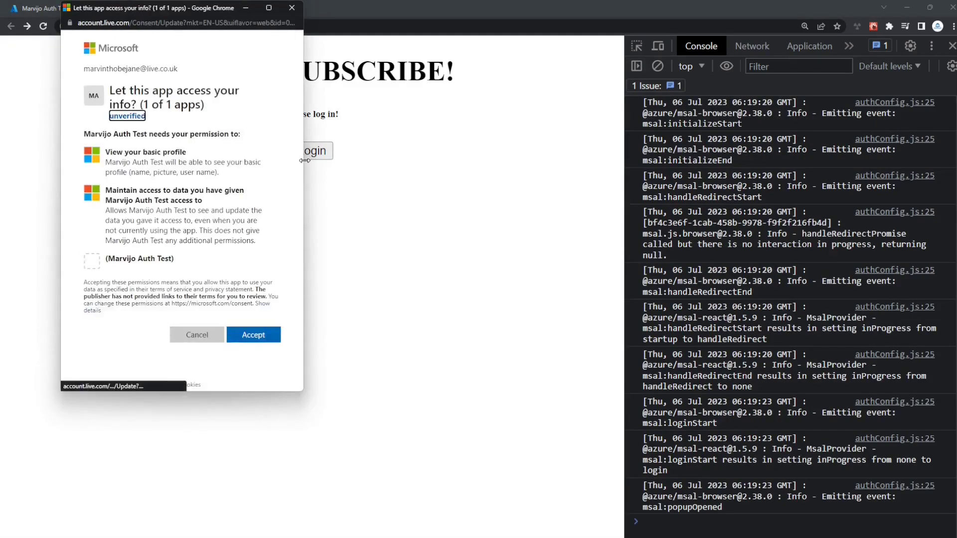
{"action": "mouse_move", "coordinate": [283, 168]}
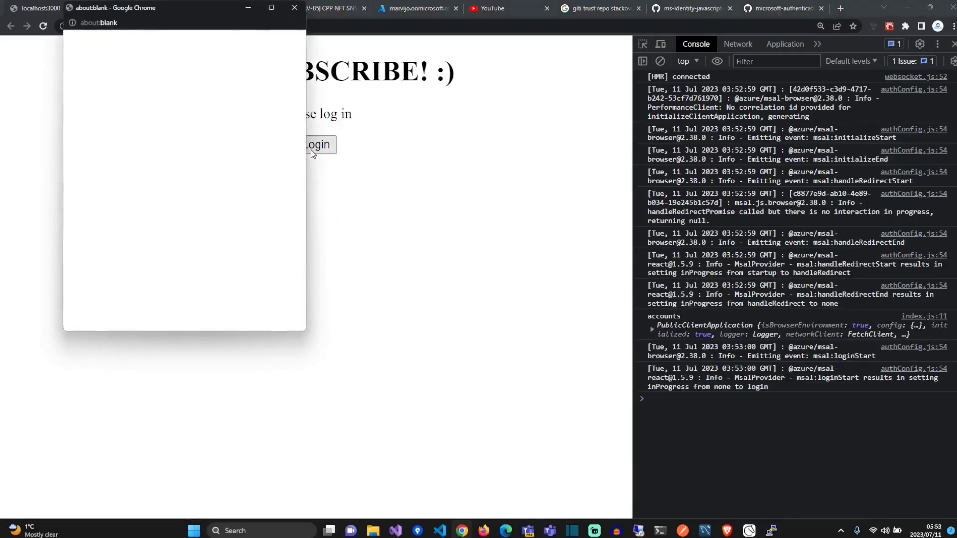
- Launch the login popup and sign in with the jd@…onmicrosoft email and password
{"action": "left_click", "coordinate": [317, 144]}
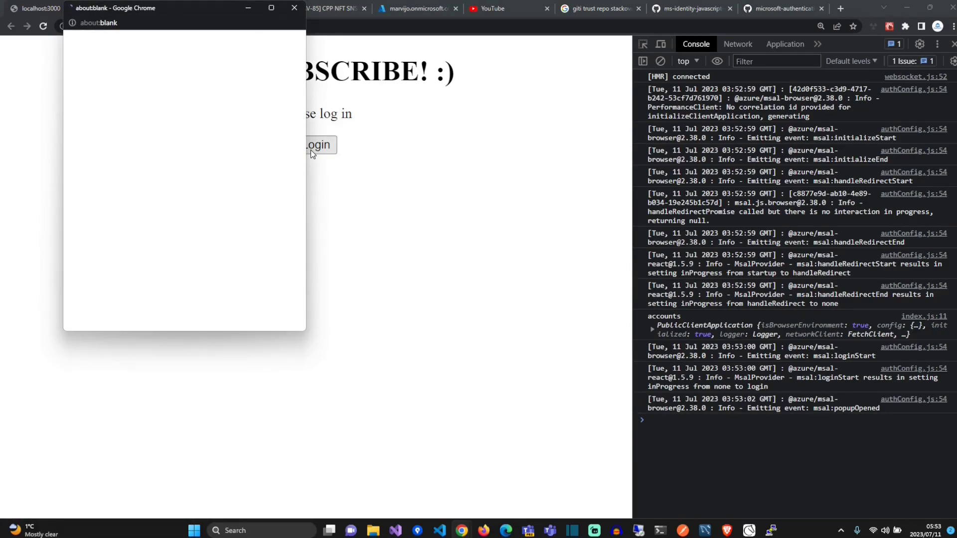
{"action": "left_click", "coordinate": [317, 145]}
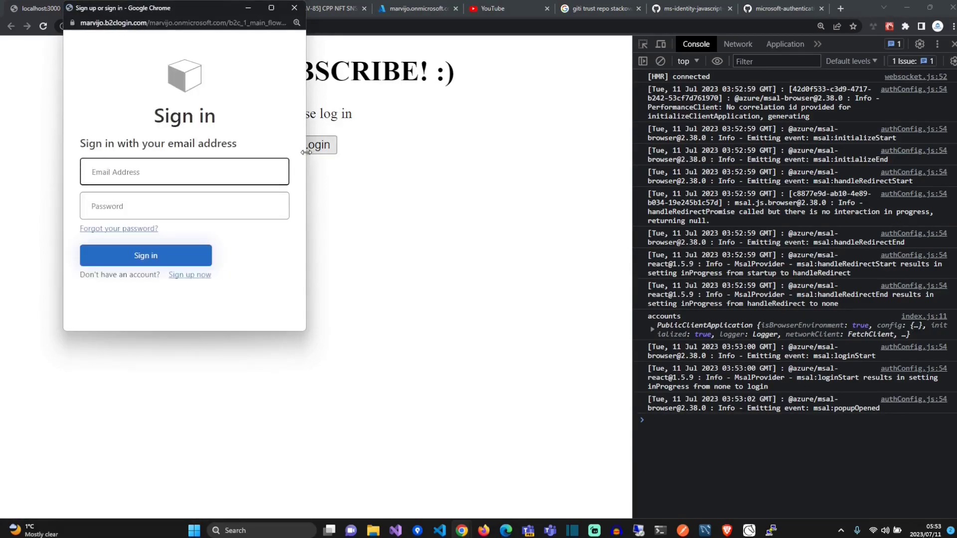
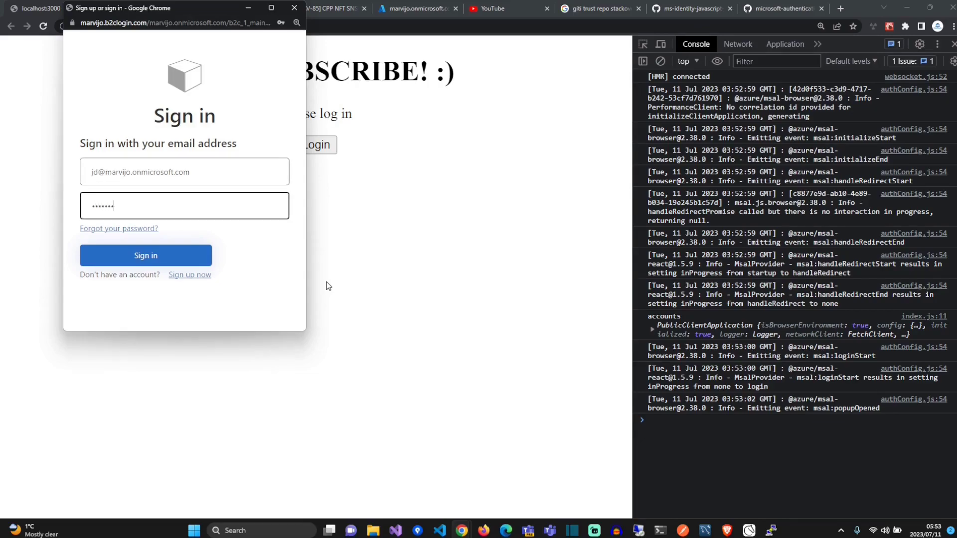
{"action": "mouse_move", "coordinate": [194, 262]}
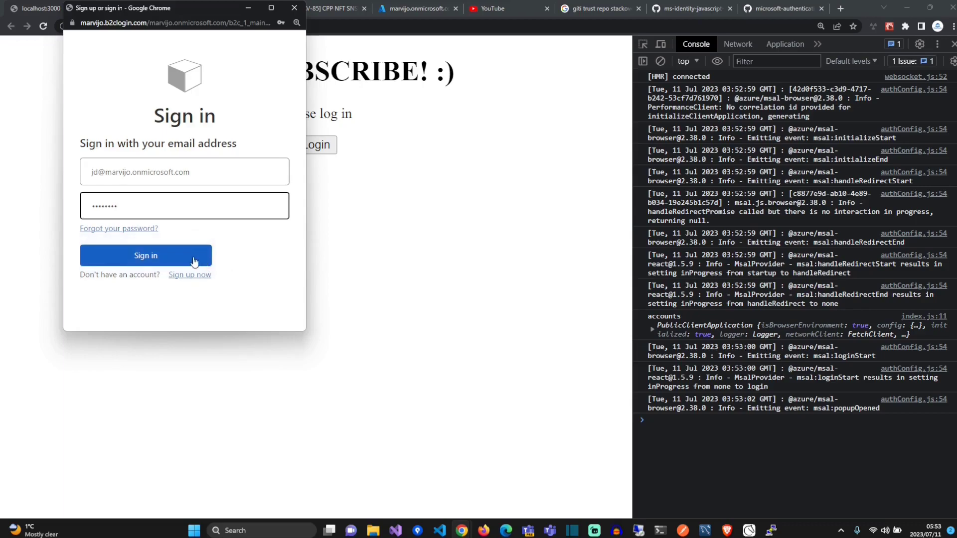
{"action": "left_click", "coordinate": [145, 256]}
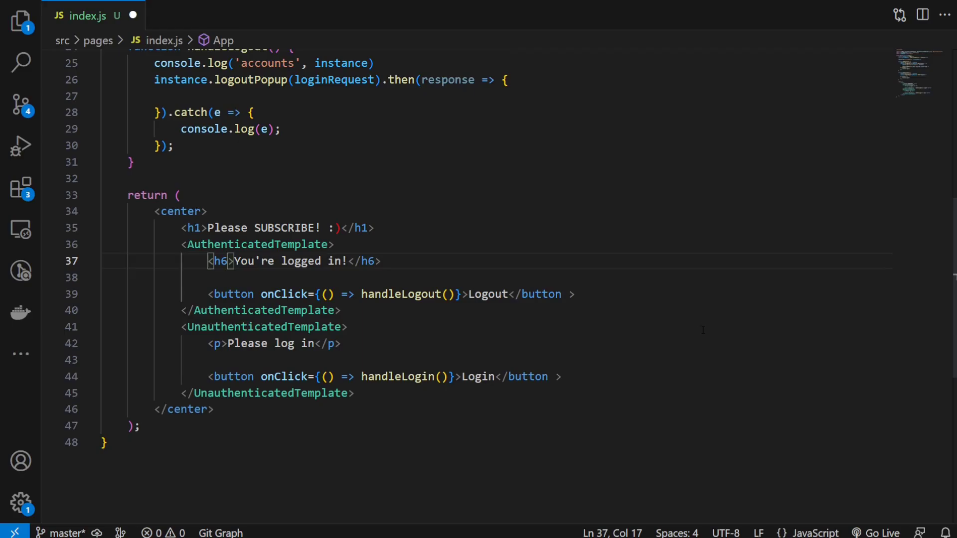
- Add a conditional {accountDetails && <></>} fragment below the logged-in heading
{"action": "key", "text": "Enter"}
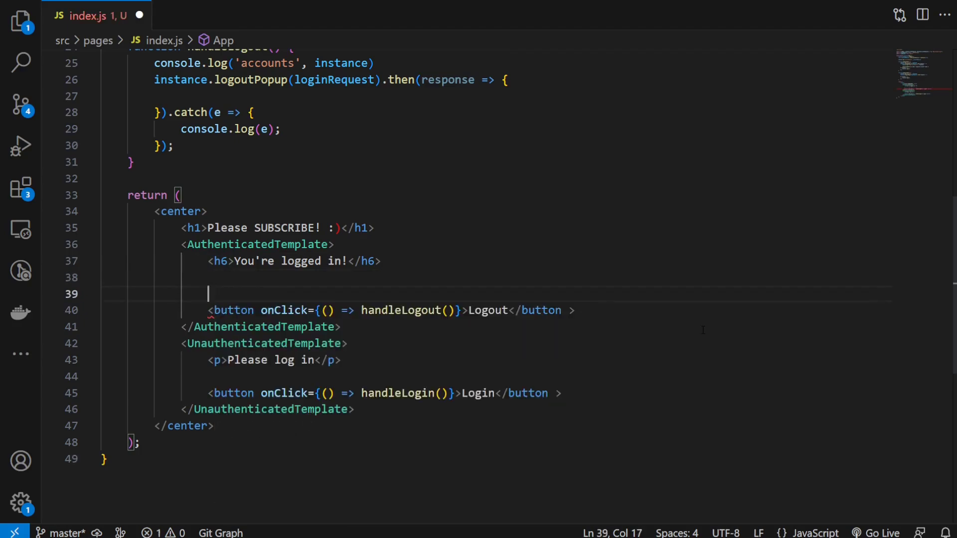
{"action": "type", "text": "{accountDetails"}
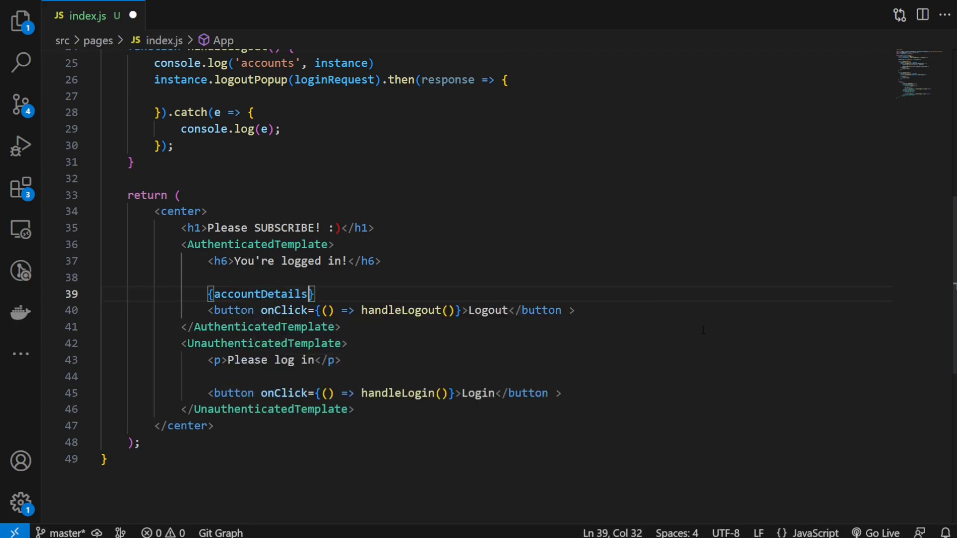
{"action": "type", "text": "&& <"}
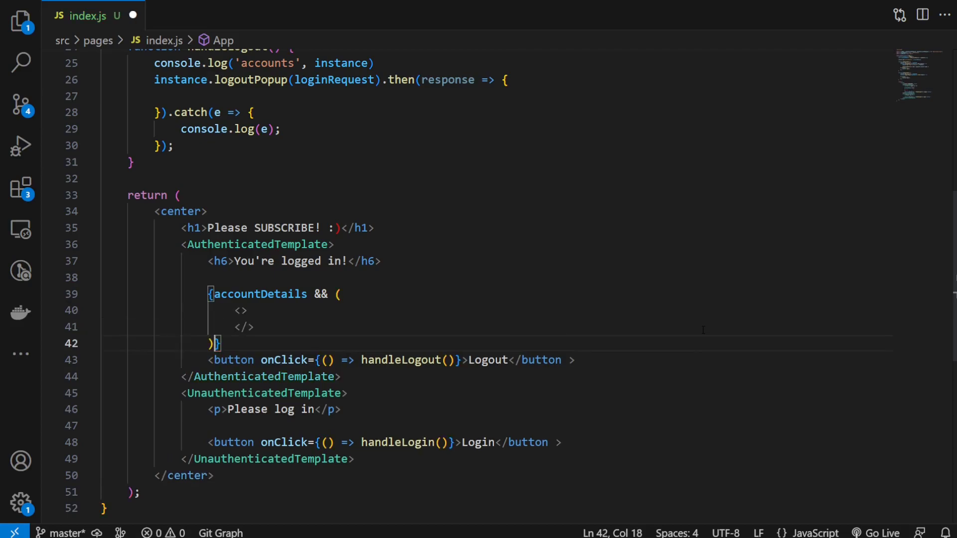
- Inside the fragment, add the line Name: {accountDetails.name}
{"action": "left_click", "coordinate": [240, 310]}
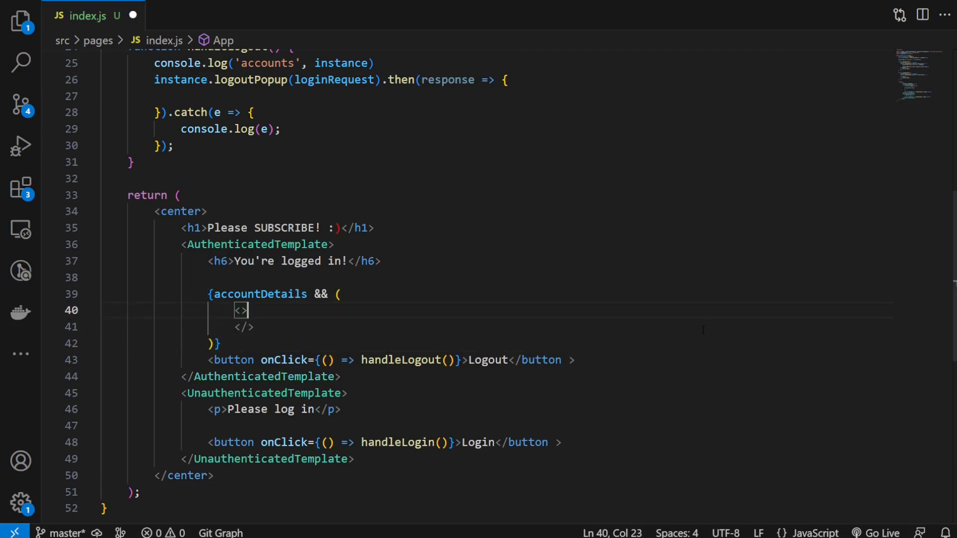
{"action": "key", "text": "Enter"}
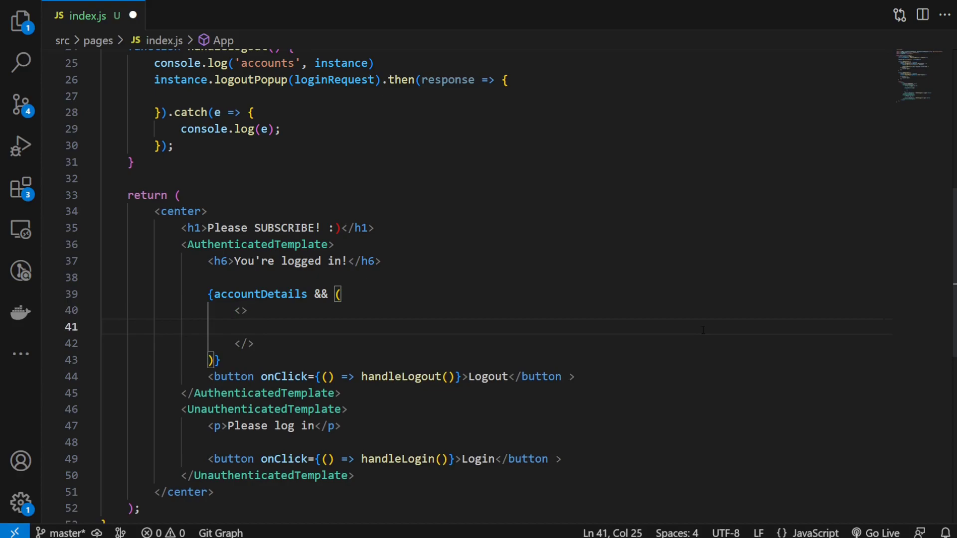
{"action": "type", "text": "Na"}
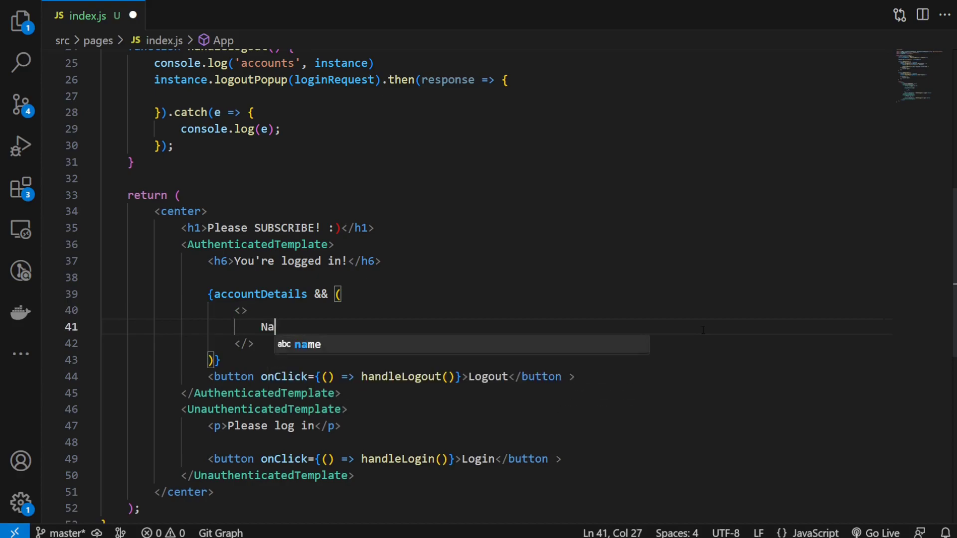
{"action": "type", "text": "me:"}
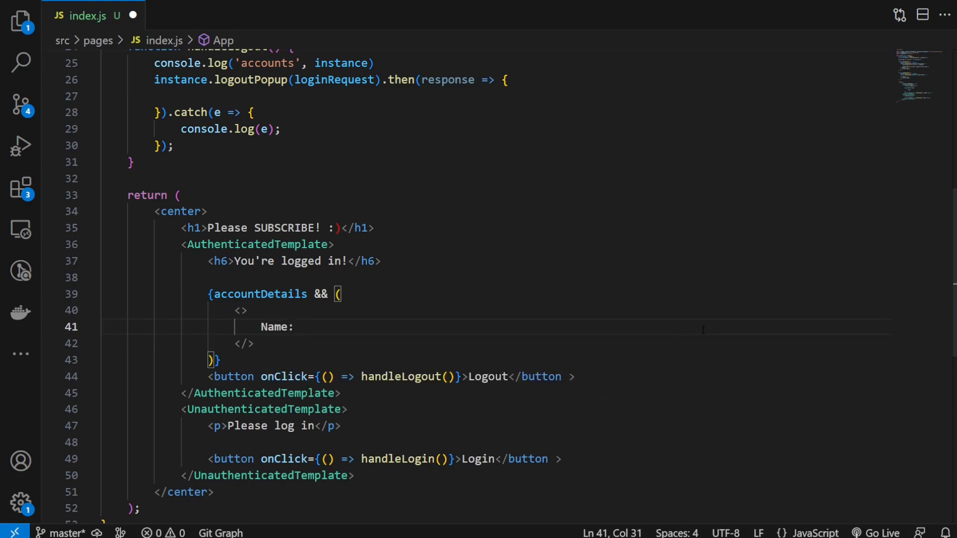
{"action": "type", "text": "{"}
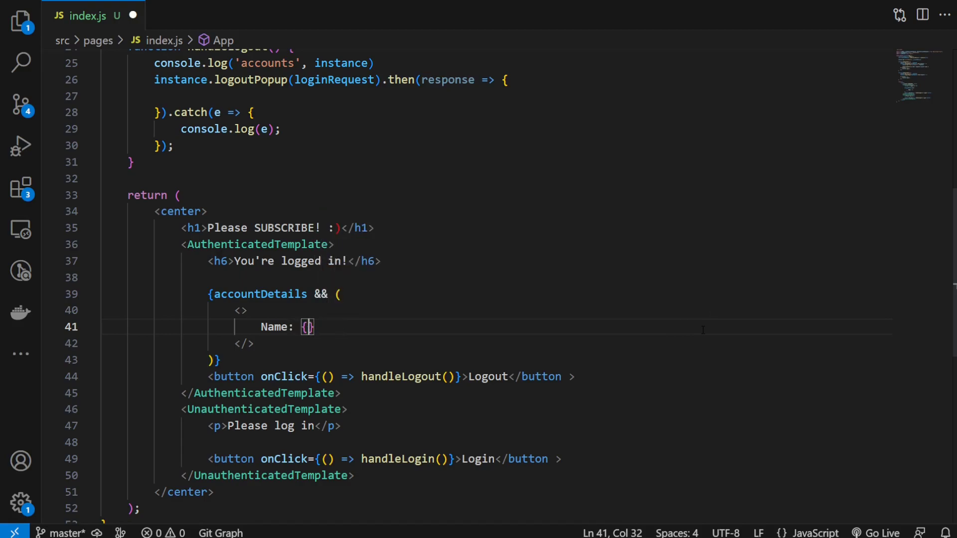
{"action": "type", "text": "accountDetails"}
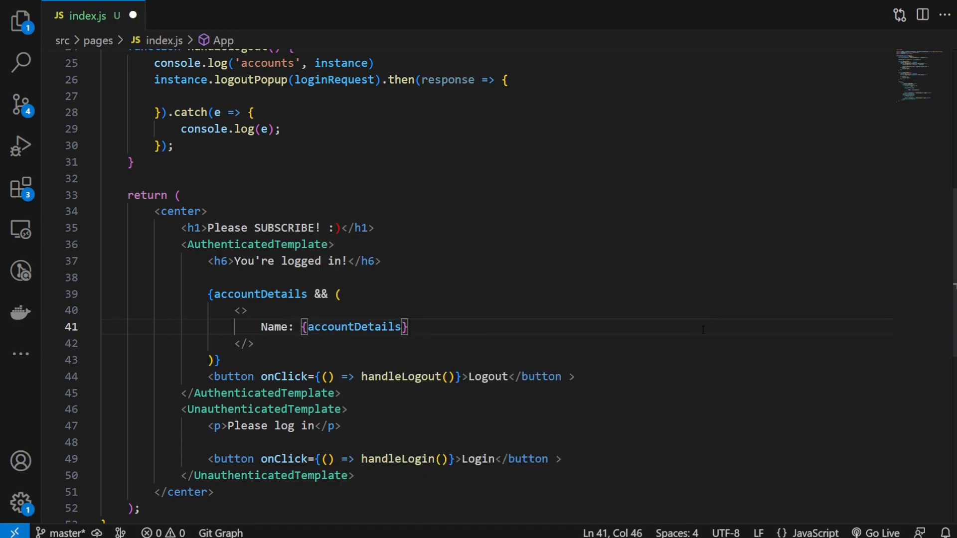
{"action": "type", "text": ".name"}
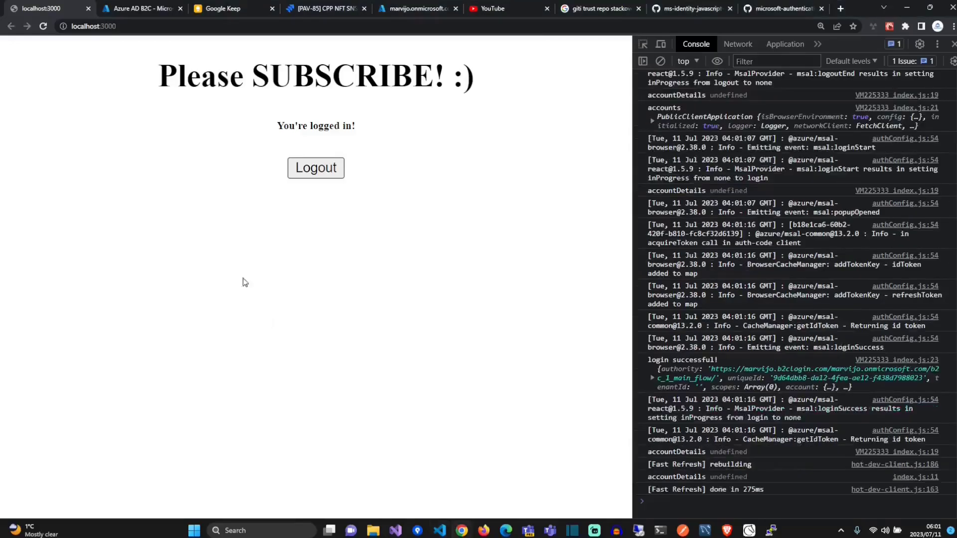
- Log out of the local app and sign back in with the test user's password via the popup
{"action": "left_click", "coordinate": [316, 168]}
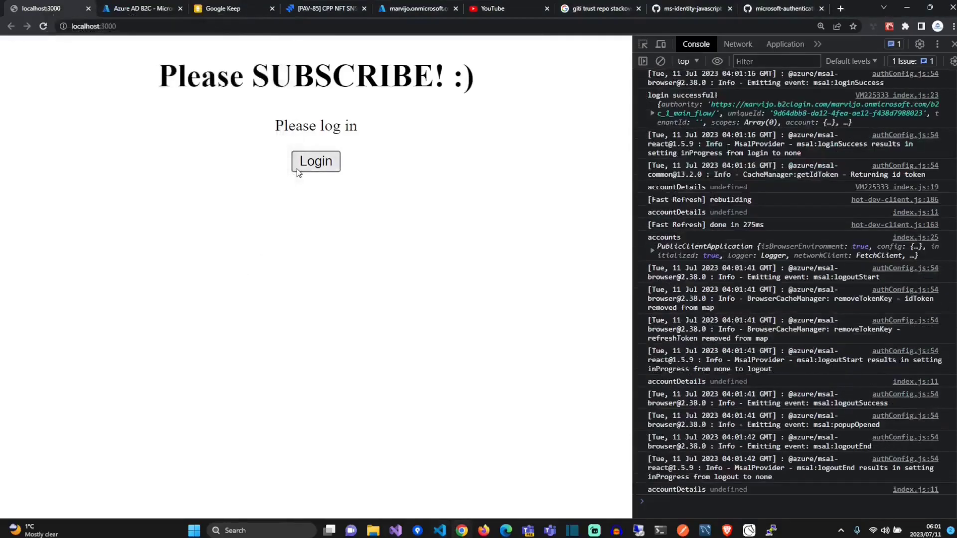
{"action": "left_click", "coordinate": [316, 161]}
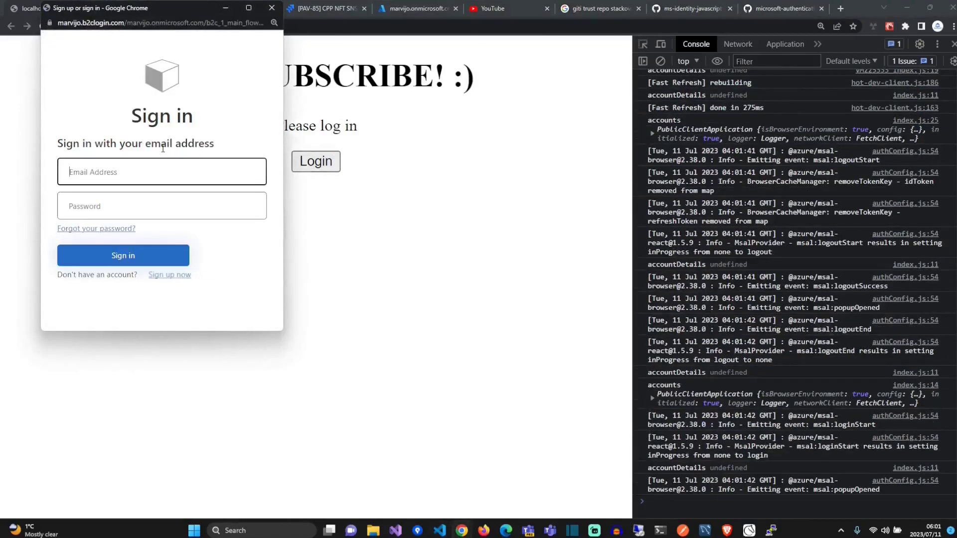
{"action": "left_click", "coordinate": [161, 206]}
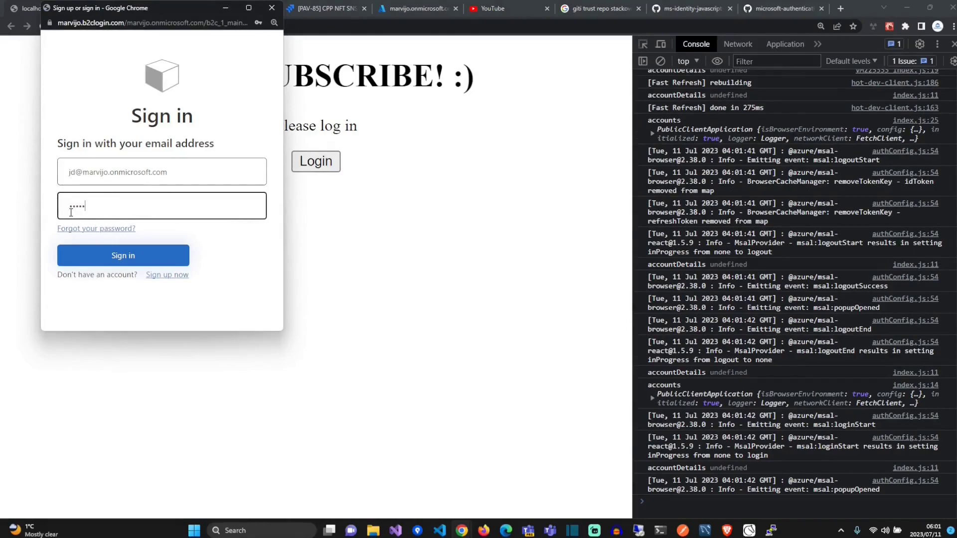
{"action": "type", "text": "••••"}
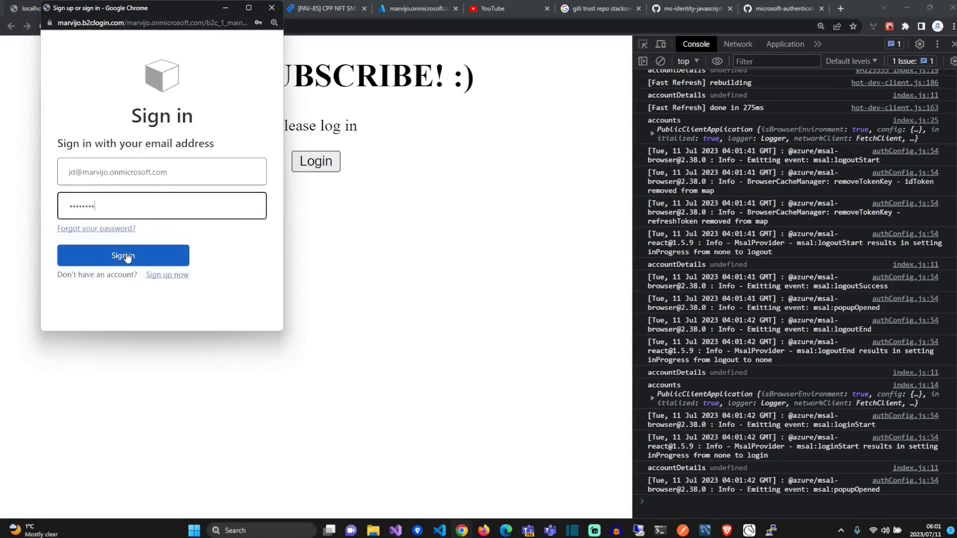
{"action": "left_click", "coordinate": [123, 256]}
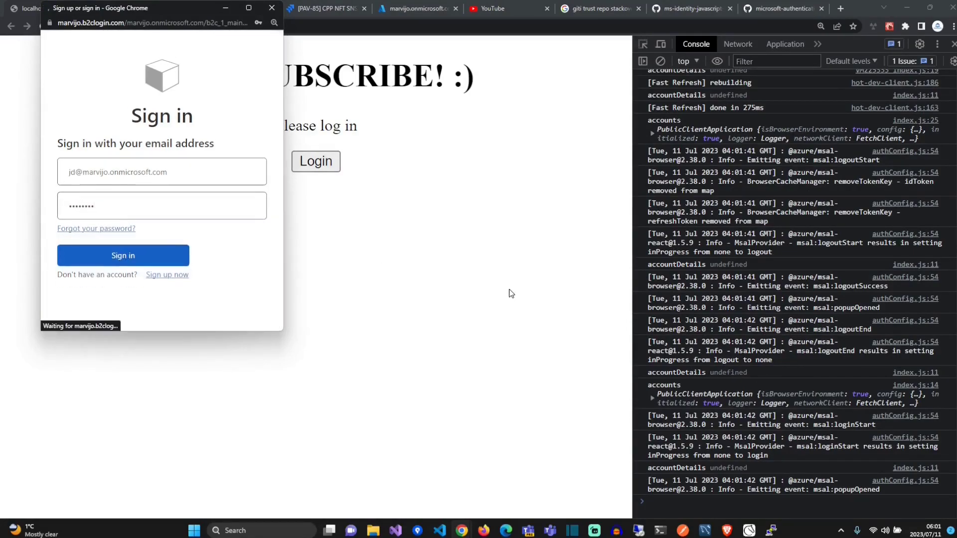
{"action": "left_click", "coordinate": [123, 255]}
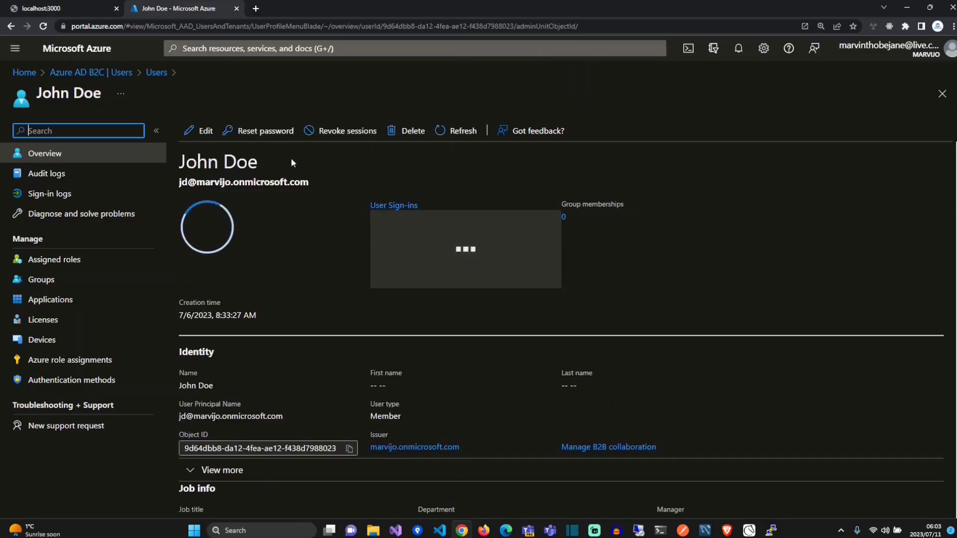
- Change the user's name from John Doe to Foo Bar, save, and return to the localhost tab
{"action": "left_click", "coordinate": [199, 131]}
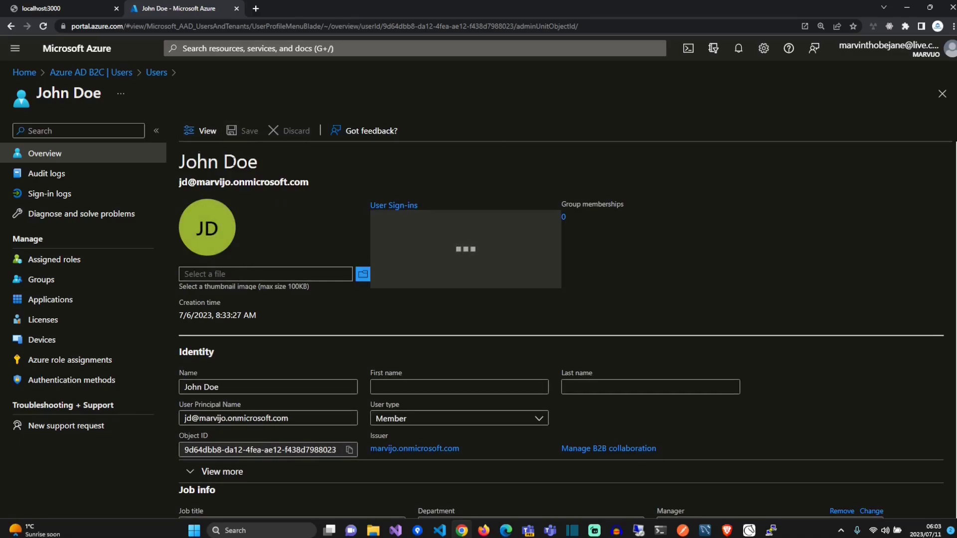
{"action": "mouse_move", "coordinate": [206, 138]}
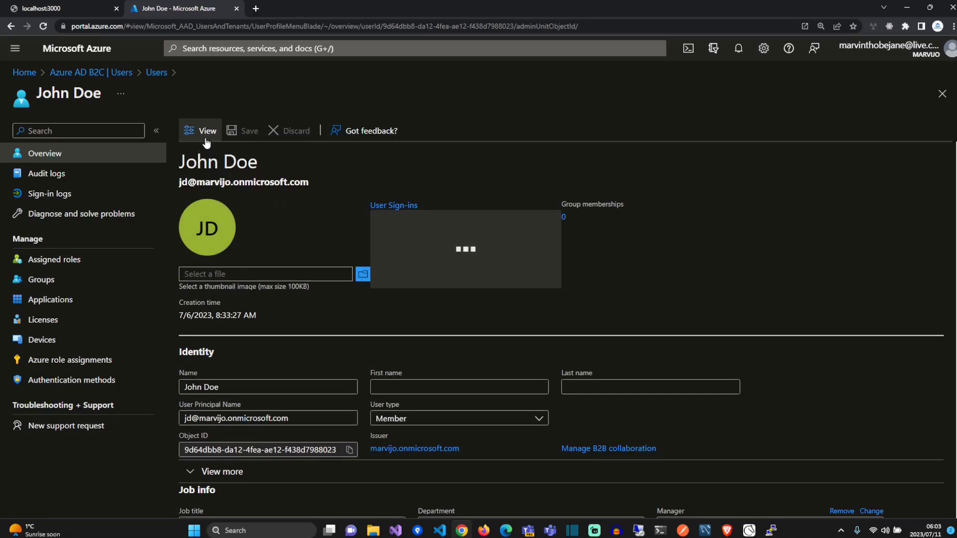
{"action": "triple_click", "coordinate": [268, 387]}
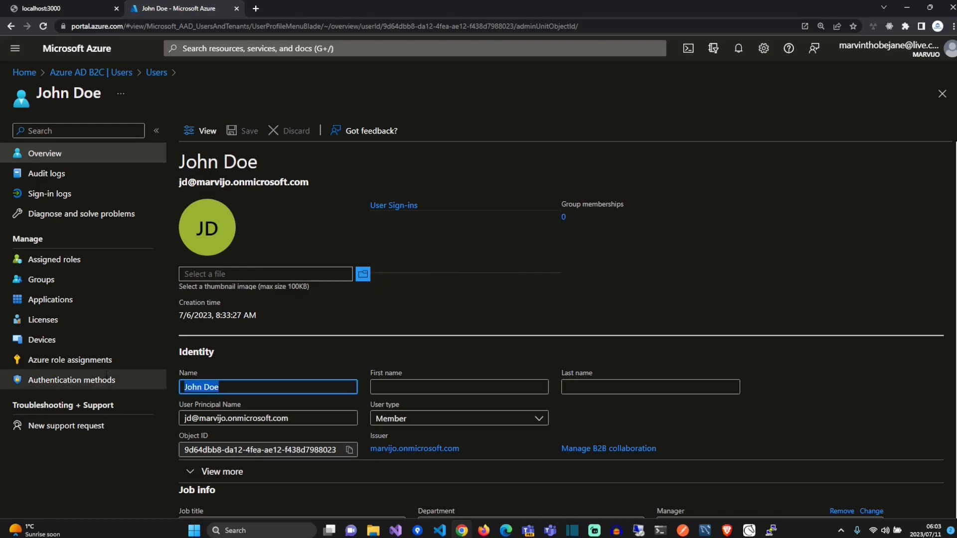
{"action": "type", "text": "Foo"}
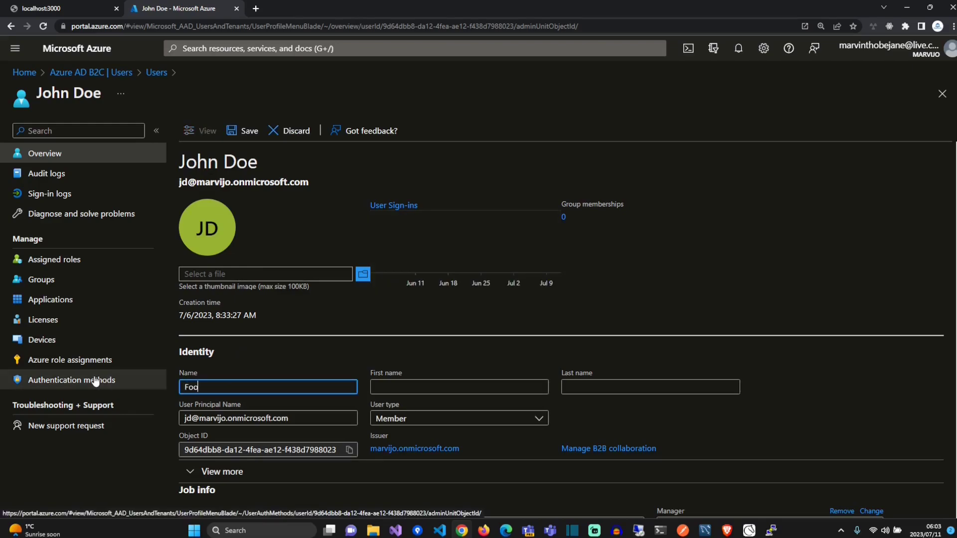
{"action": "type", "text": "Bar"}
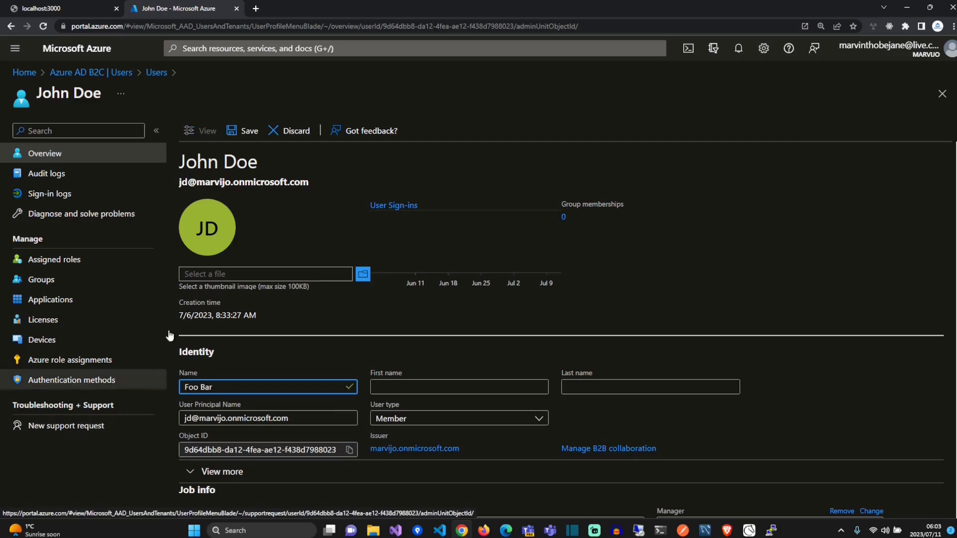
{"action": "left_click", "coordinate": [243, 131]}
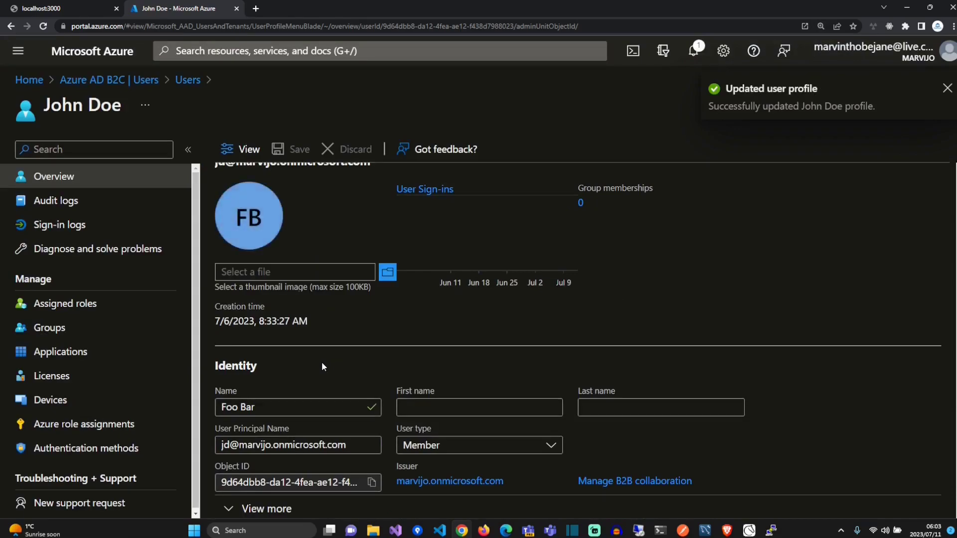
{"action": "left_click", "coordinate": [58, 8]}
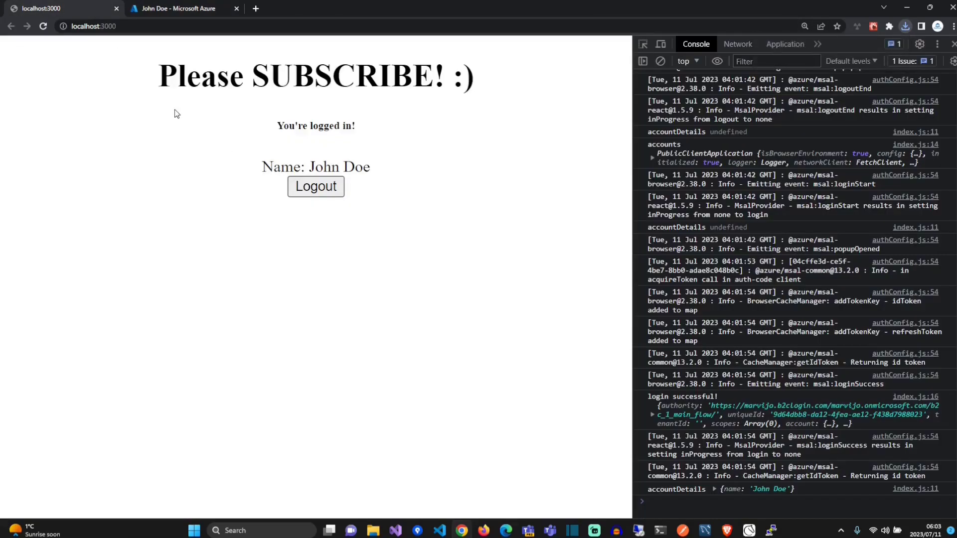
- Log out and sign back in through the popup to refresh the user details
{"action": "left_click", "coordinate": [316, 186]}
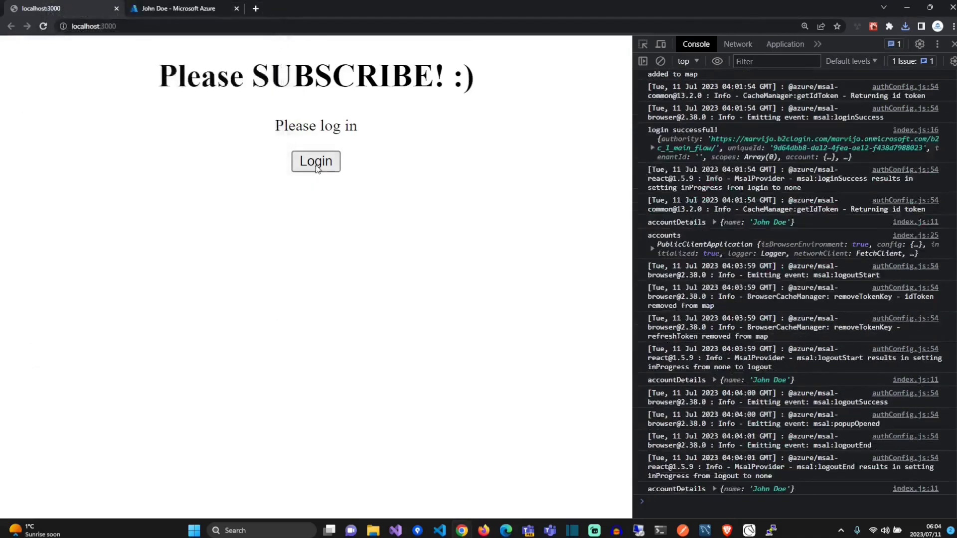
{"action": "left_click", "coordinate": [316, 161]}
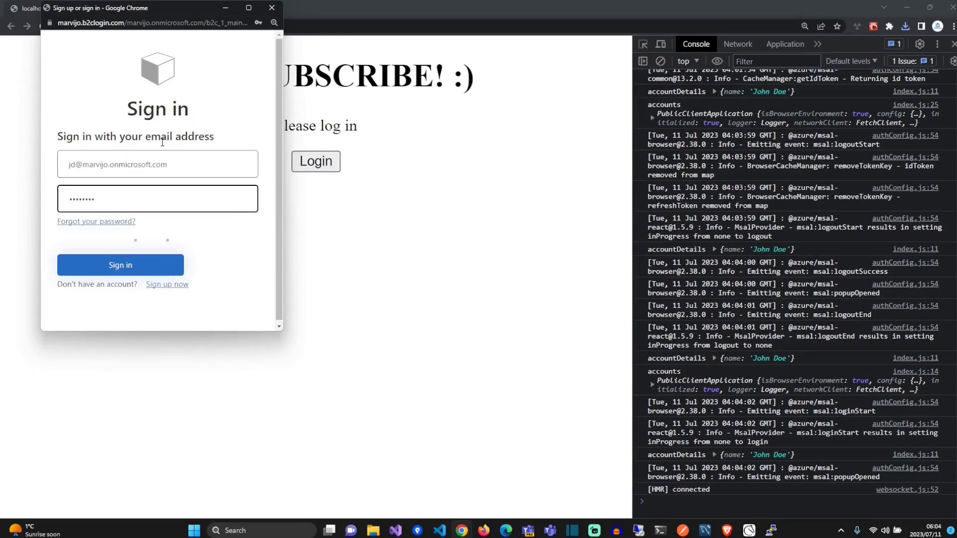
{"action": "left_click", "coordinate": [120, 264]}
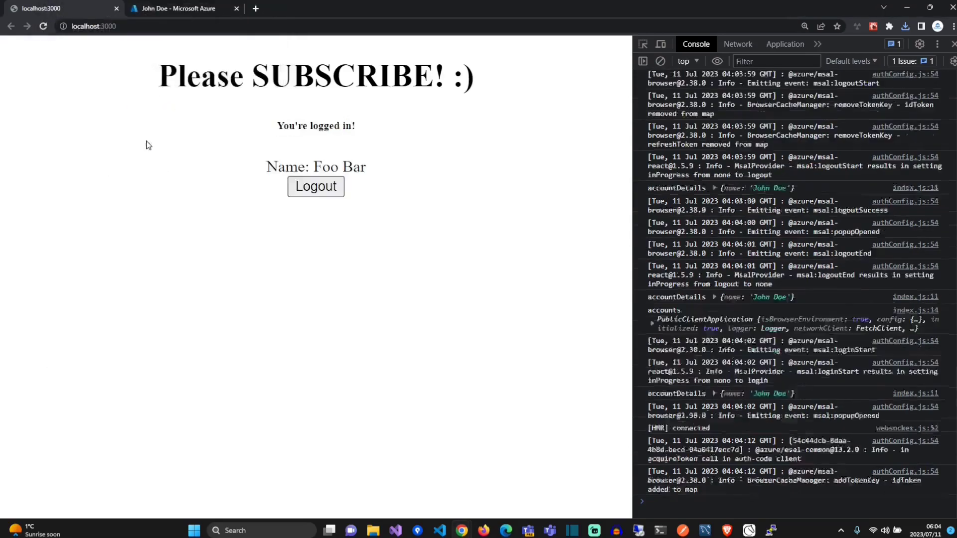
- Highlight the displayed name Foo Bar, then deselect it
{"action": "double_click", "coordinate": [339, 167]}
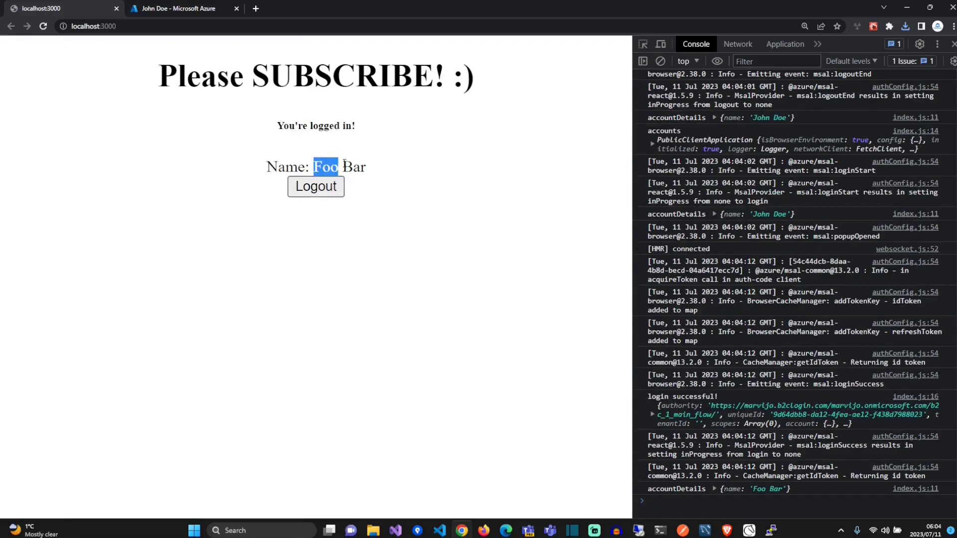
{"action": "left_click_drag", "start_coordinate": [312, 166], "coordinate": [367, 166]}
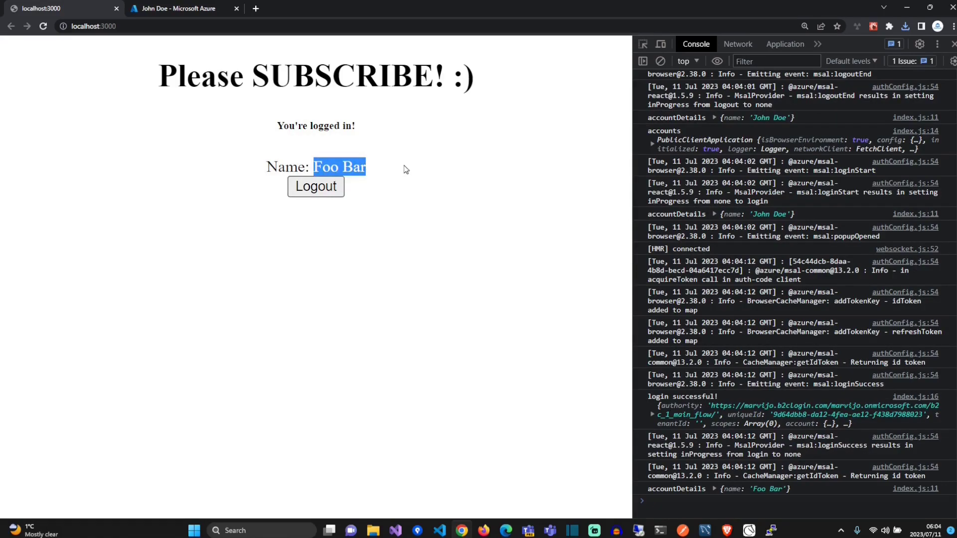
{"action": "left_click", "coordinate": [391, 334]}
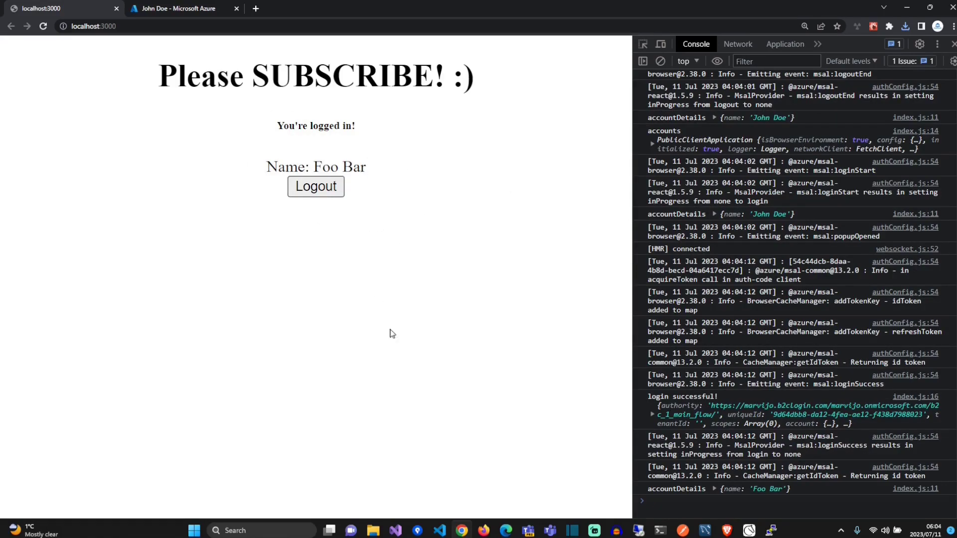
{"action": "mouse_move", "coordinate": [522, 447]}
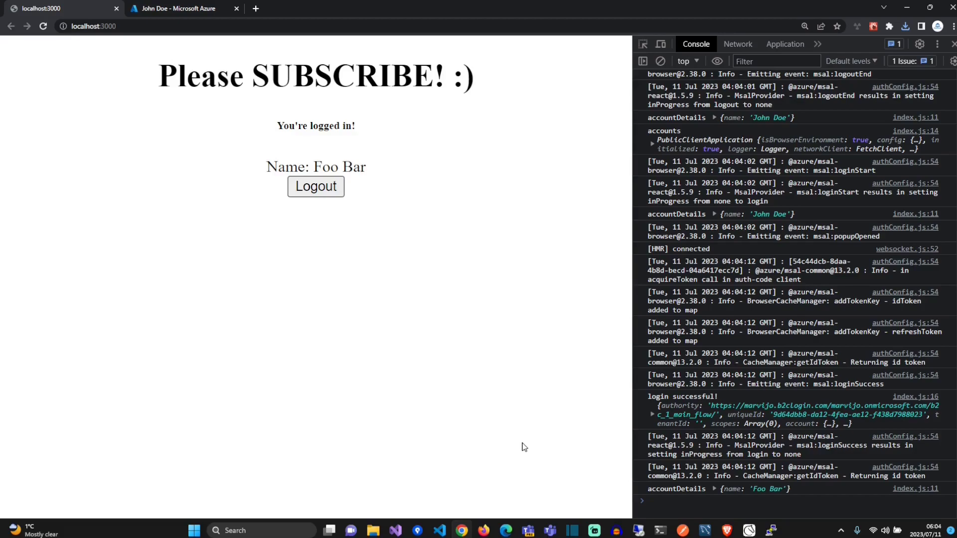
{"action": "mouse_move", "coordinate": [609, 497]}
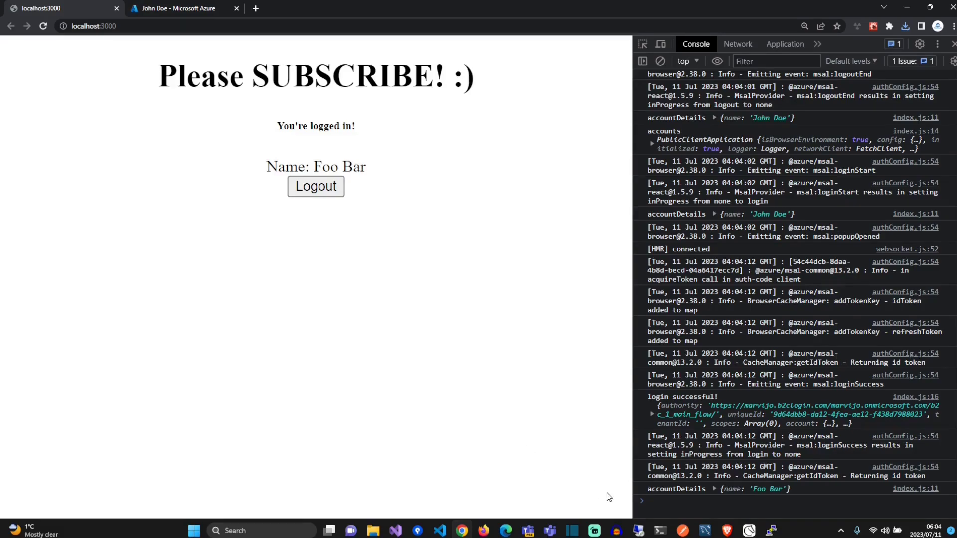